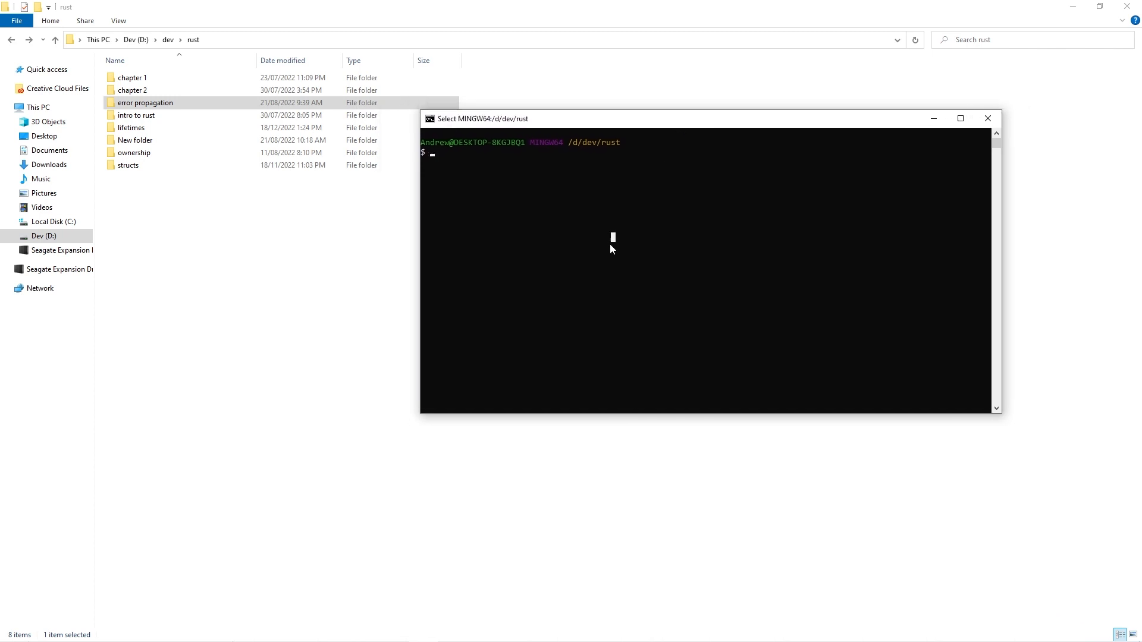
mouse_move(590, 214)
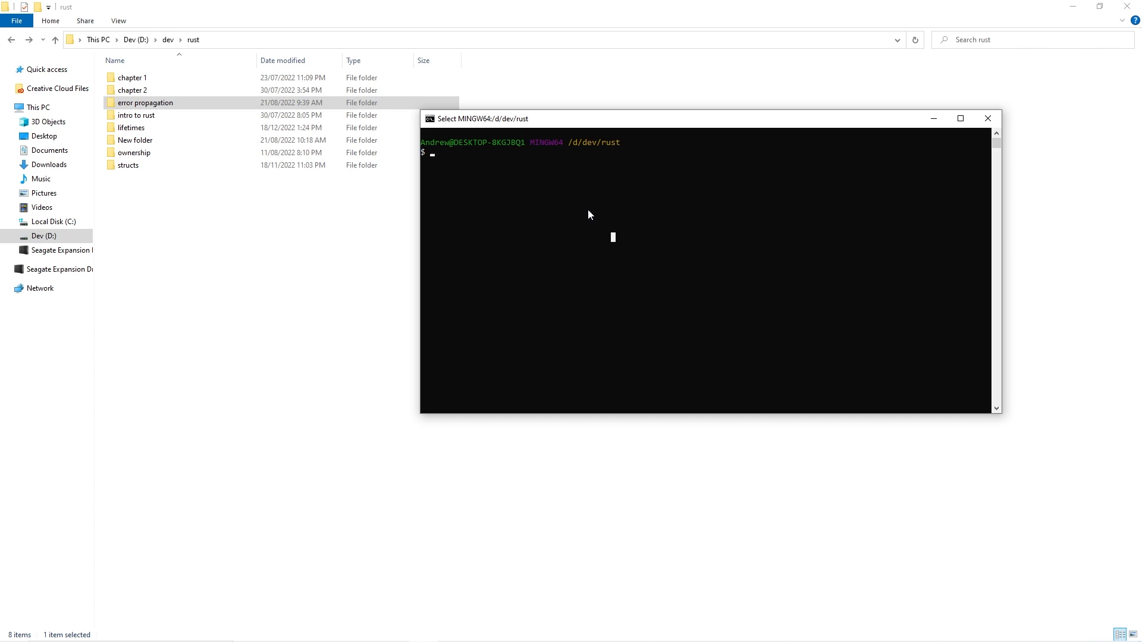
mouse_move(471, 181)
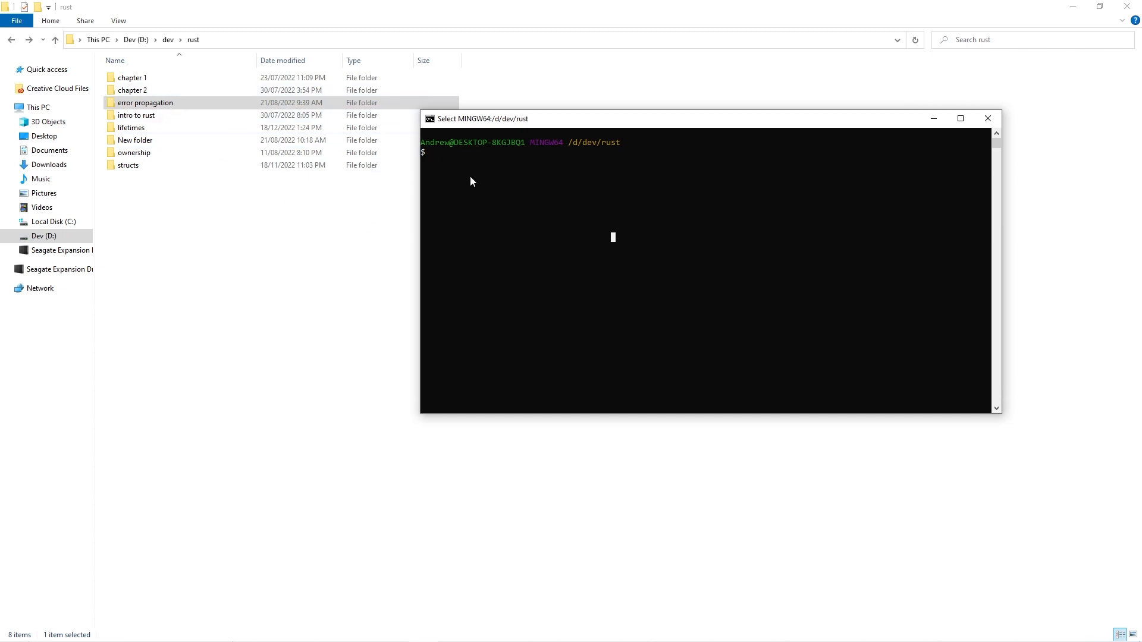
mouse_move(305, 408)
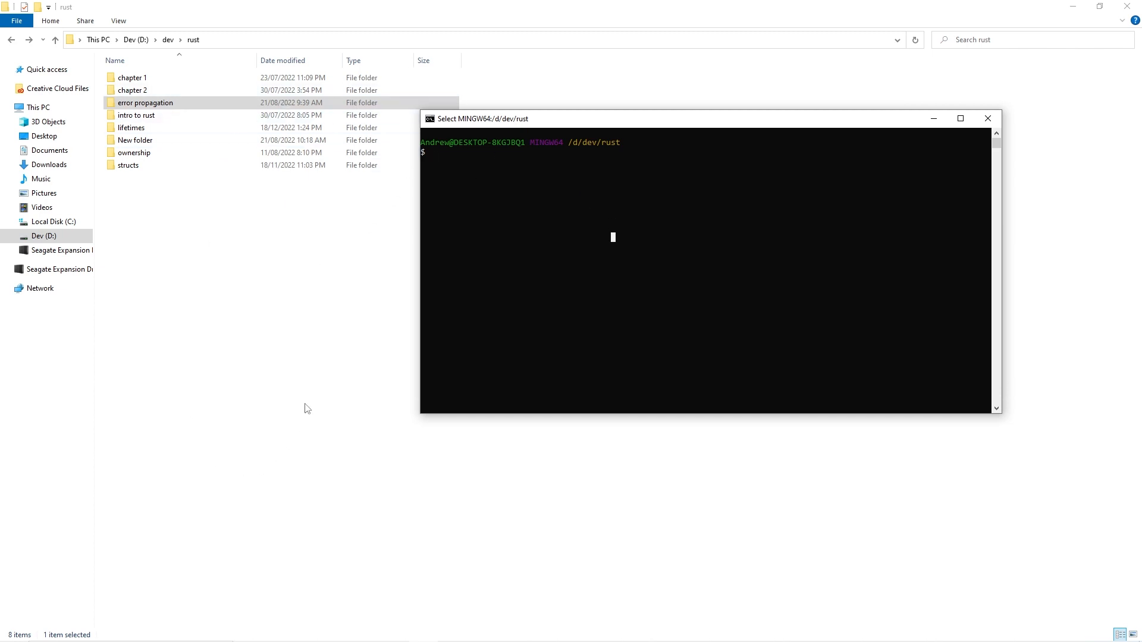
Step: Type the command cargo new teeko at the /d/dev/rust prompt
type("cargo new")
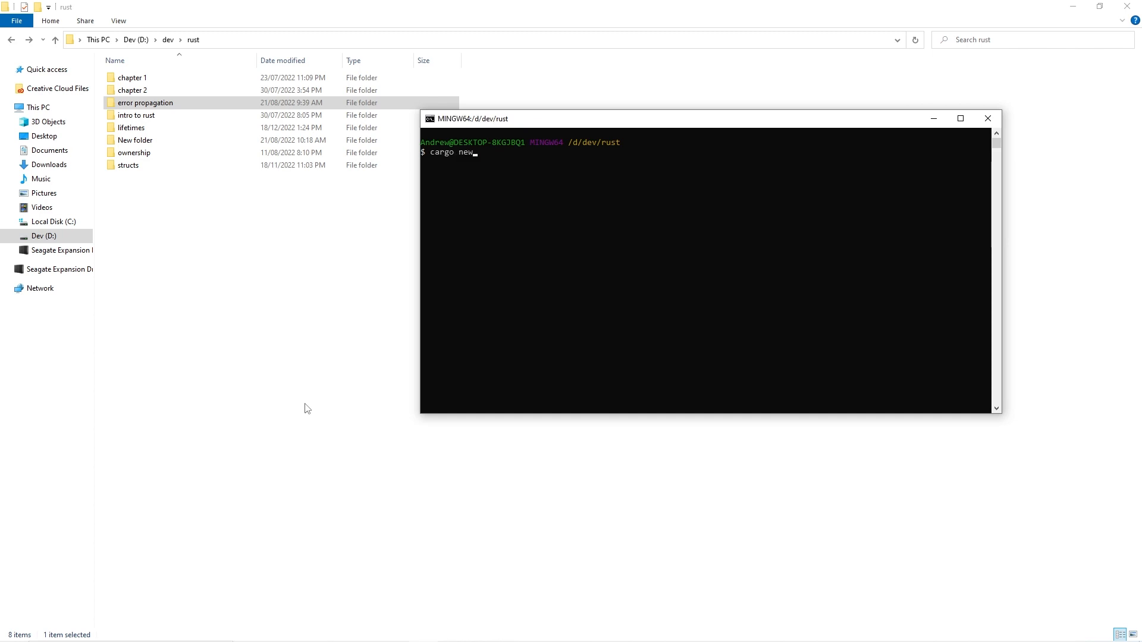
type("t")
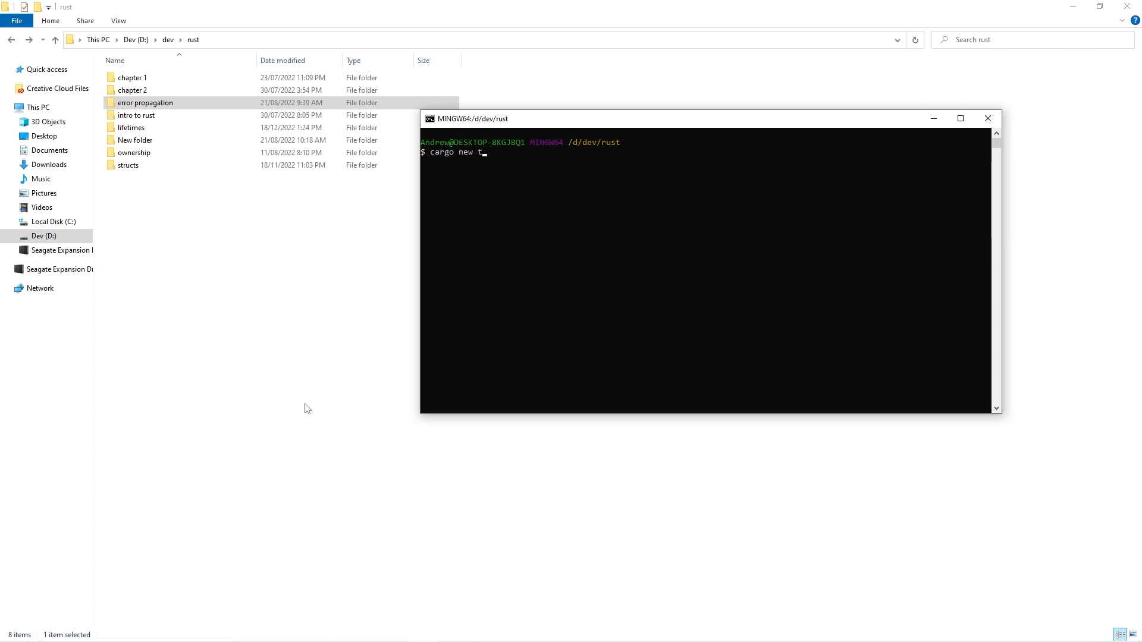
type("eeko")
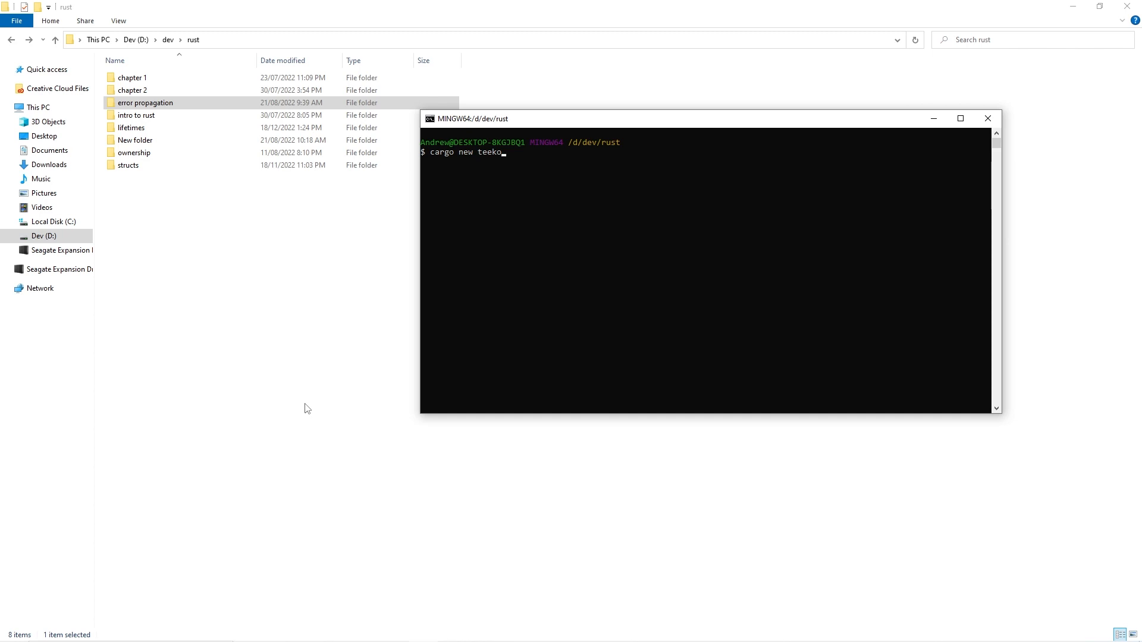
Step: Run cargo new teeko, then select SDL2.dll inside the sdl_error_propagation project folder to copy
key("enter")
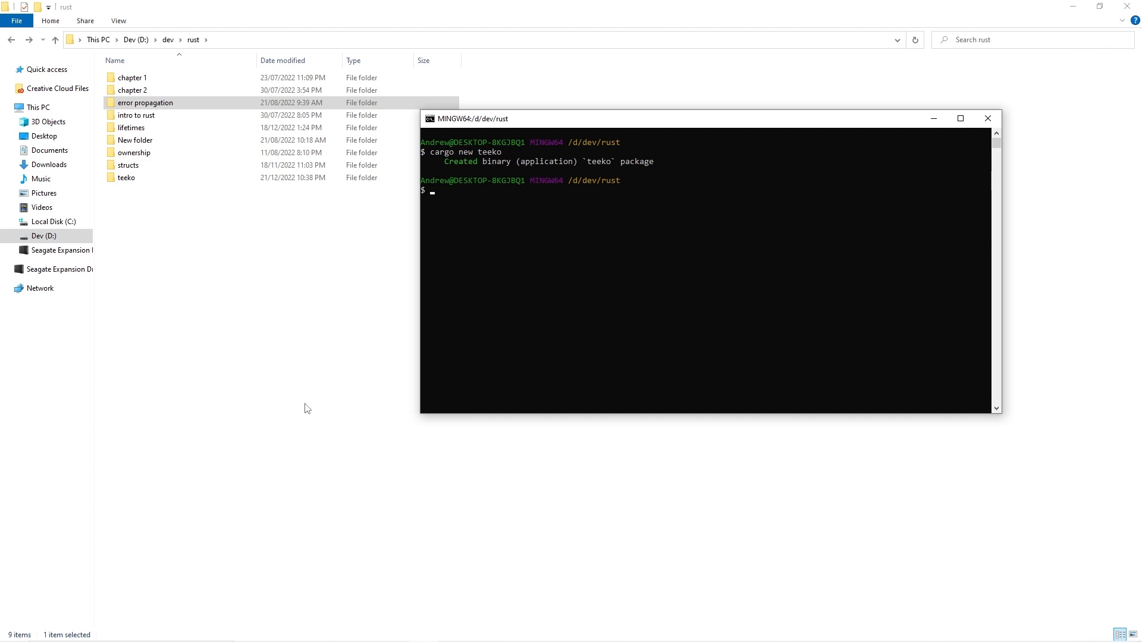
left_click(126, 177)
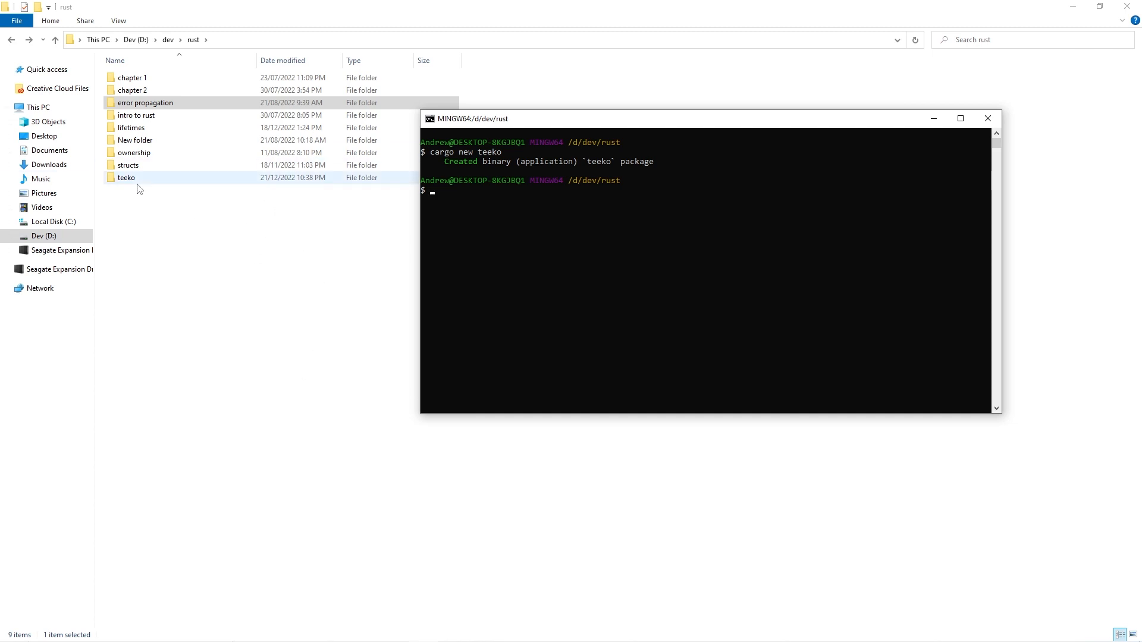
left_click(145, 102)
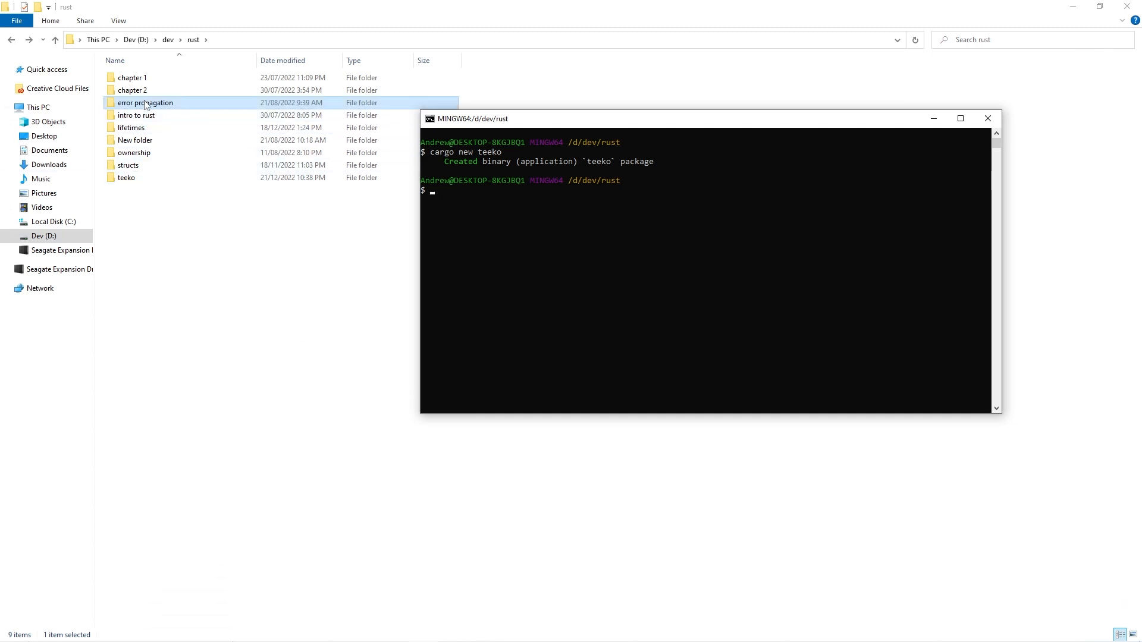
double_click(145, 102)
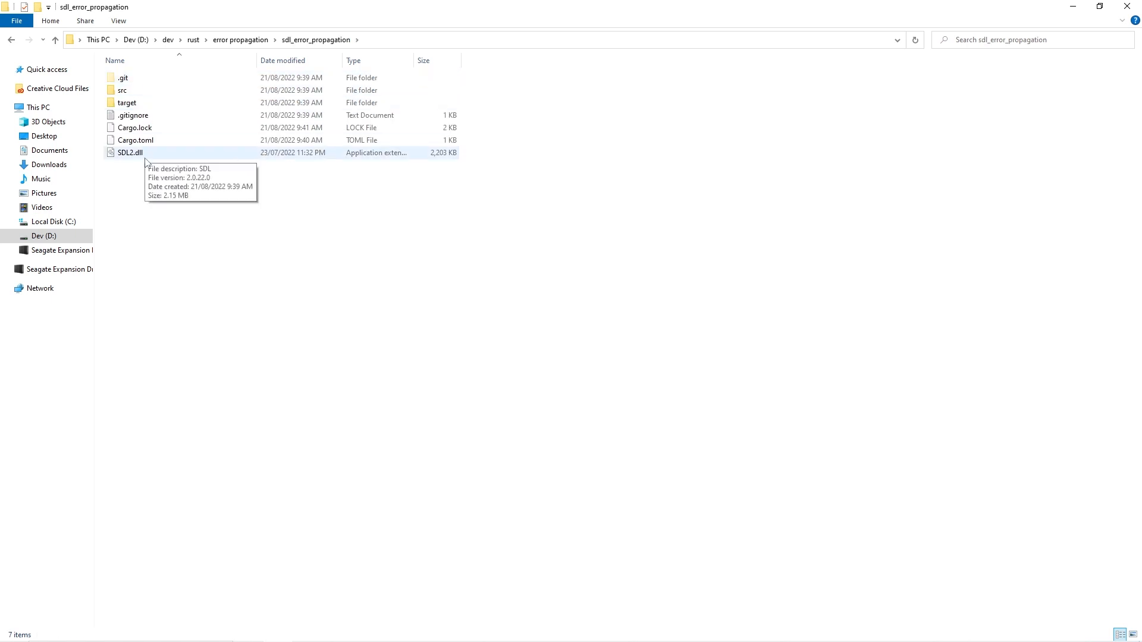
left_click(129, 152)
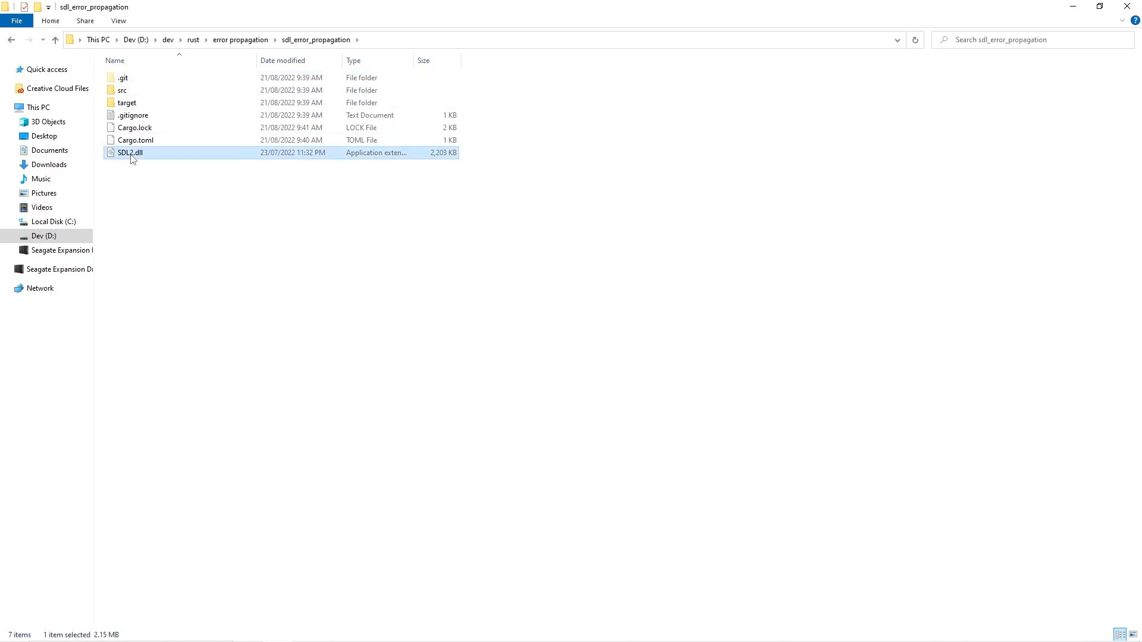
mouse_move(131, 157)
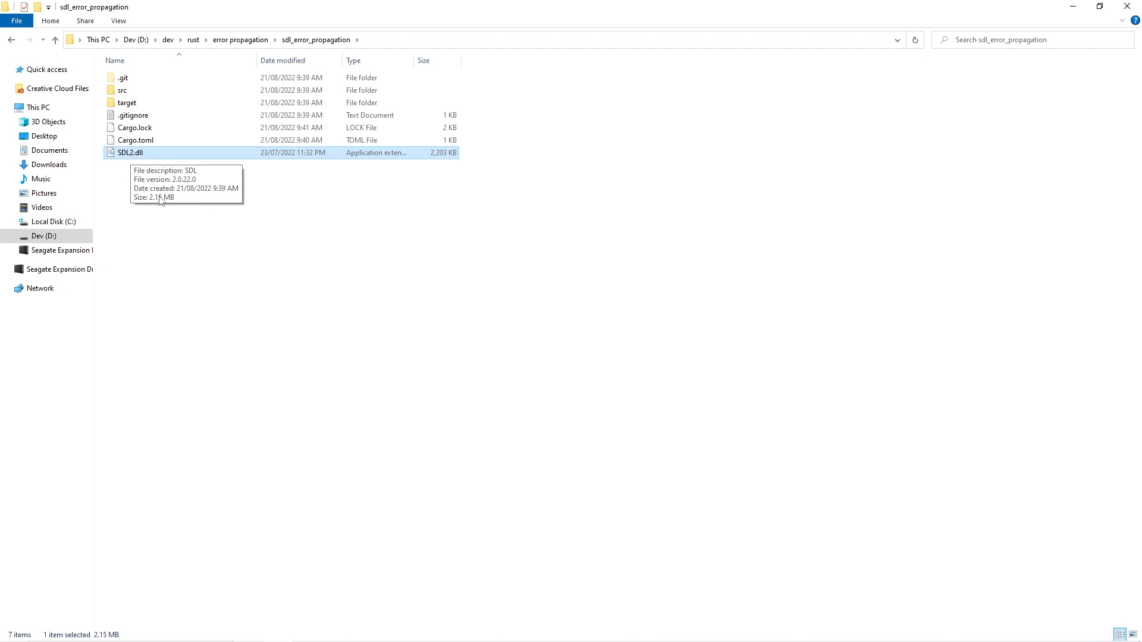
Step: Go to the new teeko folder and bring up its context menu to paste SDL2.dll
left_click(11, 39)
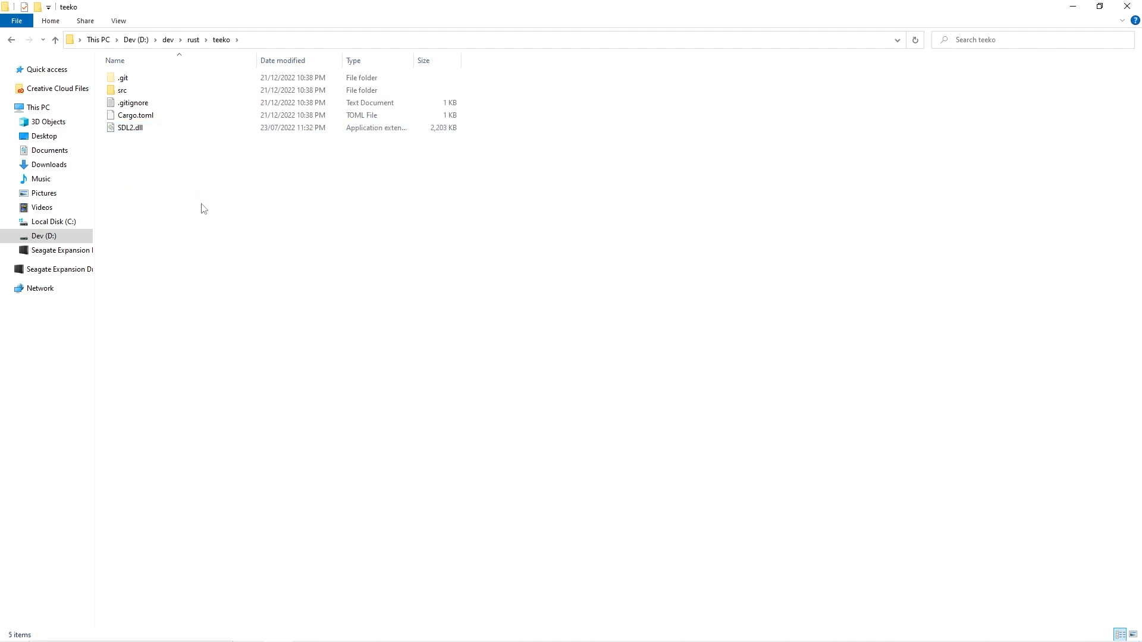
mouse_move(230, 236)
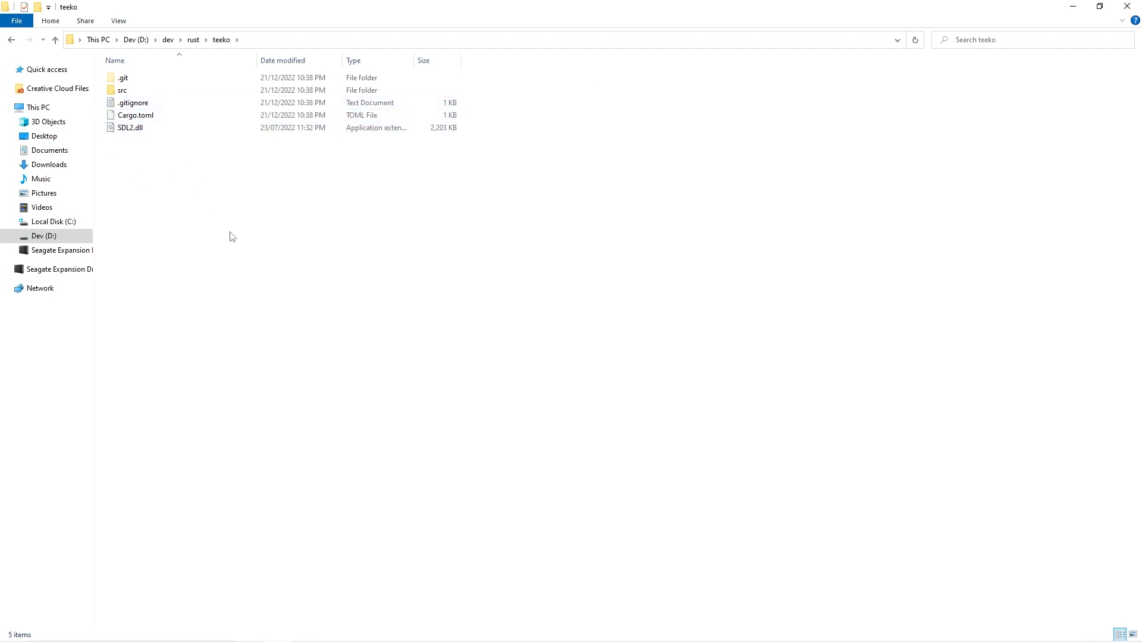
left_click(133, 102)
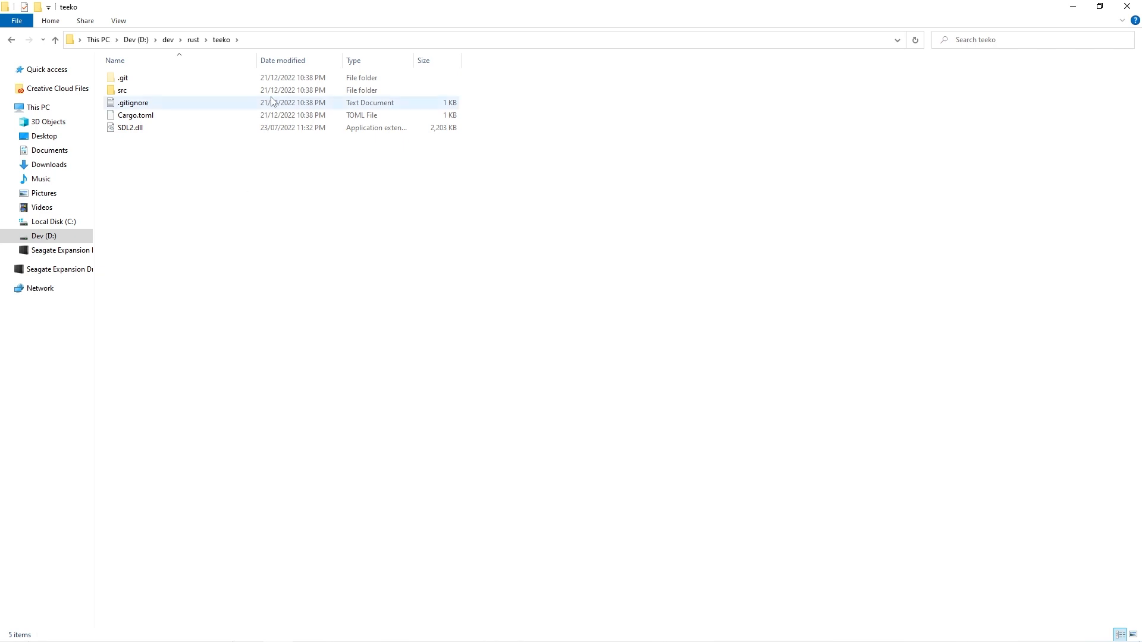
right_click(449, 315)
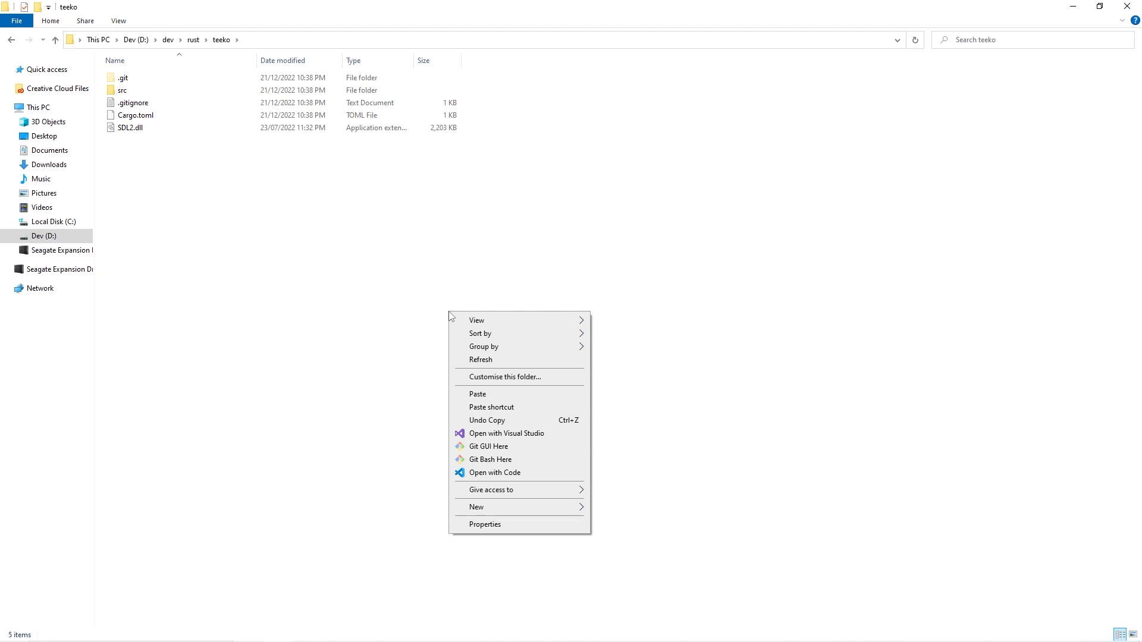
mouse_move(490, 459)
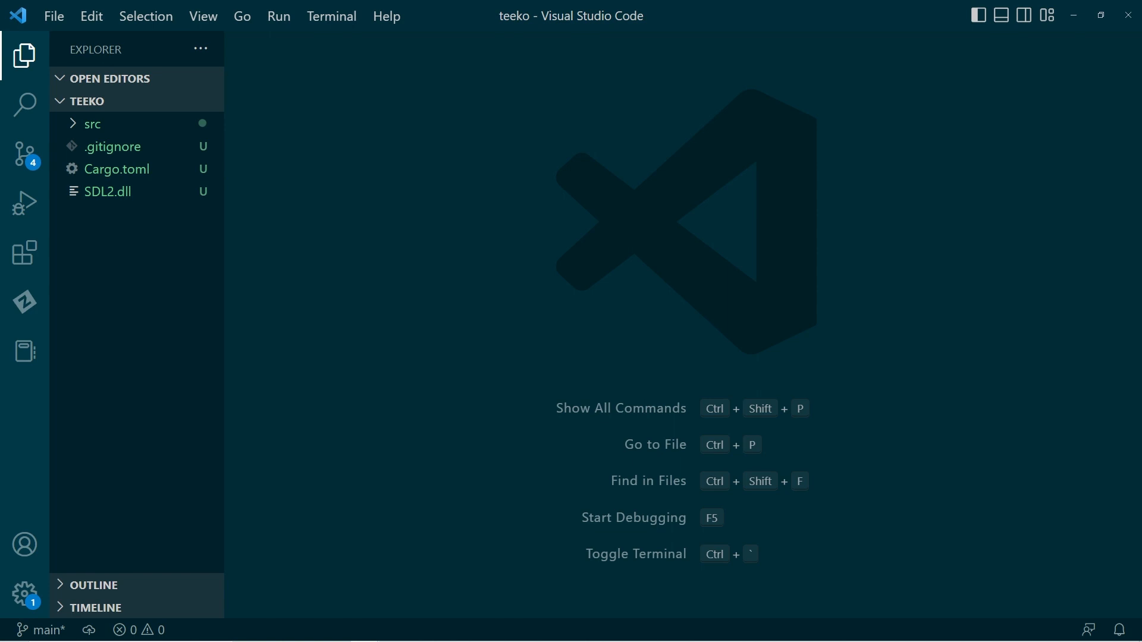
mouse_move(959, 330)
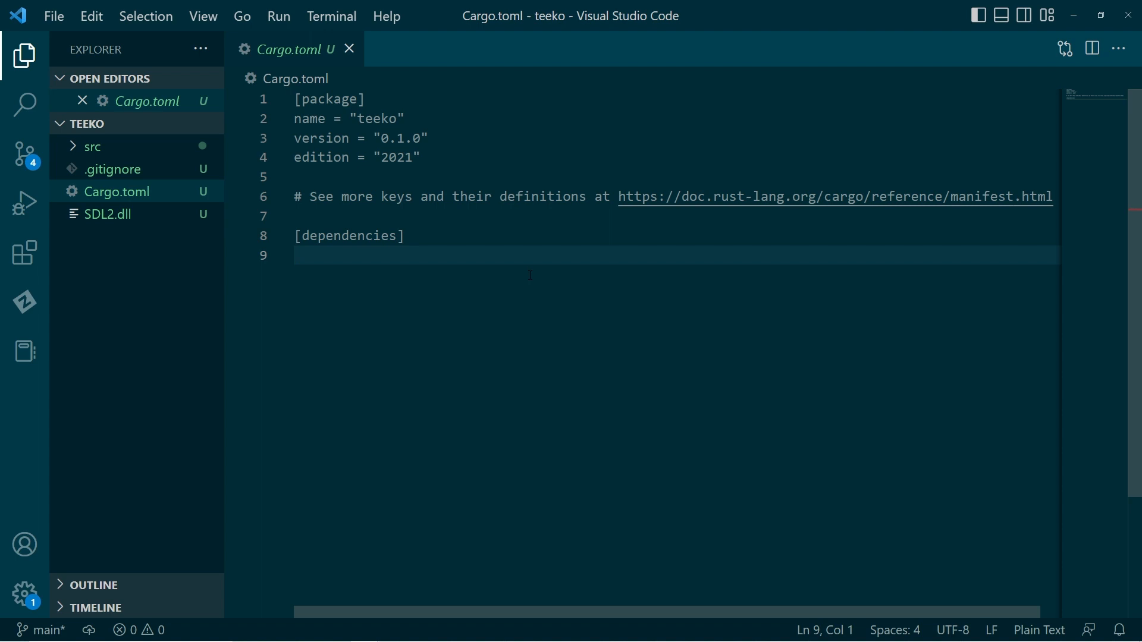
Step: Add sdl2 = "*" under [dependencies] in Cargo.toml and save it
type("sdl2")
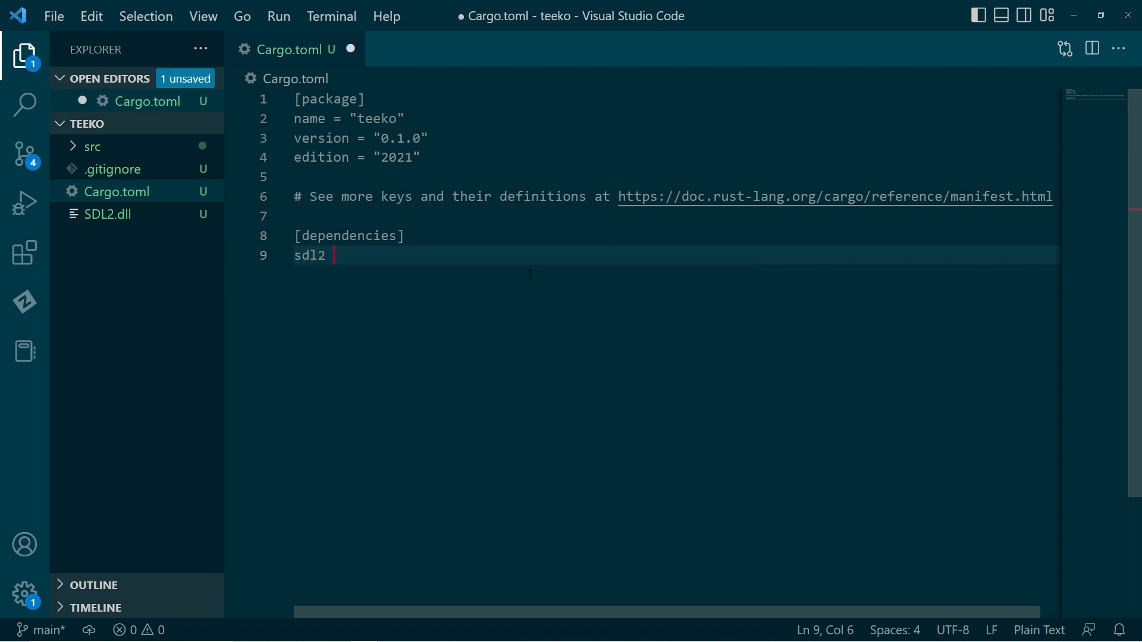
type("= \"")
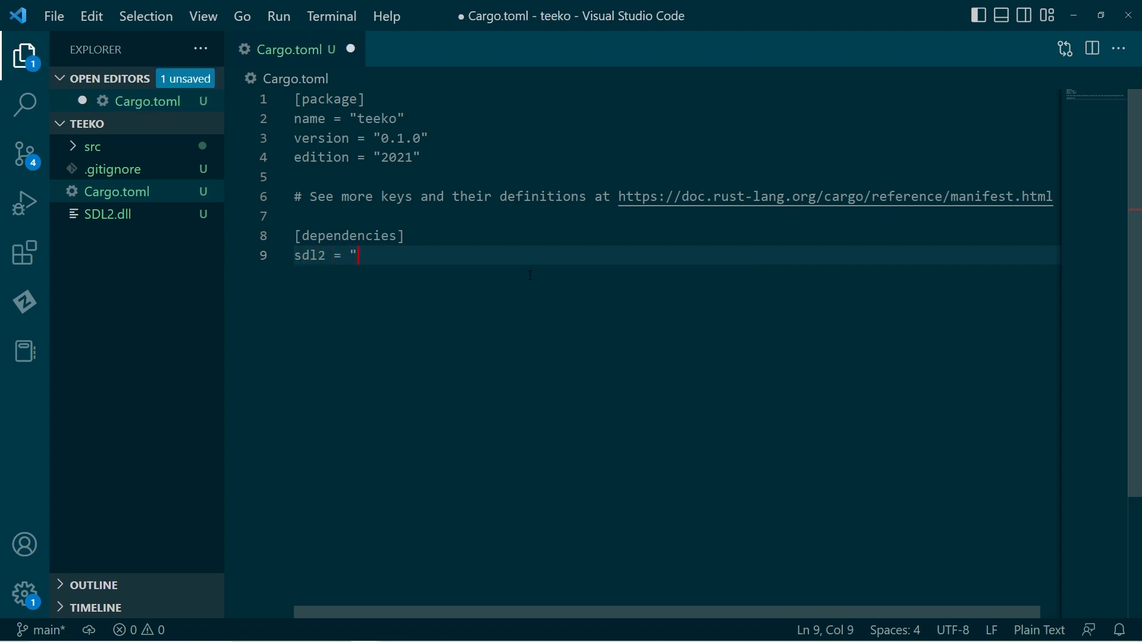
type("*")
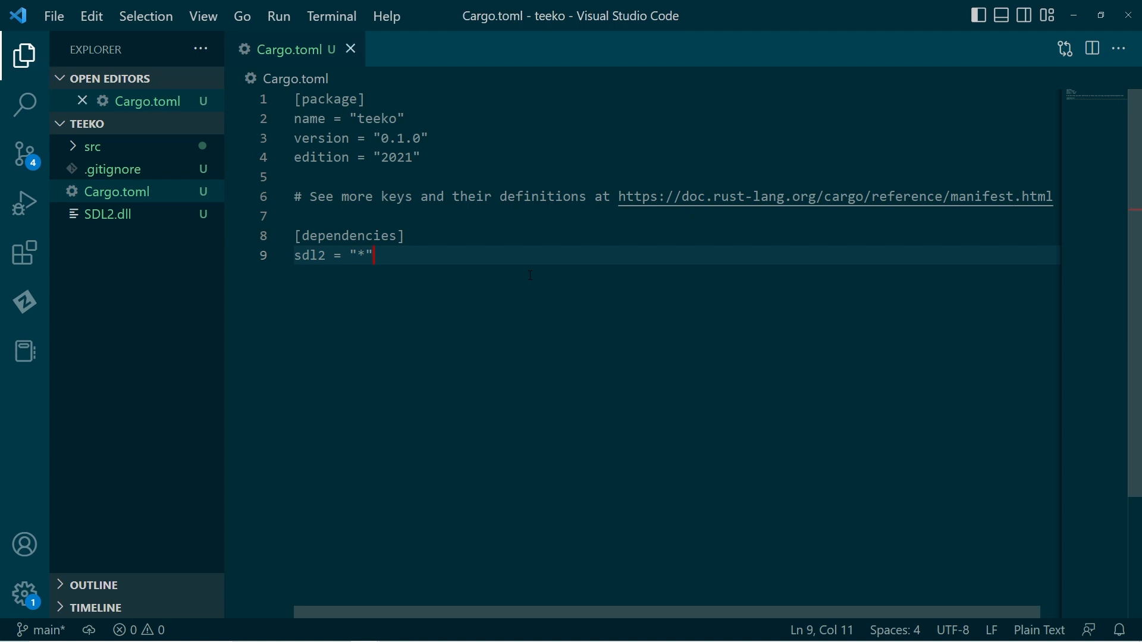
left_click(92, 146)
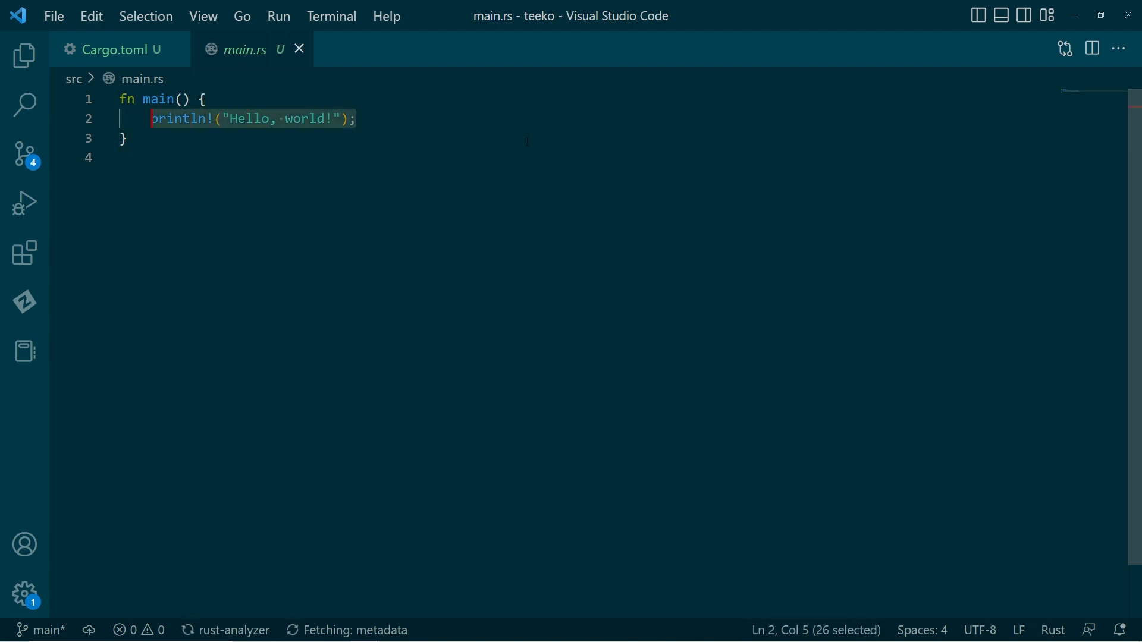
Step: Replace the hello-world println with let sdl_context = sdl2::init()?;
key("Delete")
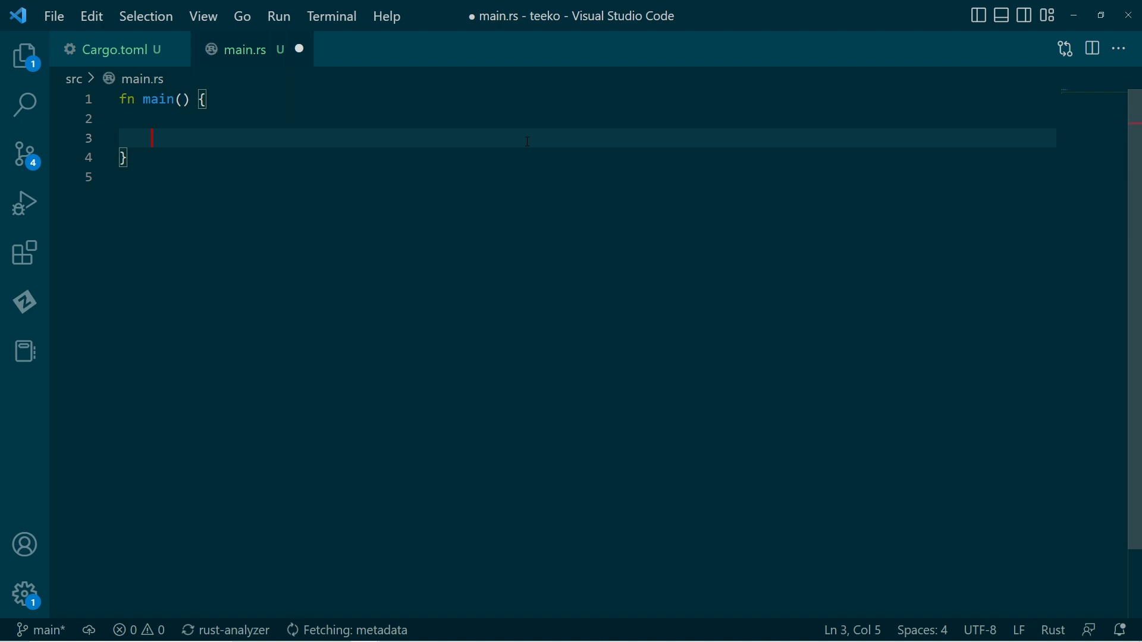
type("let")
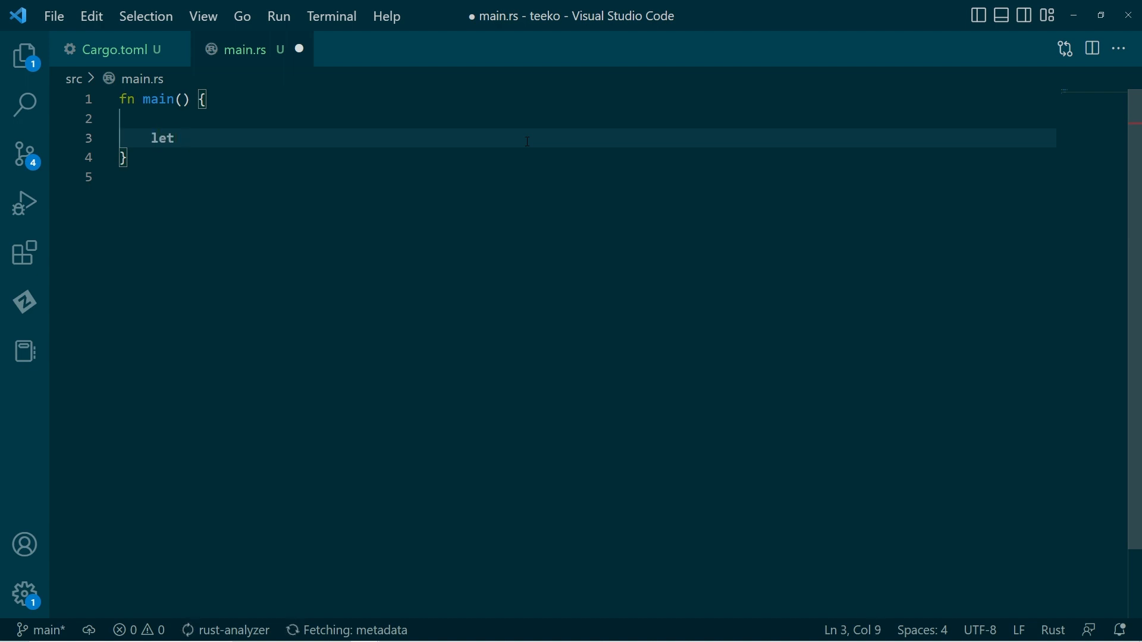
type("sdl_context = sdl")
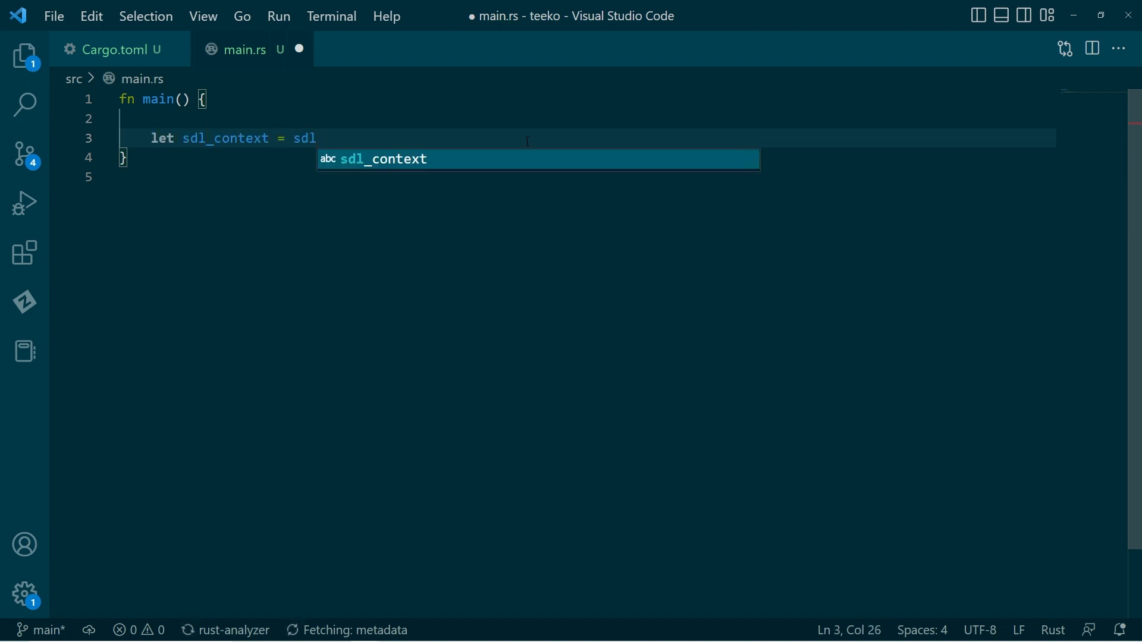
type("2::init")
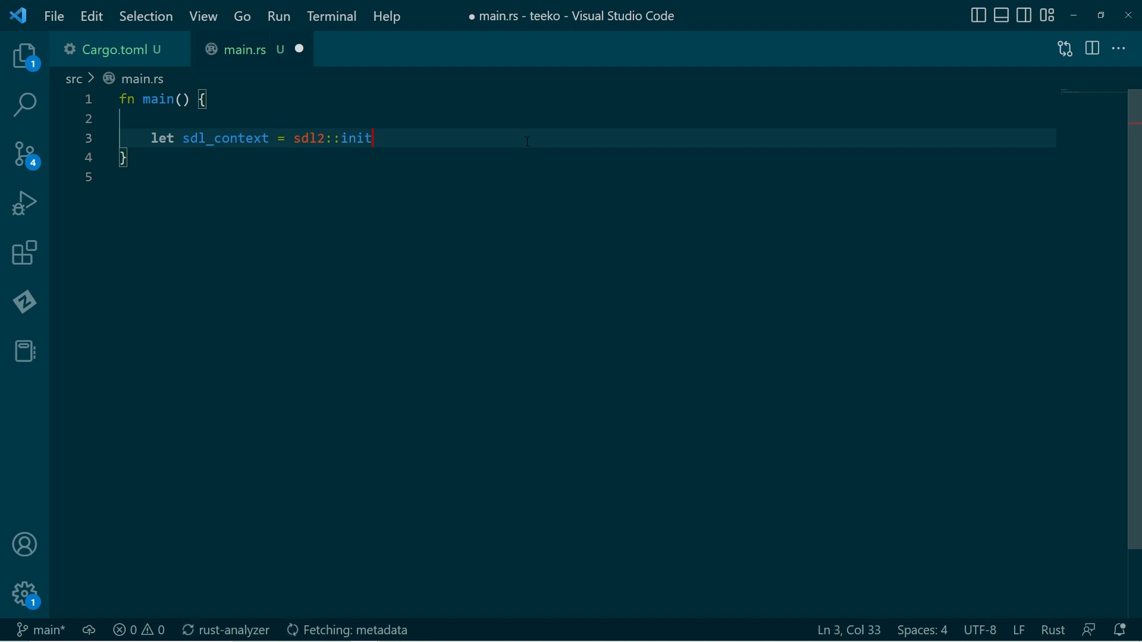
type("()?;")
left_click(586, 98)
type("-> Result<(), String> ")
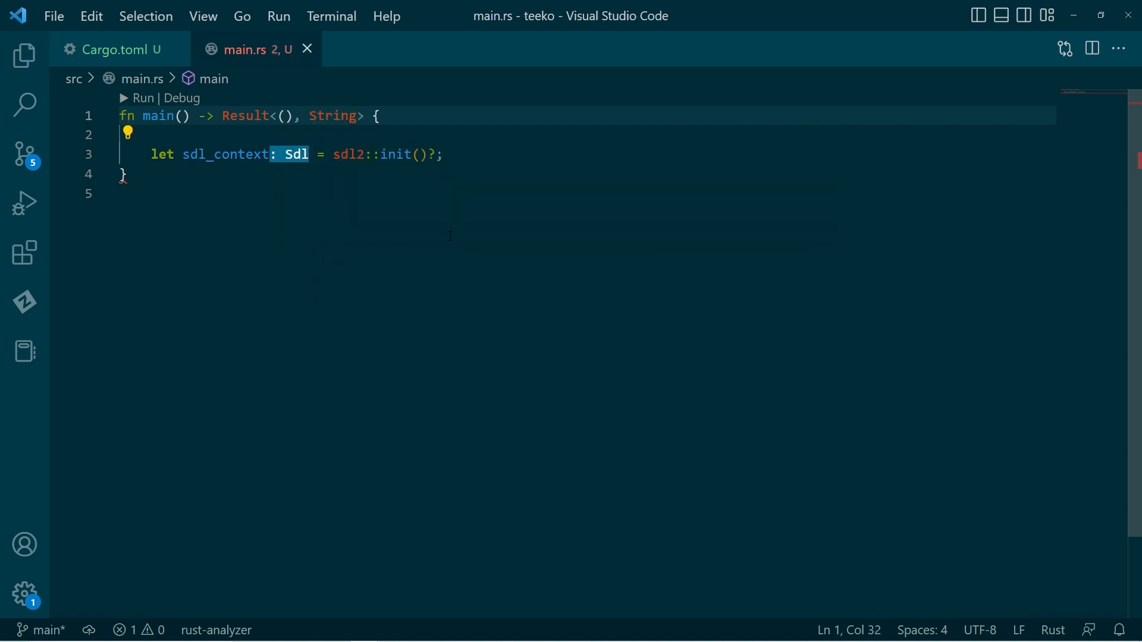
Step: Make main return Result<(), String> and end with Ok(())
type("Ok()")
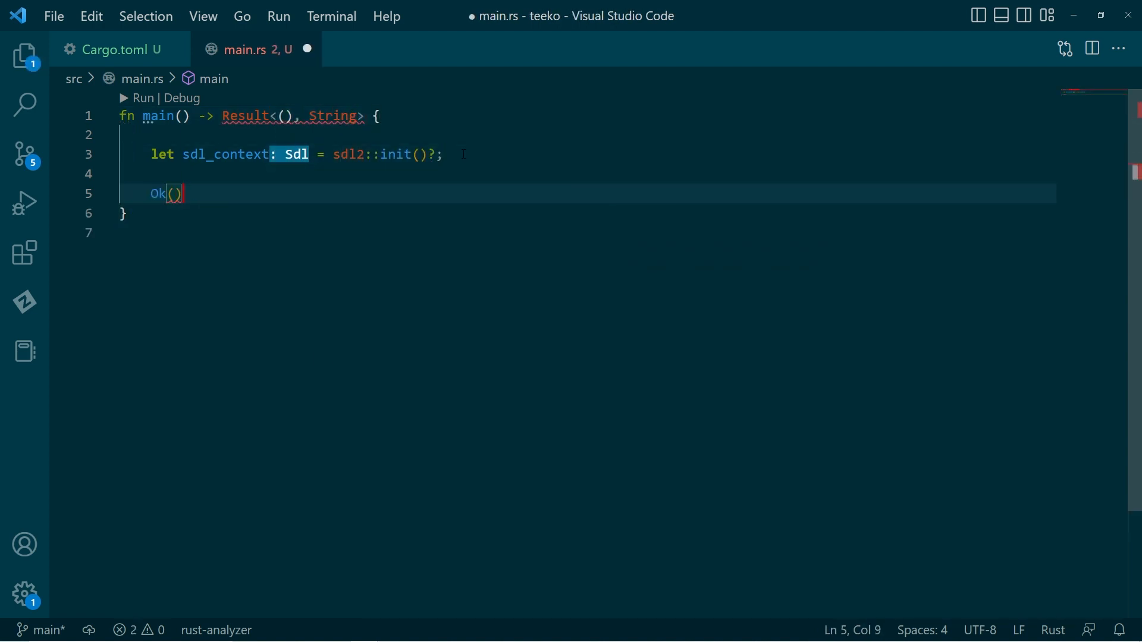
type("()")
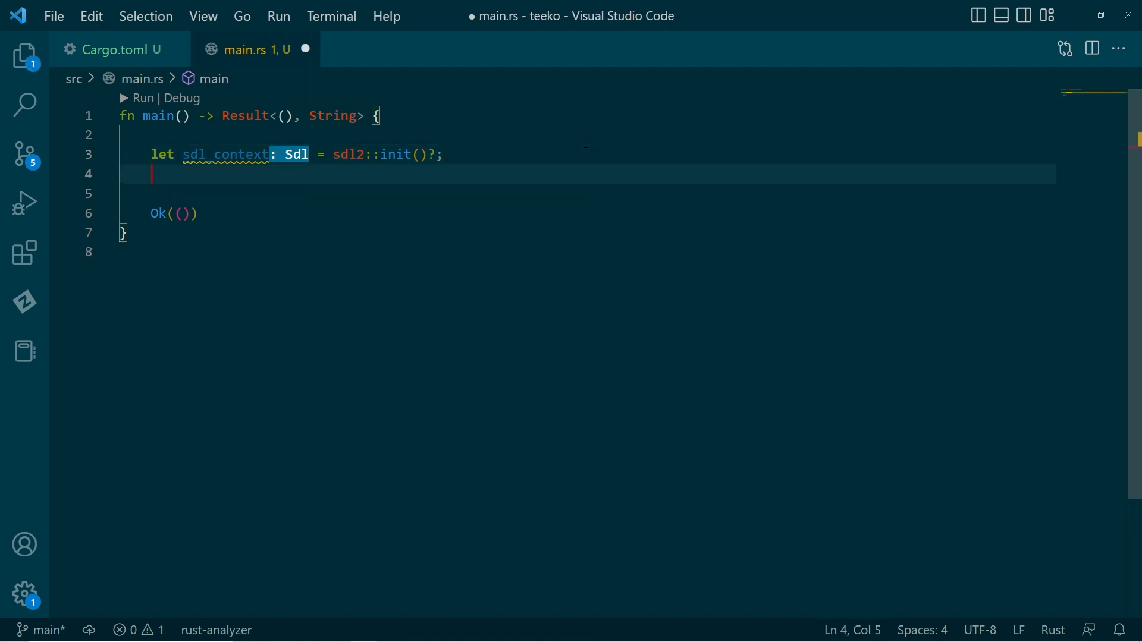
Step: Add let video_subsystem = sdl_context.video()?; to main
type("let")
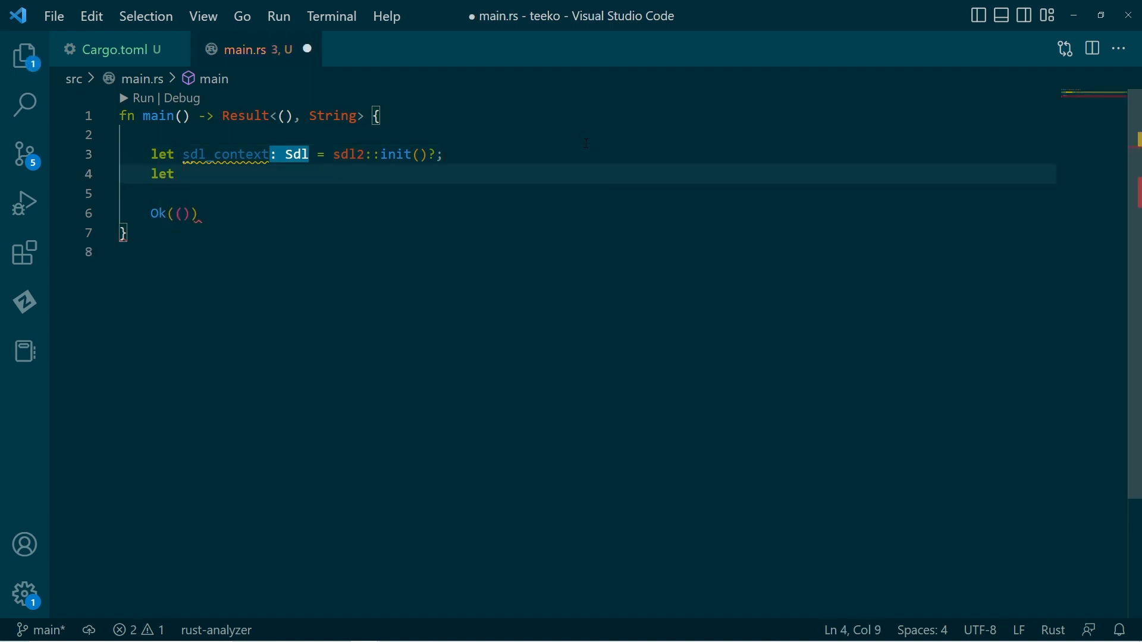
type("video")
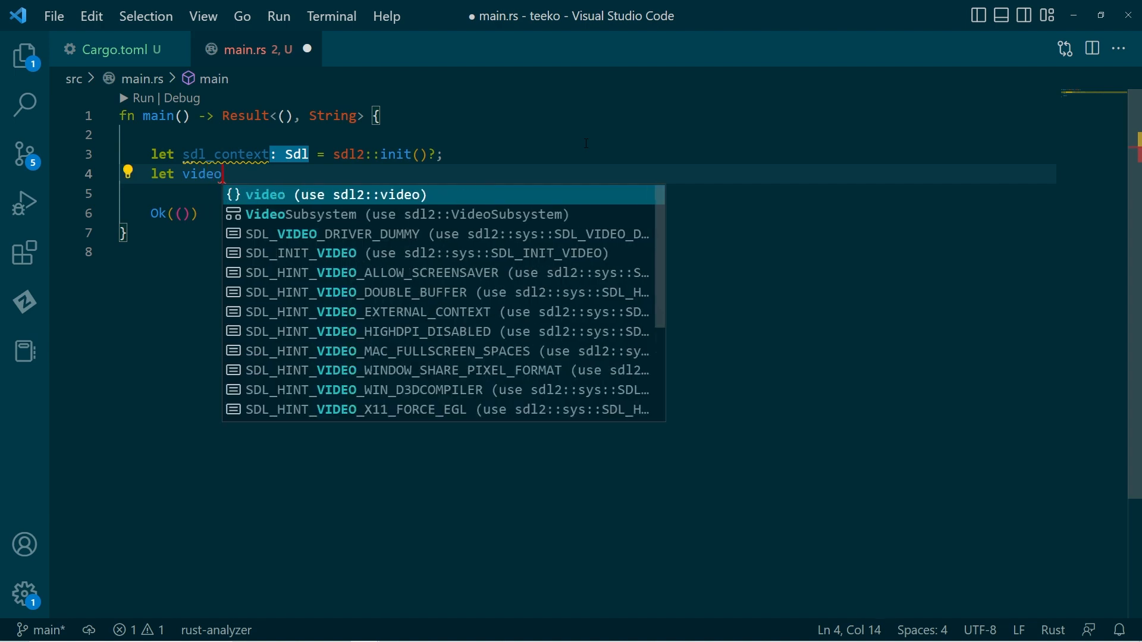
type("_subs")
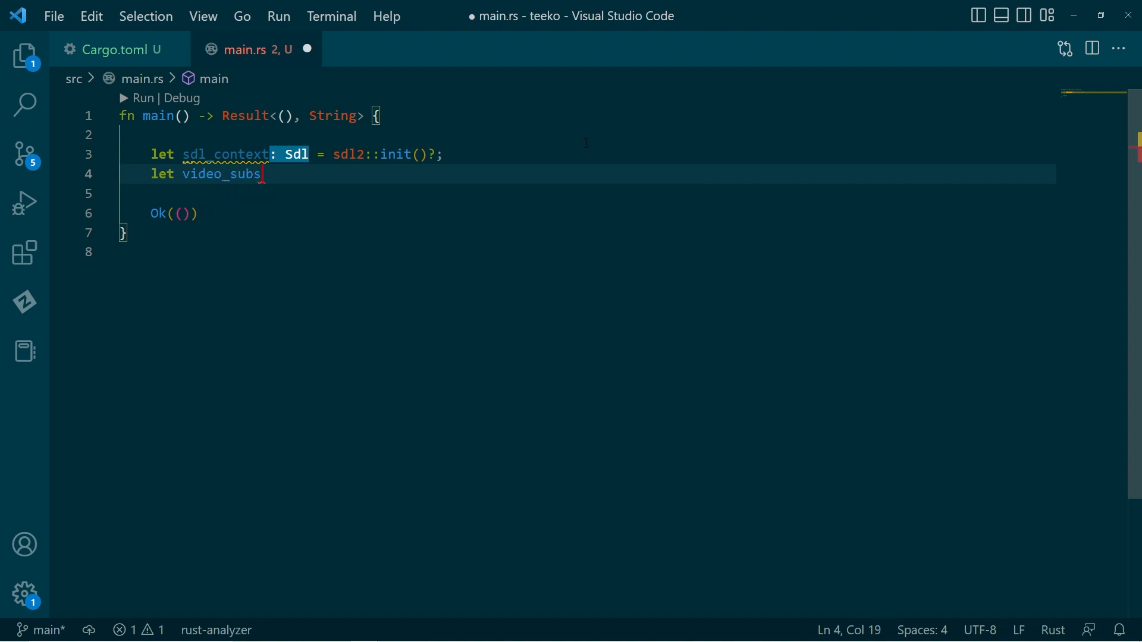
type("yst")
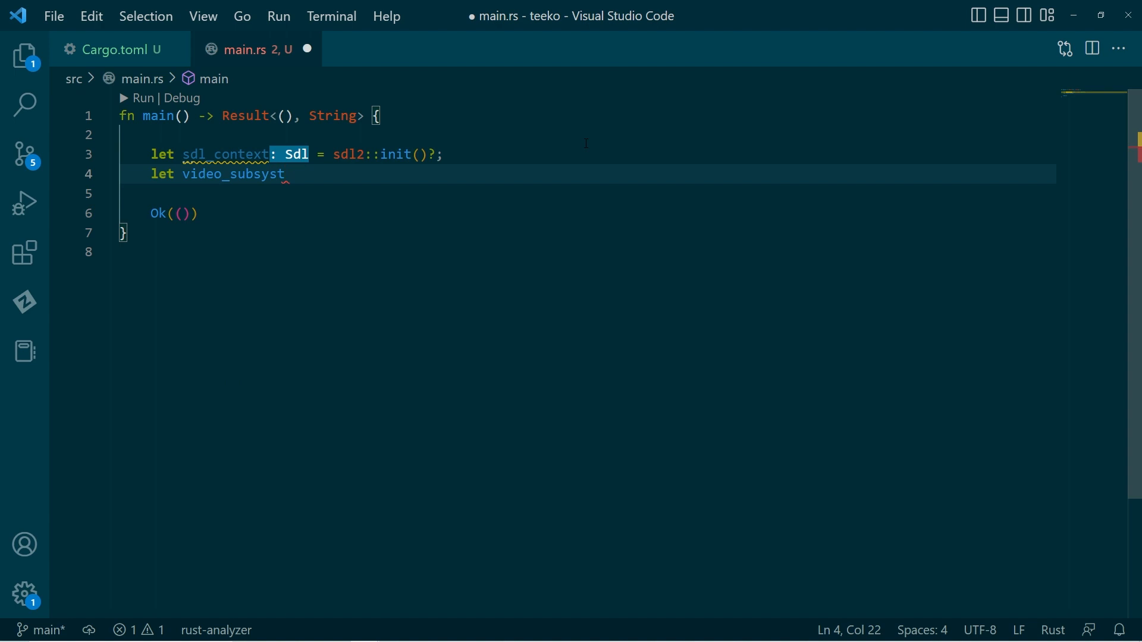
type("em =")
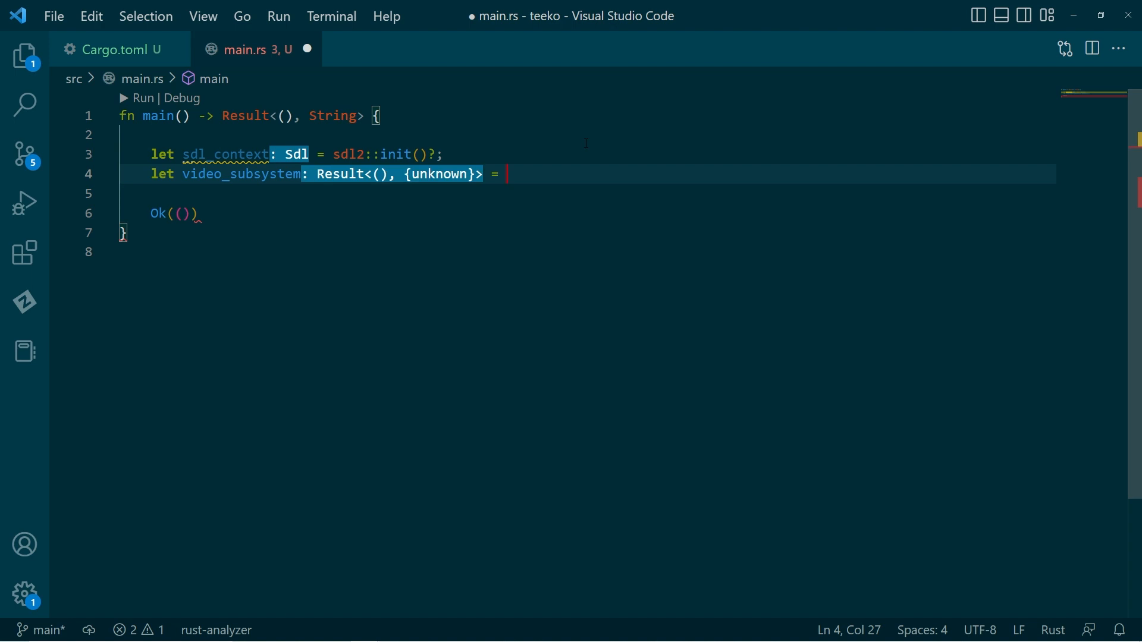
type("sdl_c")
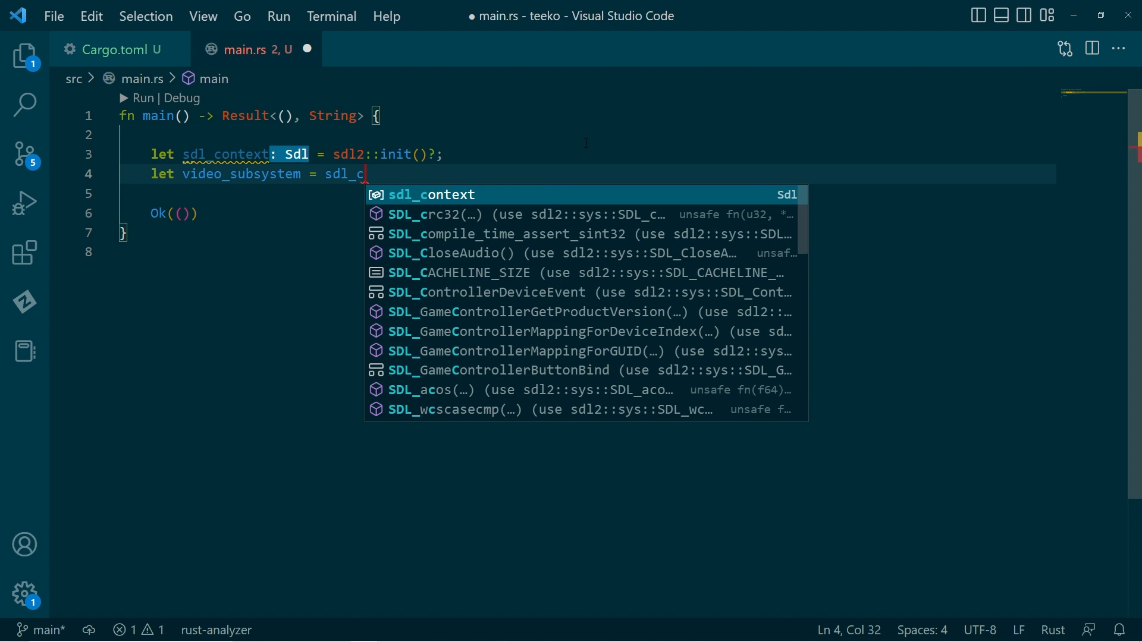
type("ontext.video()?;")
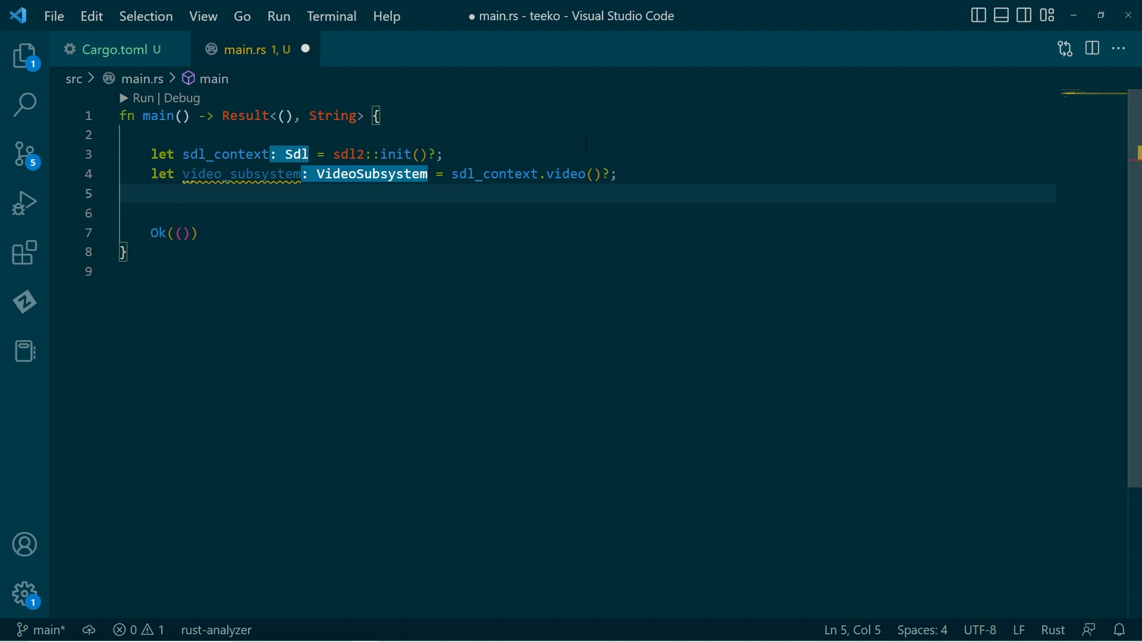
Step: Add 800×600 screen_width/screen_height constants and build a "Rust!" window with .build().unwrap()
type("let window = video_subsystem.window(\"R\", width, height")
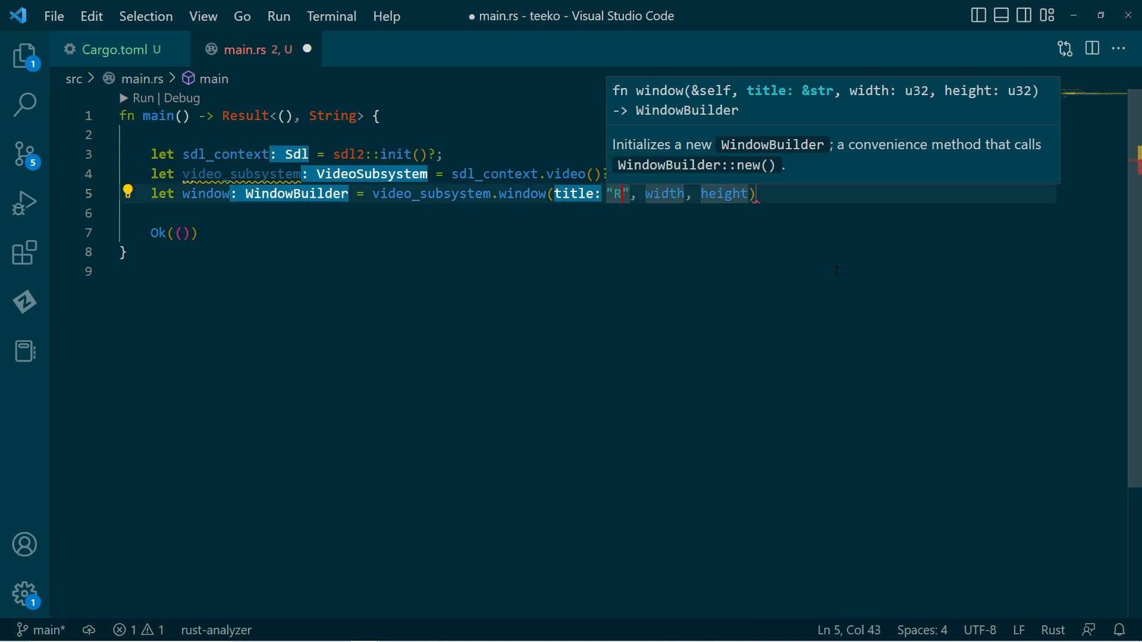
type("ust!")
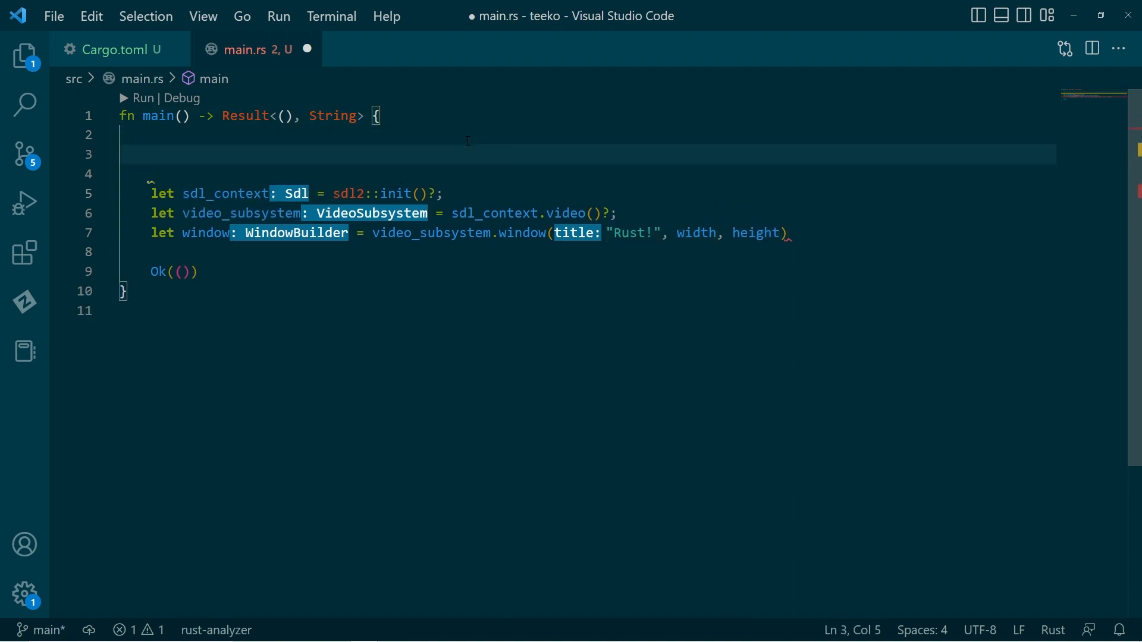
type("let")
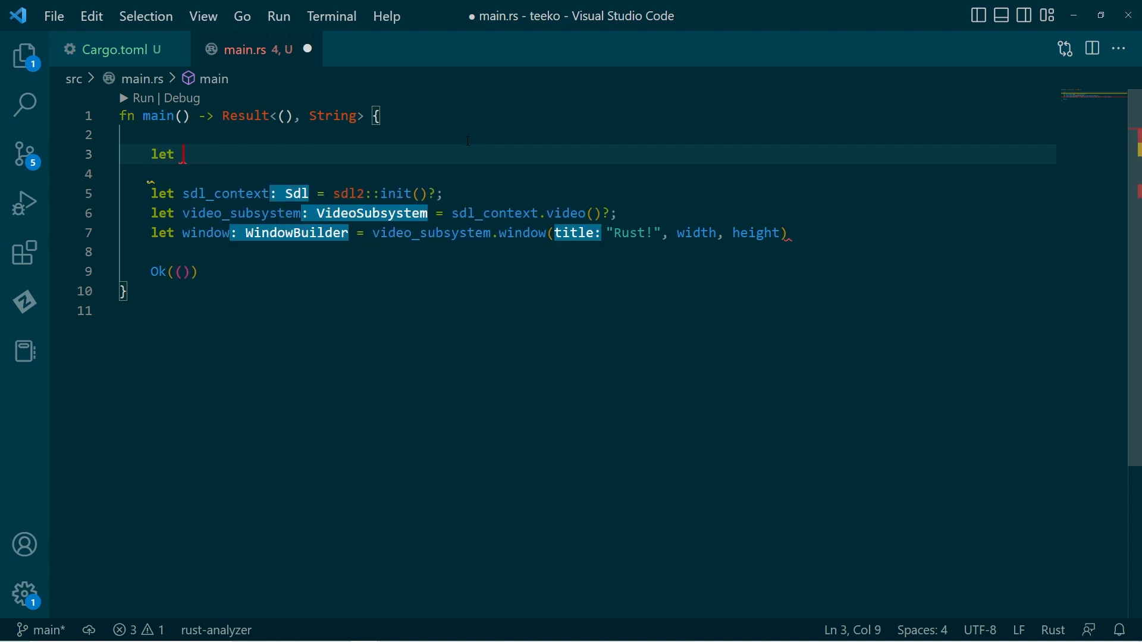
type("screen_width = 800;")
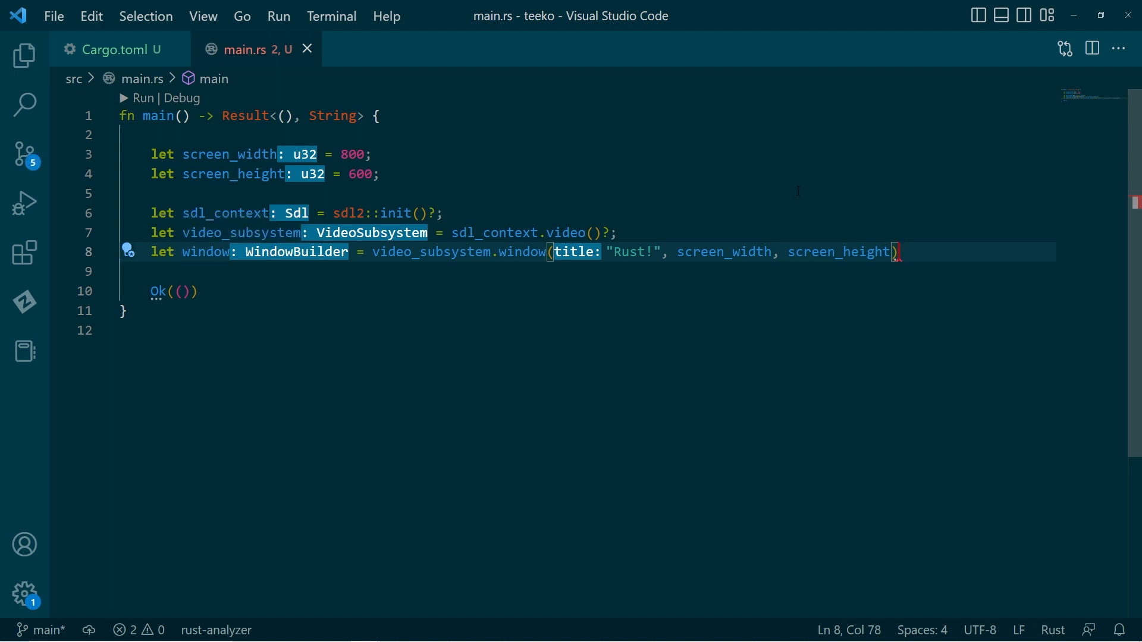
type(".build(")
type(".unwrap();")
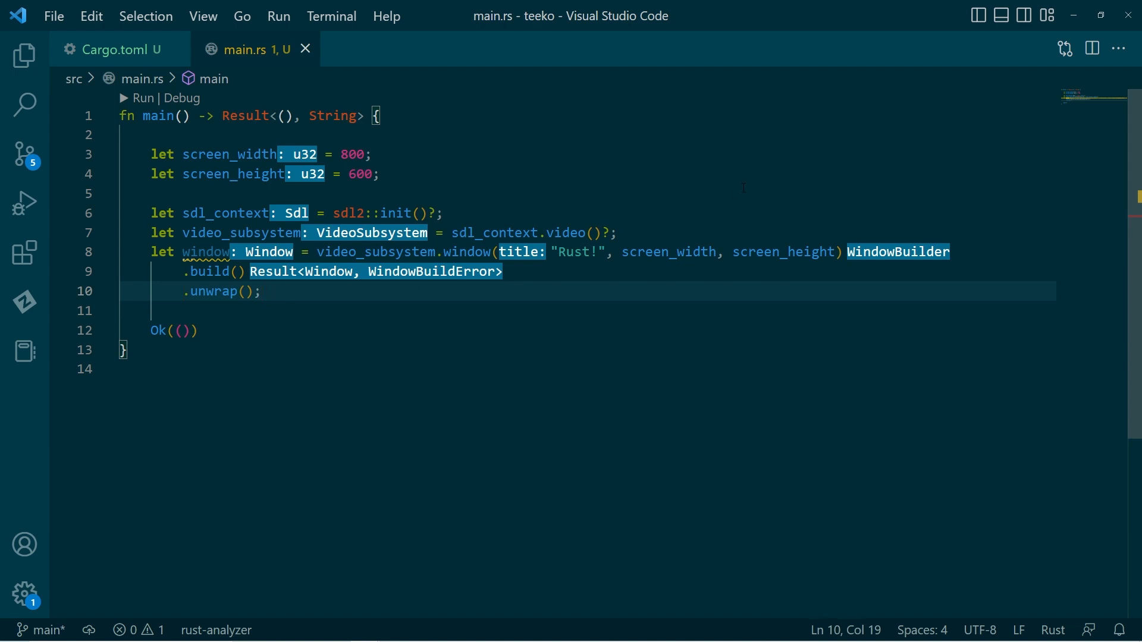
key("enter")
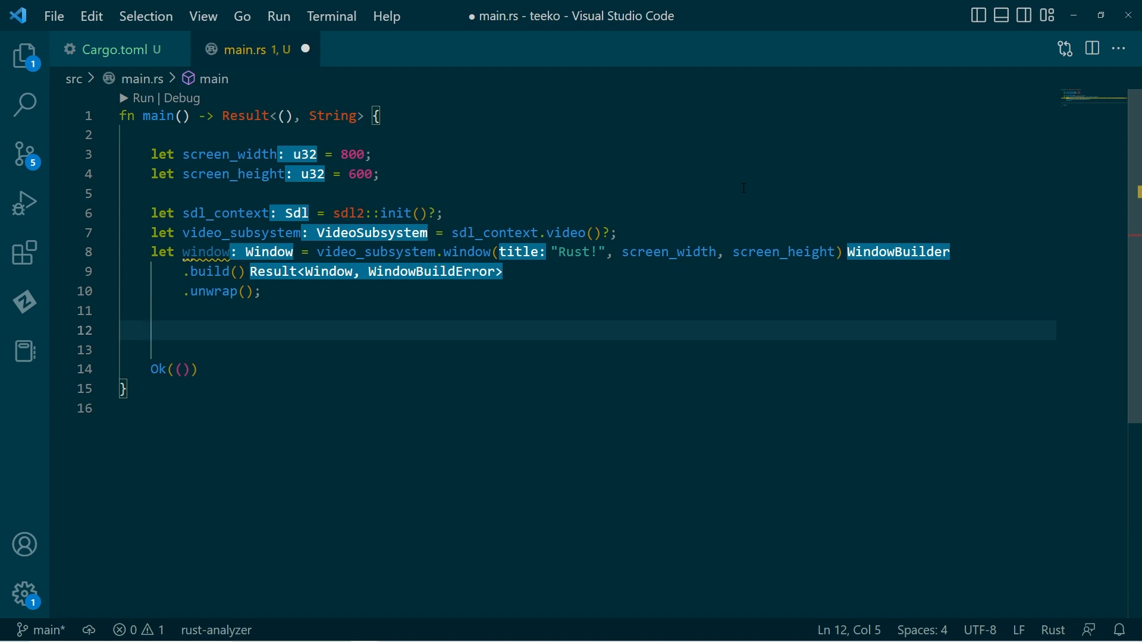
Step: Add let mut canvas = window.into_canvas() and save main.rs
type("let mut")
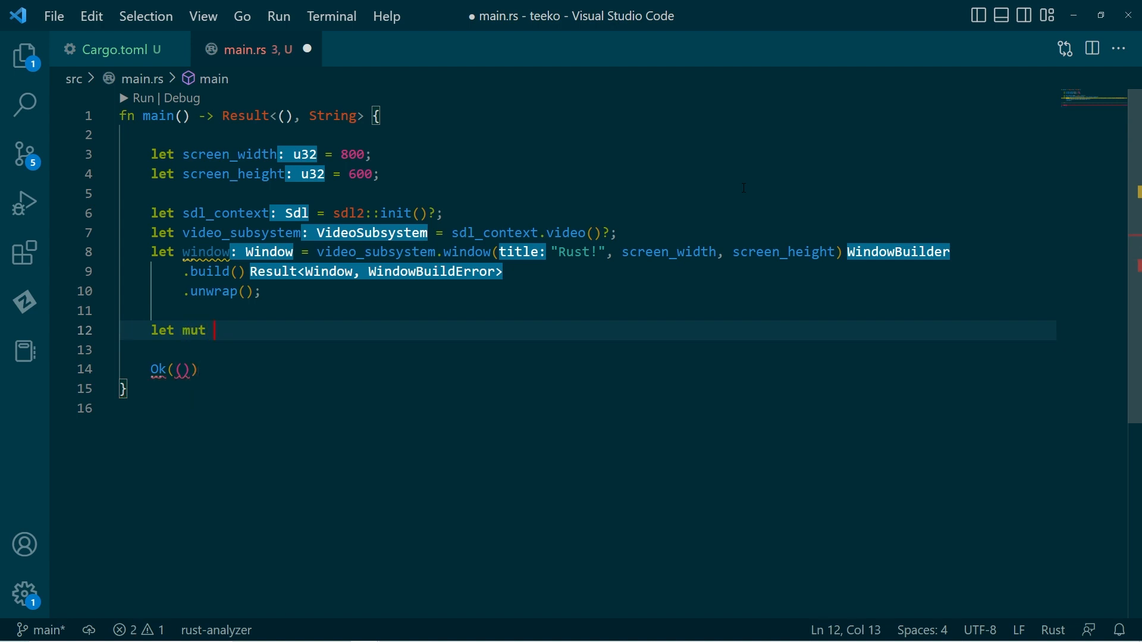
type("cav")
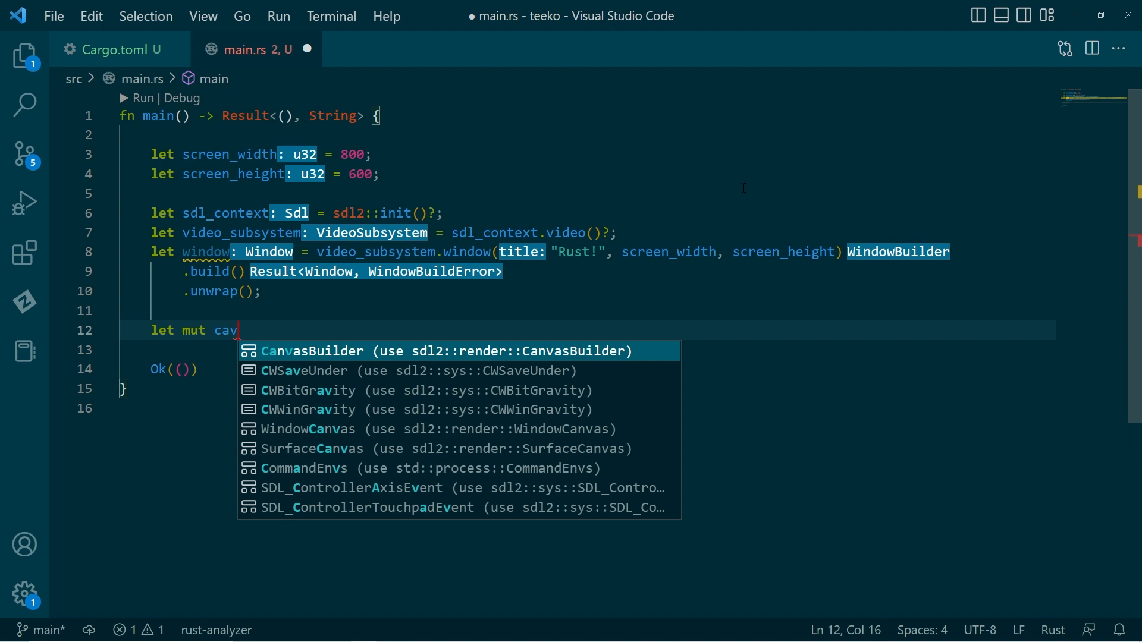
type("na")
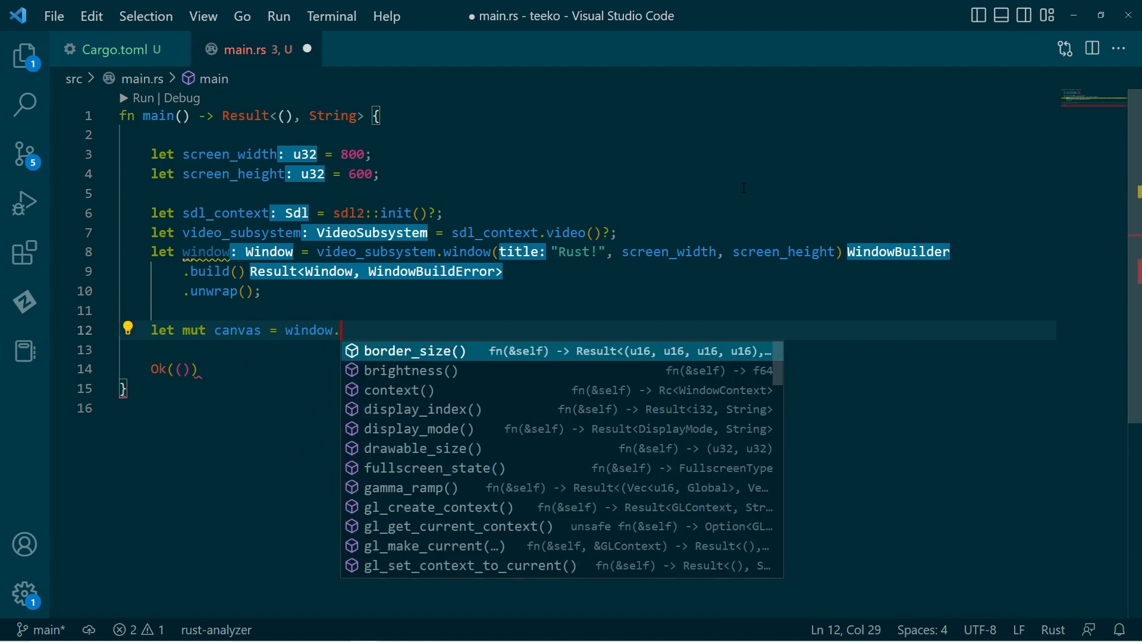
type("ino")
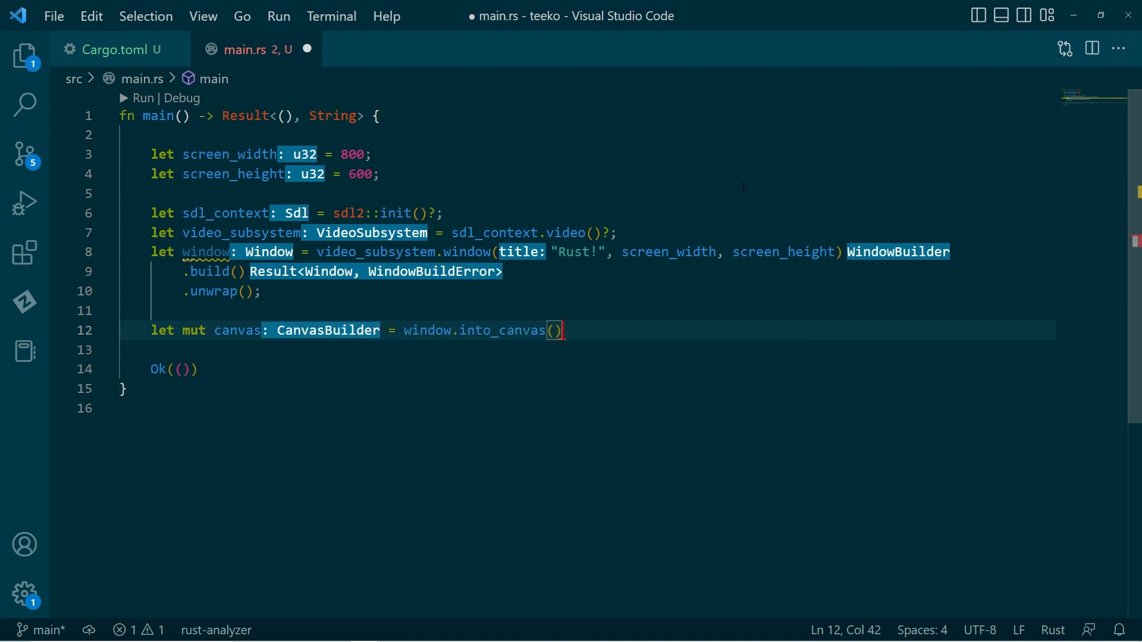
key("ctrl+s")
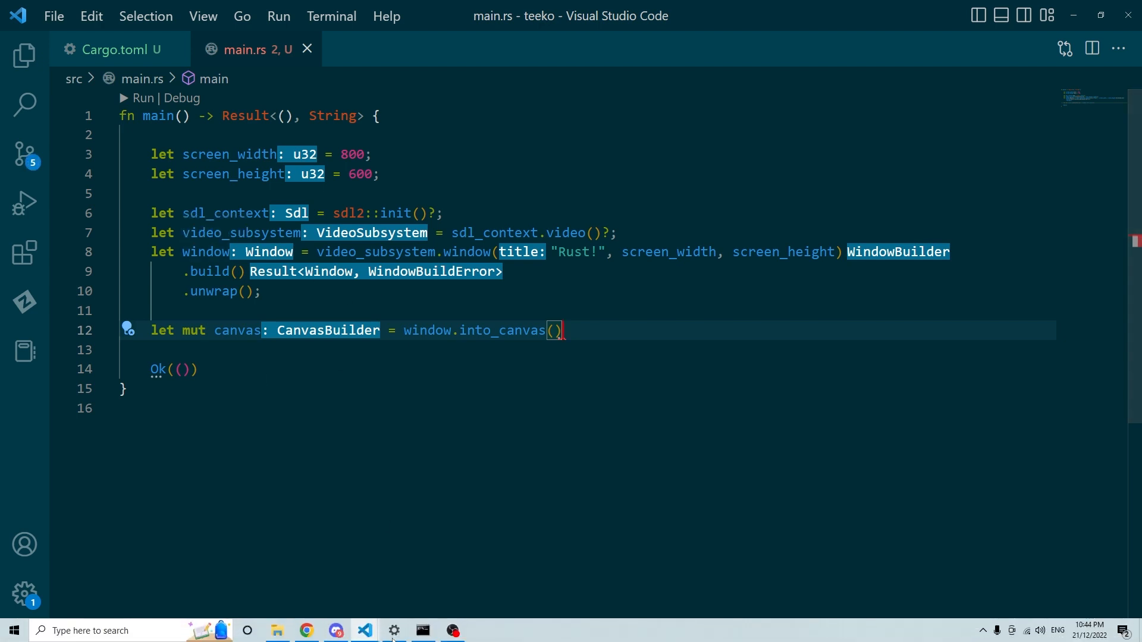
Step: Search Google for rust sdl2 and read the sdl2 Getting started example on docs.rs
left_click(562, 330)
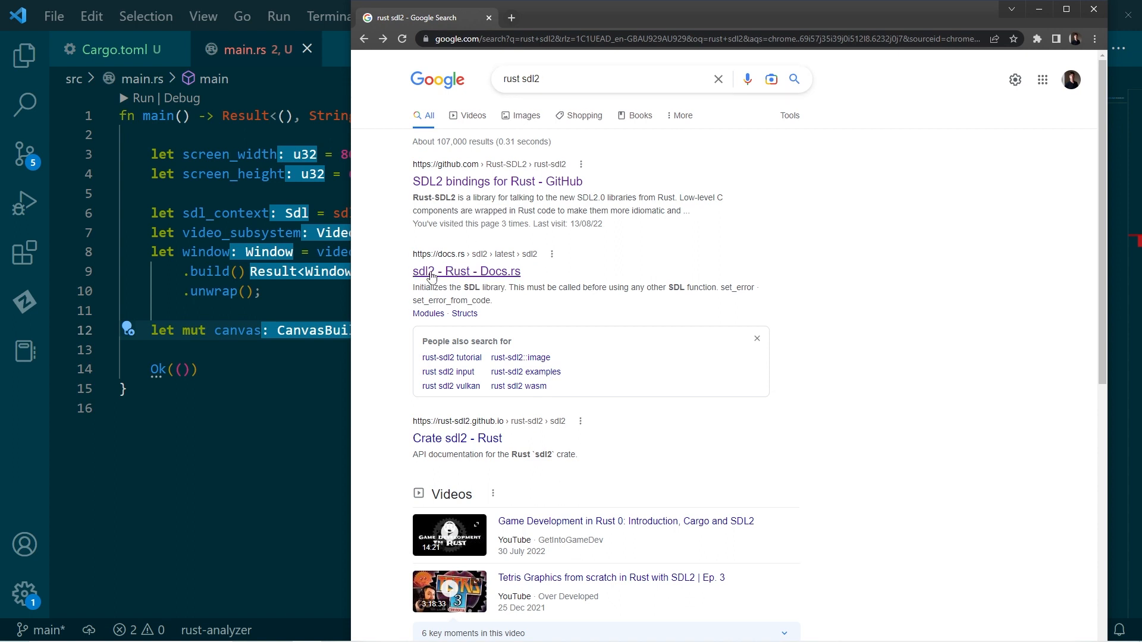
mouse_move(459, 279)
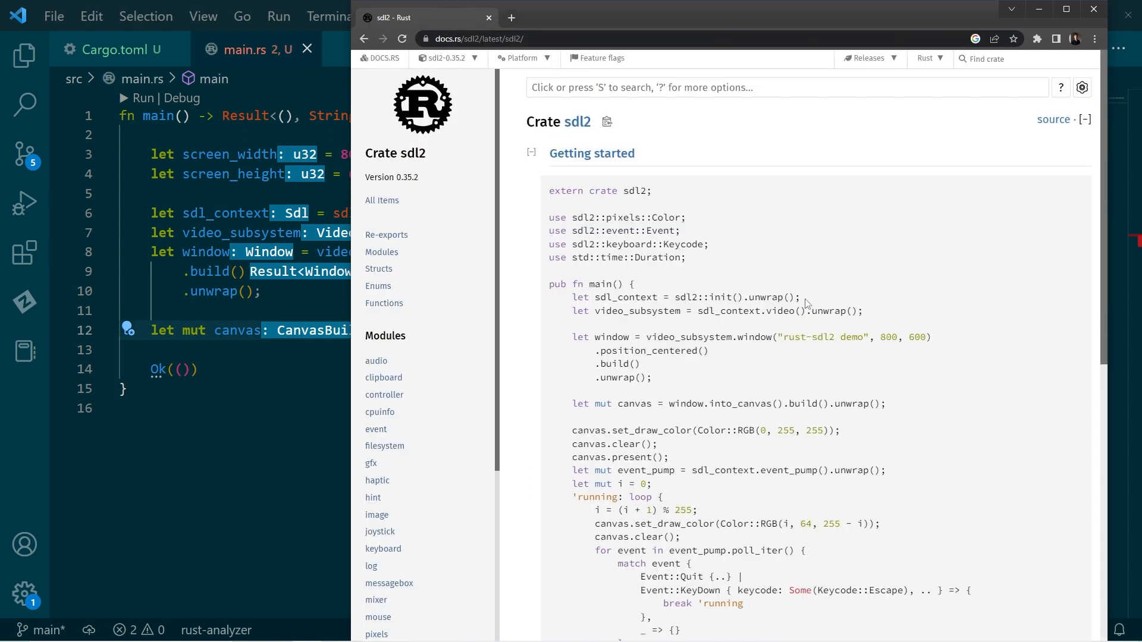
scroll("down", 3)
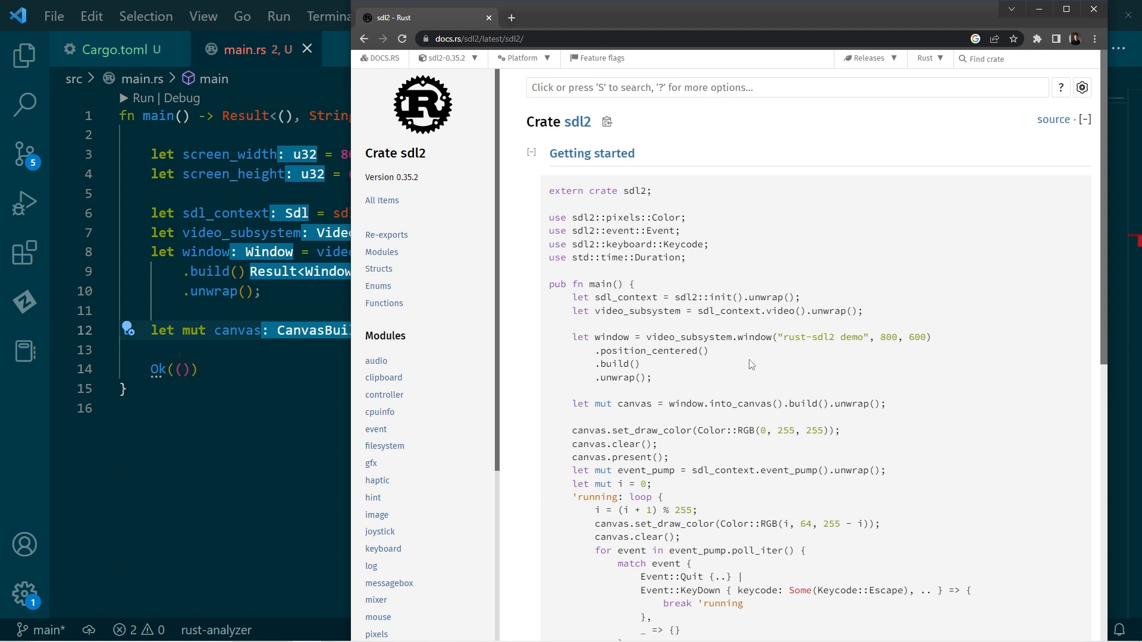
scroll("down", 3)
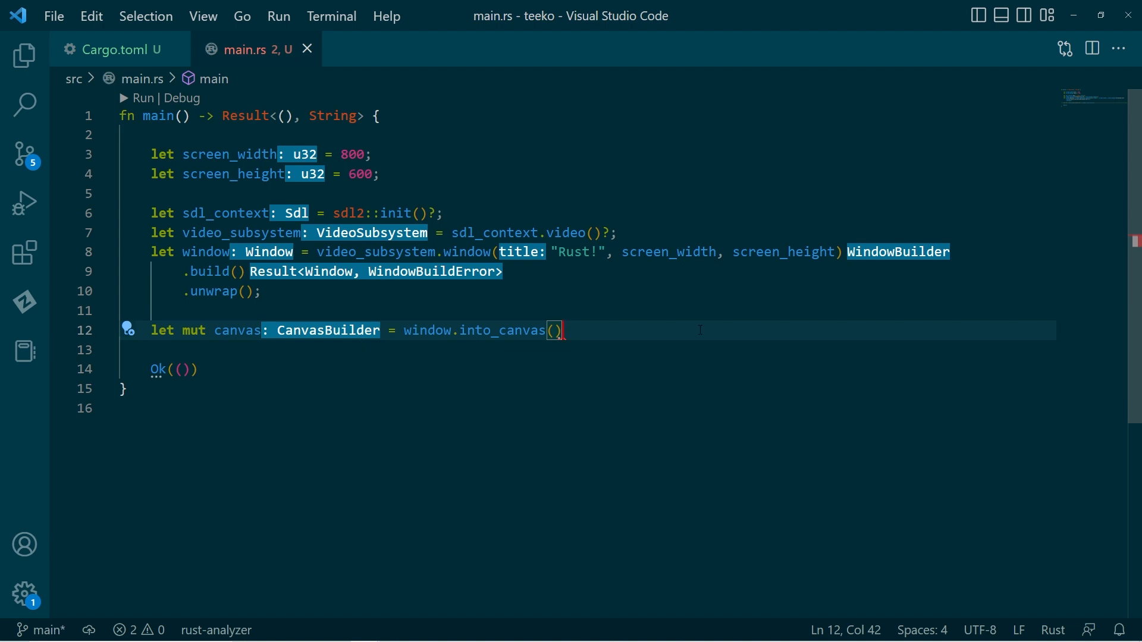
Step: End the canvas line with .build().unwrap(); then add canvas.set_draw_color(color) and canvas.clear()
type(".build(")
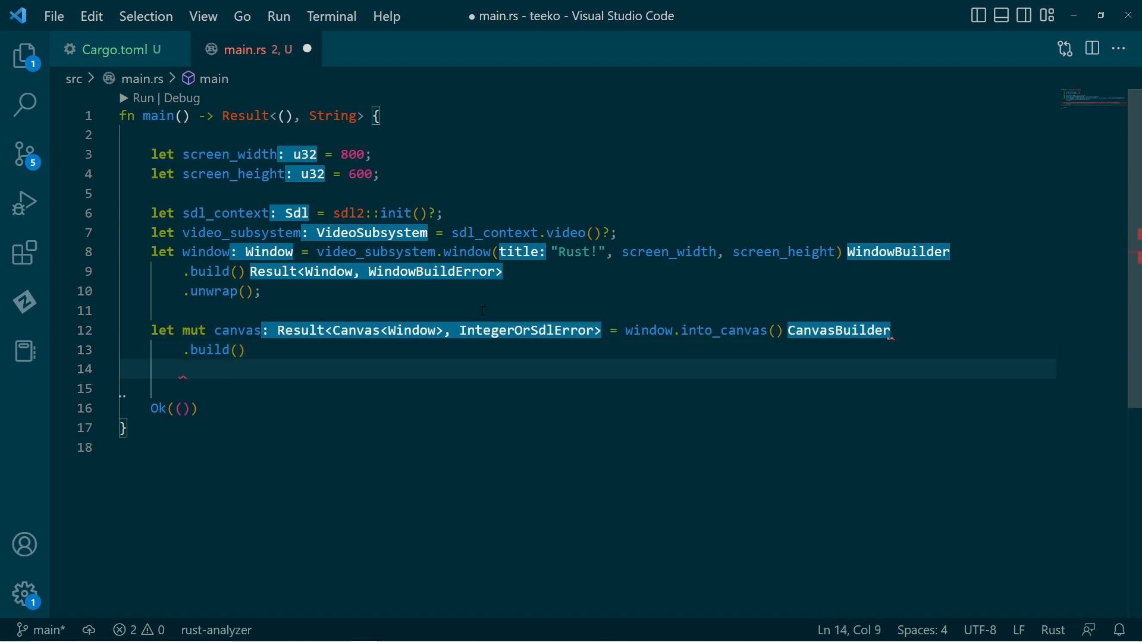
type(".unwrap();")
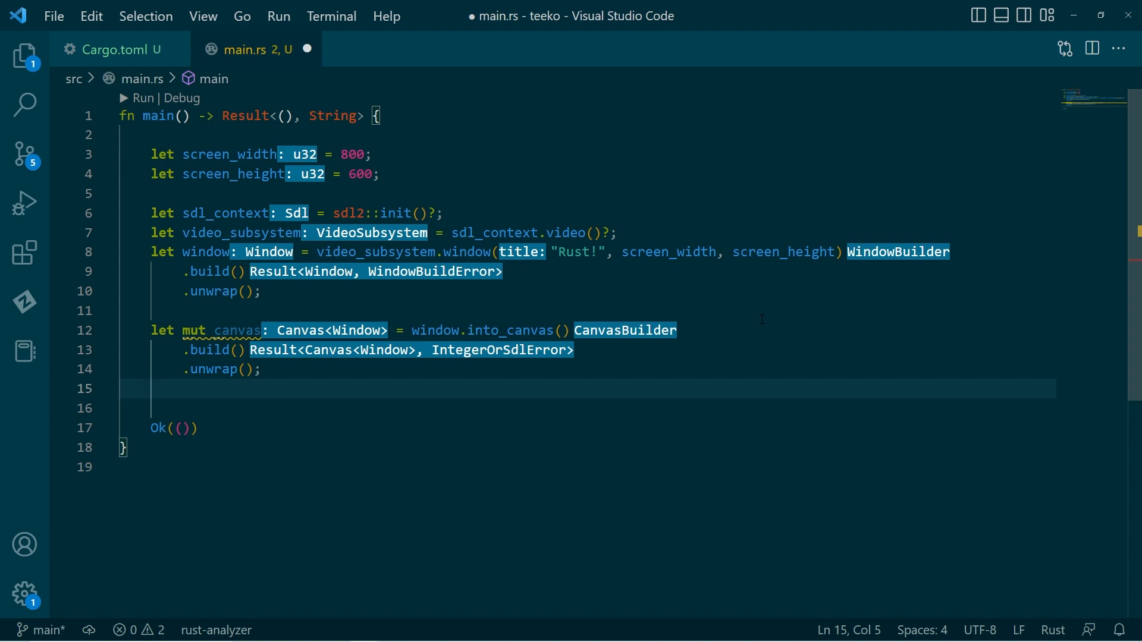
type("canvas")
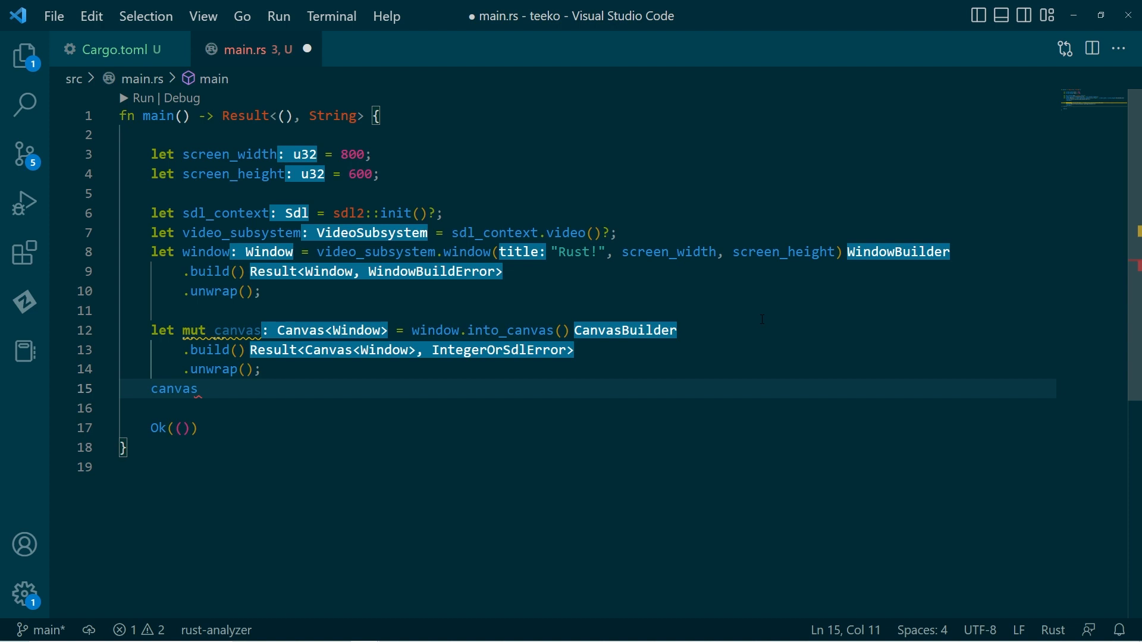
type(".set_draw_color(color")
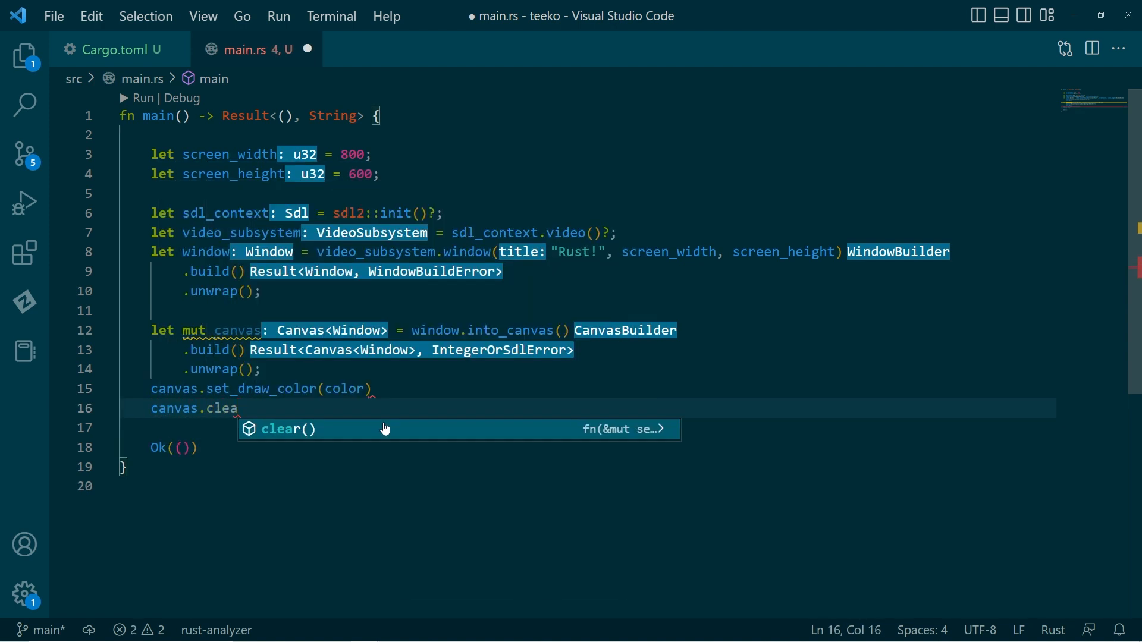
key("Tab")
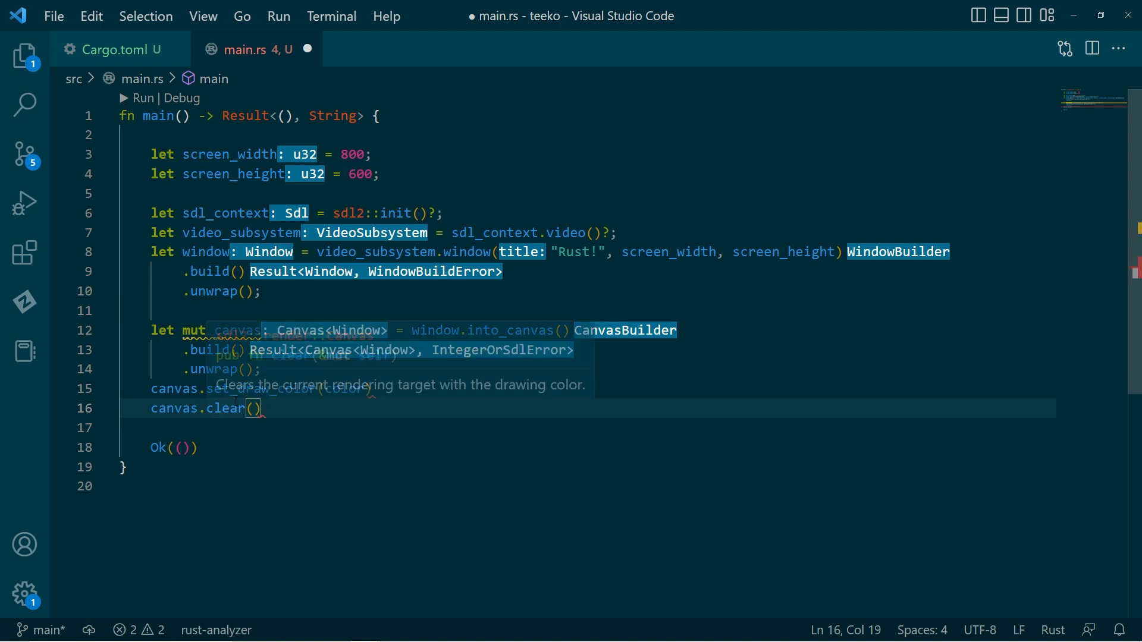
mouse_move(298, 408)
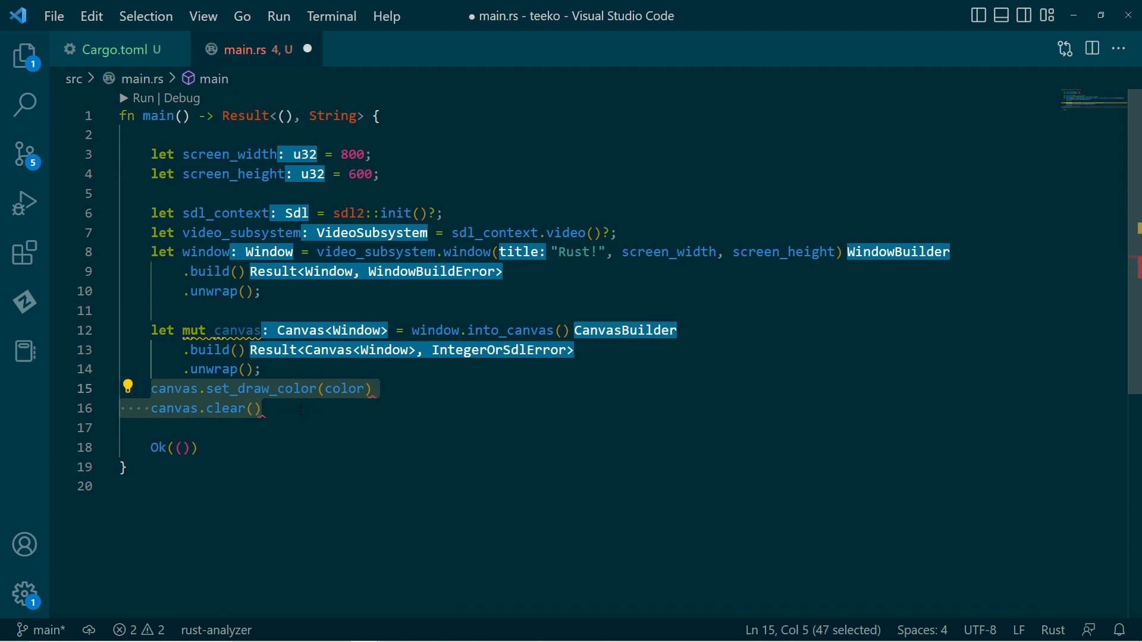
Step: Add let screen_area = sdl2::rect::Rect::new(x, y, width, height) below the canvas setup
type("let")
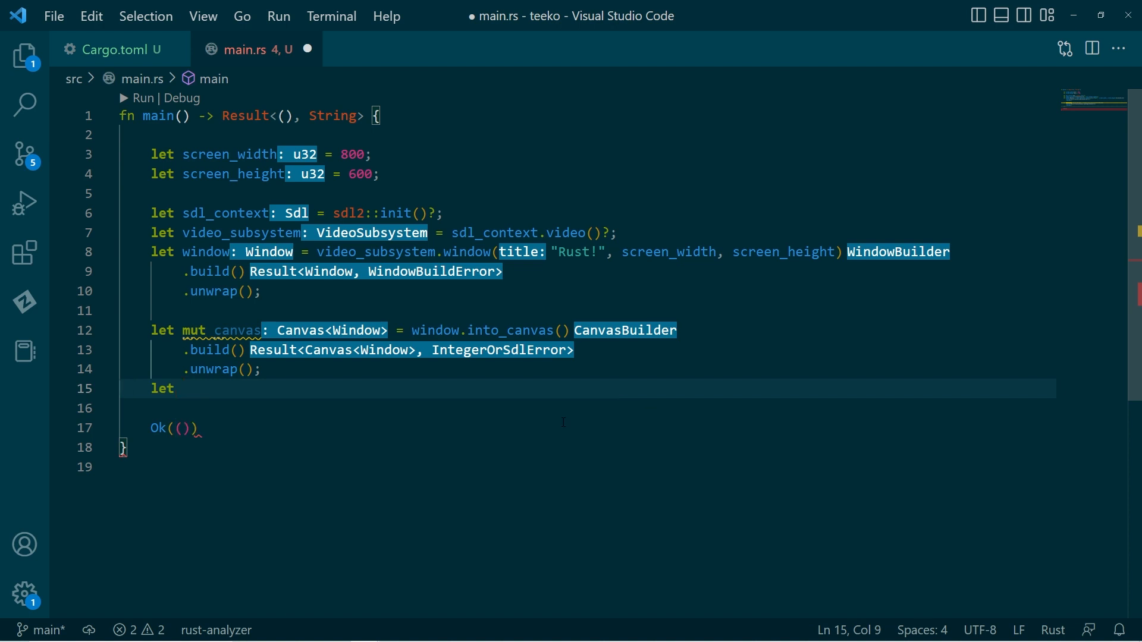
type("scree")
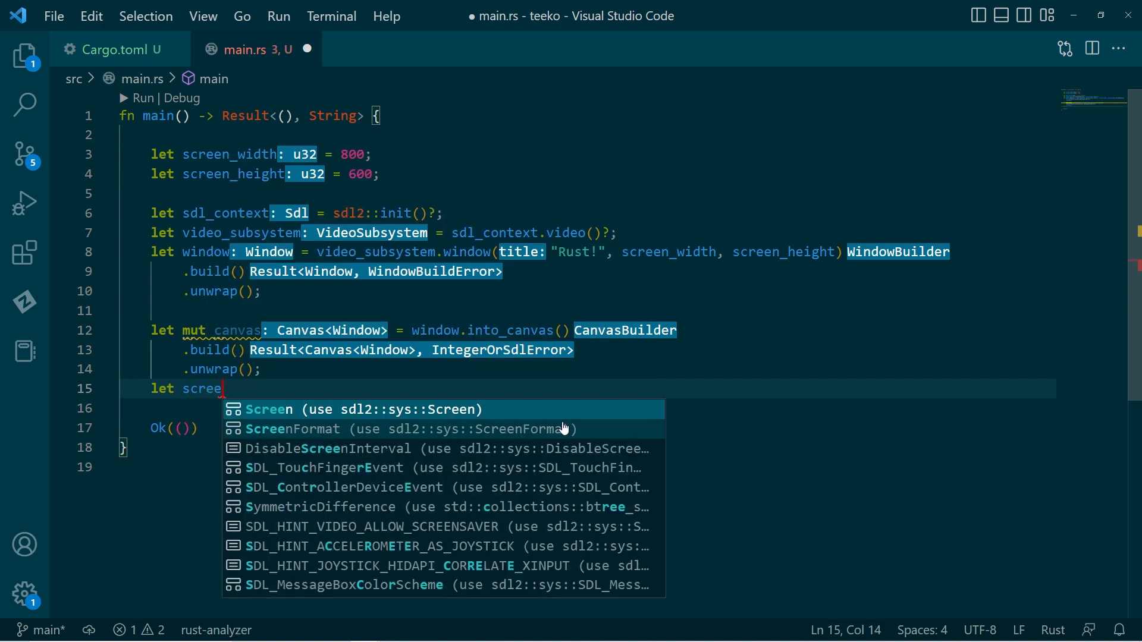
type("n_")
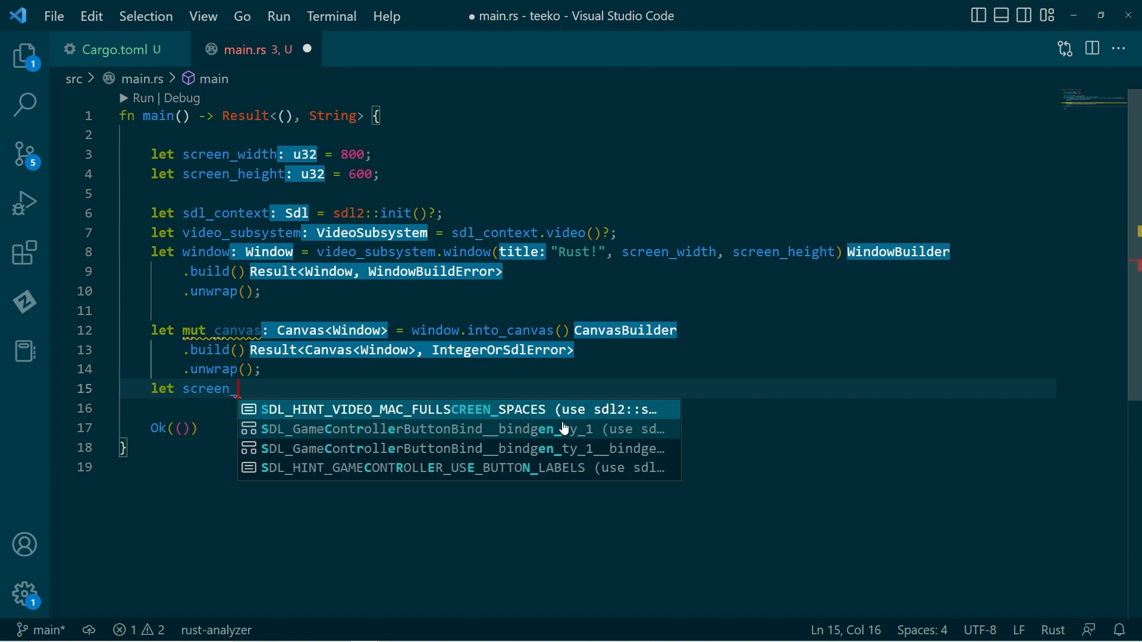
type("_area =")
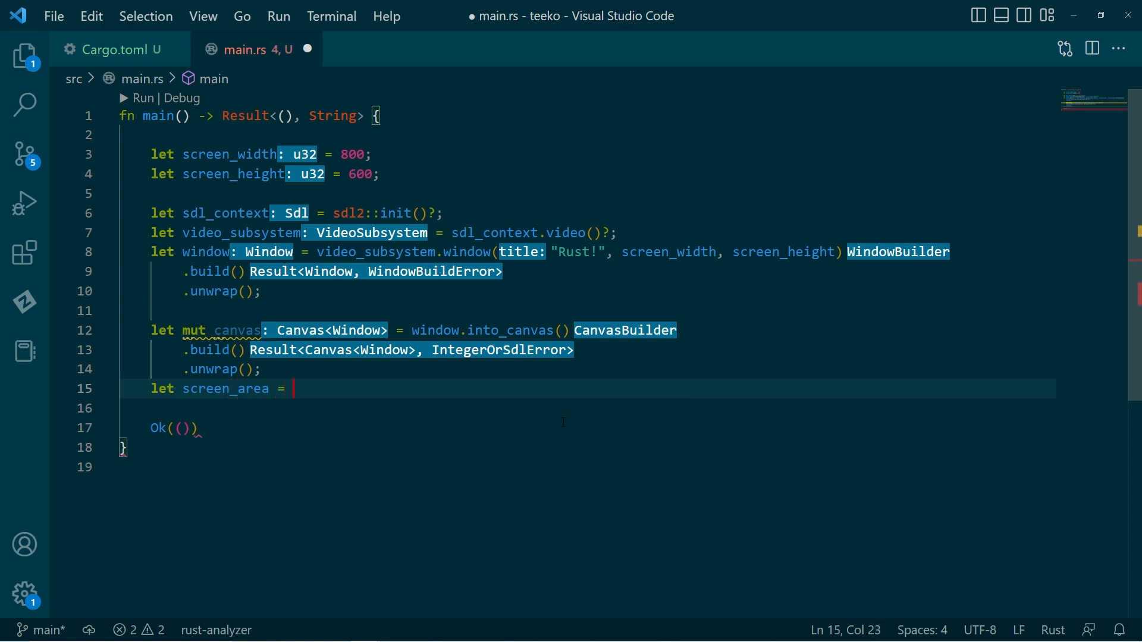
type("sdl")
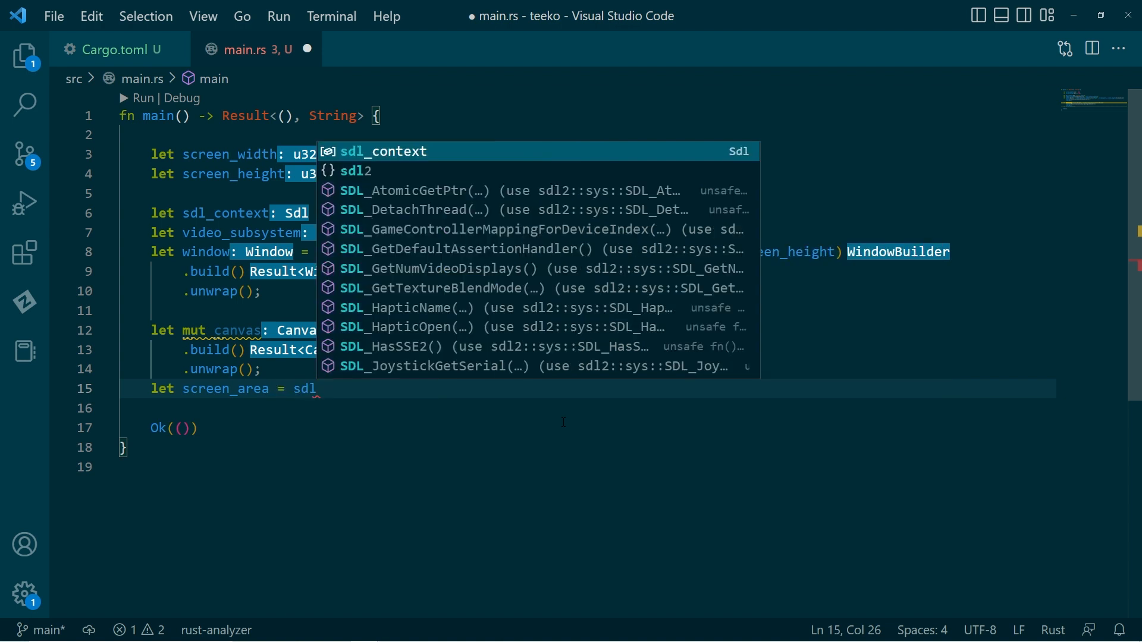
type("2:")
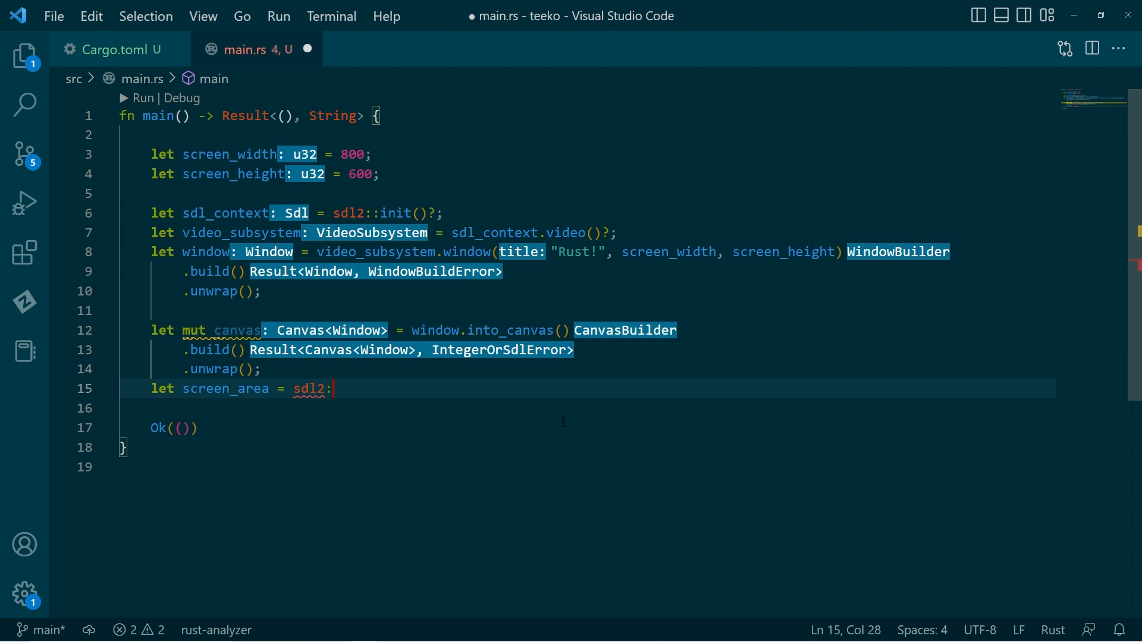
type("rect::R")
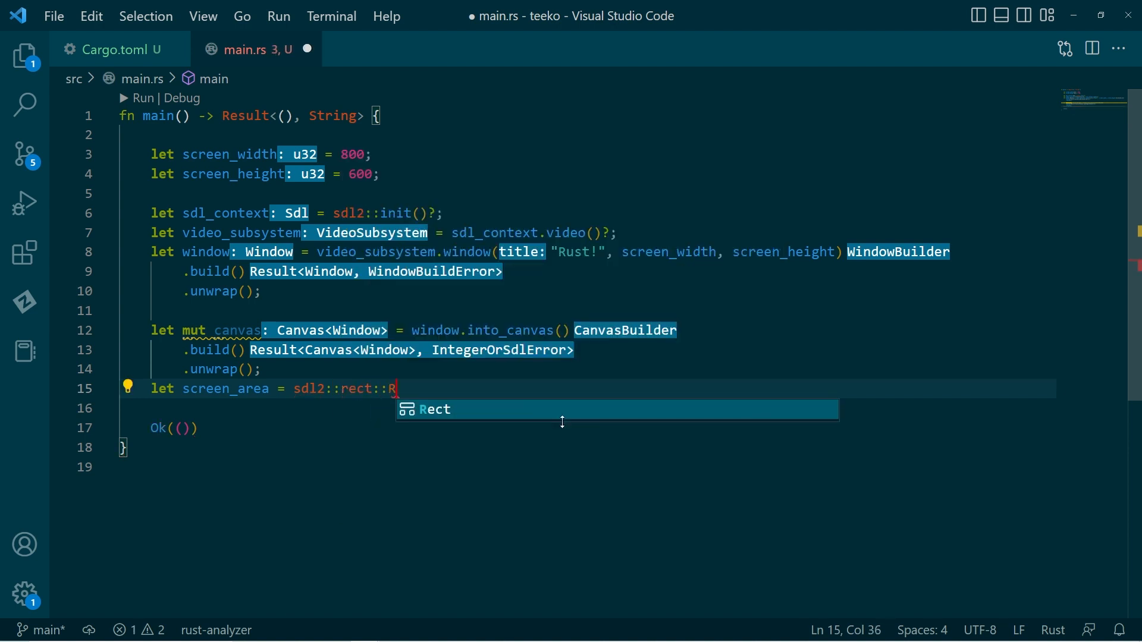
type("ect")
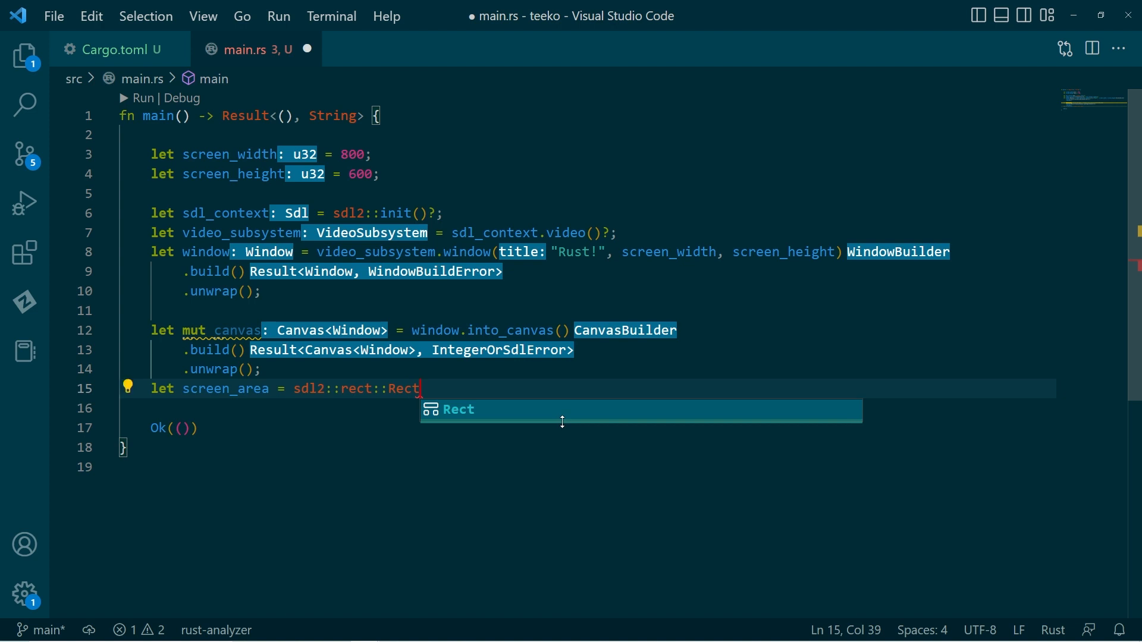
type("::")
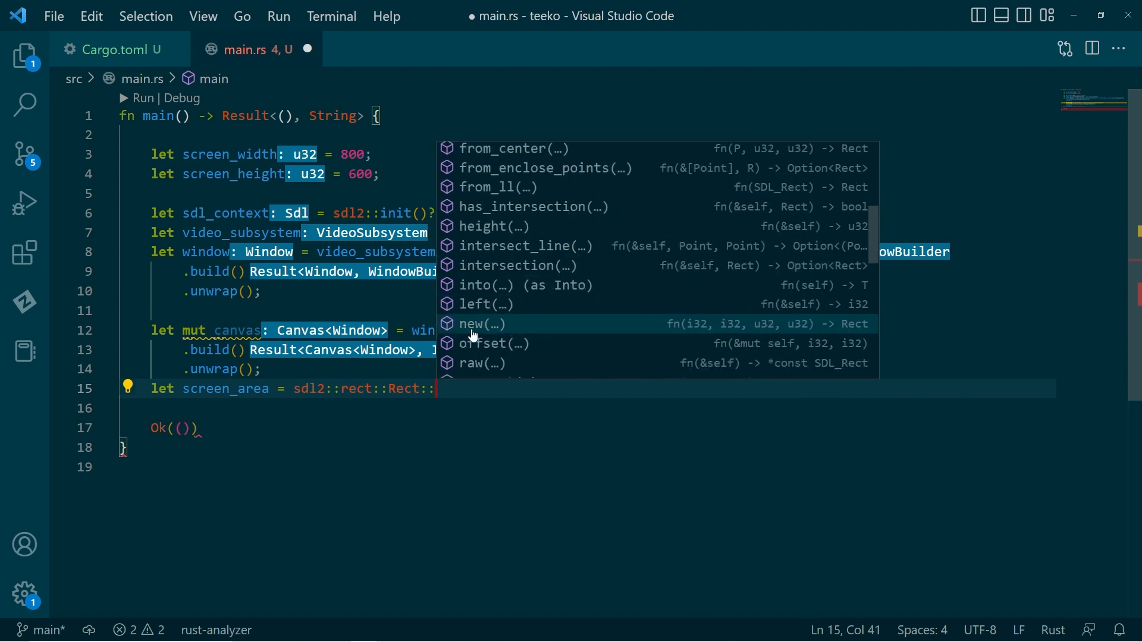
left_click(482, 323)
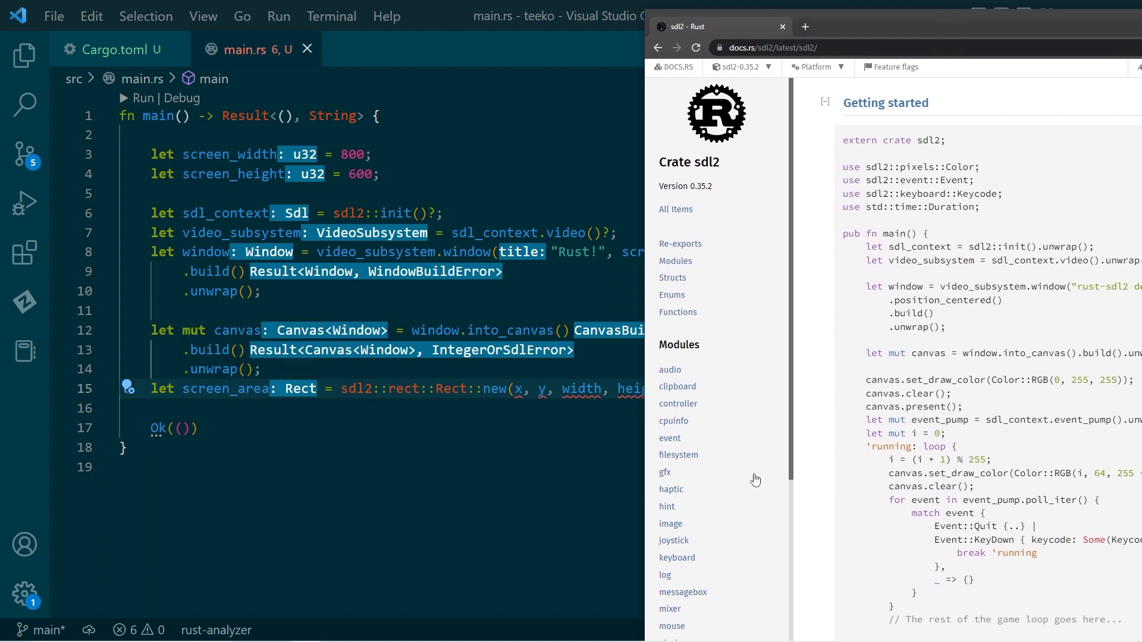
Step: On docs.rs sdl2, open the rect module and the Rect struct to check new's parameters
scroll("down", 3)
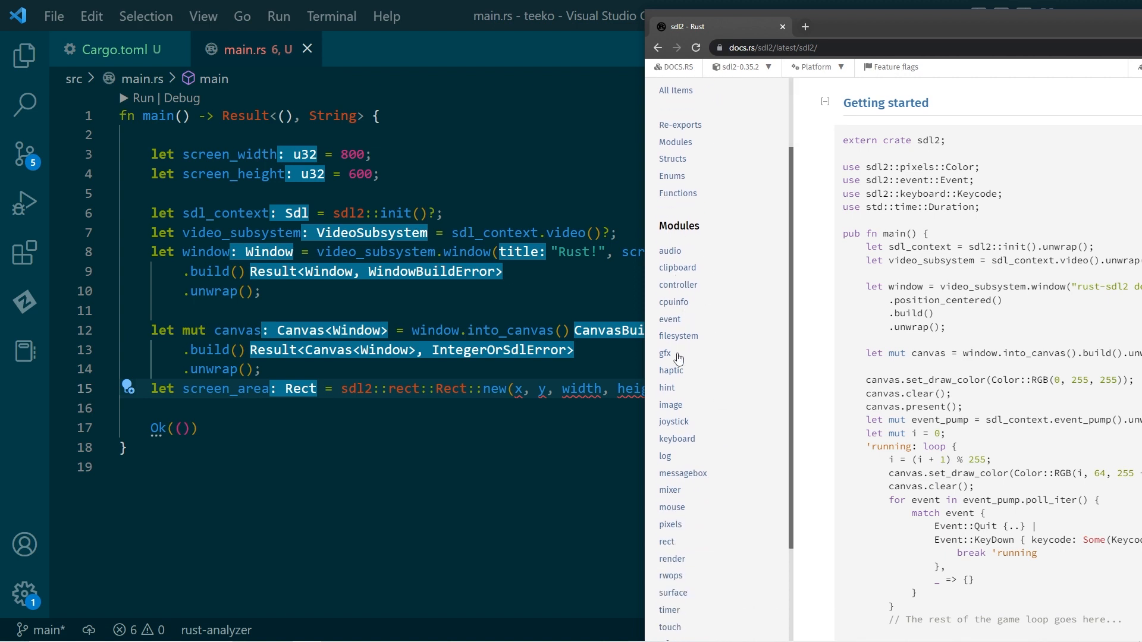
scroll("down", 3)
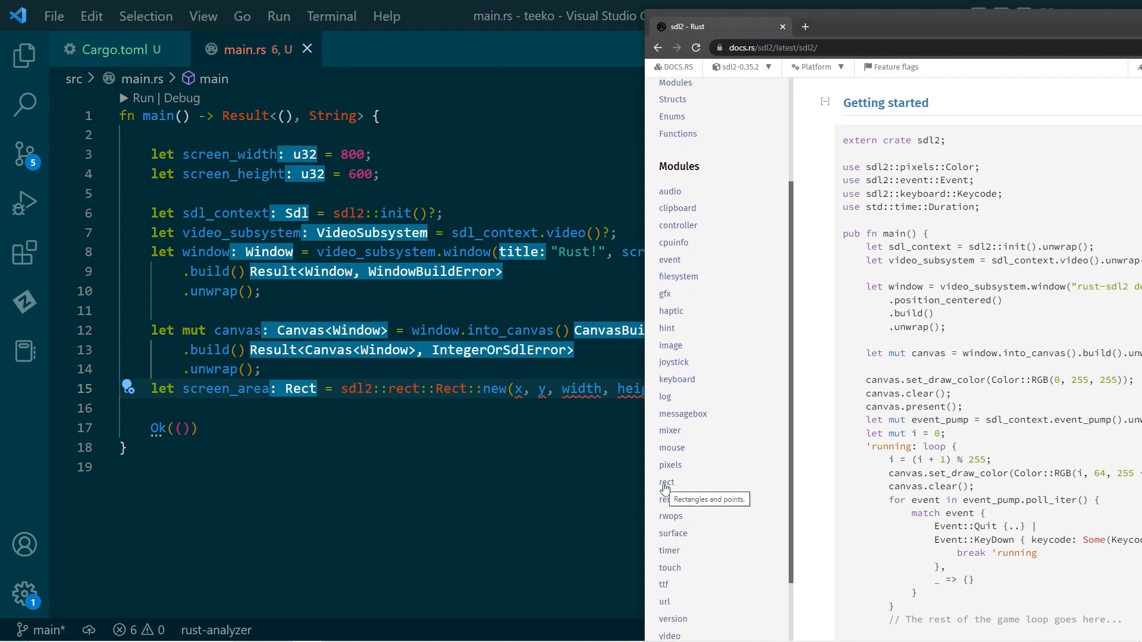
left_click(666, 481)
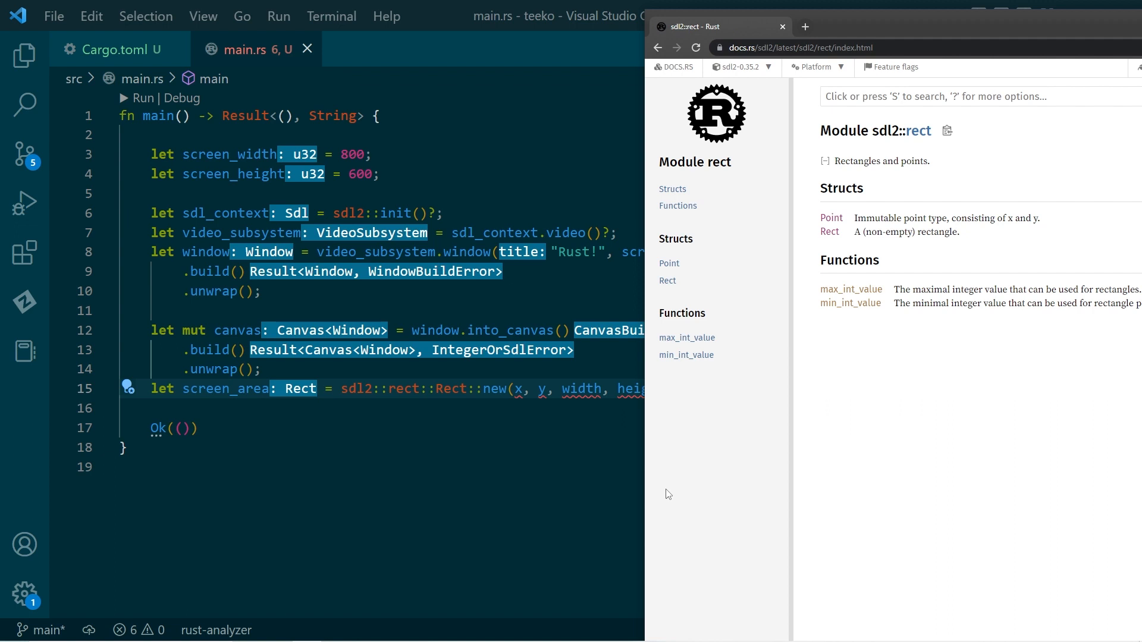
mouse_move(829, 232)
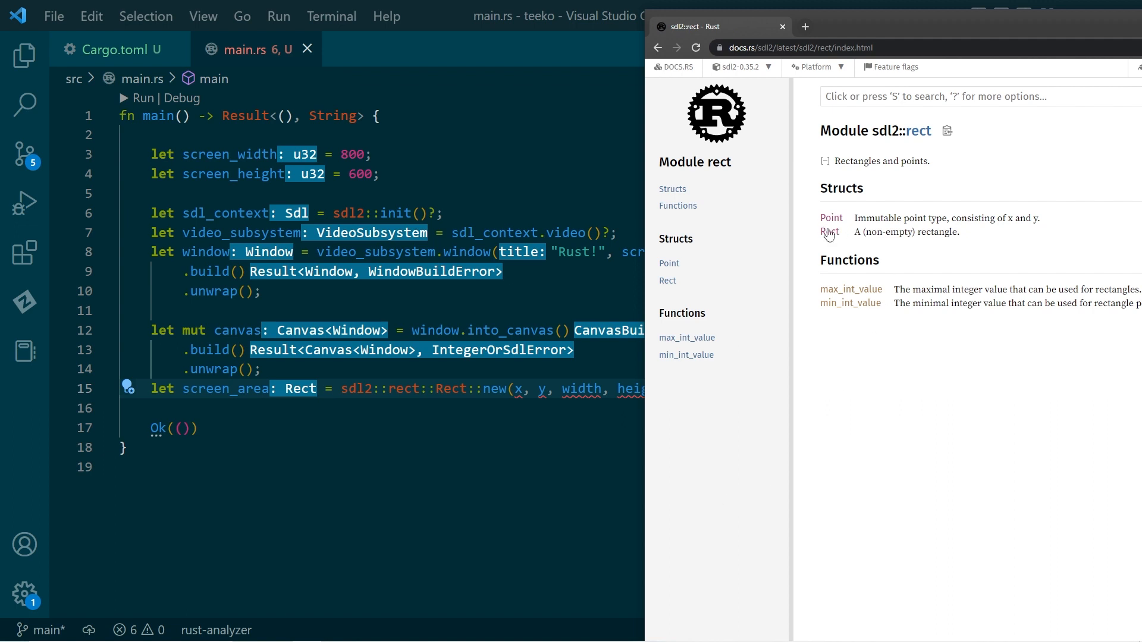
left_click(829, 231)
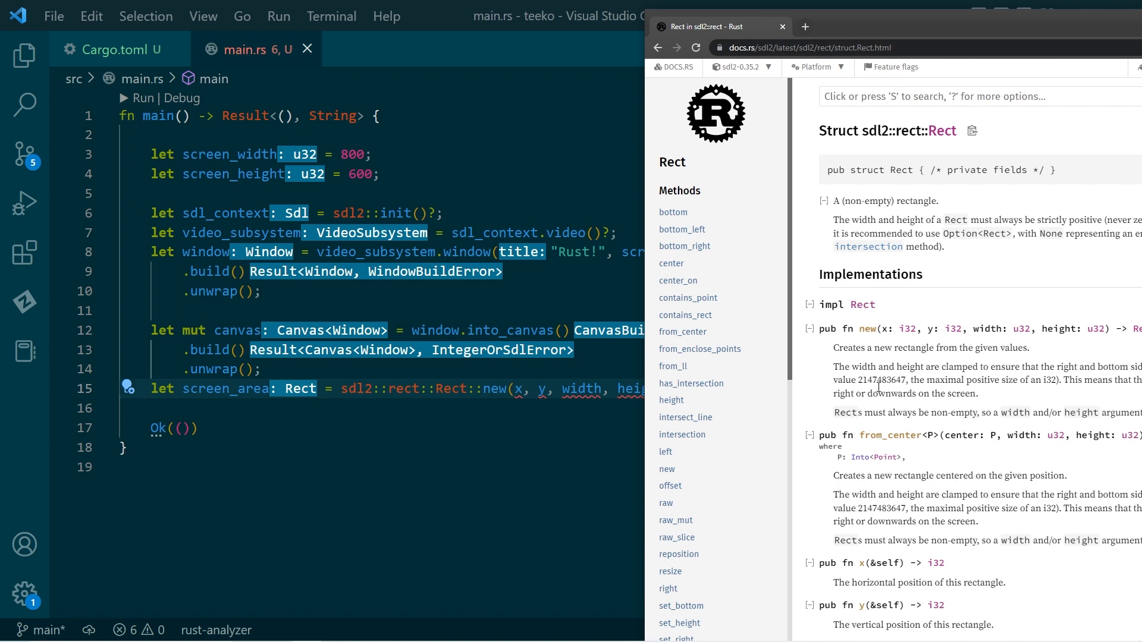
scroll("down", 3)
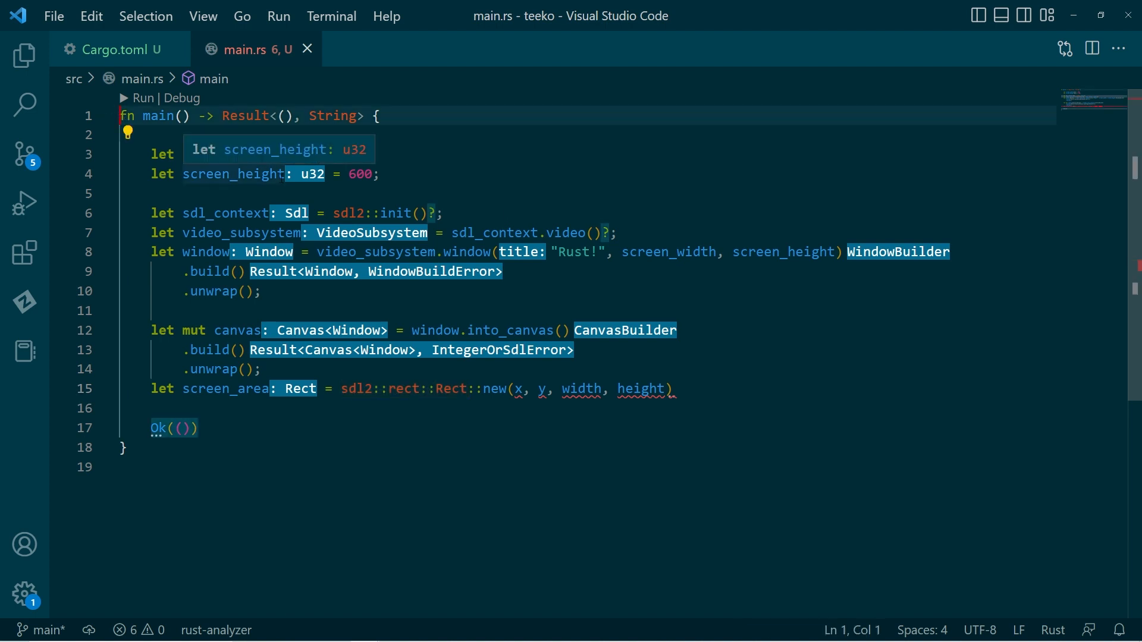
Step: Add 'use sdl2::rect::Rect;' above the screen_width declaration at the top of main.rs
type("let screen_width: u32 = 800;")
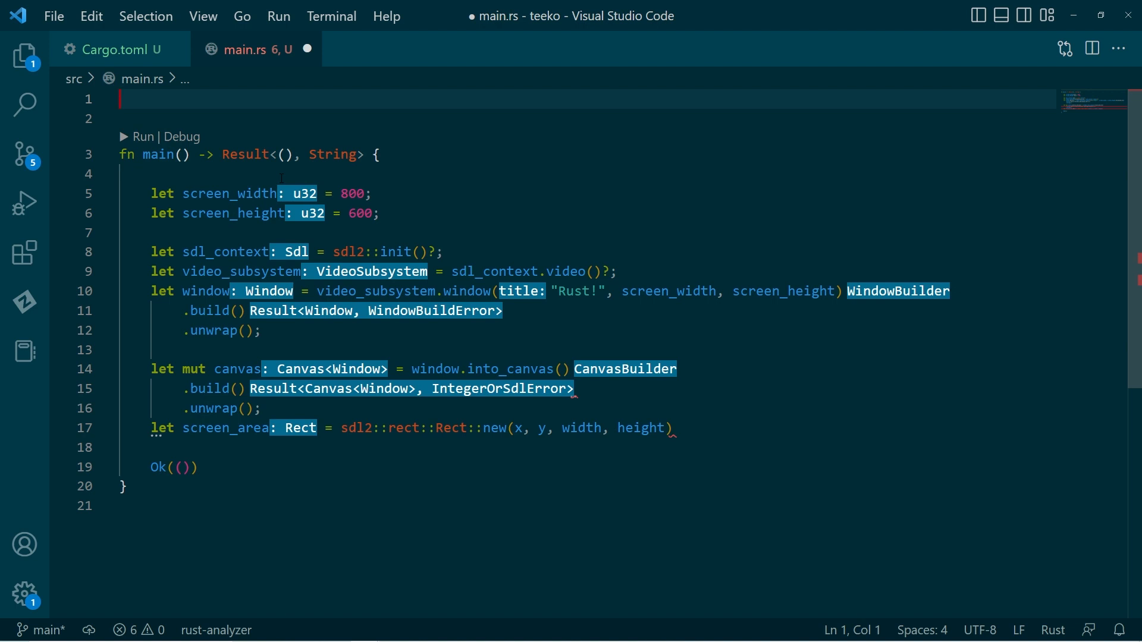
type("use")
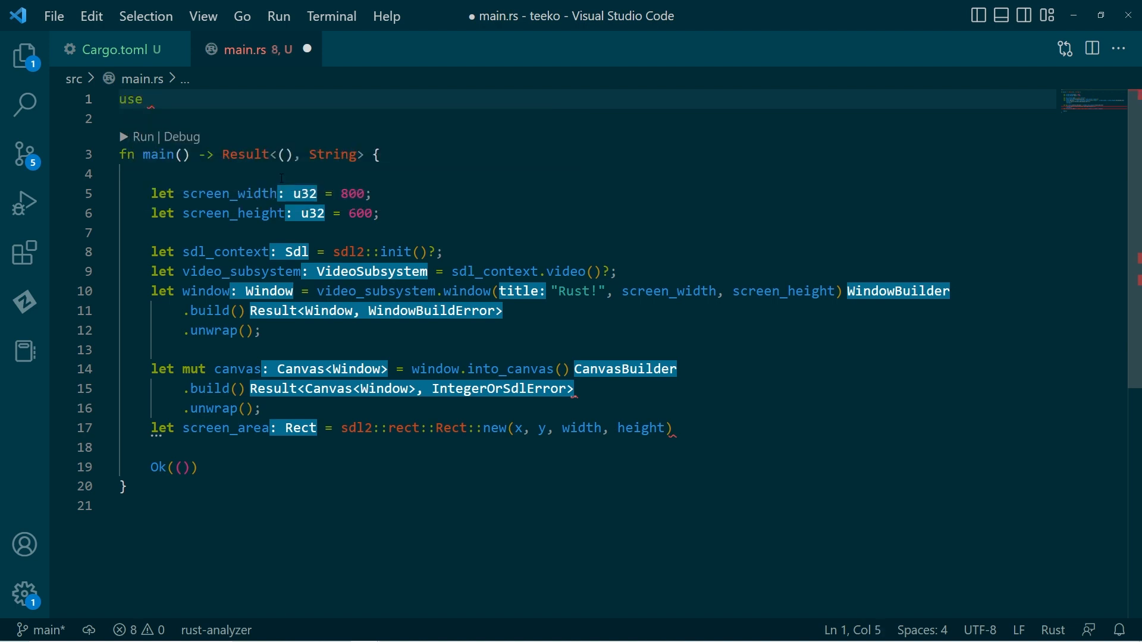
type("sdl")
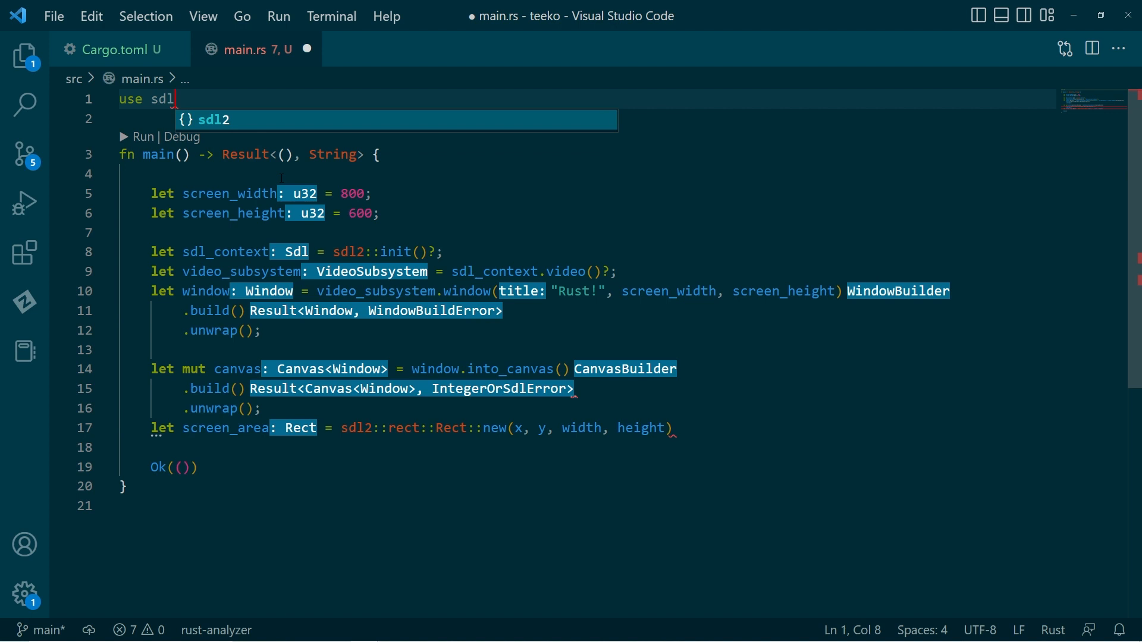
type("::")
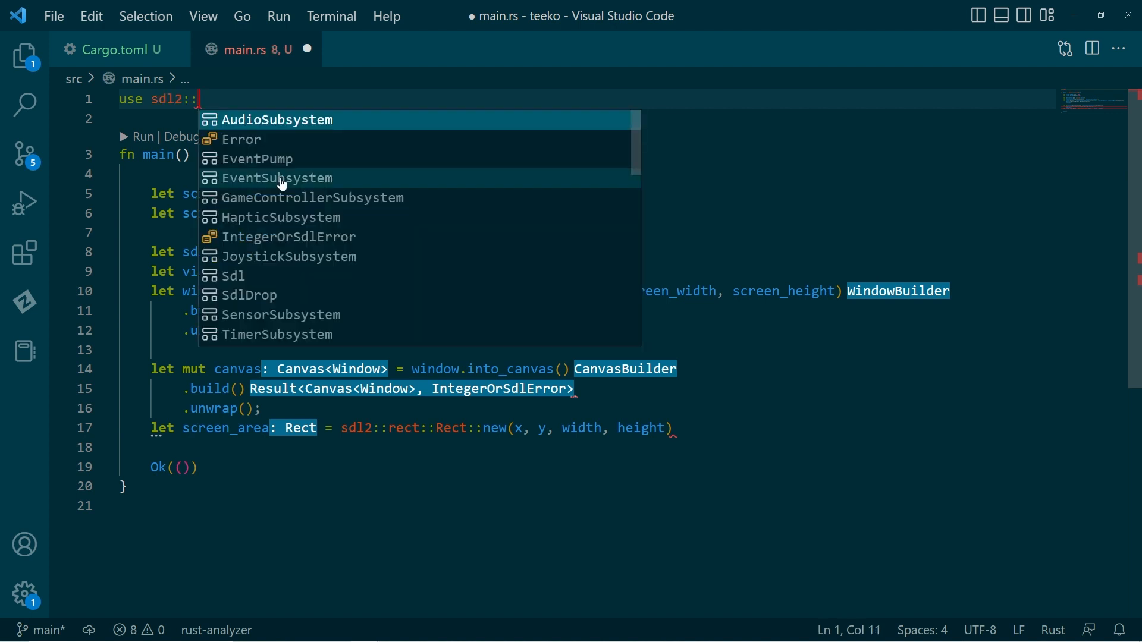
type("rect")
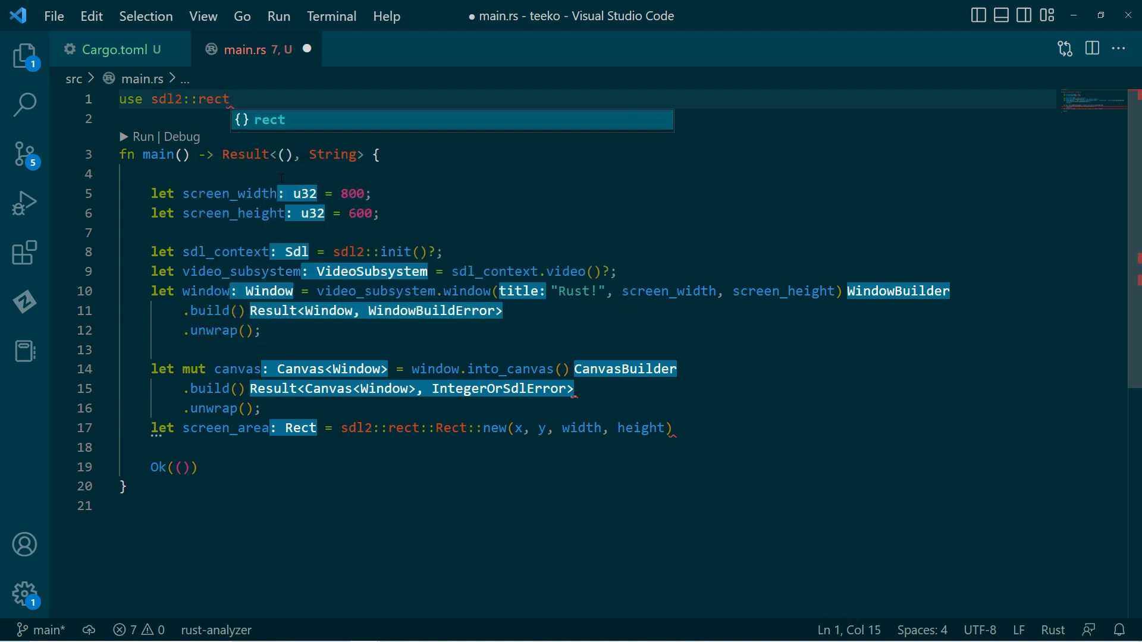
type("::Rect")
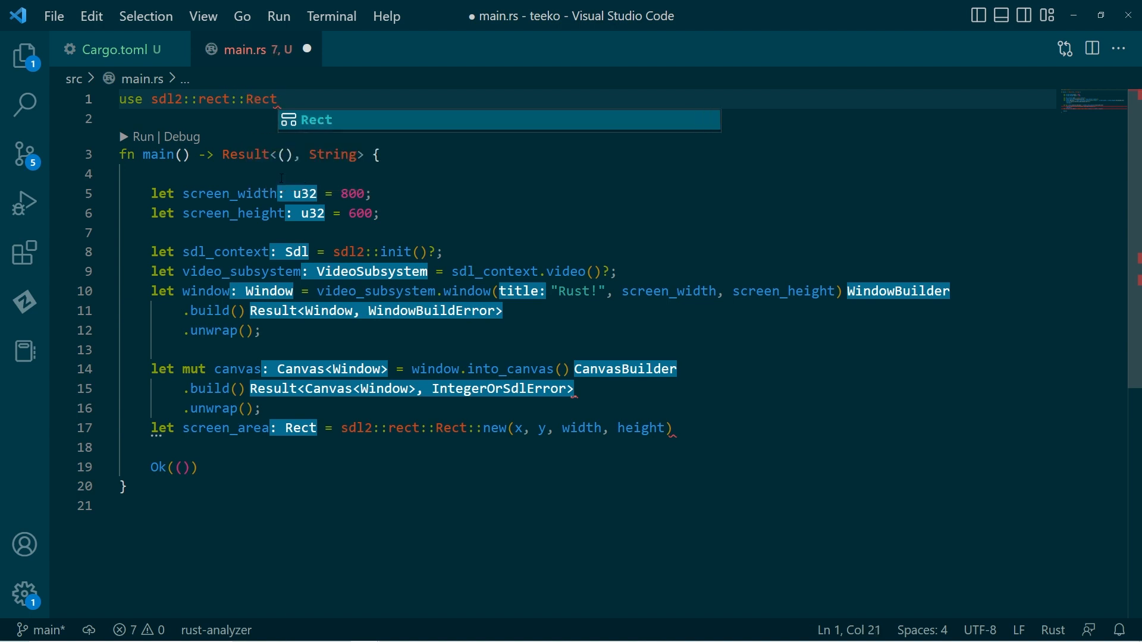
type(";")
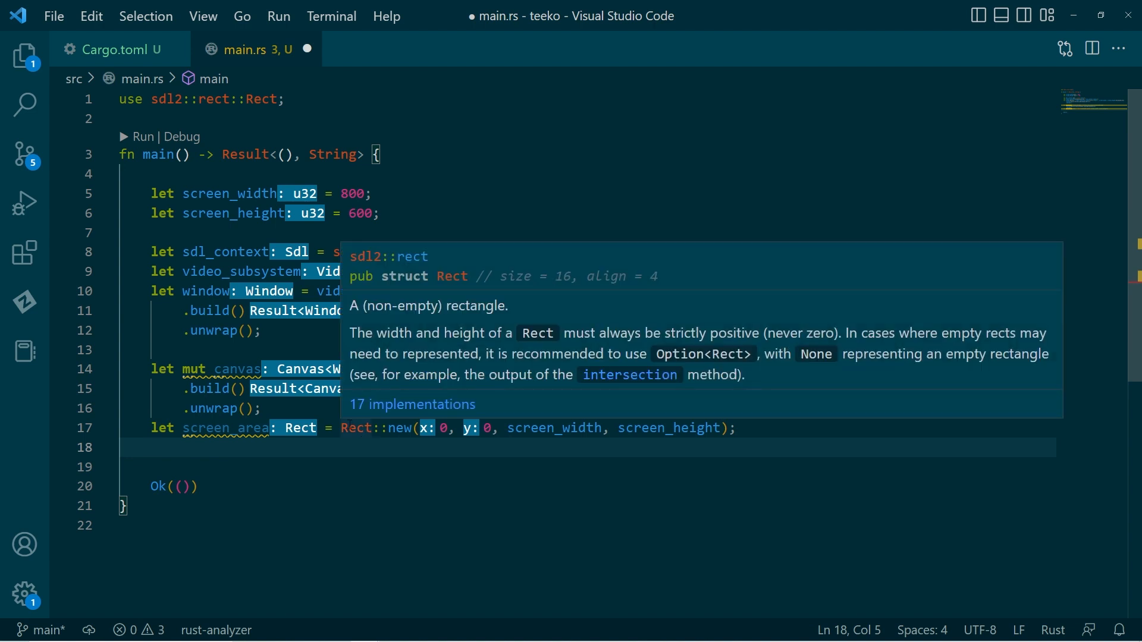
mouse_move(816, 410)
type("let clear")
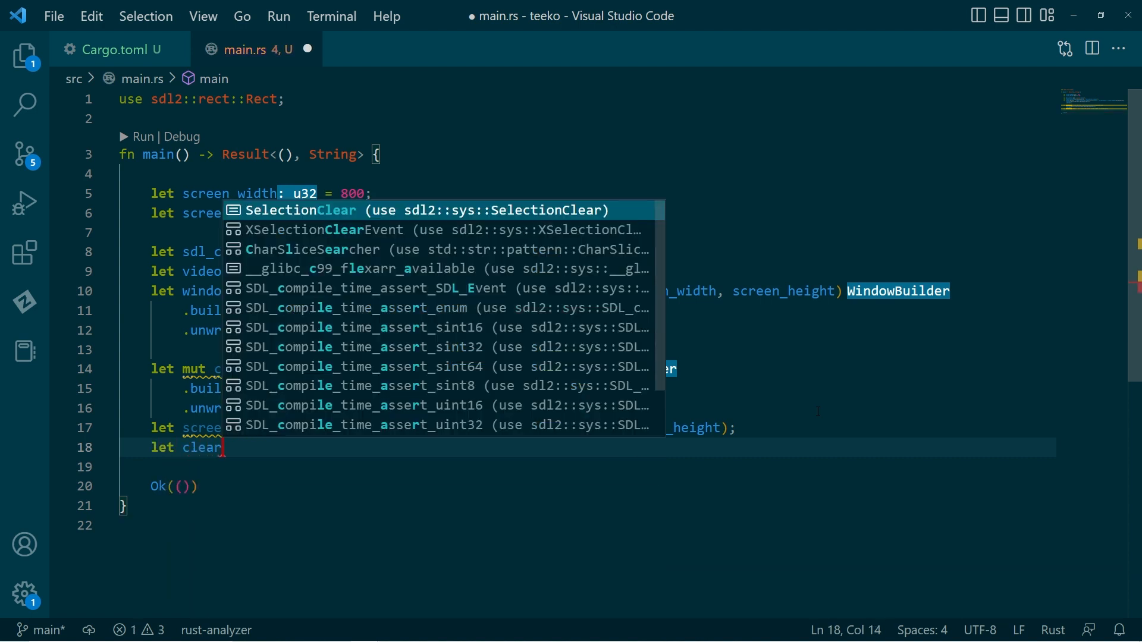
Step: Begin the 'let clear_color =' line under screen_area and save main.rs
type("_color =")
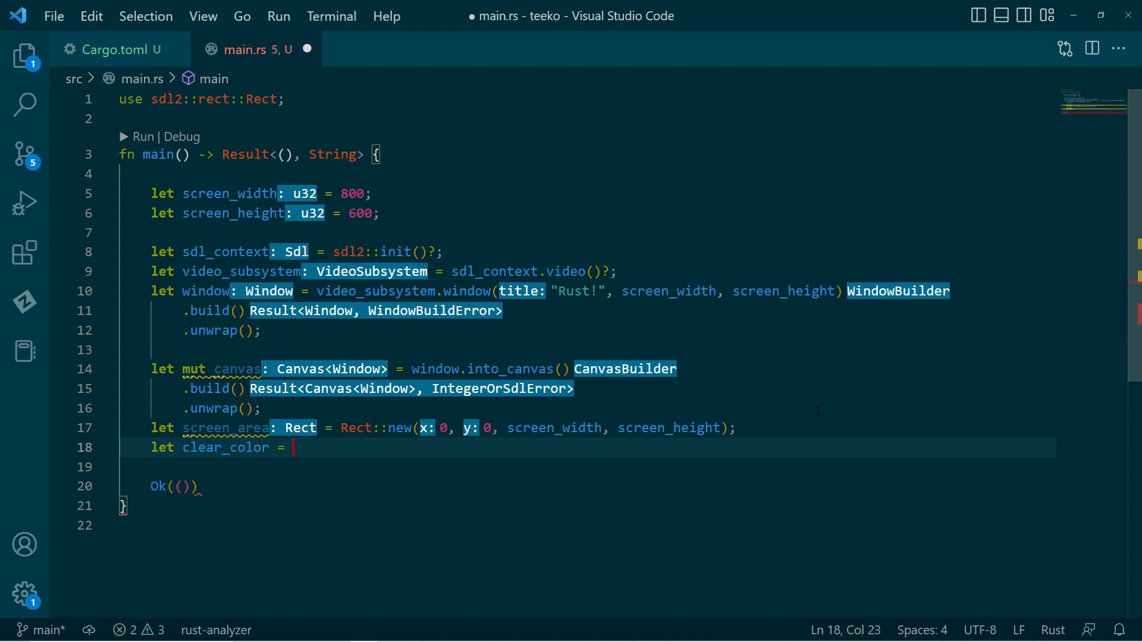
key("ctrl+s")
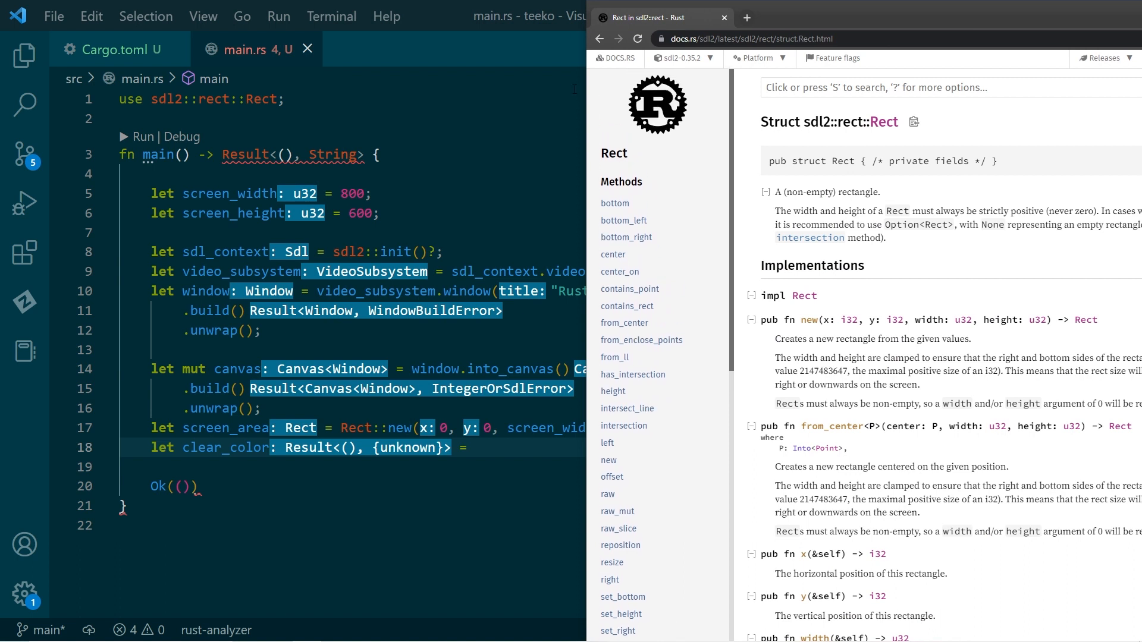
Step: Search 'color' on the docs.rs sdl2 page, note sdl2::pixels::Color, and minimize the browser
left_click(600, 38)
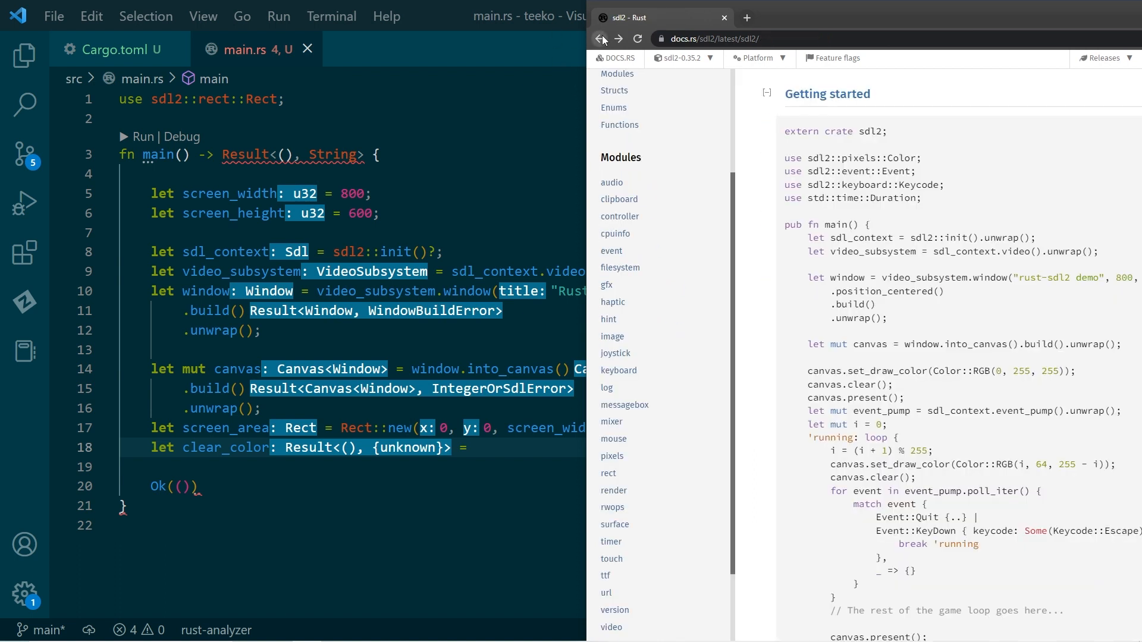
mouse_move(637, 368)
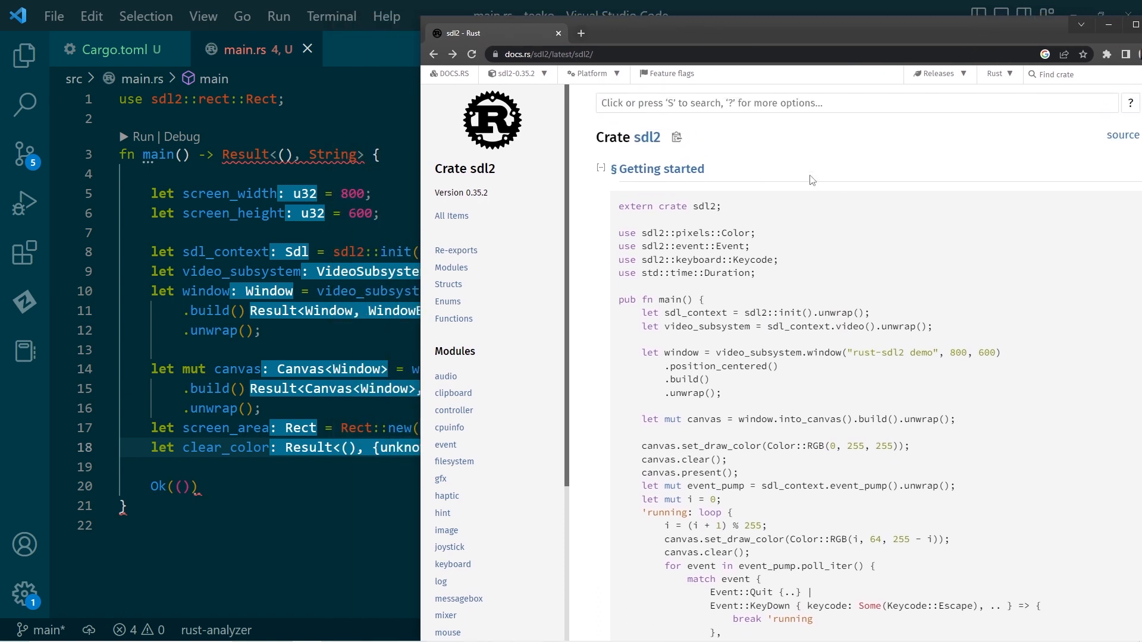
type("color")
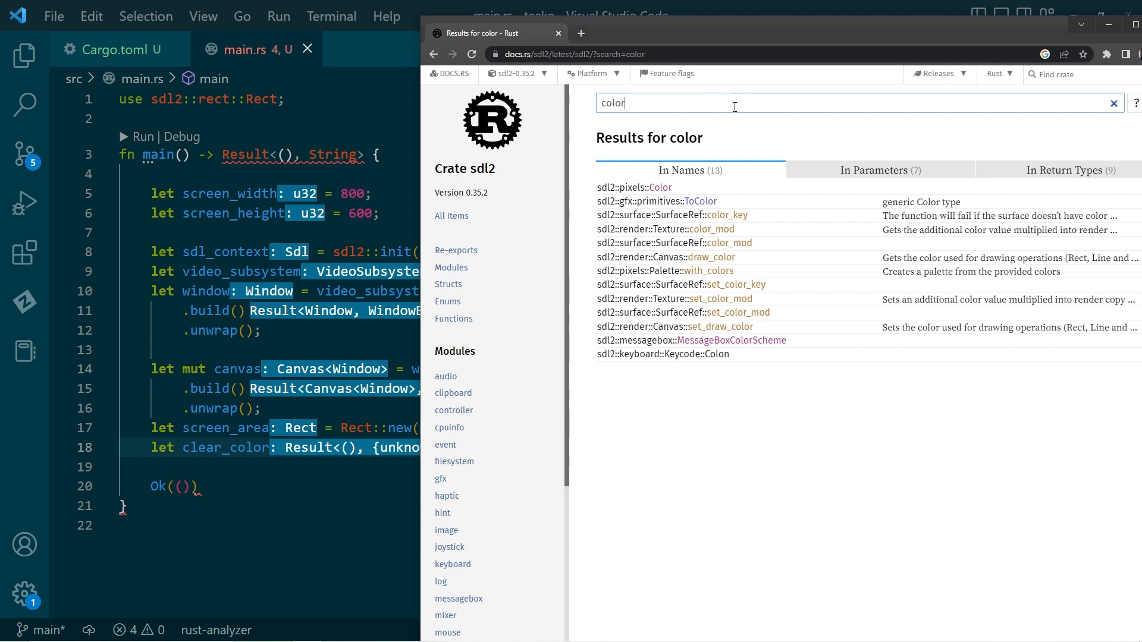
mouse_move(634, 187)
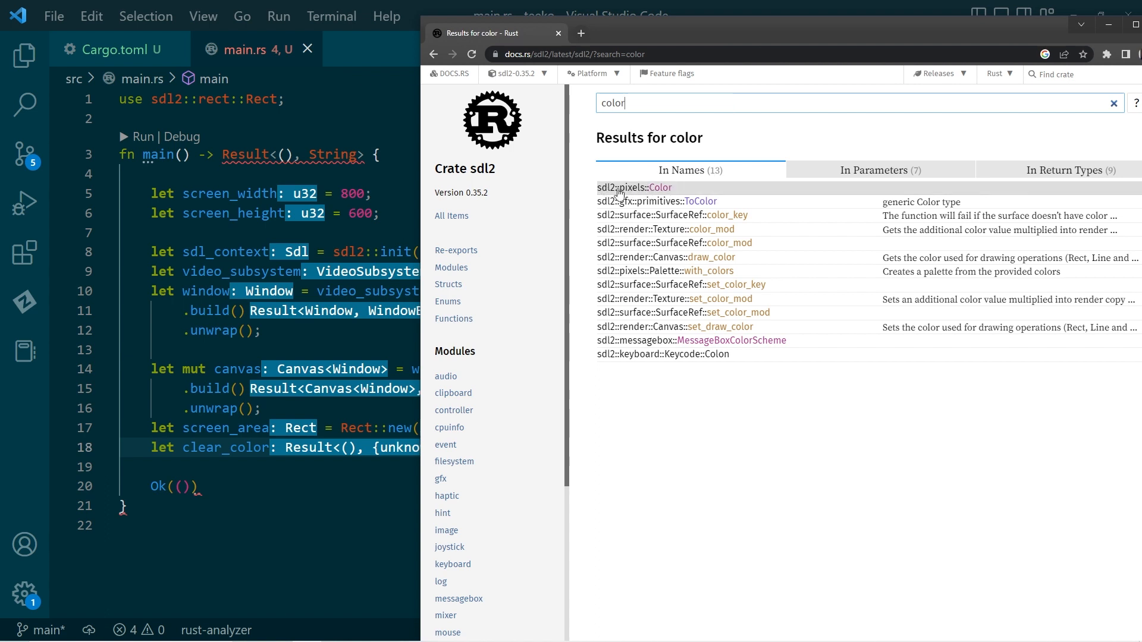
mouse_move(608, 194)
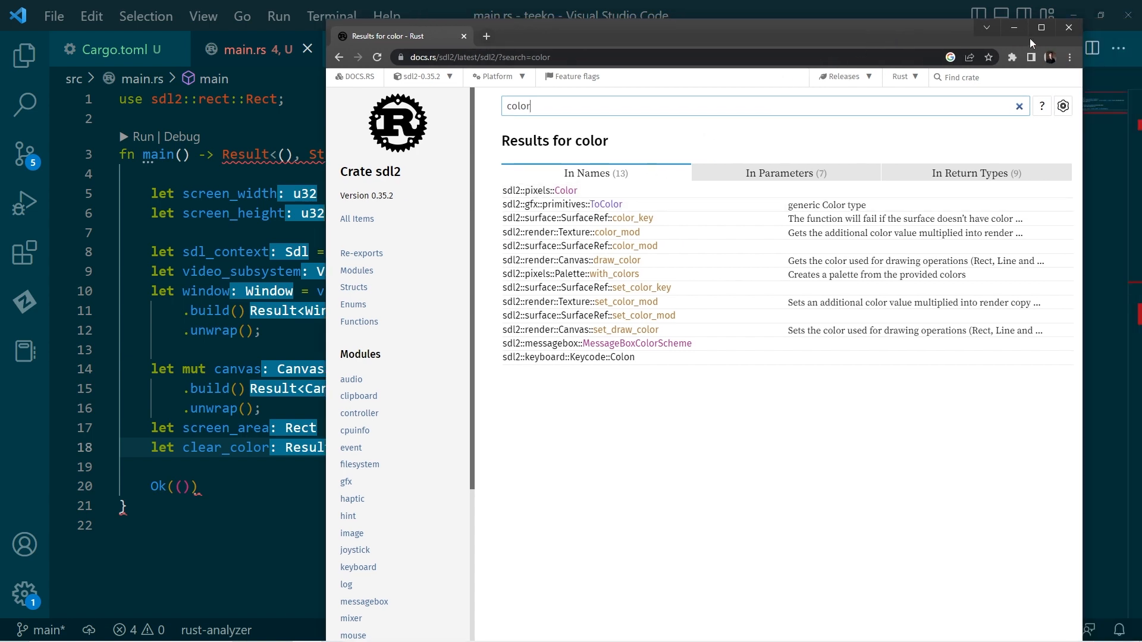
left_click(1068, 28)
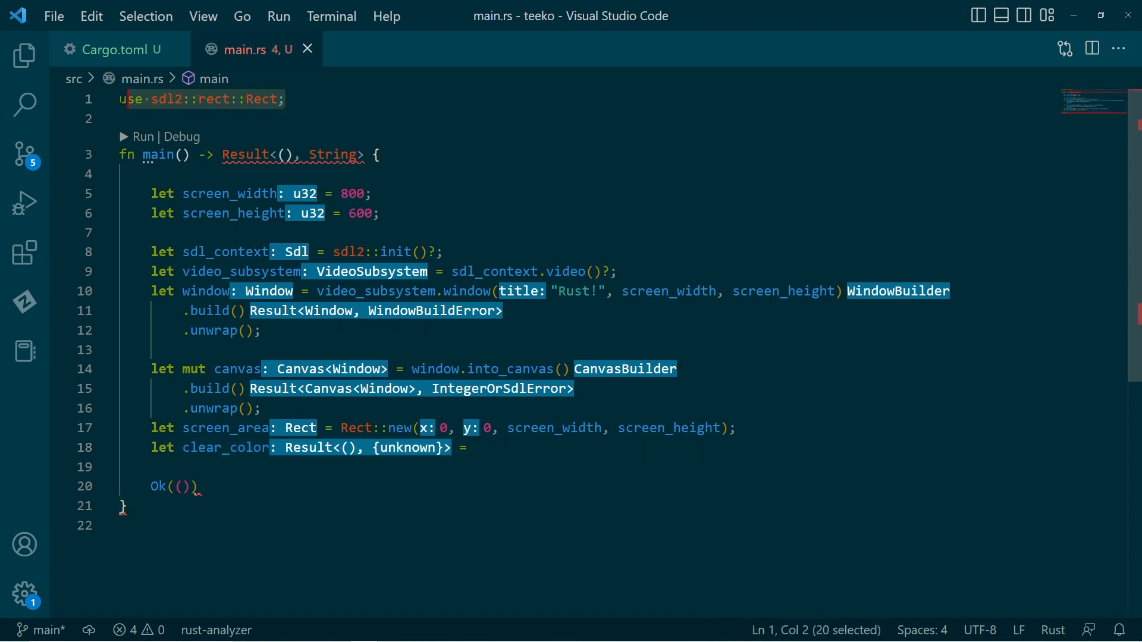
Step: Duplicate the import as sdl2::pixels::Color and set clear_color to Color::RGB(64, 192, 255)
key("Enter")
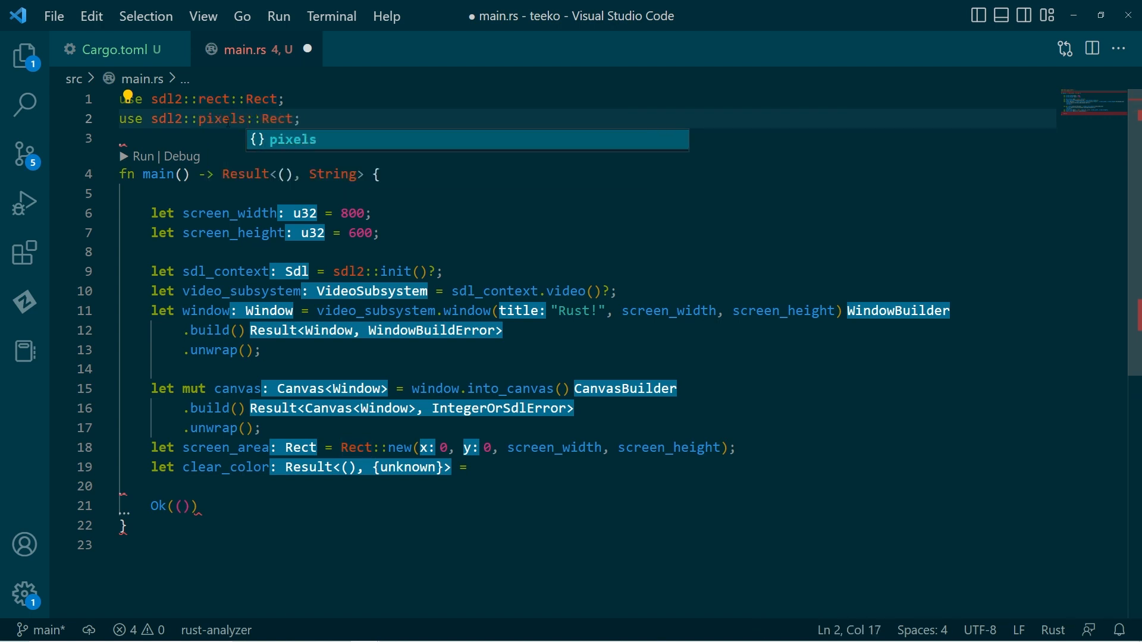
type("Color::RGB(r, g, b")
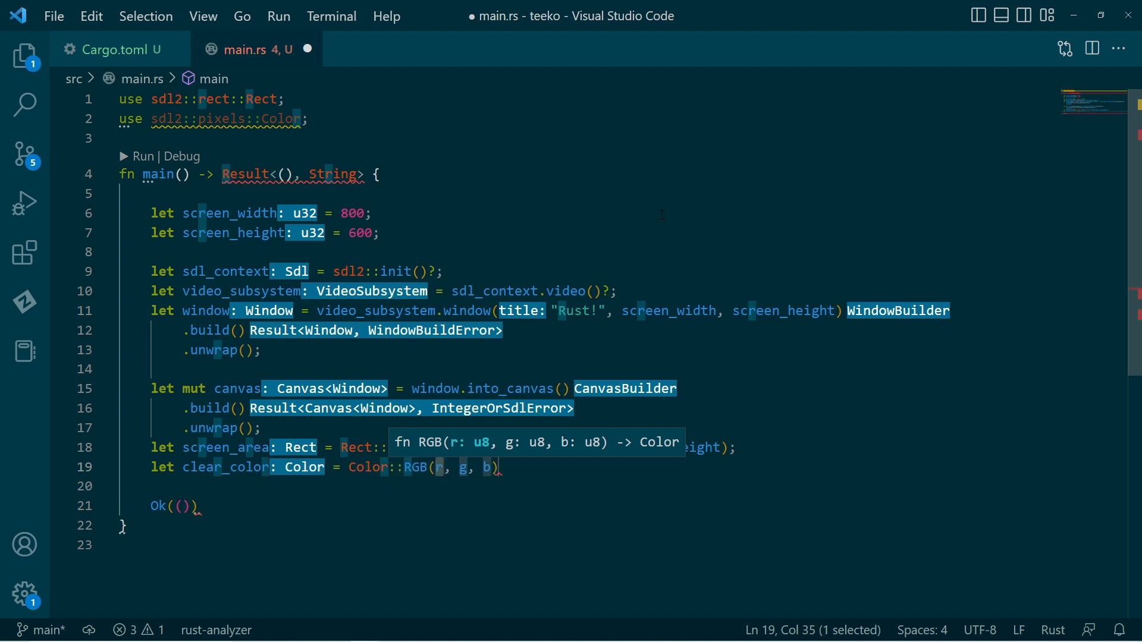
type("64")
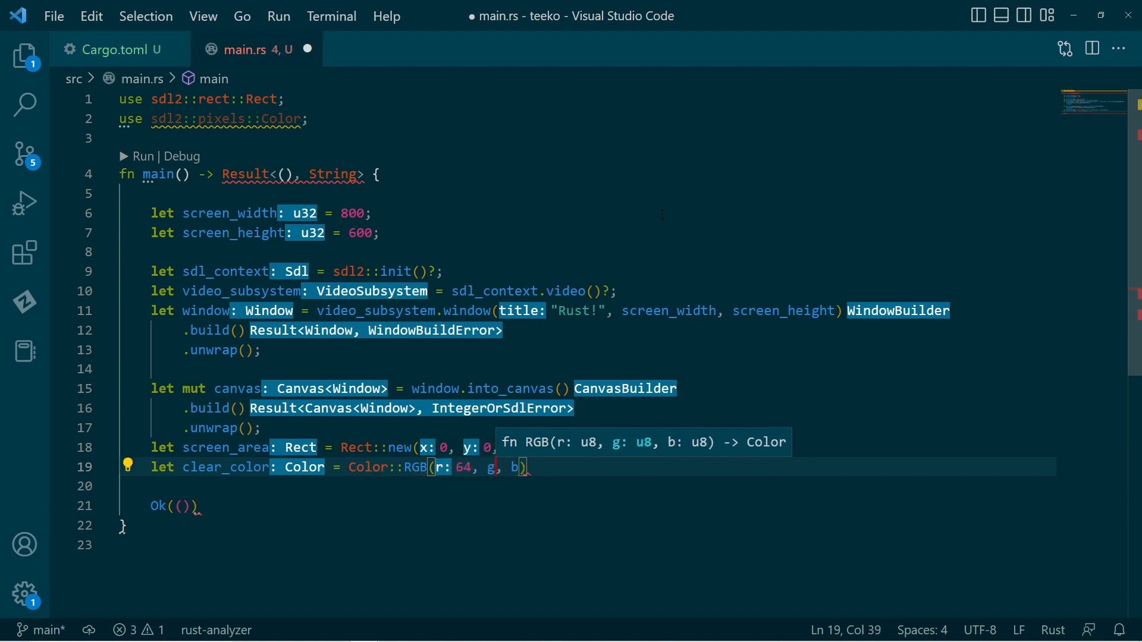
type("192,")
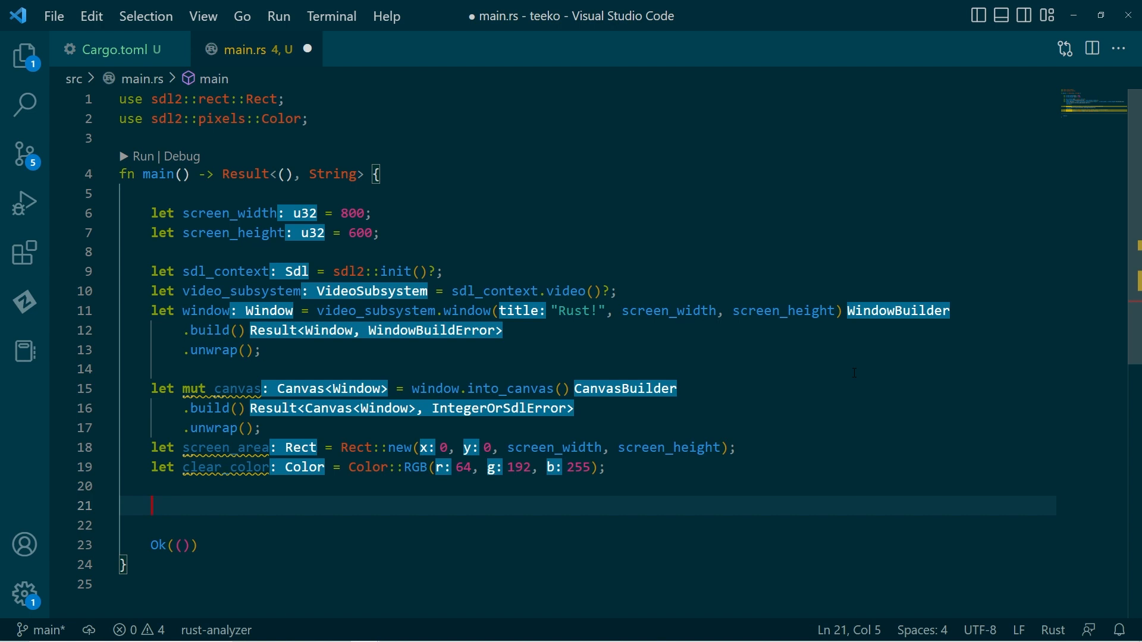
Step: Declare 'let mut running = true;' below clear_color
type("let")
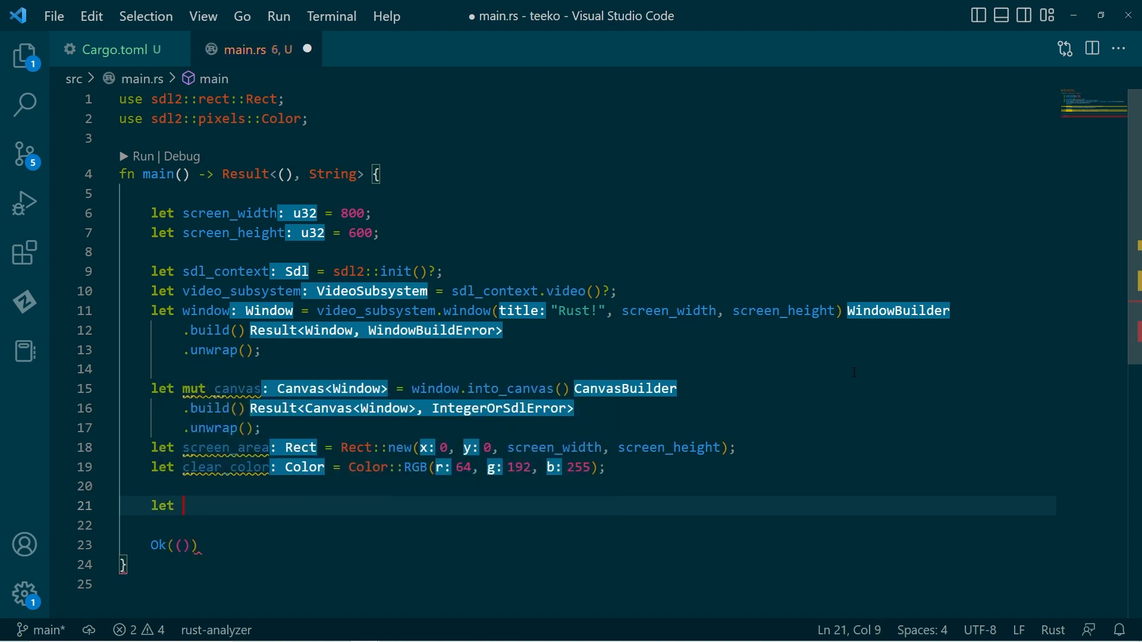
type("mut")
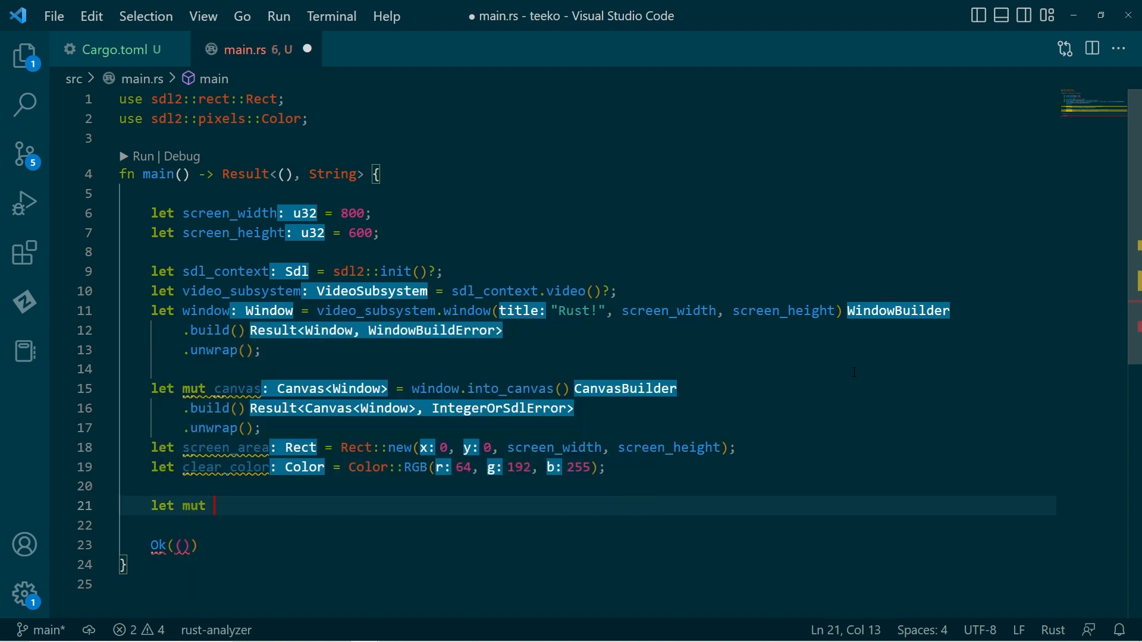
type("running")
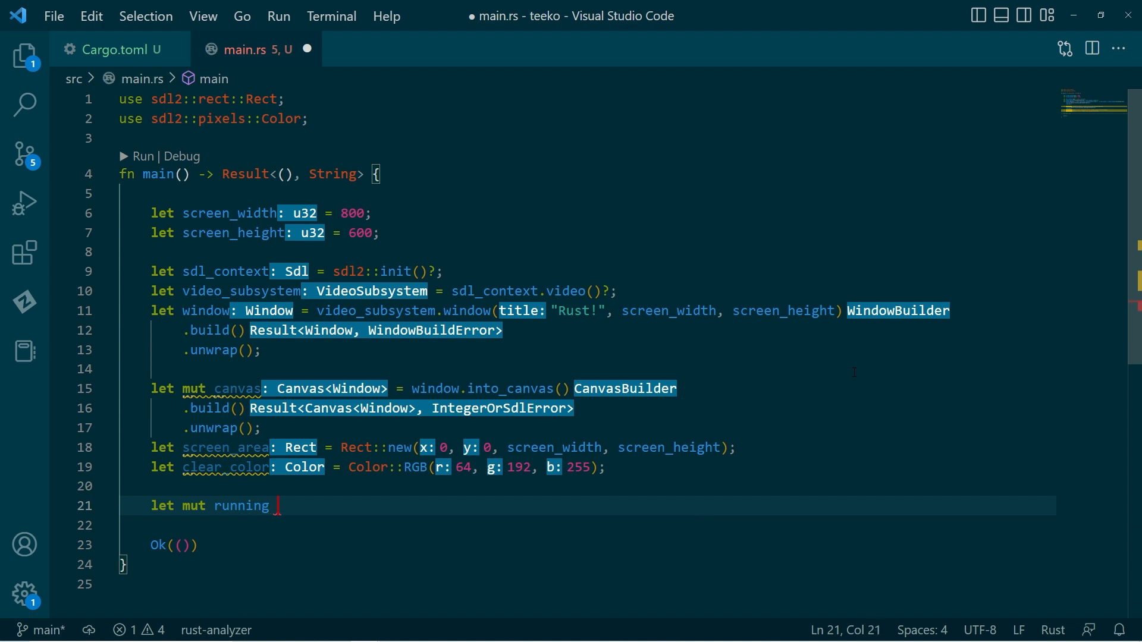
type("= true;")
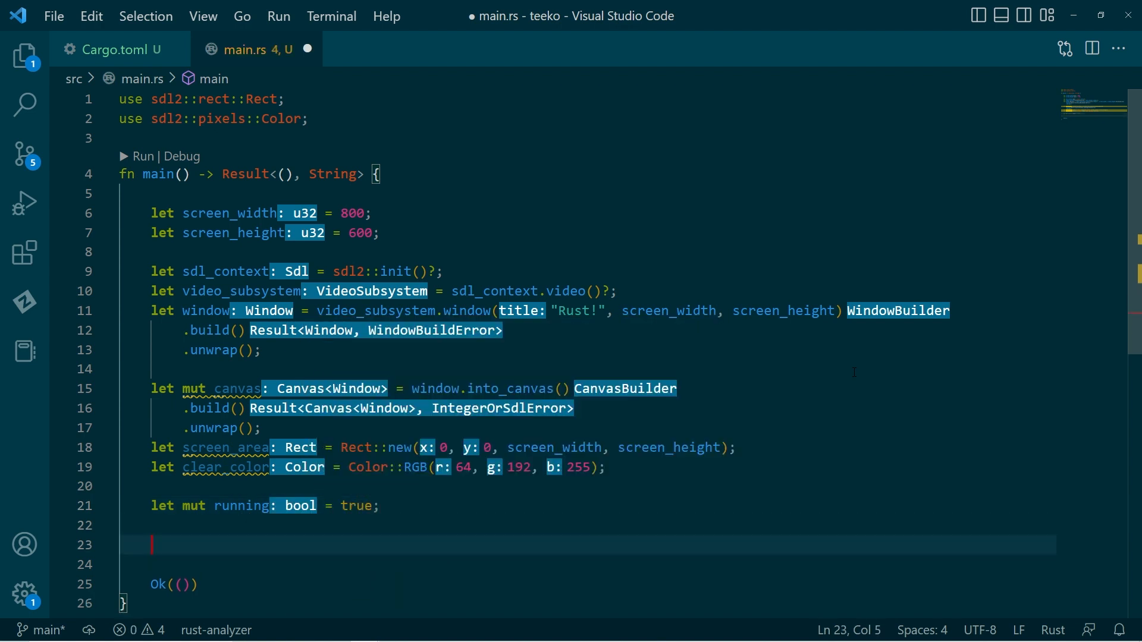
Step: Write a 'while running' loop whose body calls canvas.fill_rect(screen_area)
type("while running {")
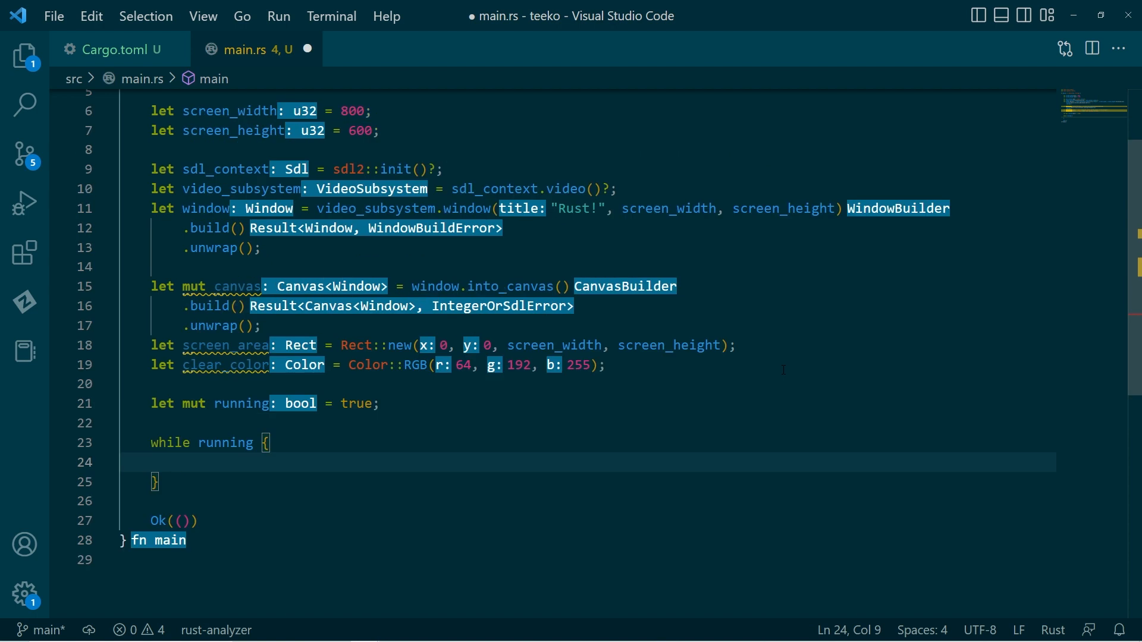
type("ca")
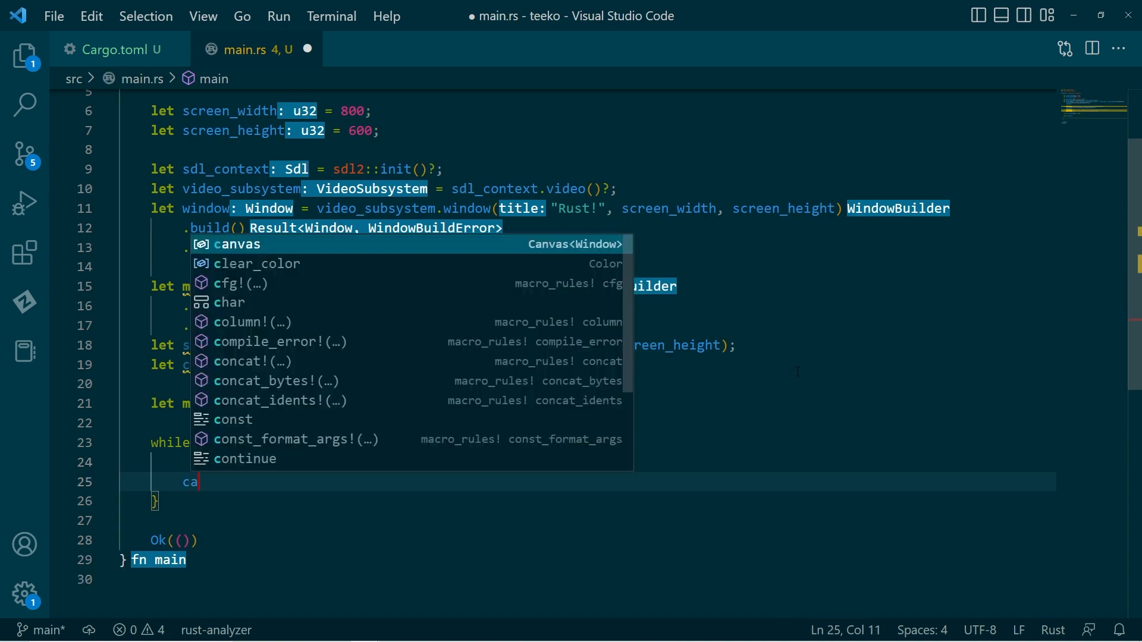
type("nvas.")
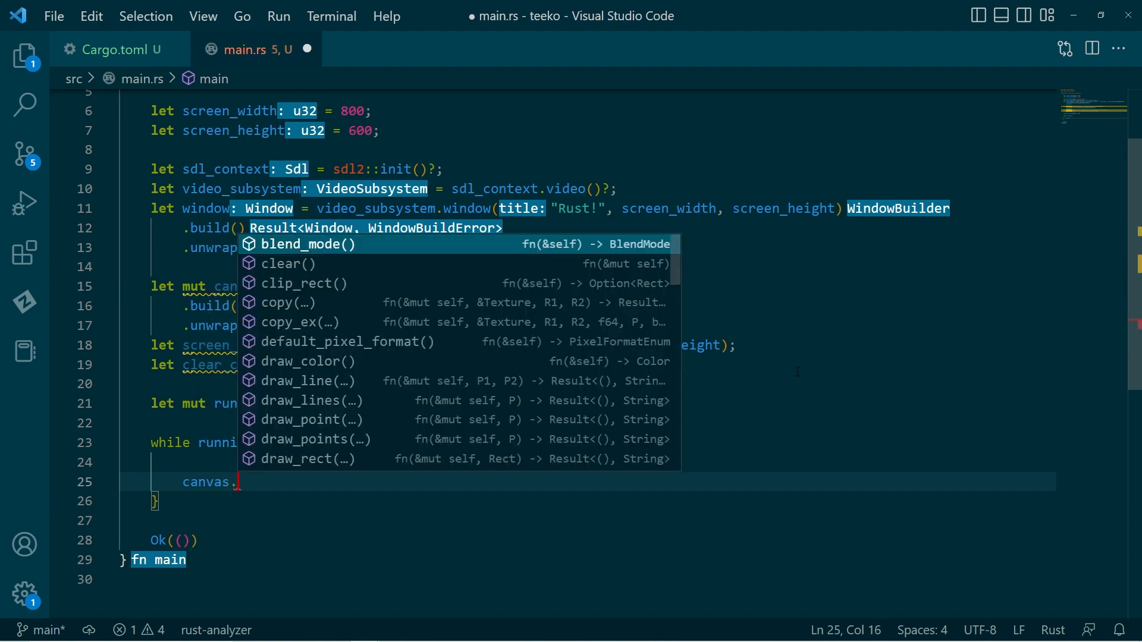
type("fill_rect(screen_")
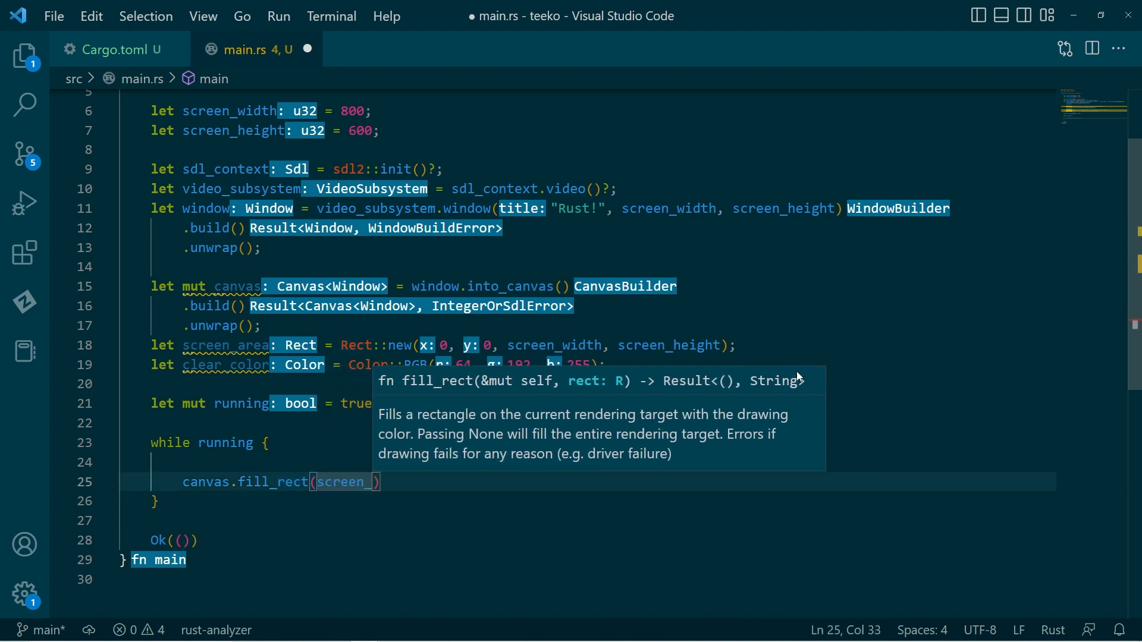
type("area")
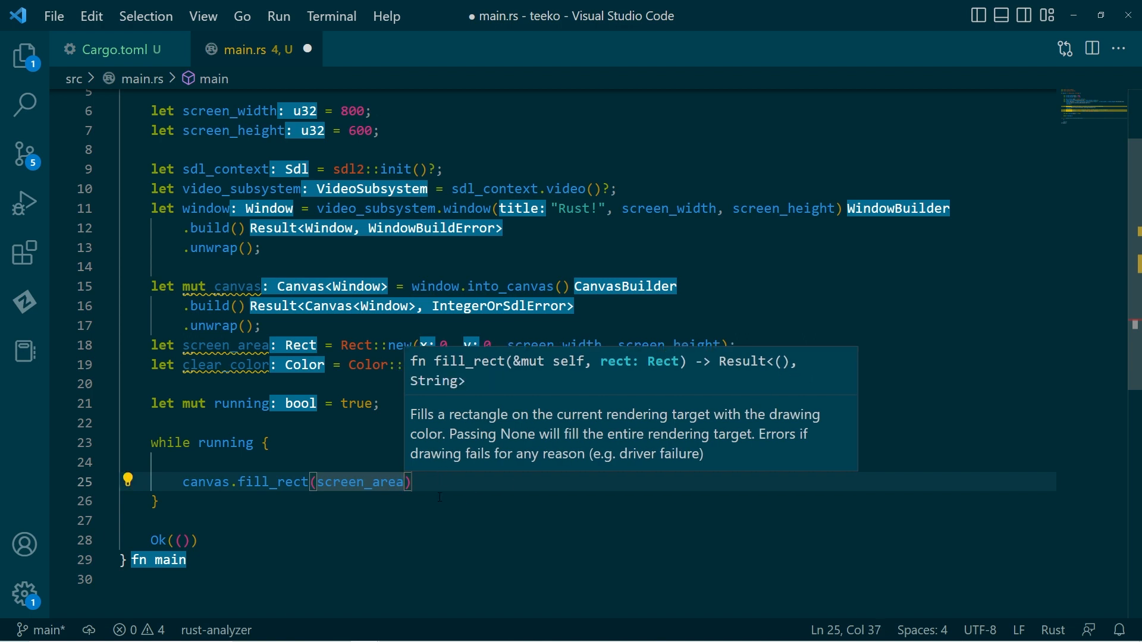
mouse_move(433, 416)
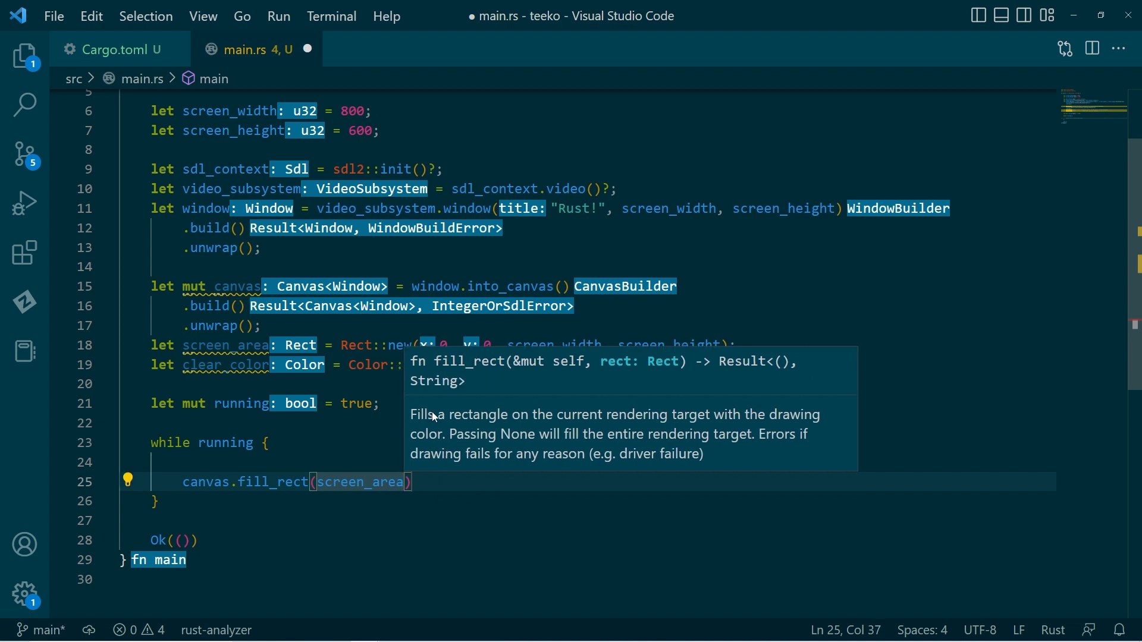
mouse_move(618, 416)
type(";")
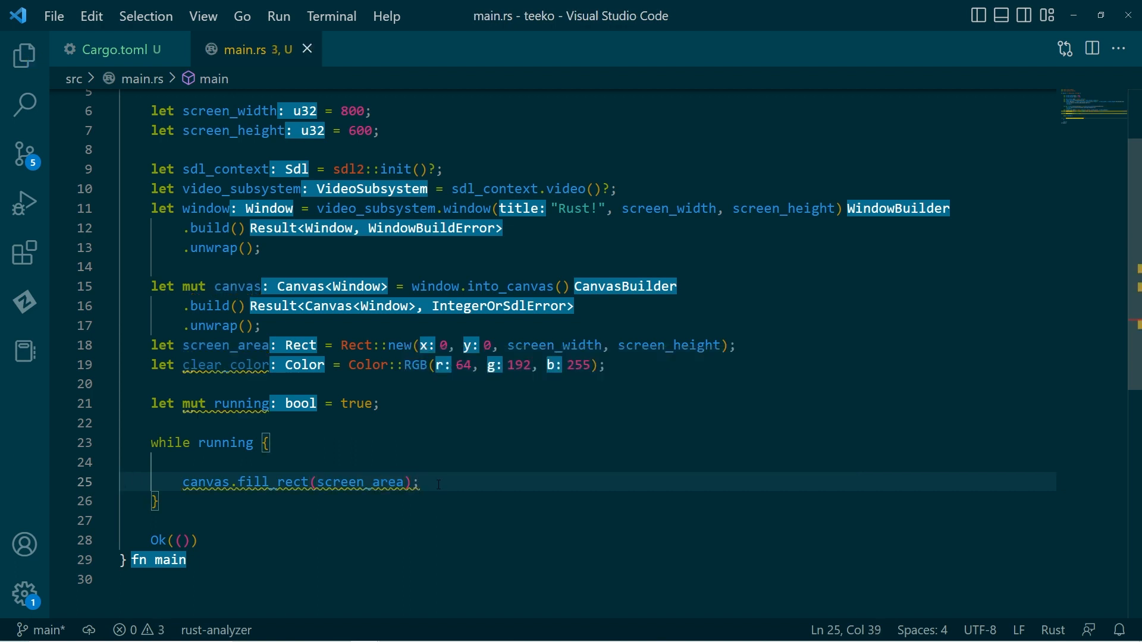
Step: Add canvas.set_draw_color(clear_color); on a new line after clear_color
key("enter")
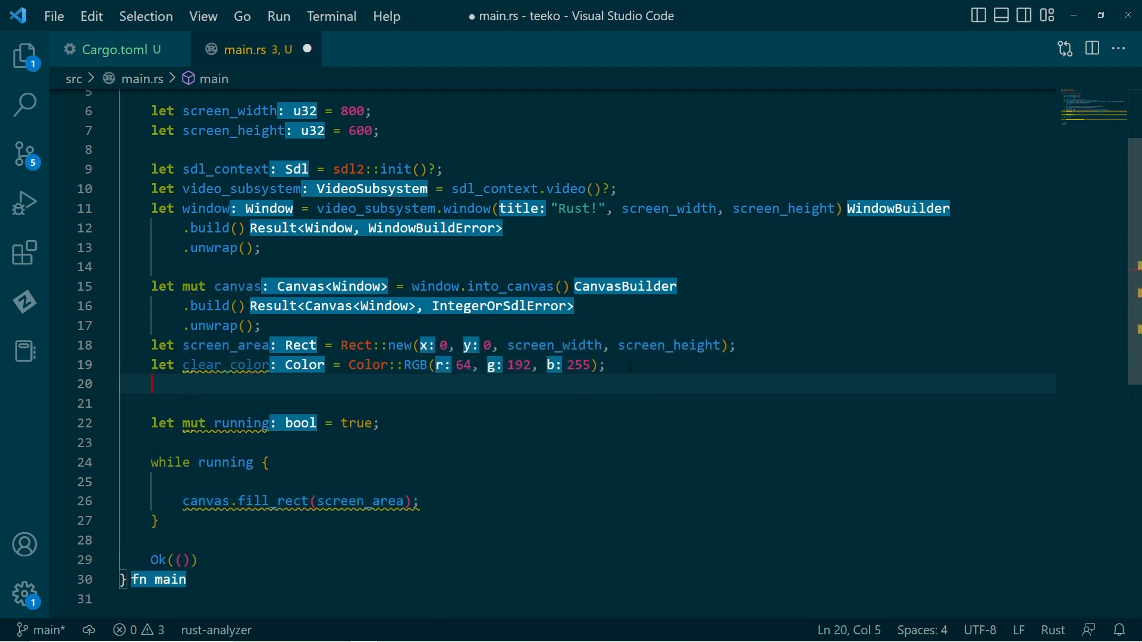
type("canvas.")
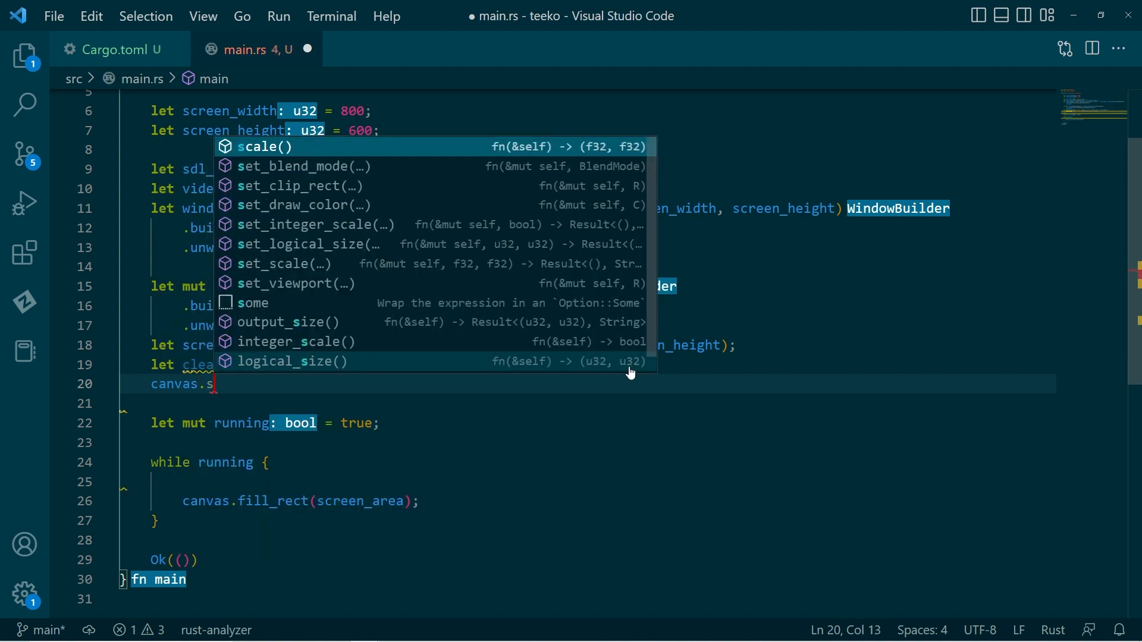
type("set_draw_color(color)")
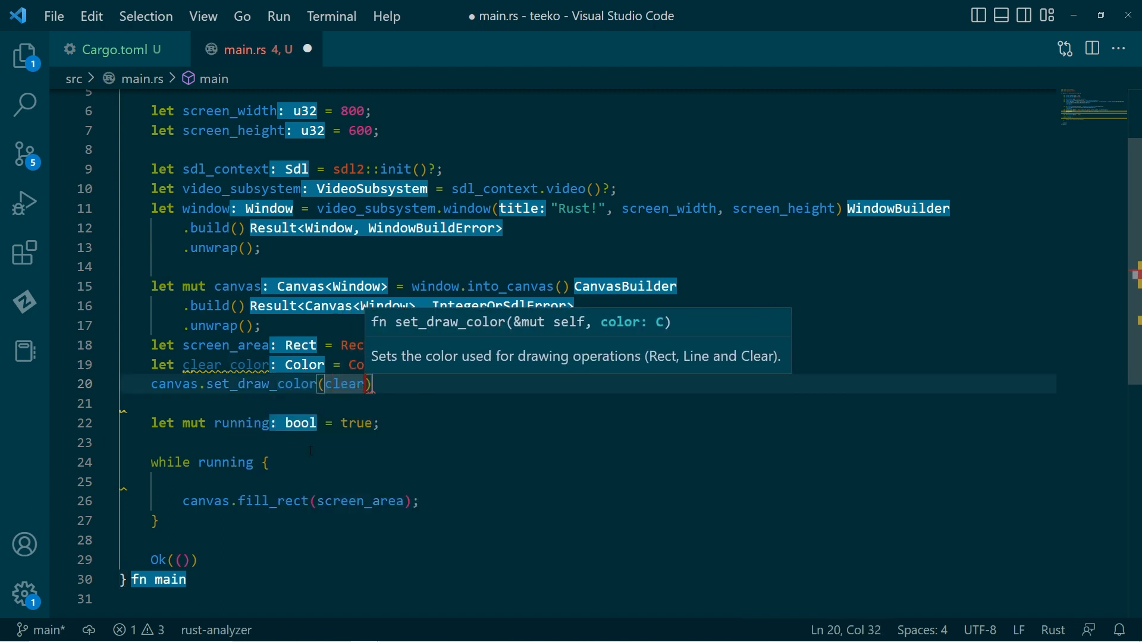
type("_color")
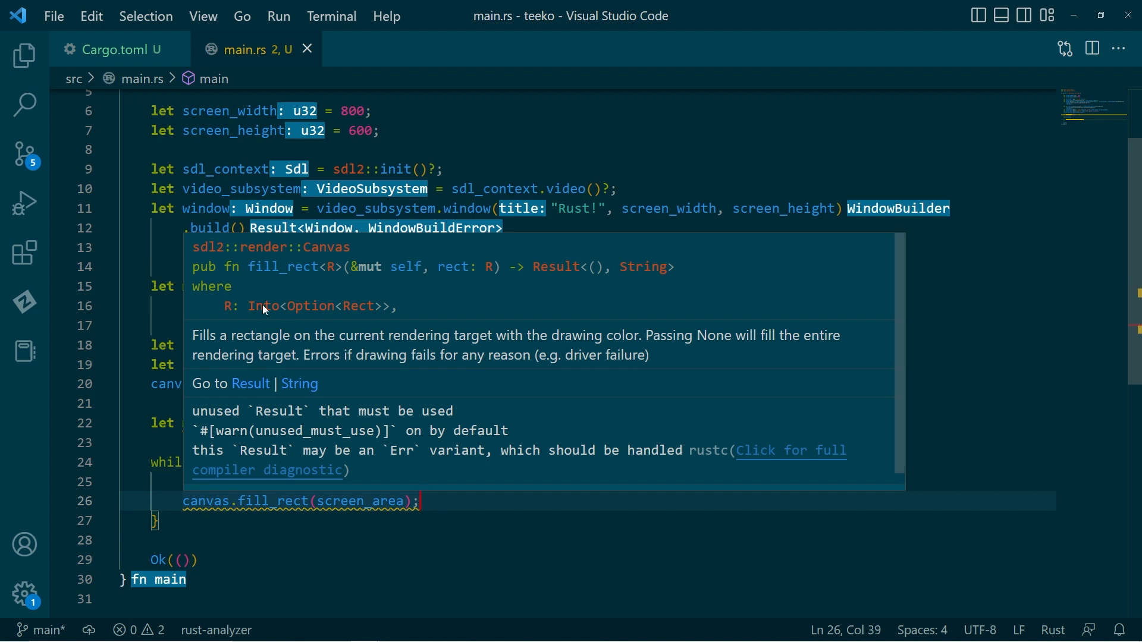
mouse_move(338, 342)
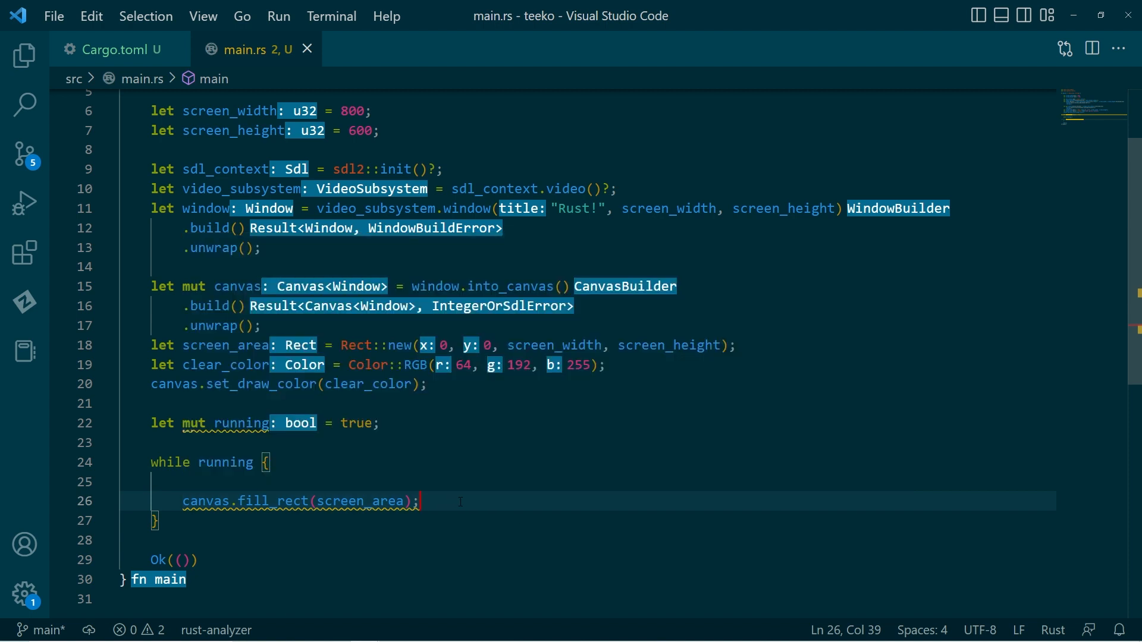
Step: Add canvas.present(); after the fill_rect call inside the loop and save
type("ca")
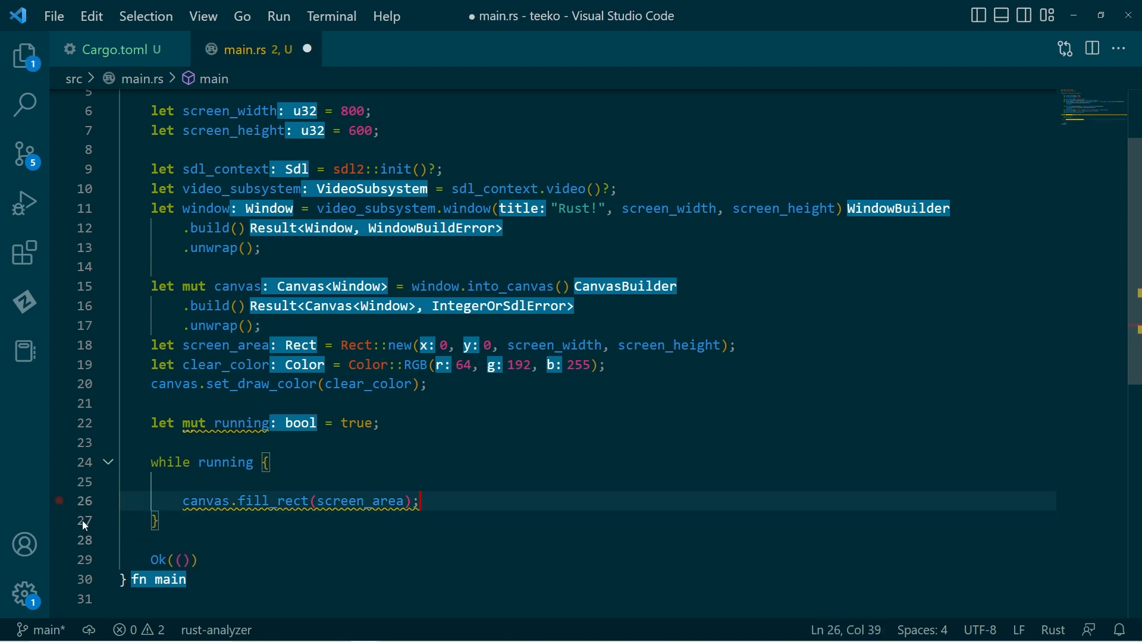
key("Enter")
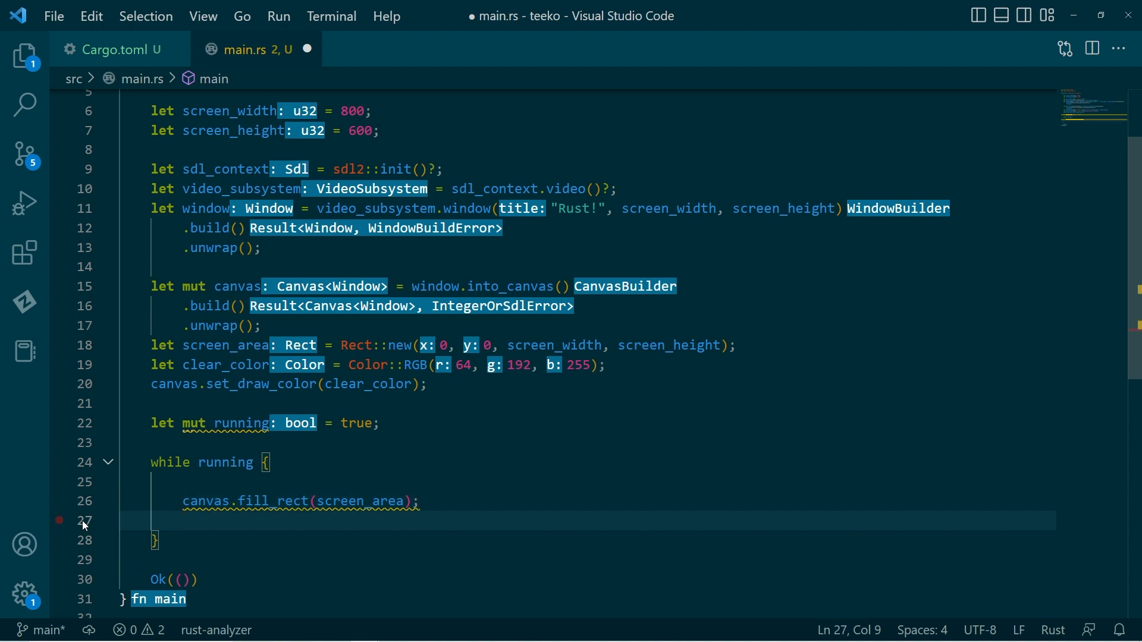
type("canvas.present();")
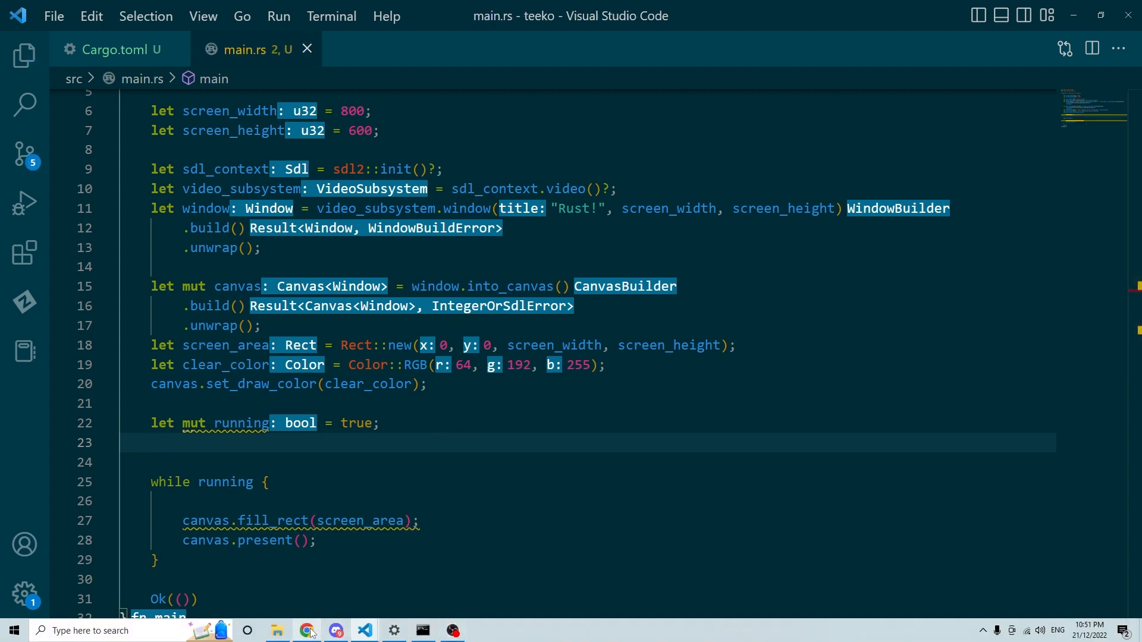
Step: Search docs.rs for 'eventpump', read the EventPump poll_event/poll_iter docs, then return to the code
left_click(308, 630)
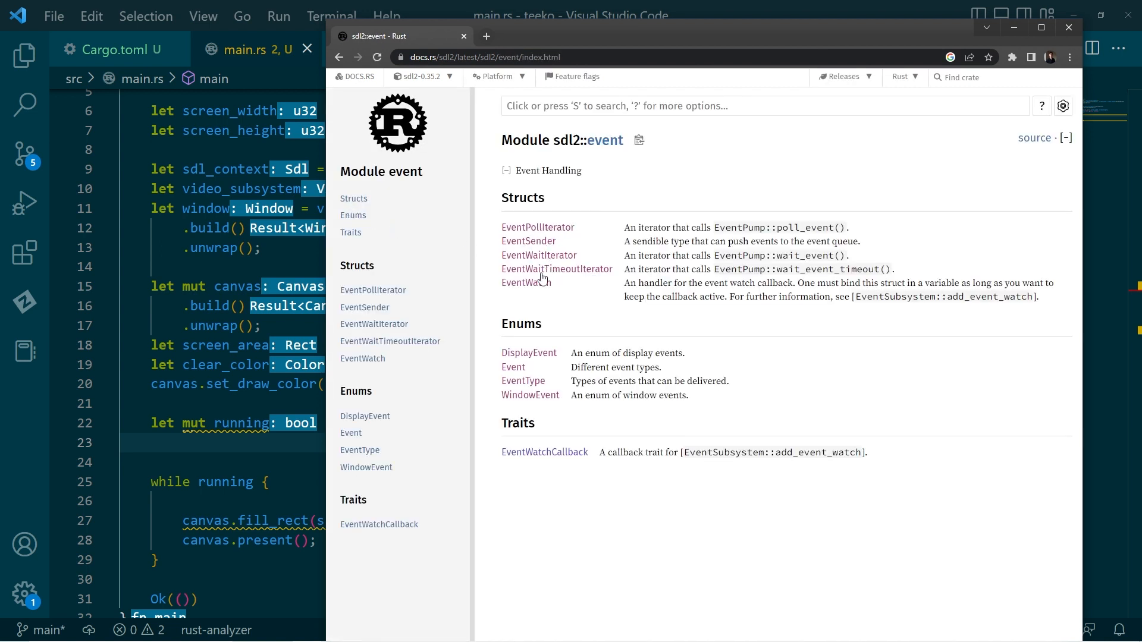
mouse_move(542, 401)
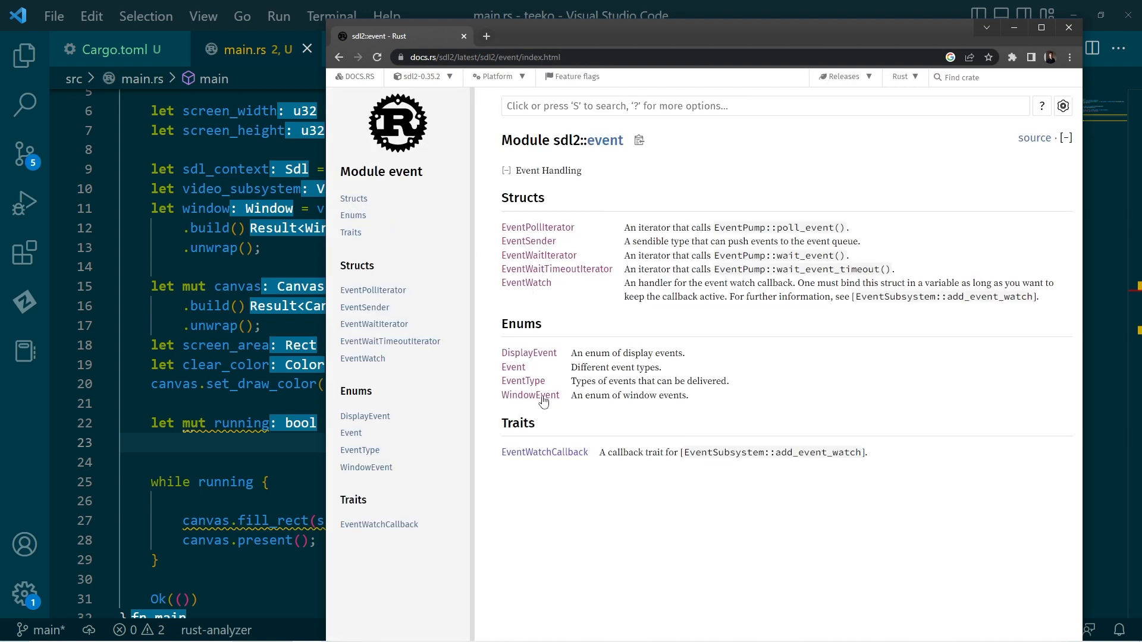
mouse_move(742, 367)
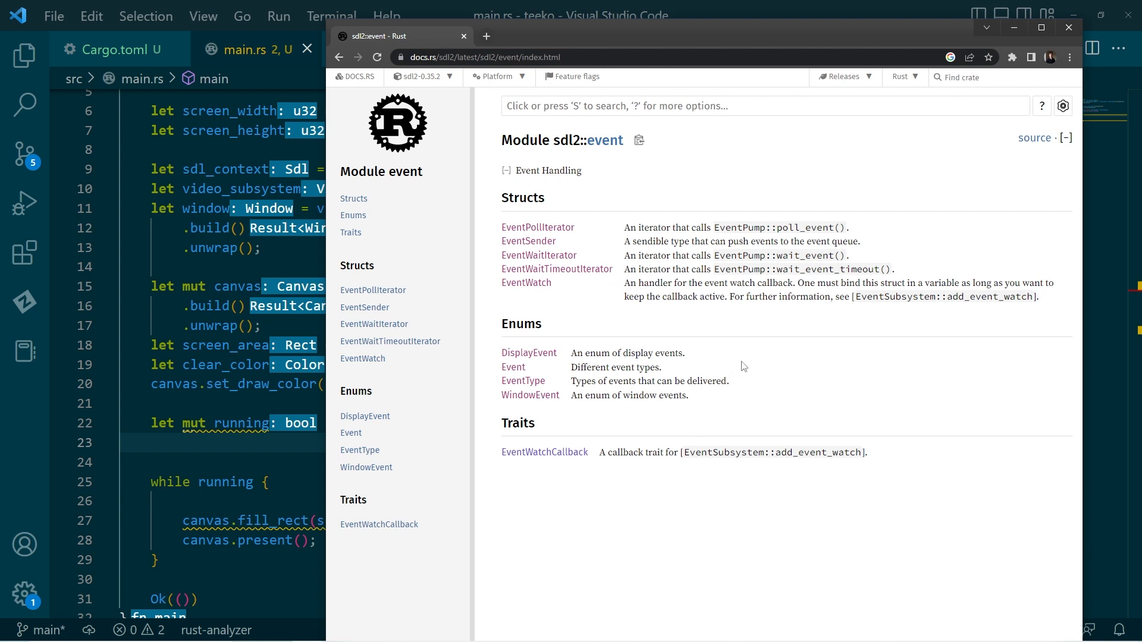
mouse_move(669, 328)
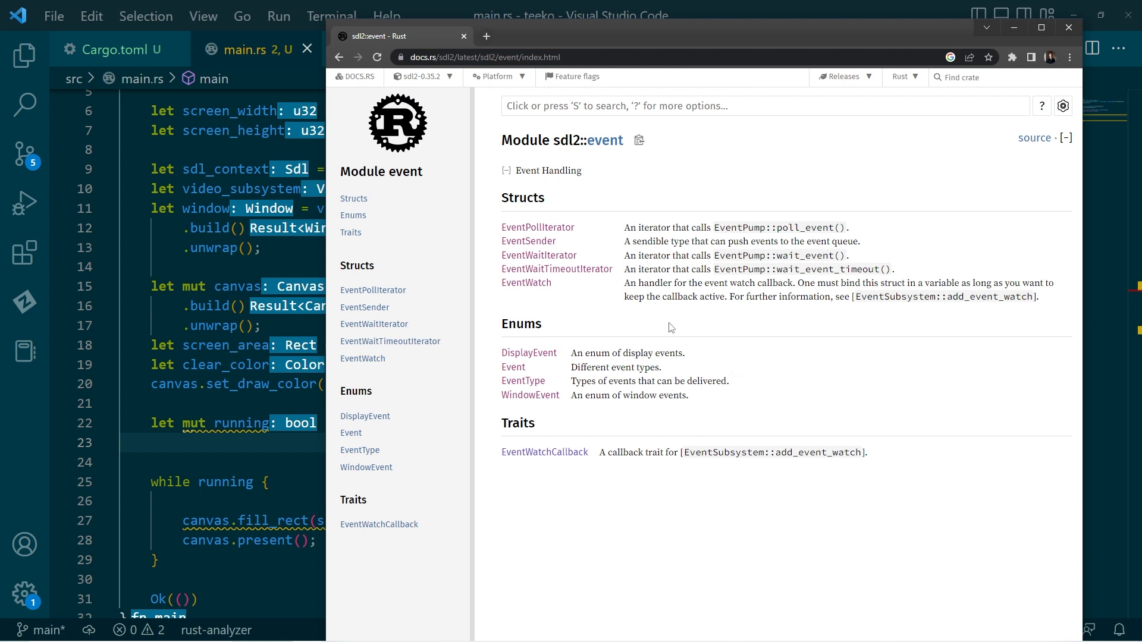
left_click(757, 106)
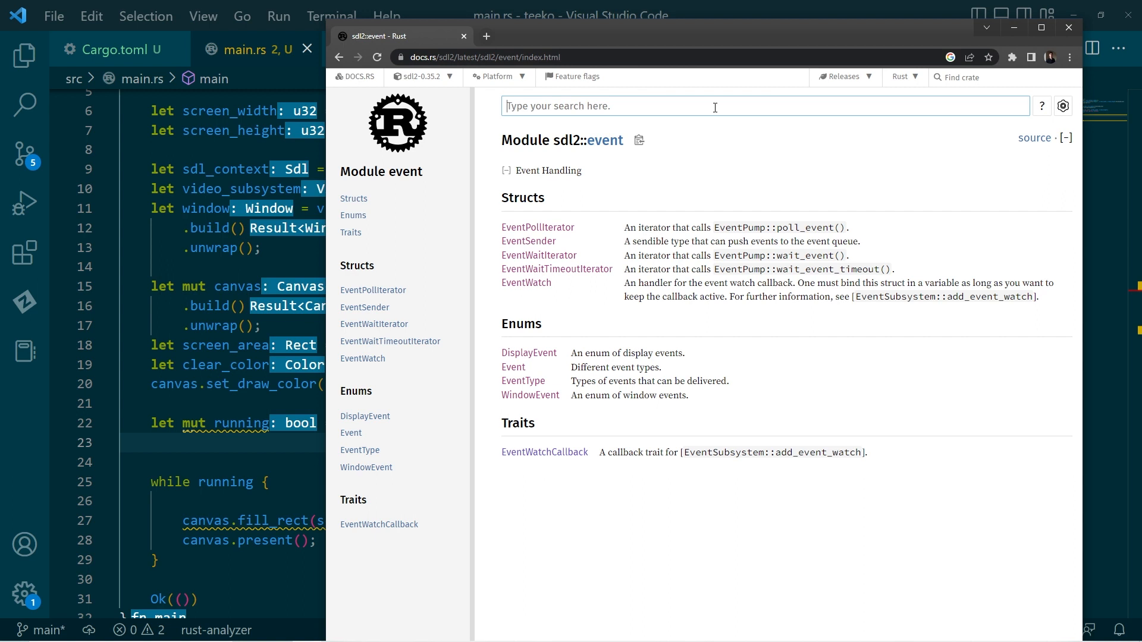
type("eventpump")
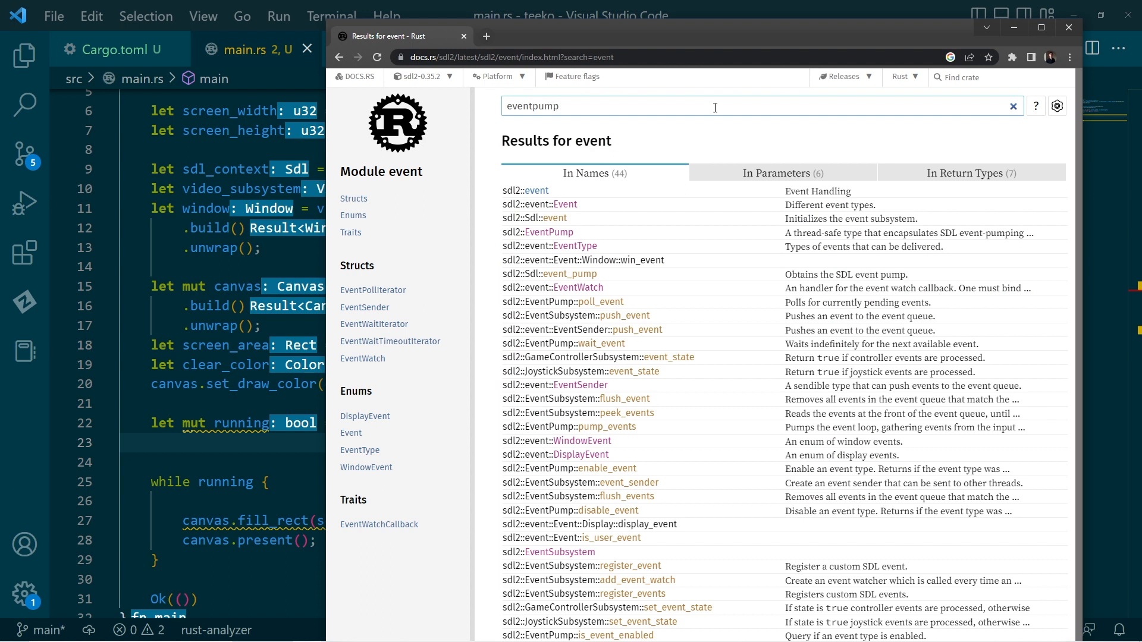
left_click(541, 232)
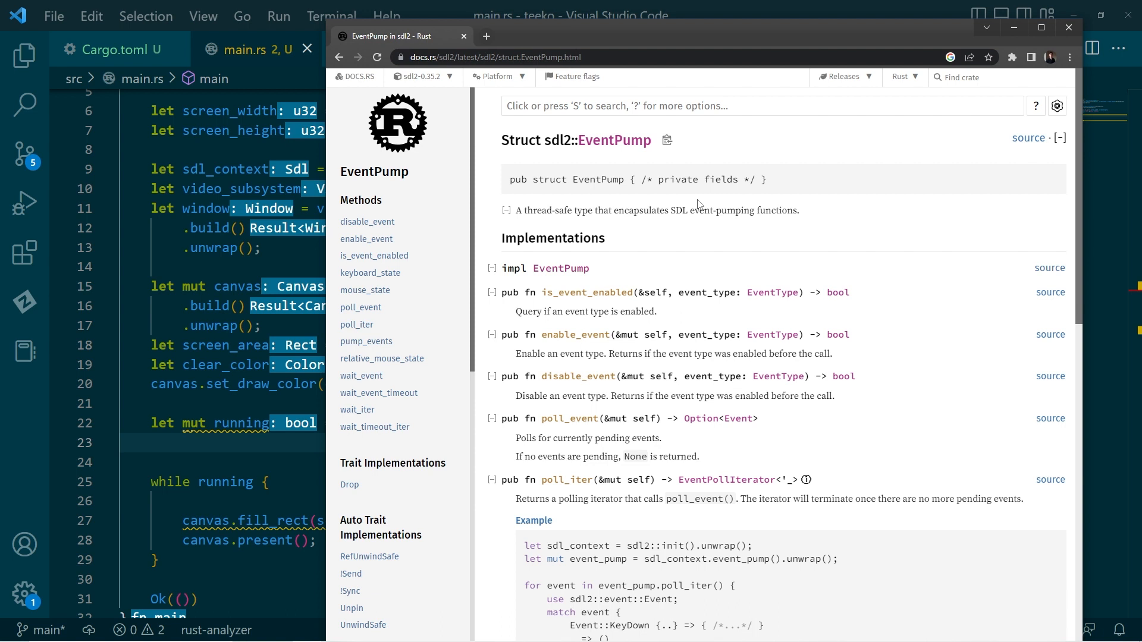
mouse_move(651, 434)
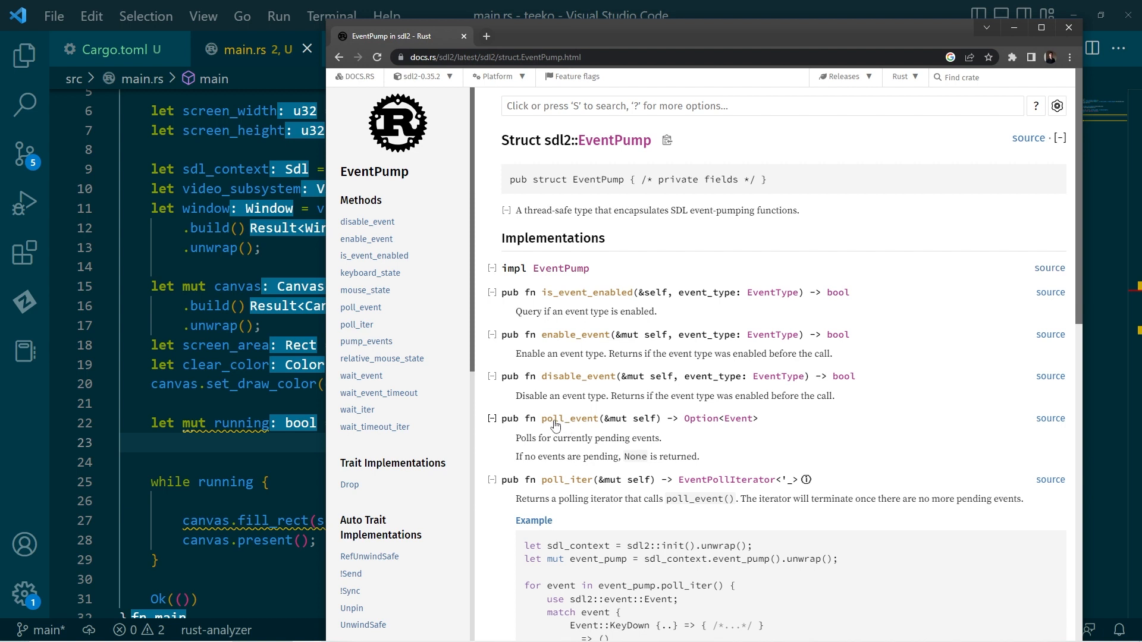
mouse_move(637, 466)
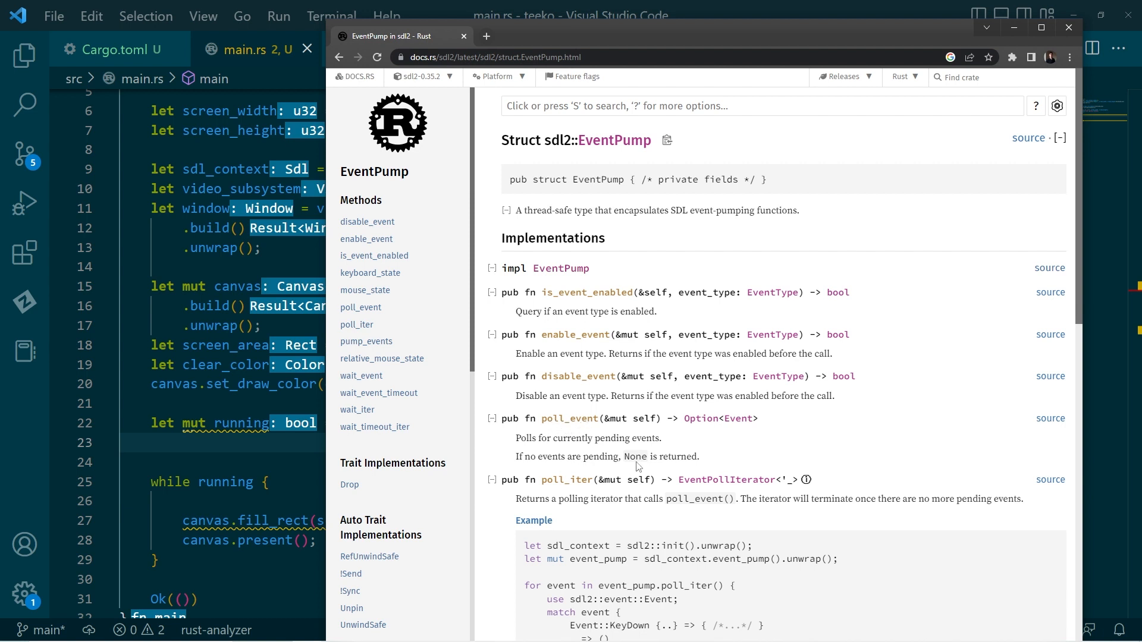
mouse_move(584, 487)
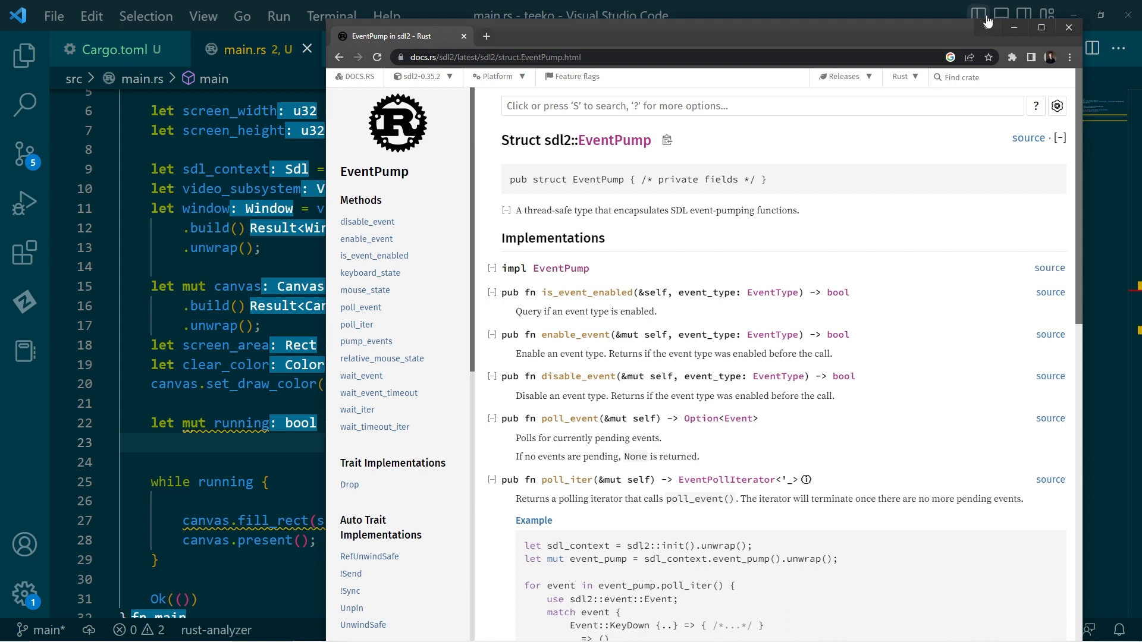
left_click(1068, 27)
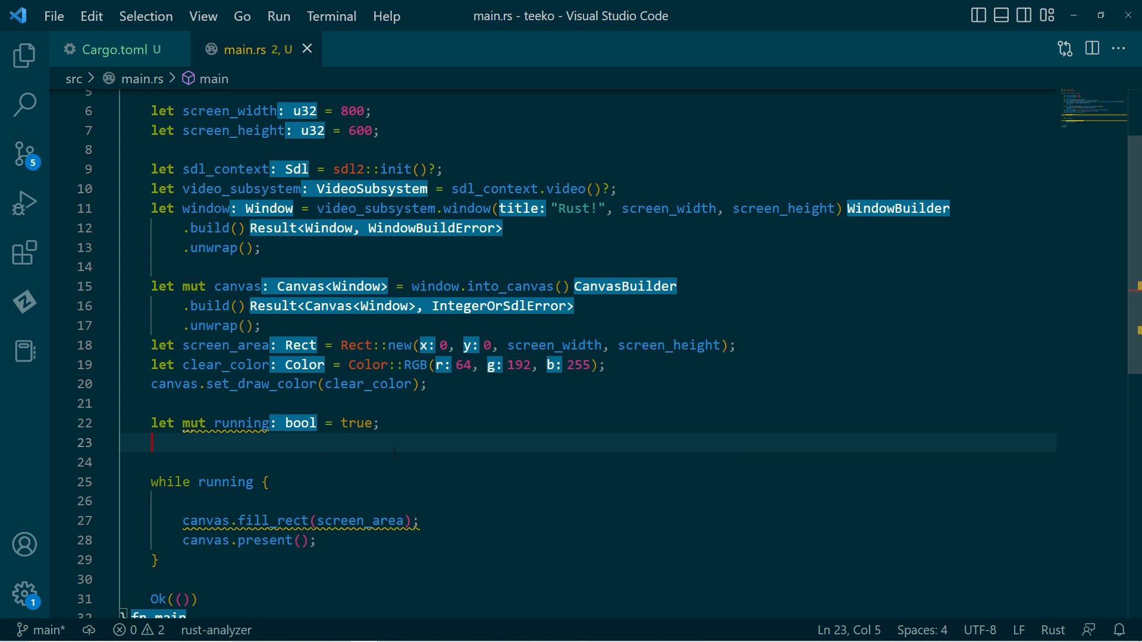
Step: Declare 'let mut event_queue = sdl_context.event_pump().unwrap();' below the running flag
type("let")
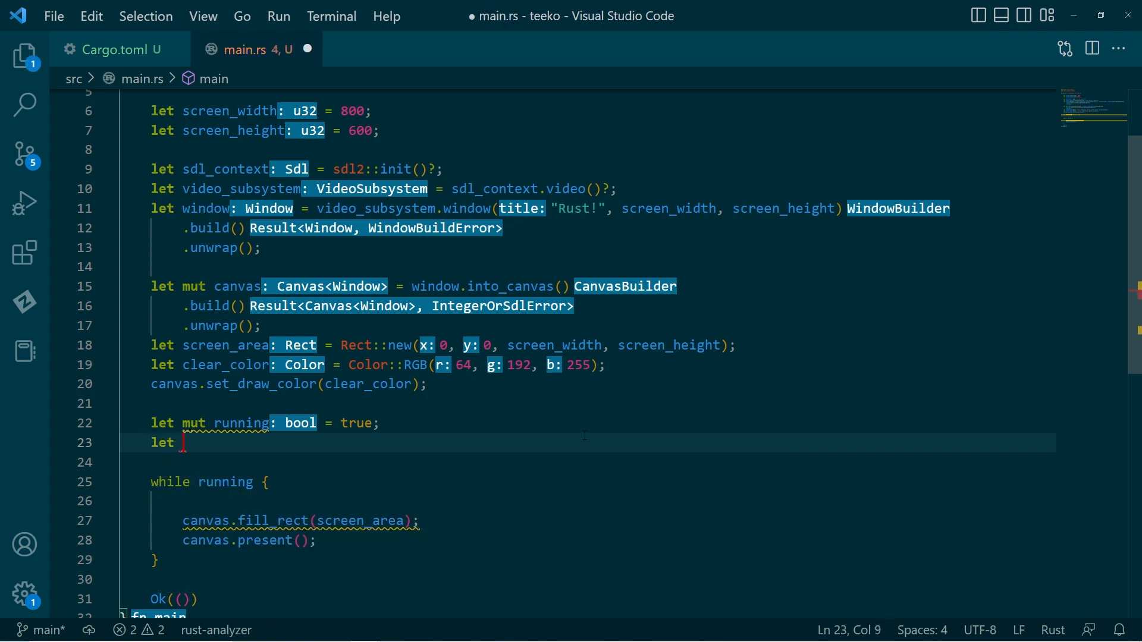
type("mut")
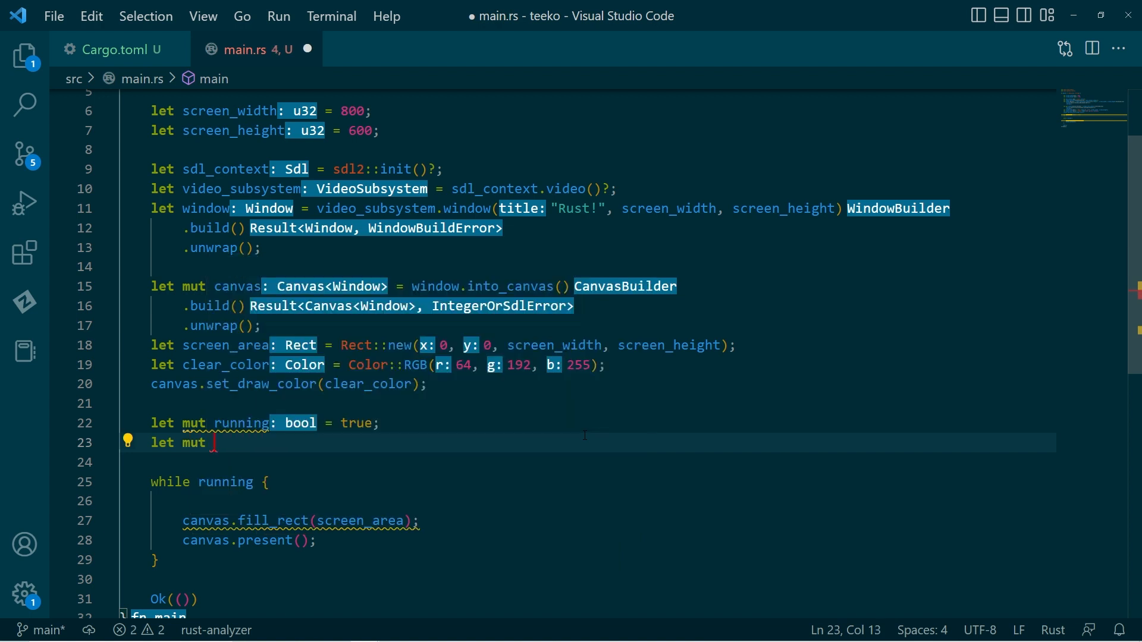
type("event_queue =")
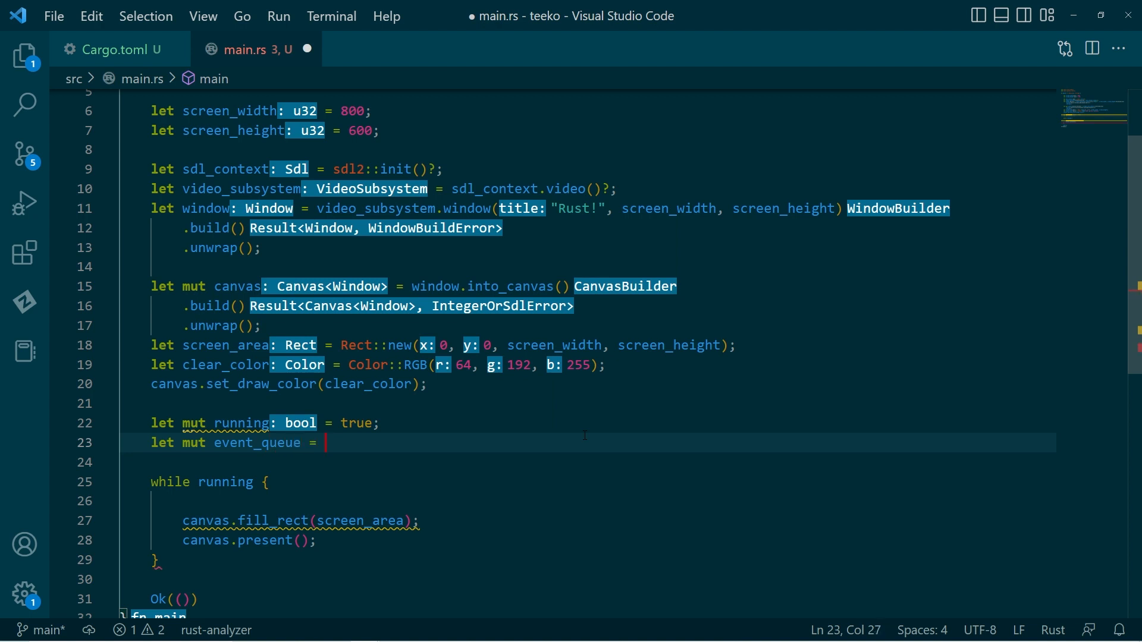
type("s")
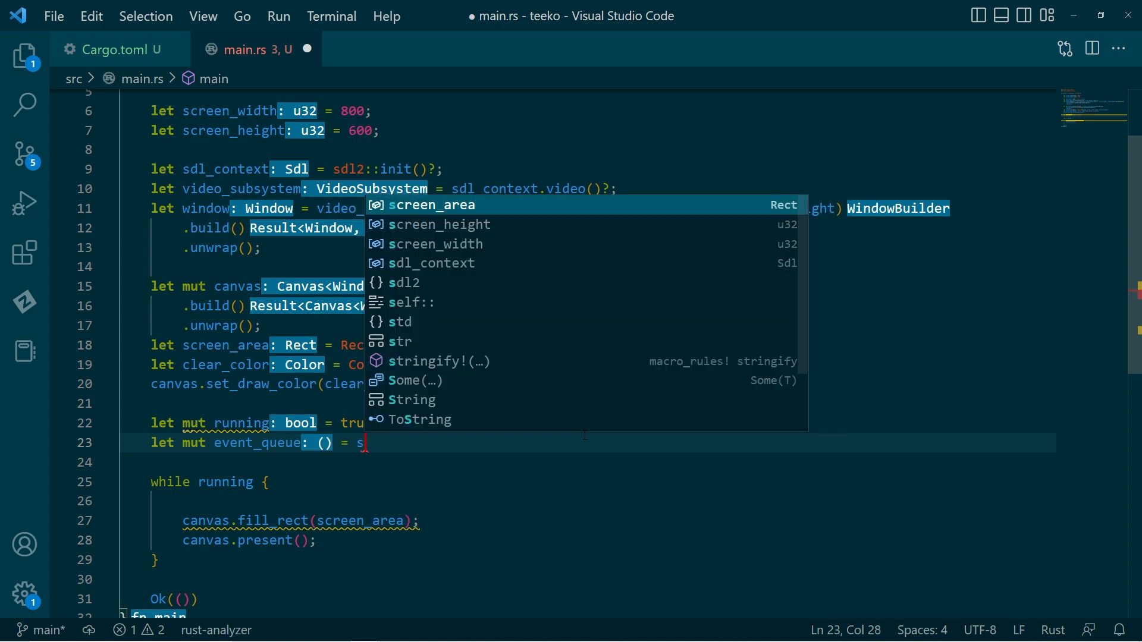
type("dl_context")
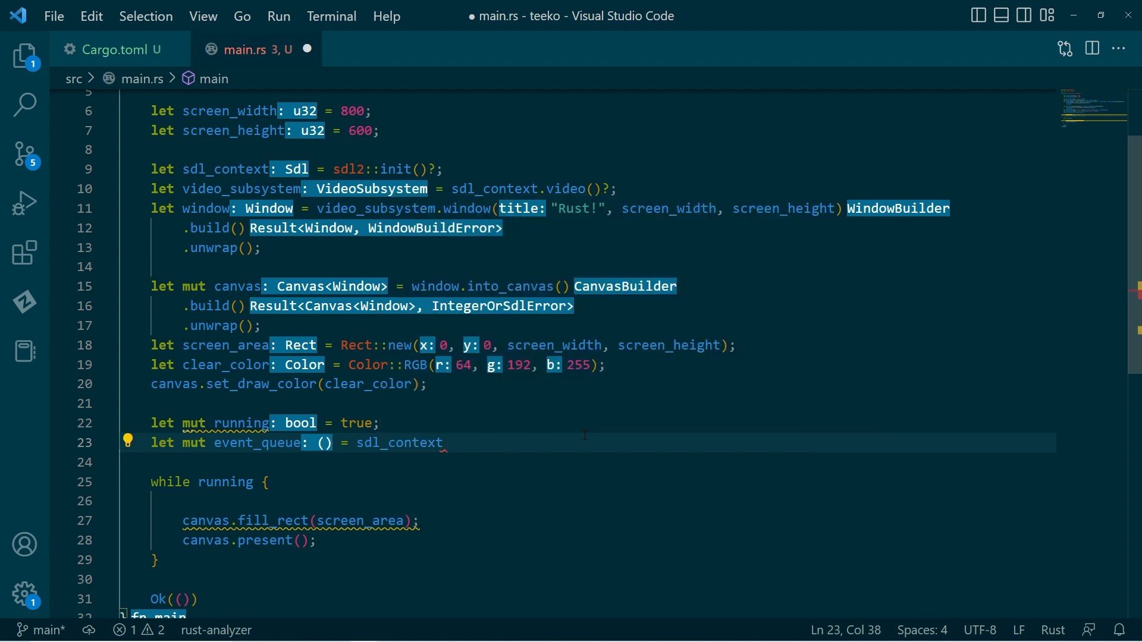
type(".")
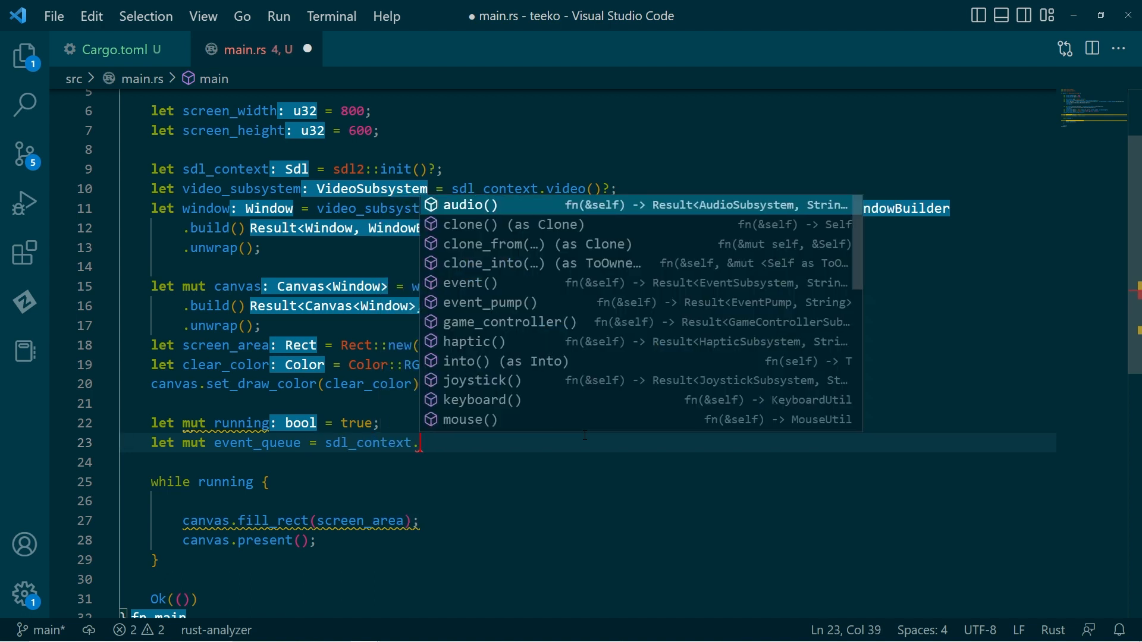
type("event_pump()")
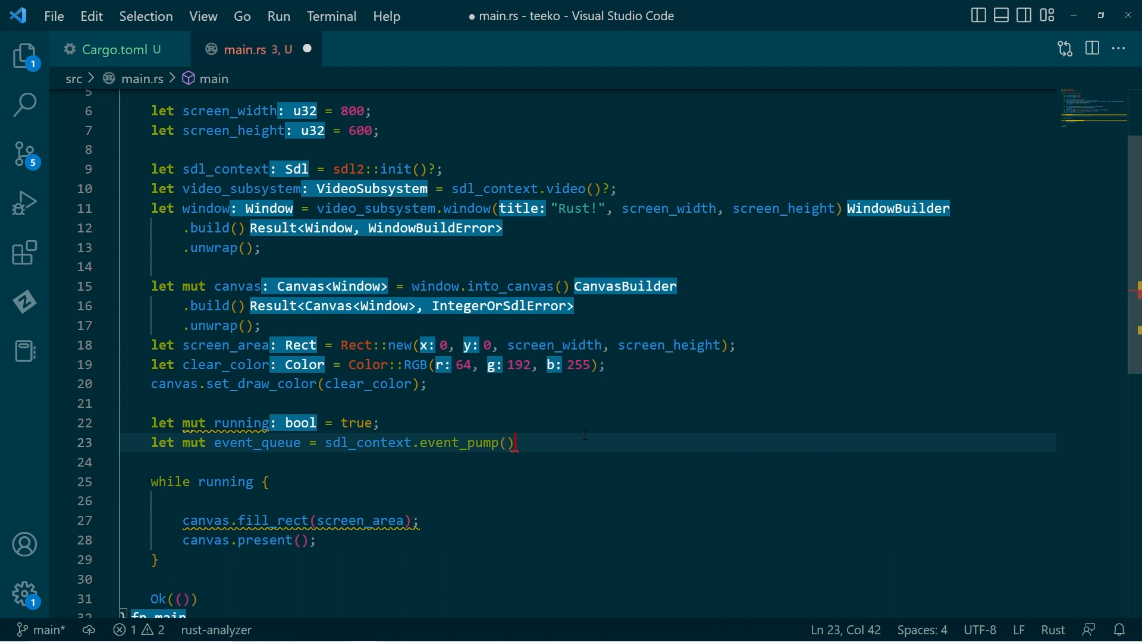
type(": Result<EventPump, String>")
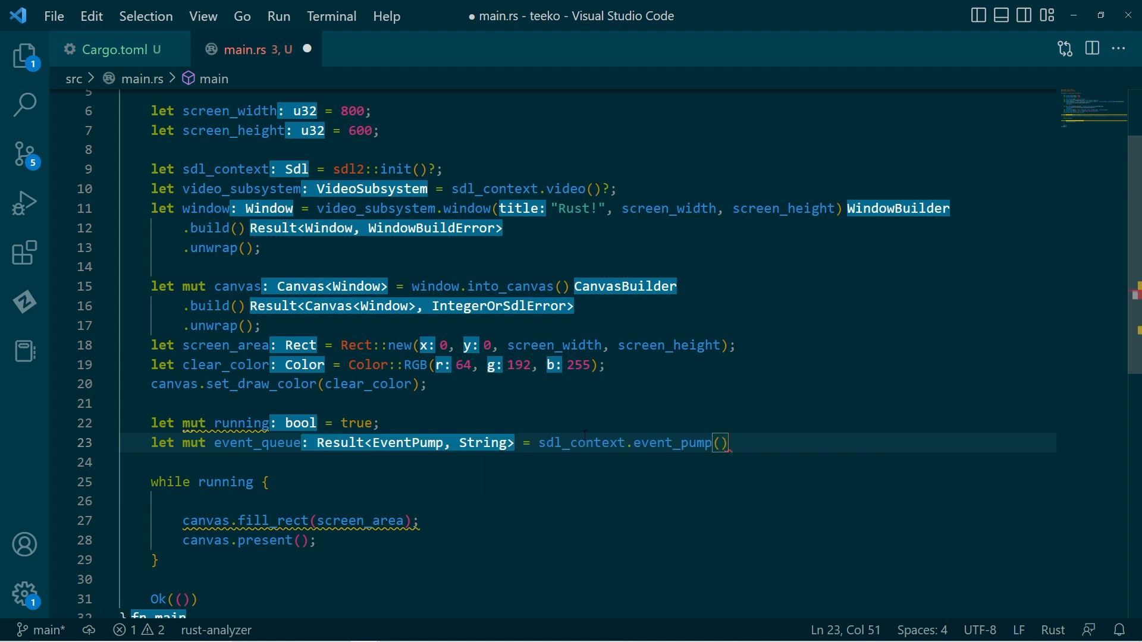
type(".unwrap();")
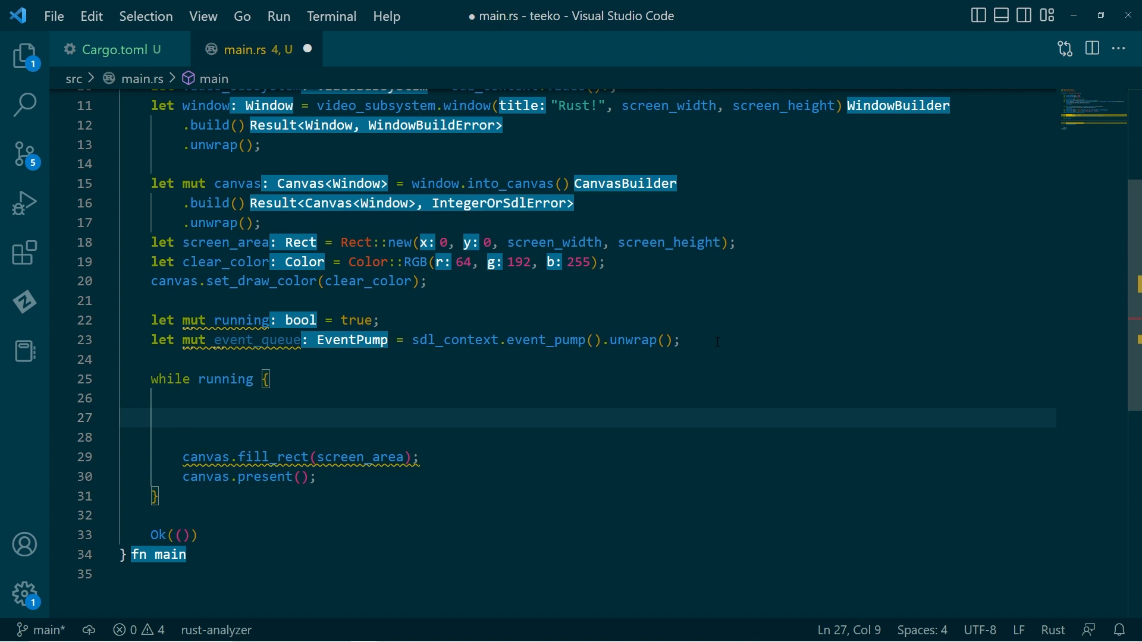
Step: Write an empty 'for event in event_queue.poll_iter()' loop inside the while loop
type("for event in")
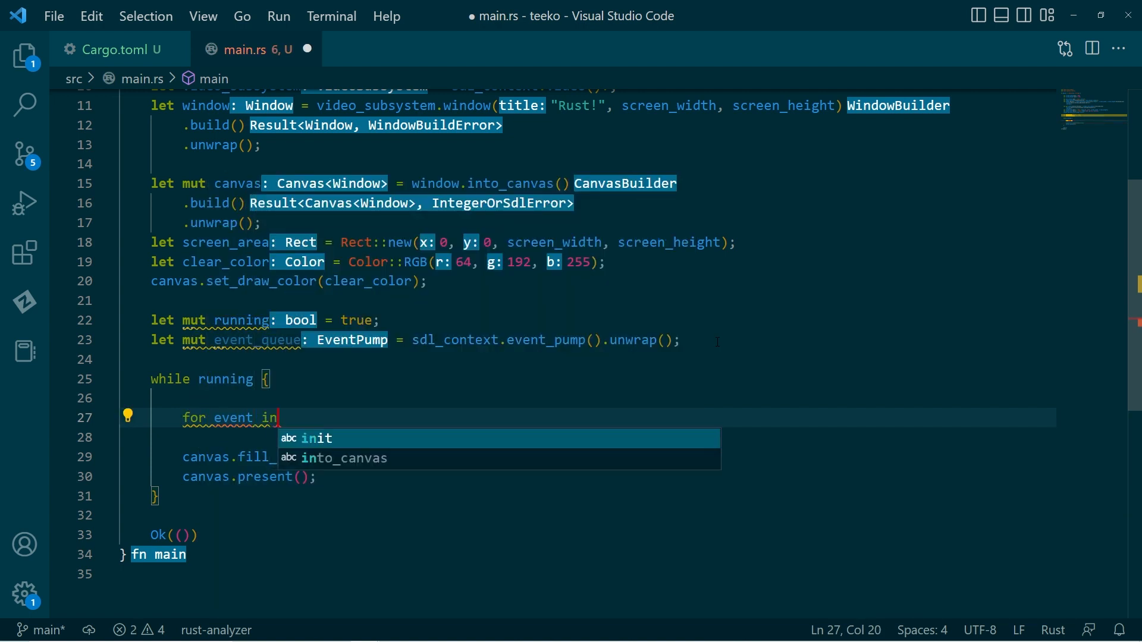
type(": () in ev")
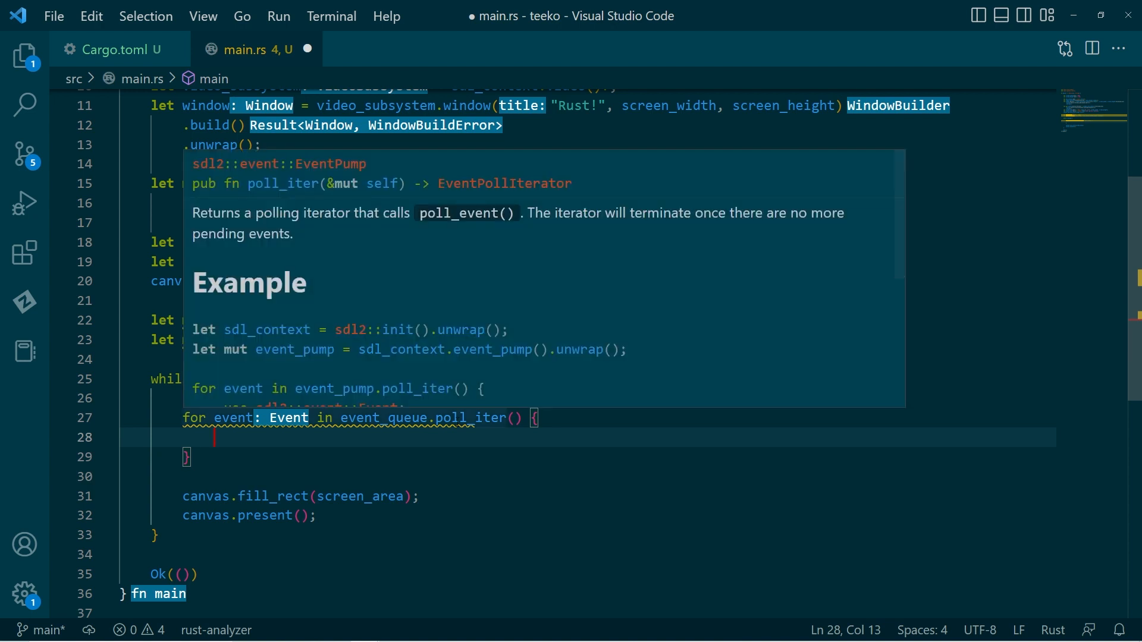
mouse_move(542, 215)
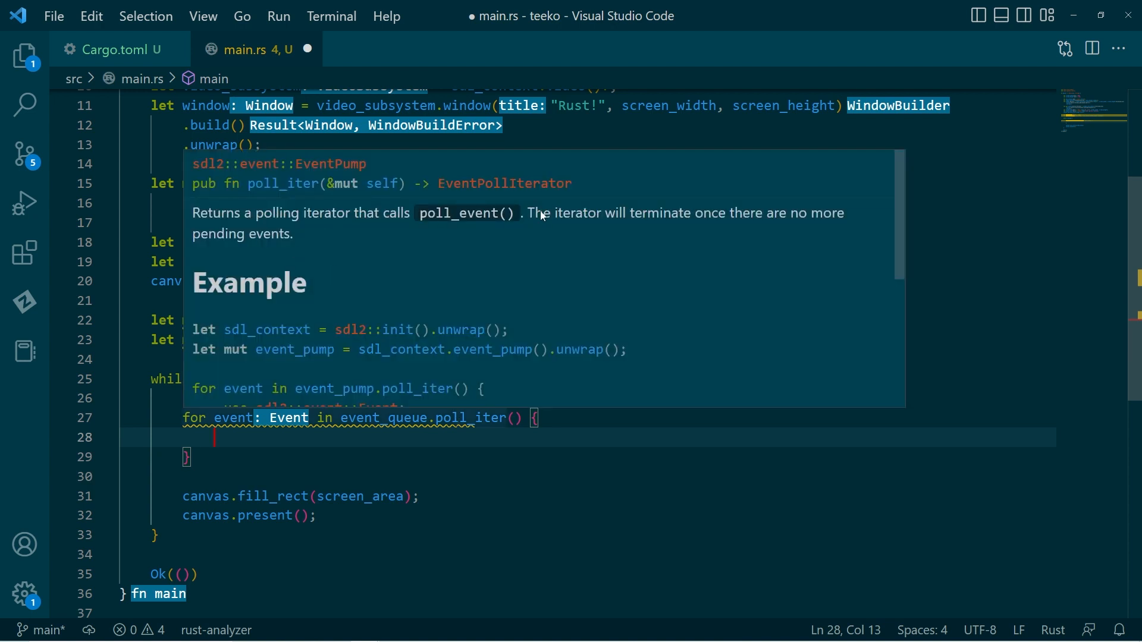
mouse_move(275, 240)
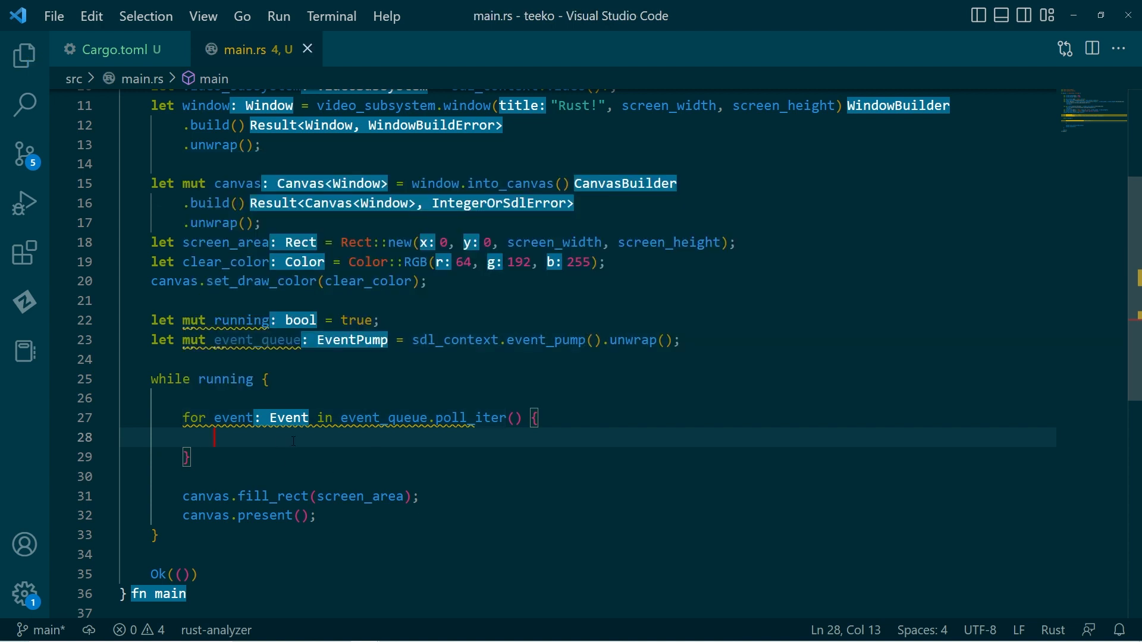
key("enter")
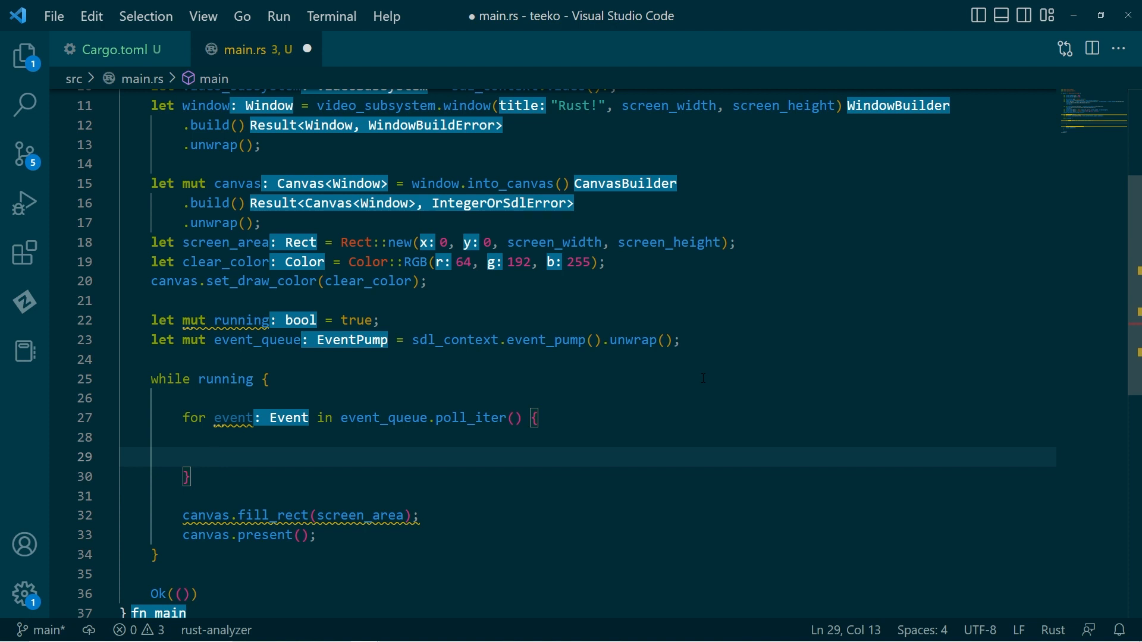
Step: Write 'match event { _ => {} }' with a catch-all arm inside the for loop
type("mat")
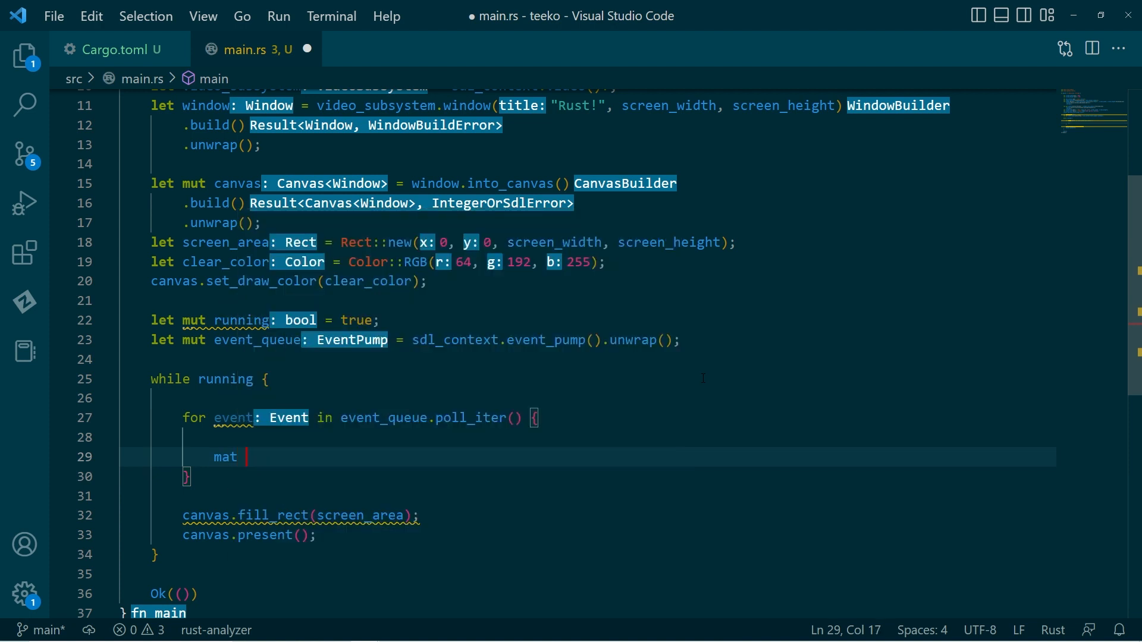
type("ch")
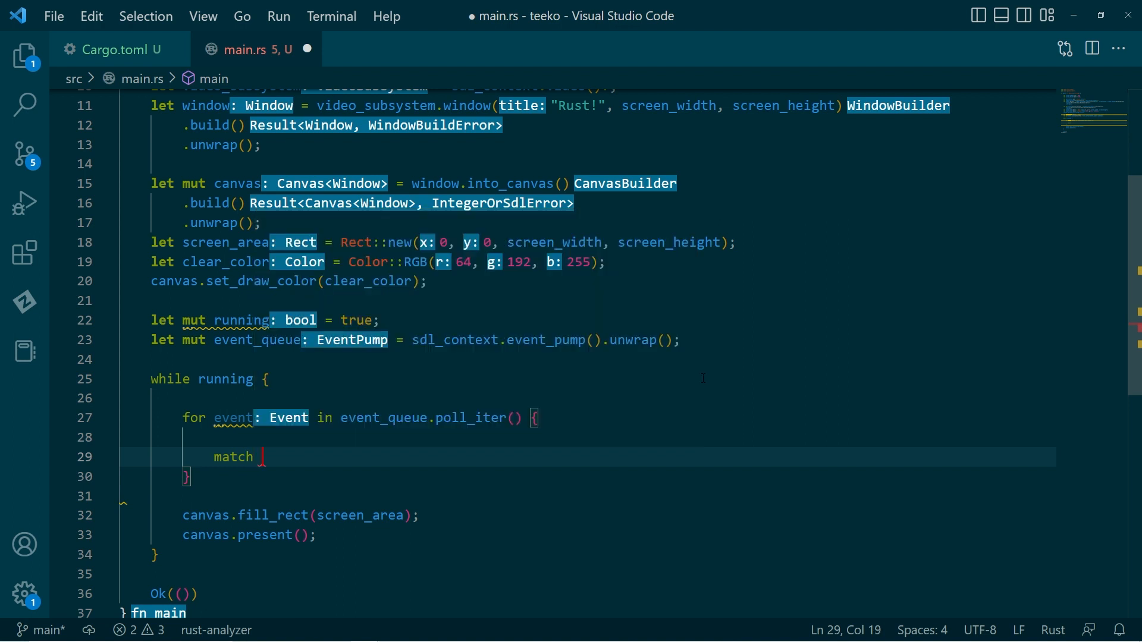
type("event {")
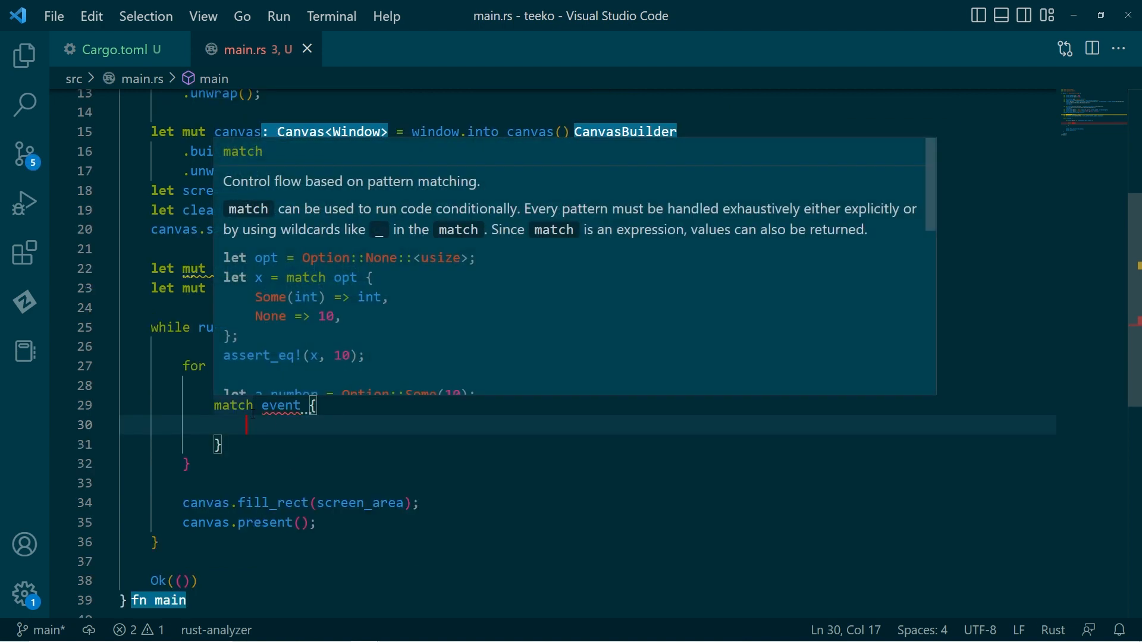
mouse_move(298, 424)
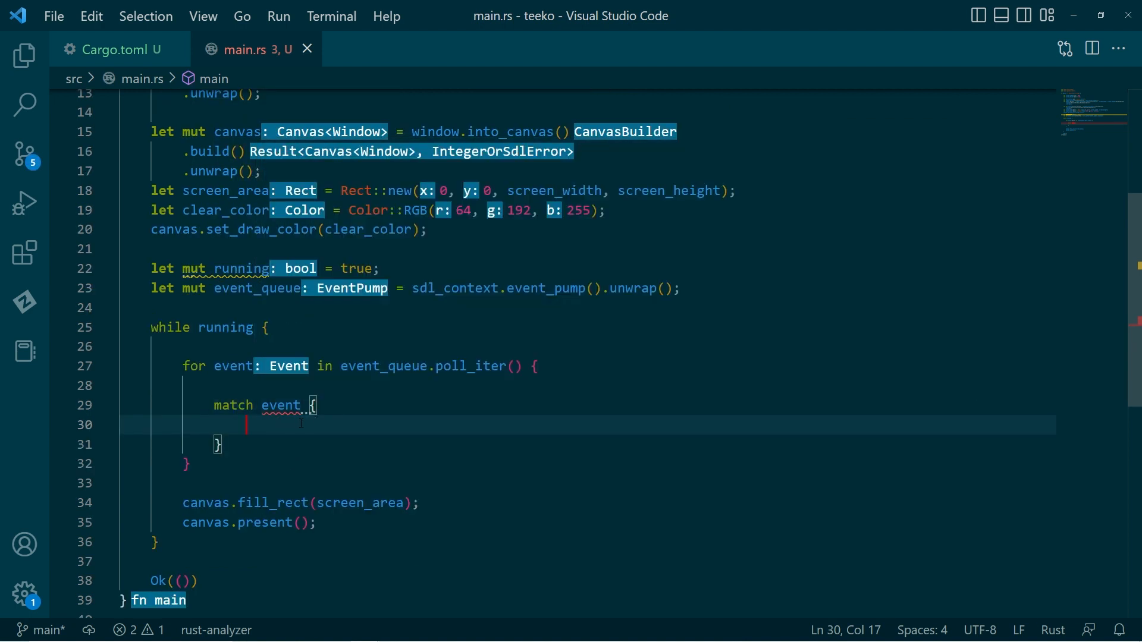
mouse_move(281, 404)
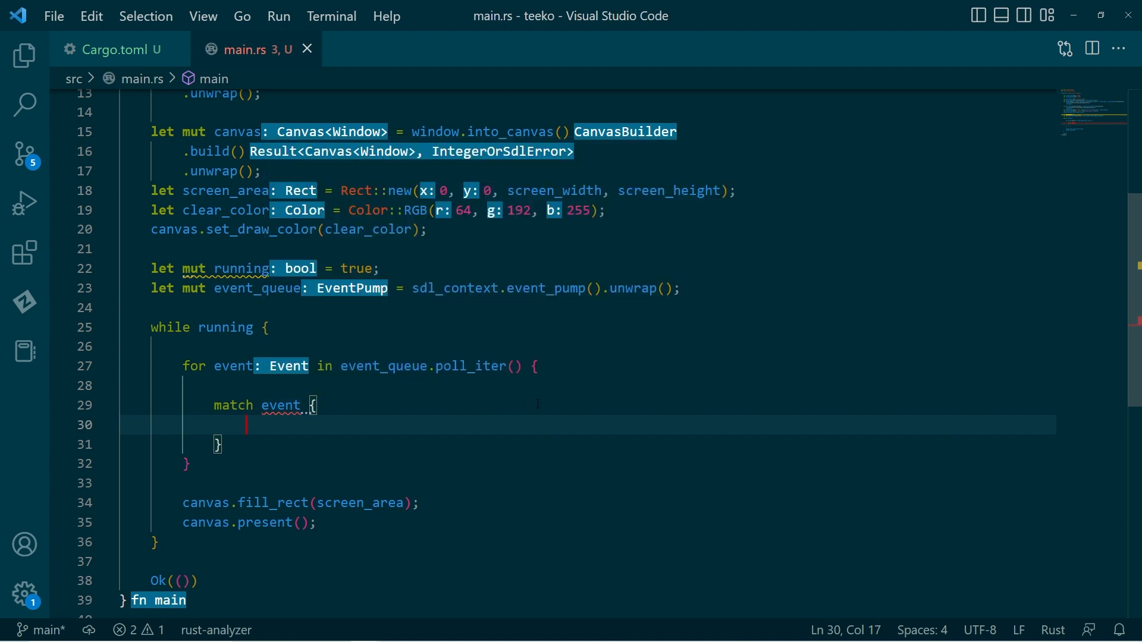
mouse_move(581, 408)
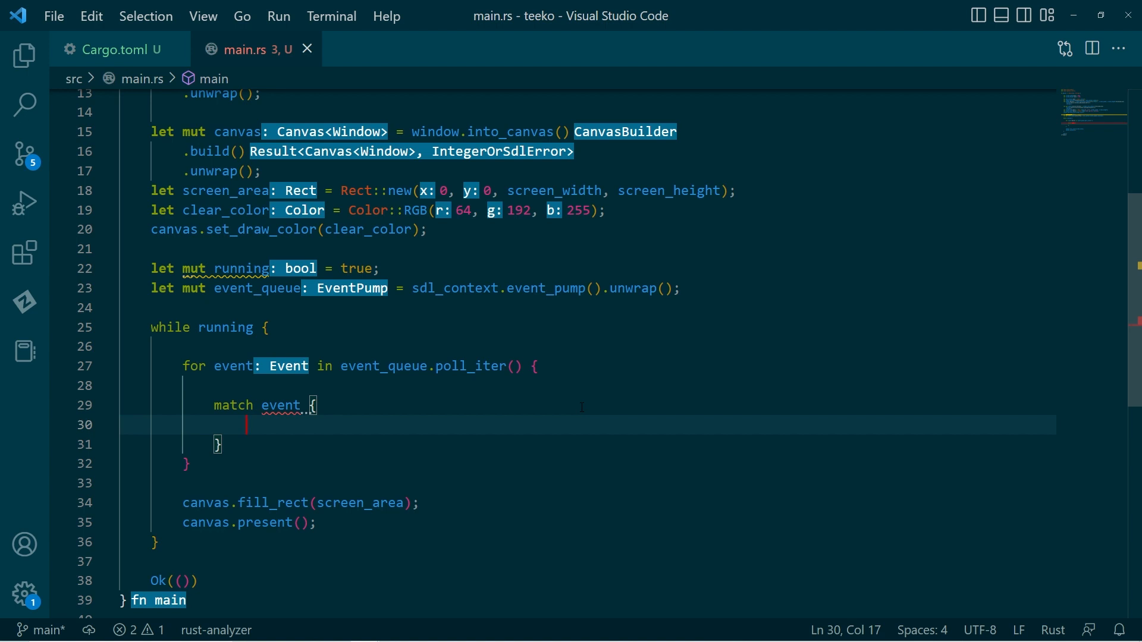
key("Enter")
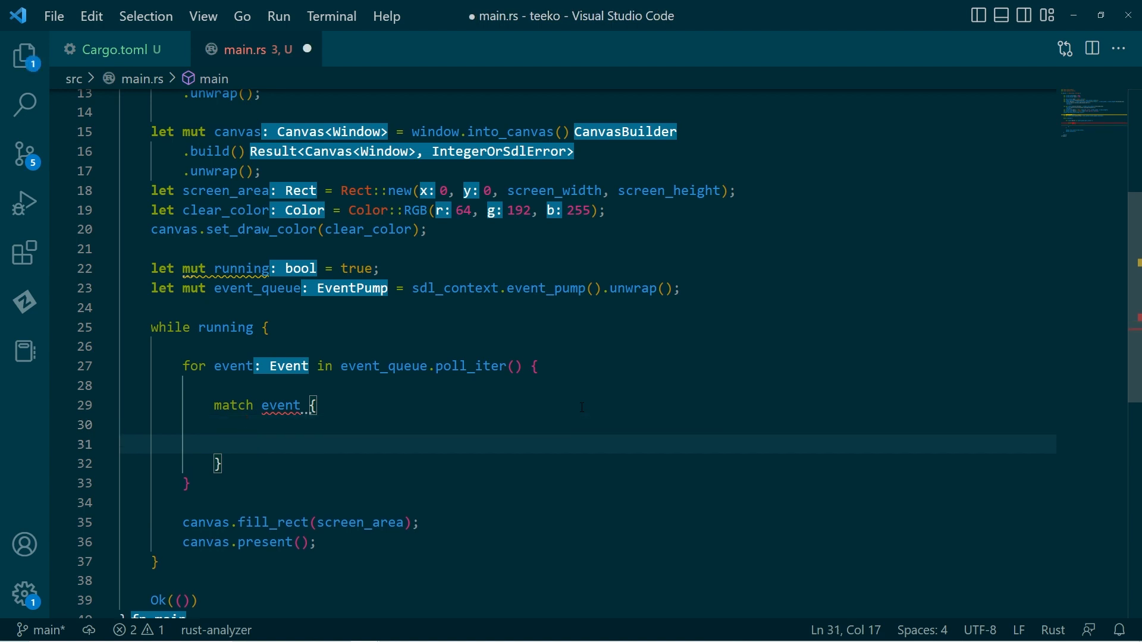
type(".")
type("_ =>")
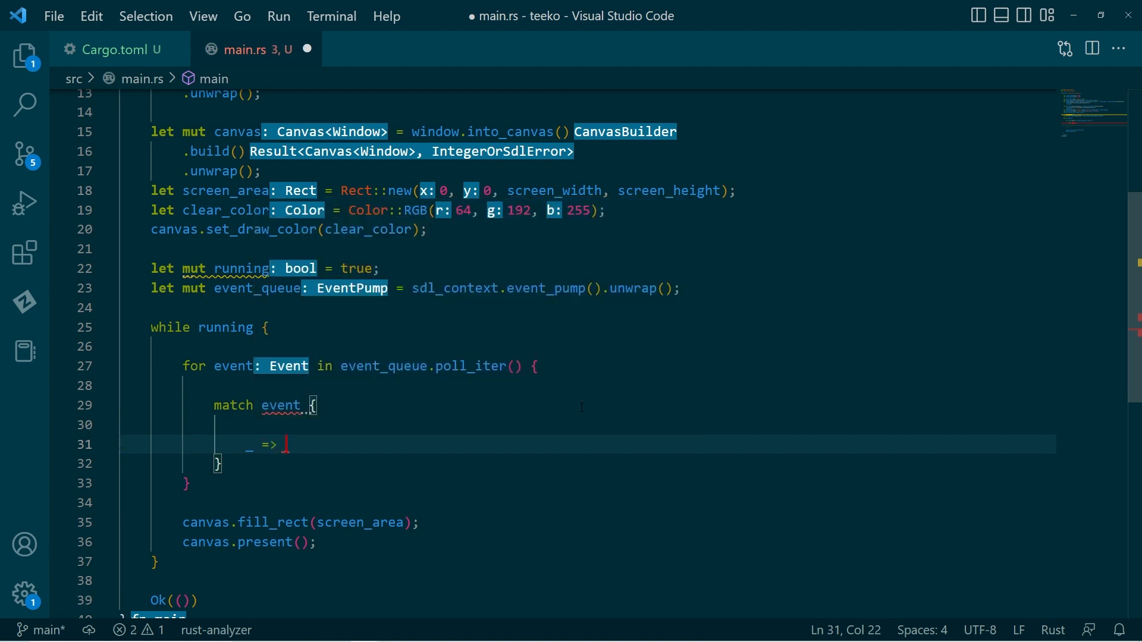
type("{}")
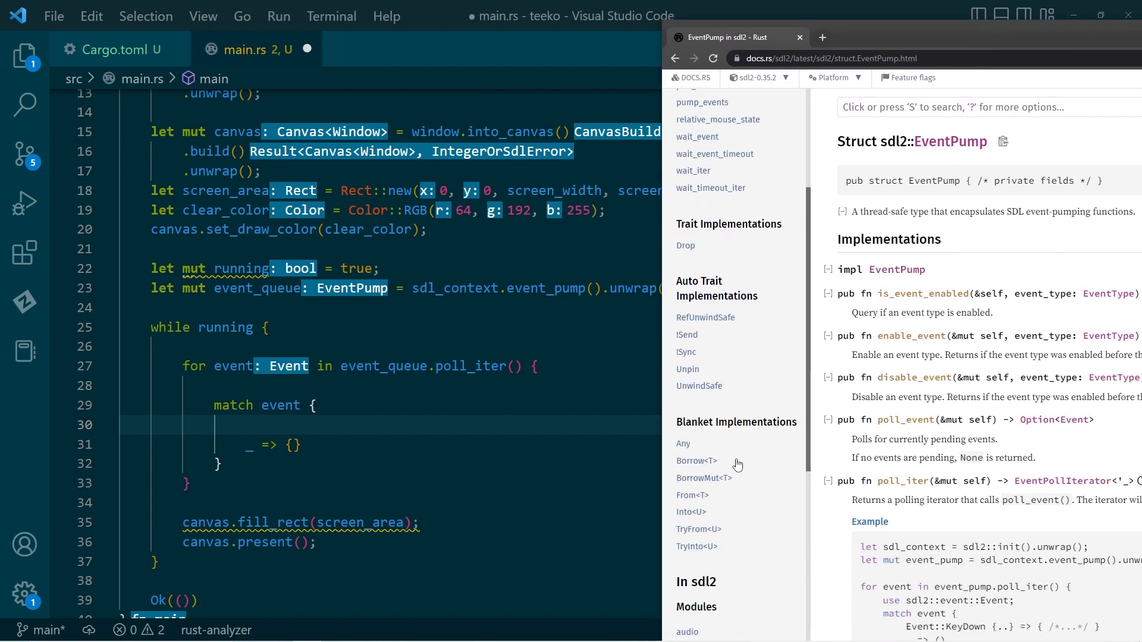
Step: Review the docs.rs sdl2 event module and the Event enum's 47 variants with their fields
scroll("down", 3)
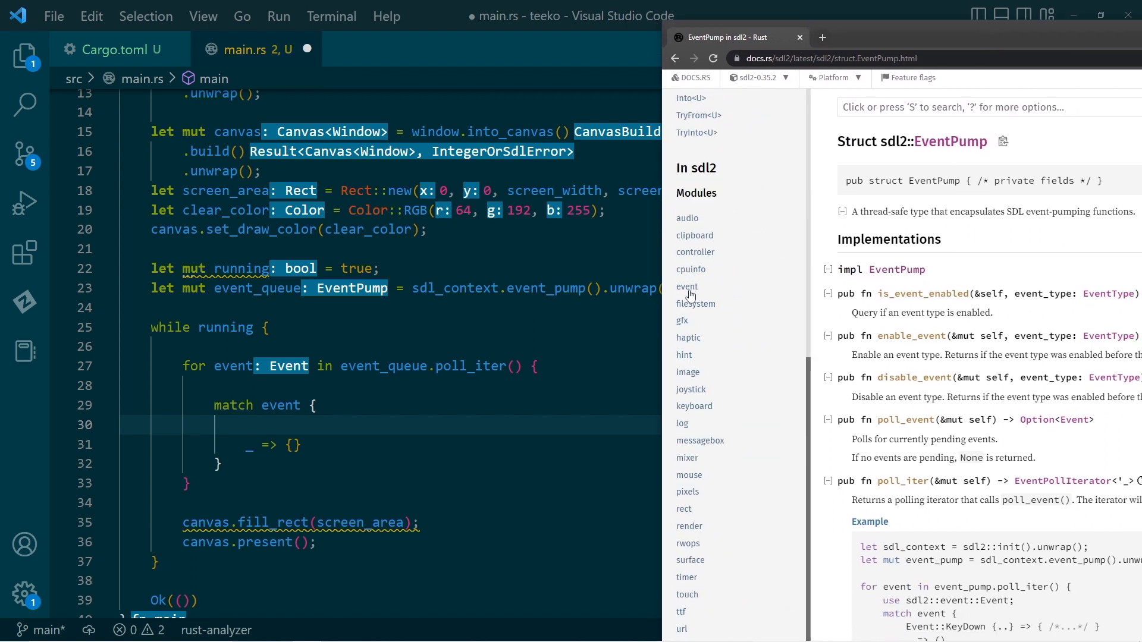
left_click(687, 287)
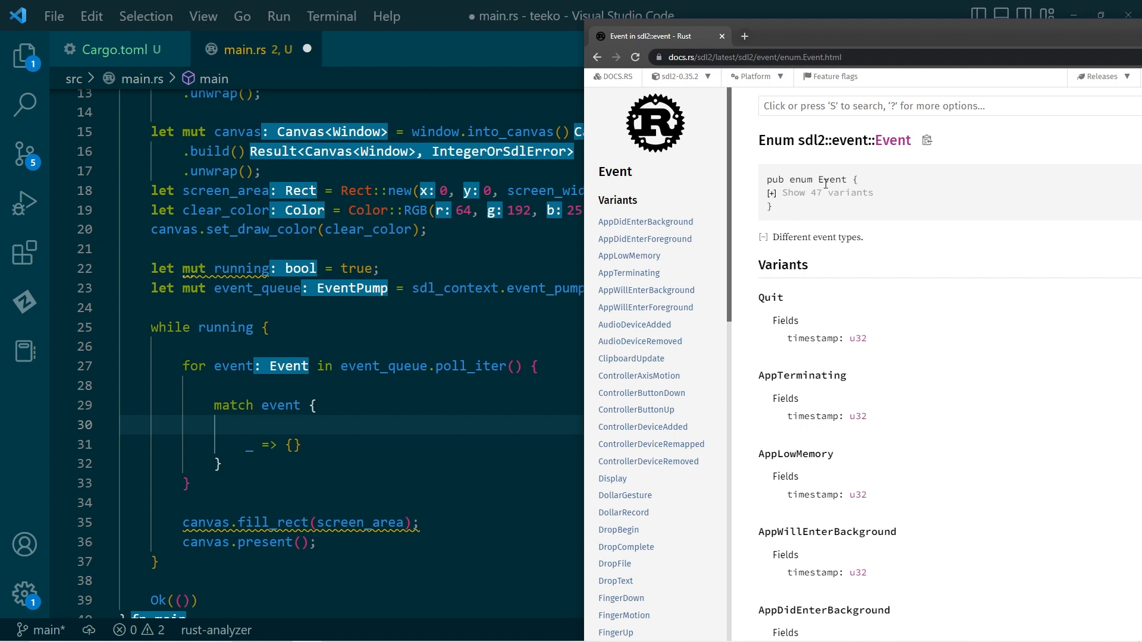
mouse_move(765, 193)
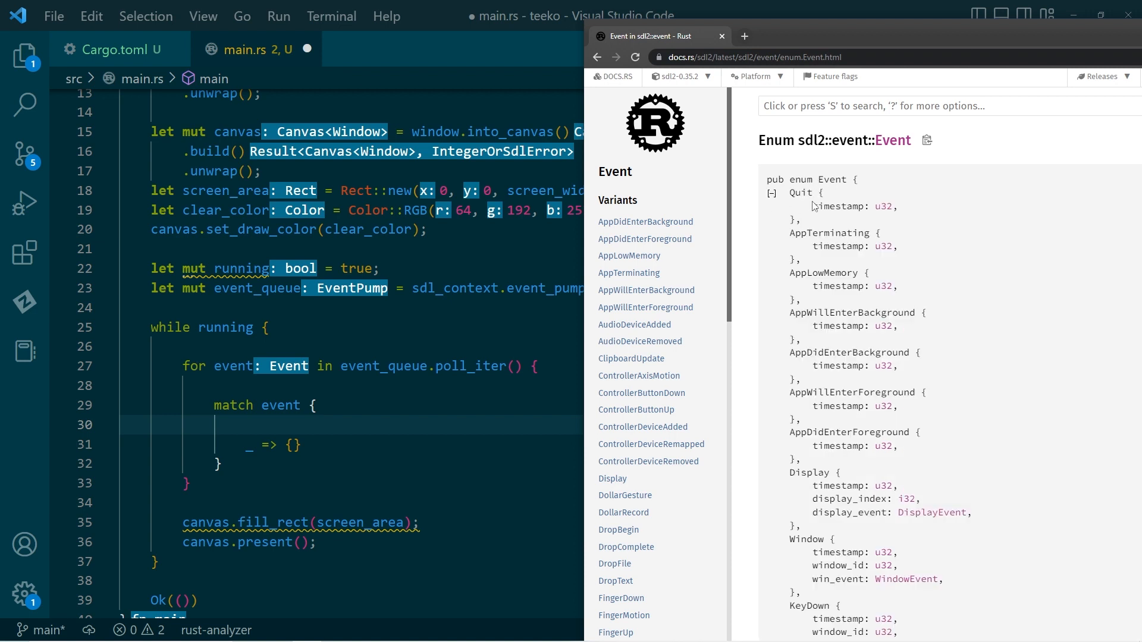
scroll("down", 3)
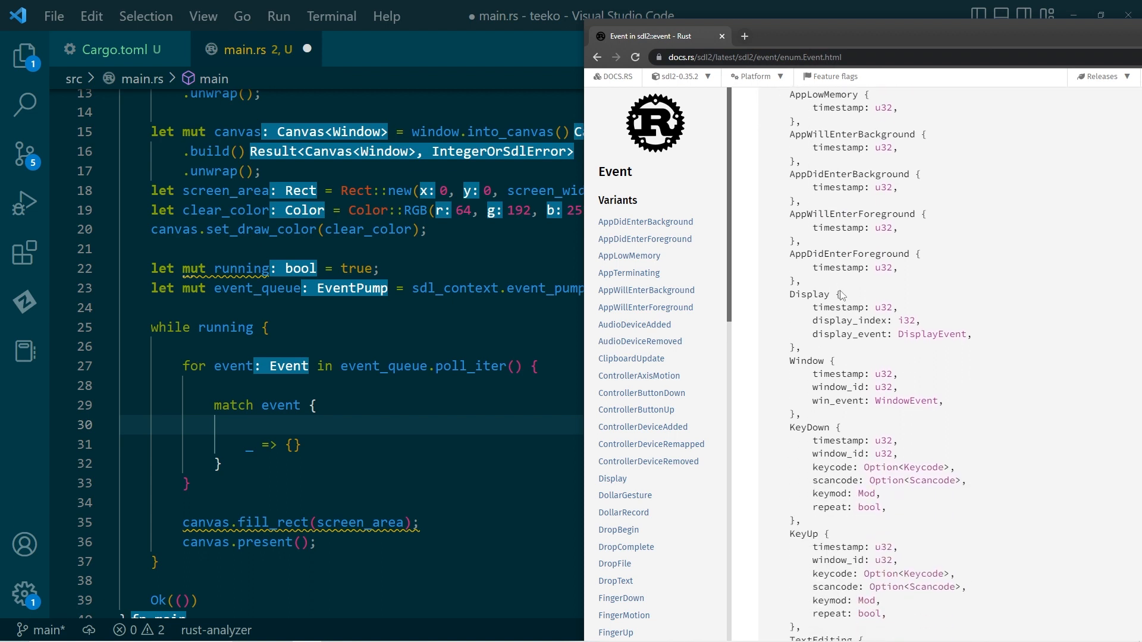
scroll("down", 3)
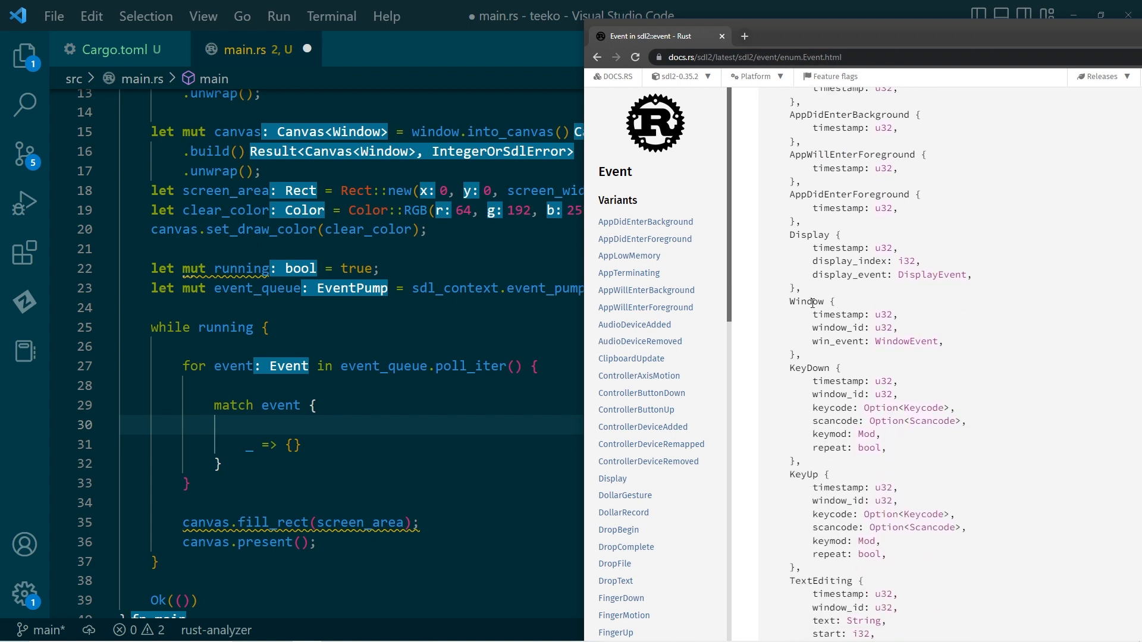
mouse_move(832, 326)
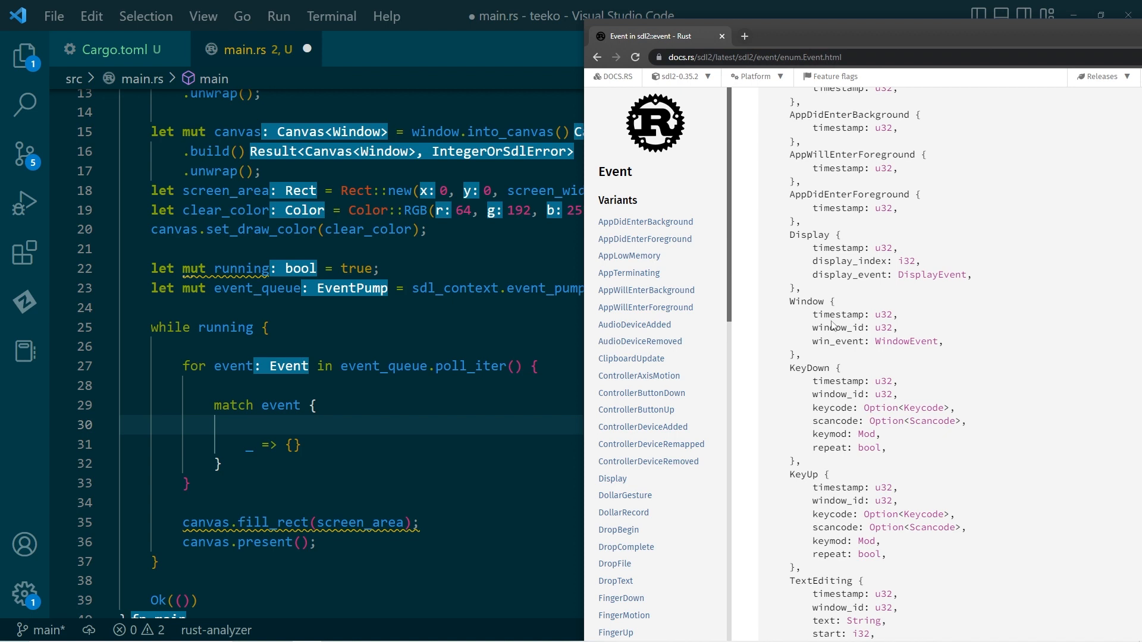
scroll("down", 3)
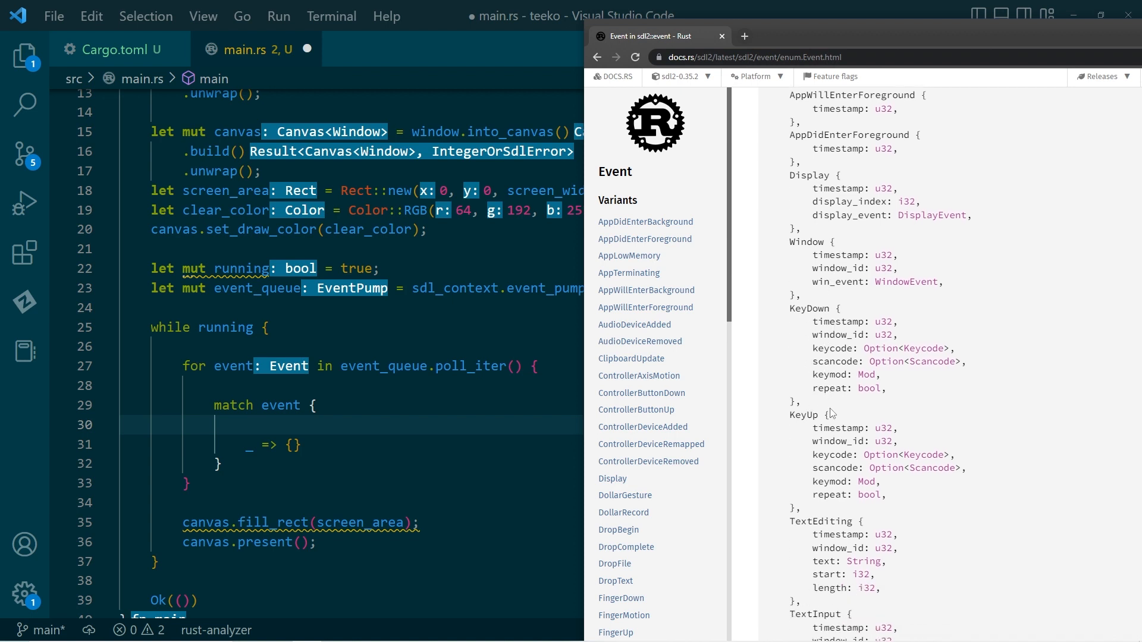
mouse_move(836, 400)
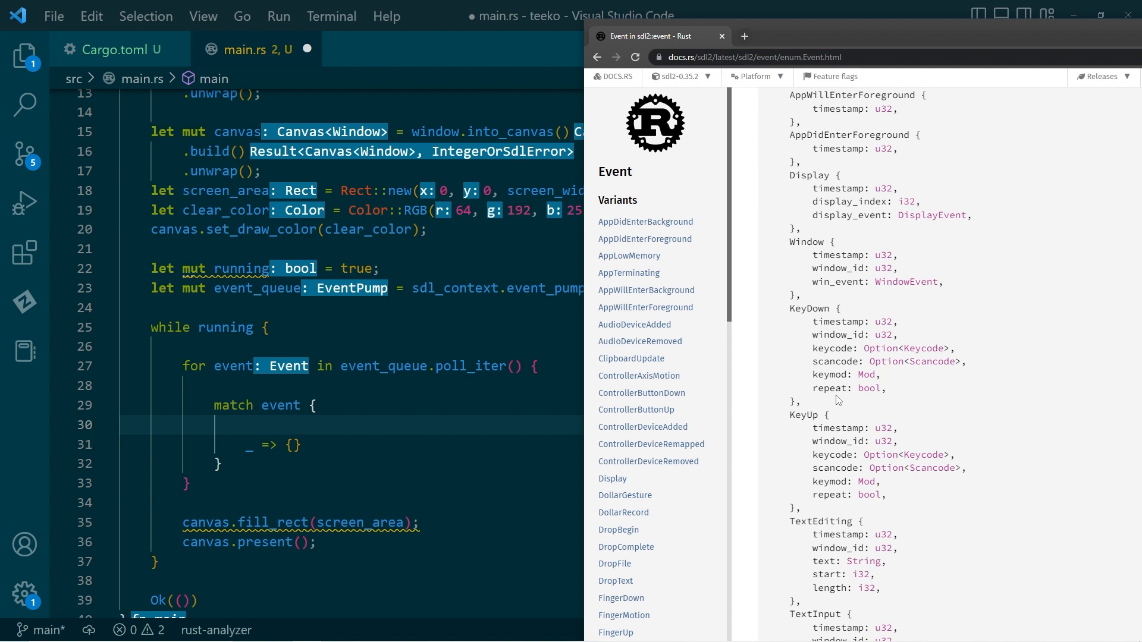
scroll("down", 3)
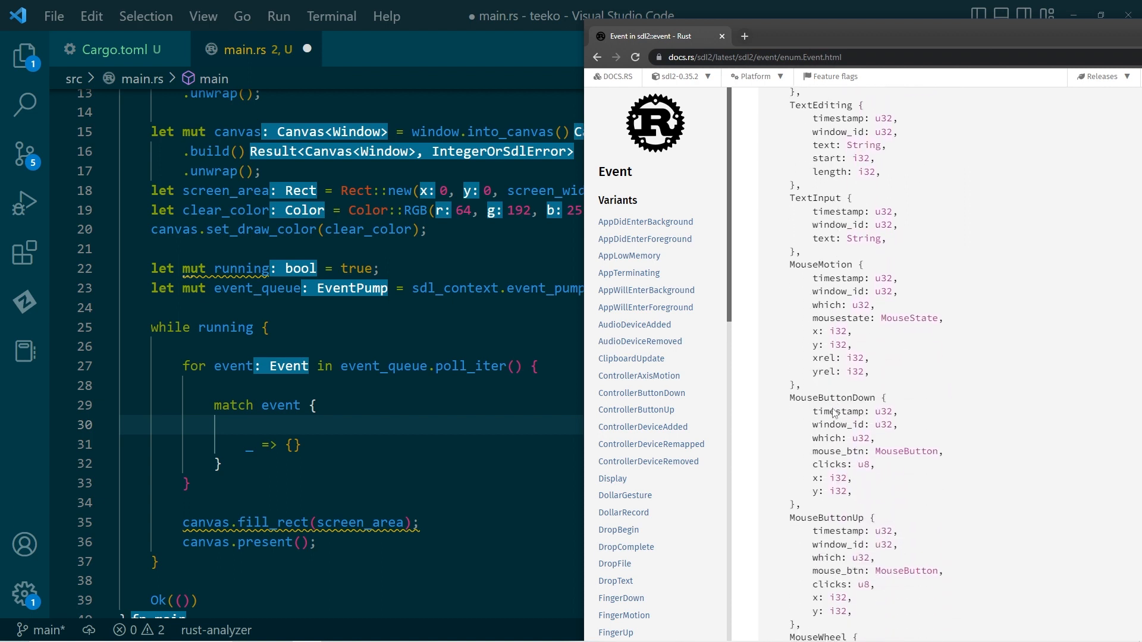
scroll("down", 3)
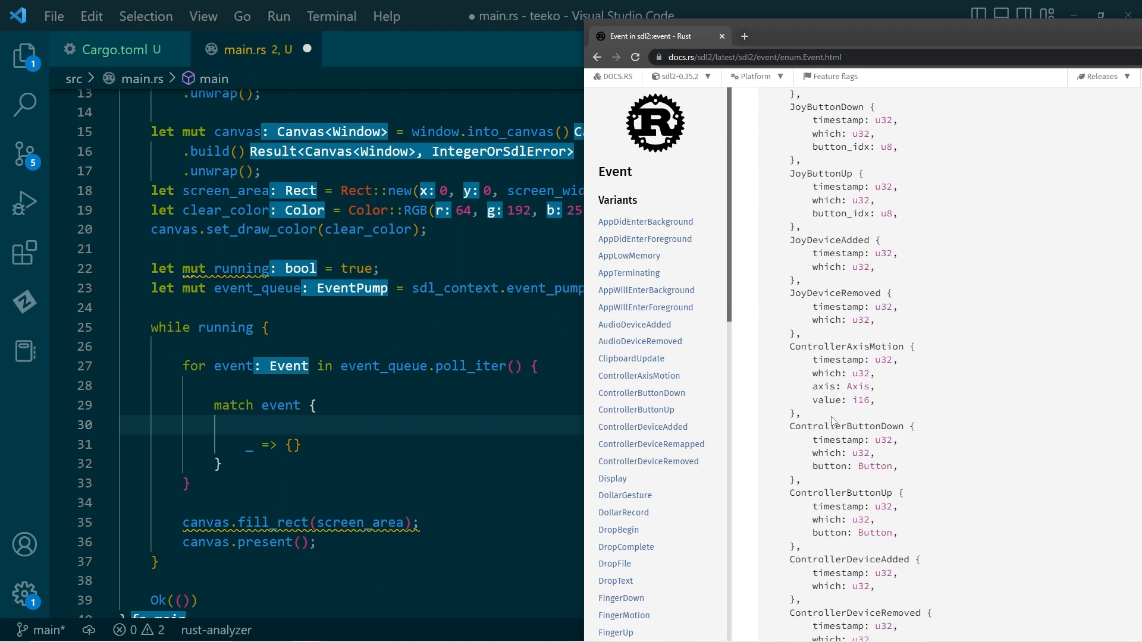
scroll("down", 3)
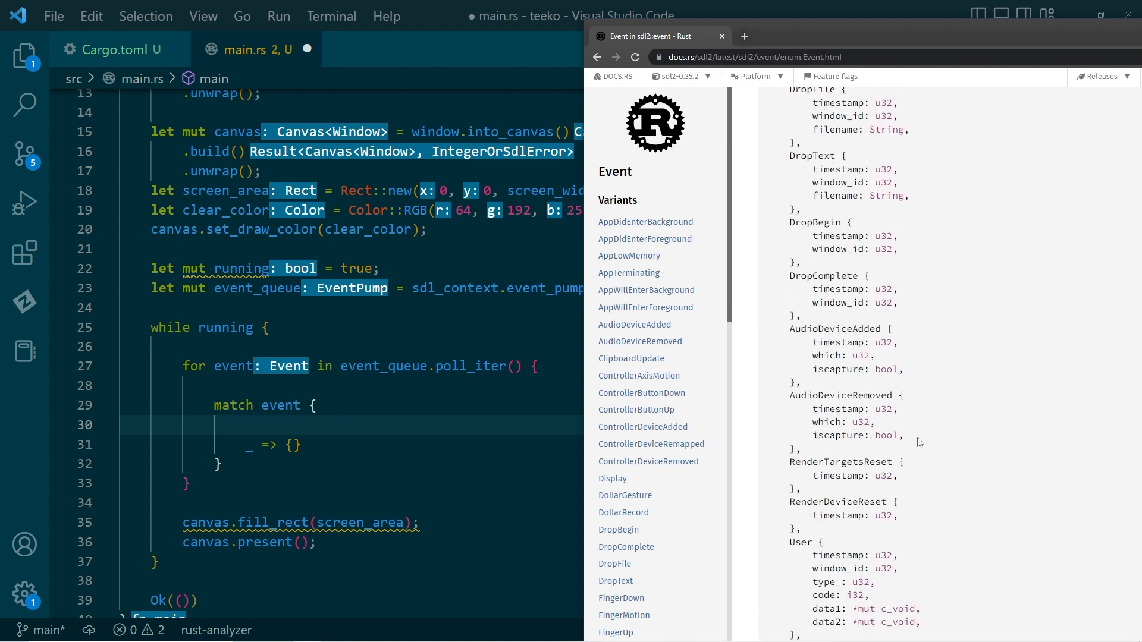
scroll("down", 3)
type("use se")
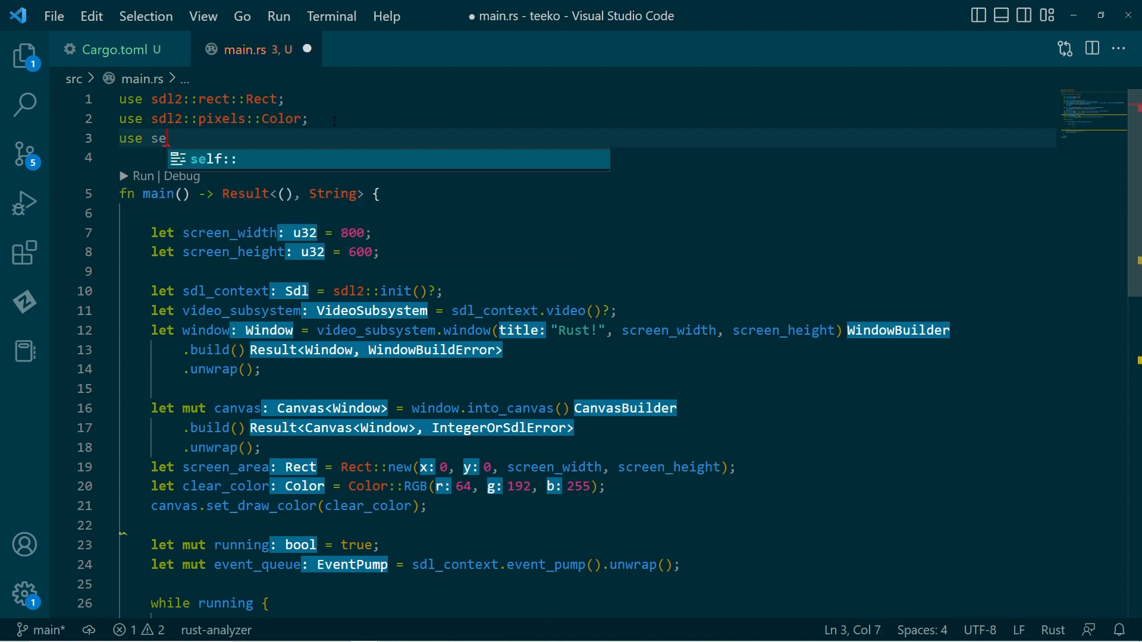
Step: Add the import `use sdl2::event::Event;` near the top of main.rs
type("dl2")
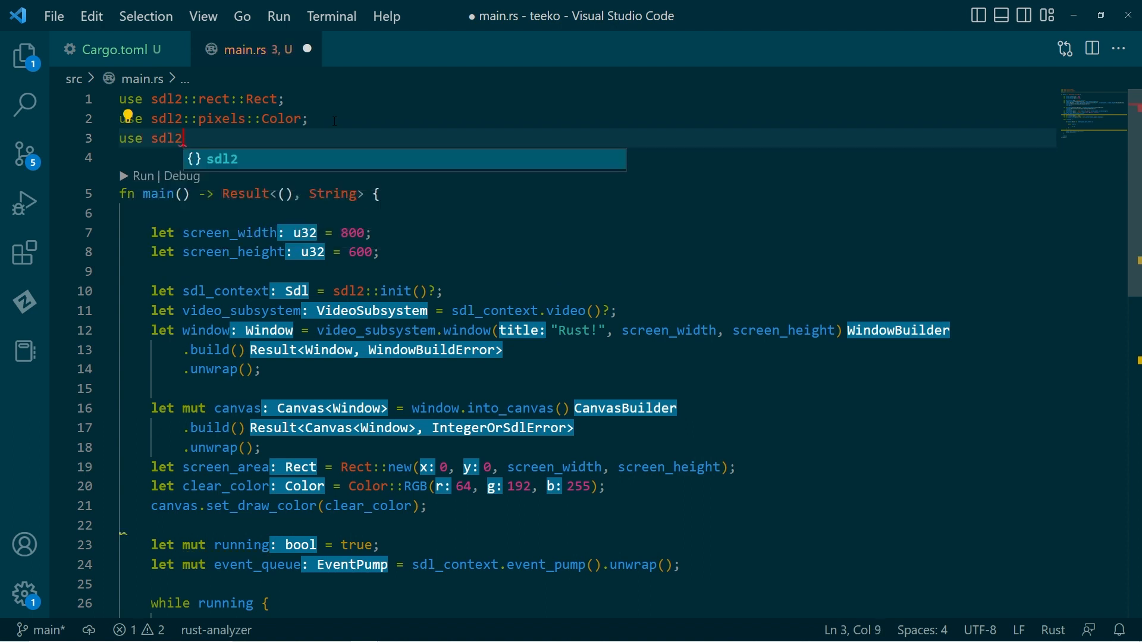
type("::")
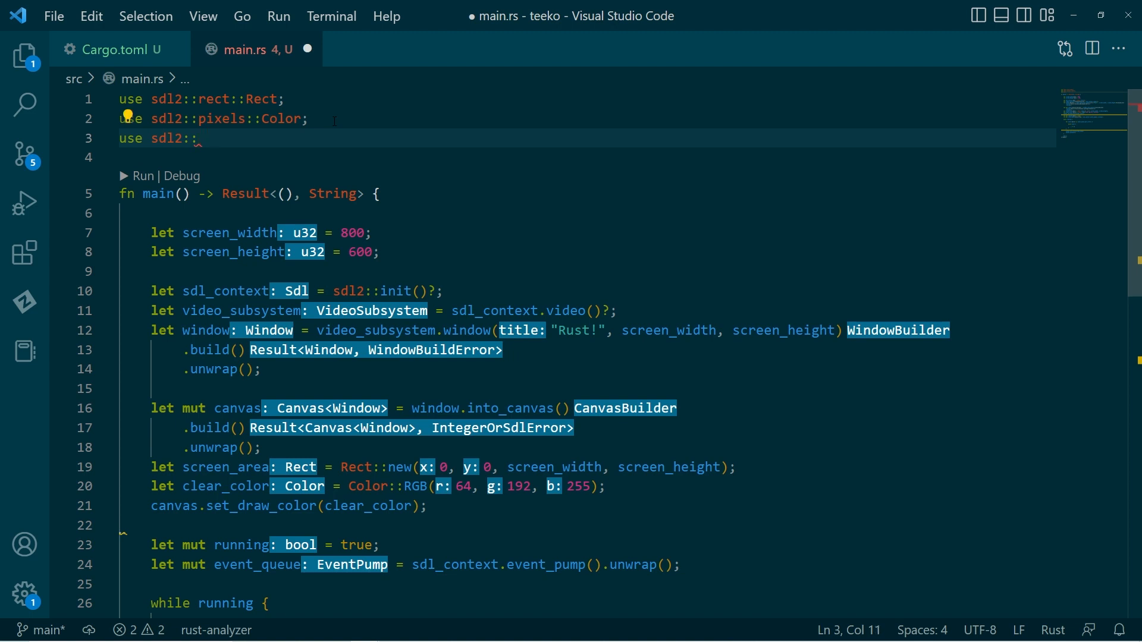
type("event::Event;")
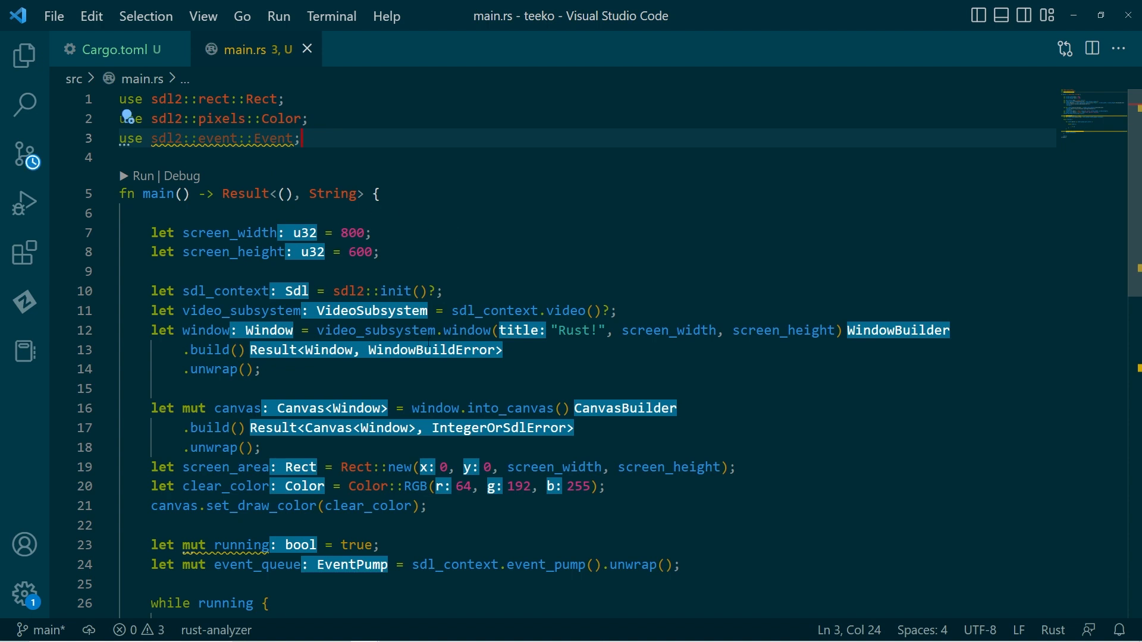
Step: Add a match arm `Event::Quit {..} => { running = false; }` in the event loop
scroll("down", 3)
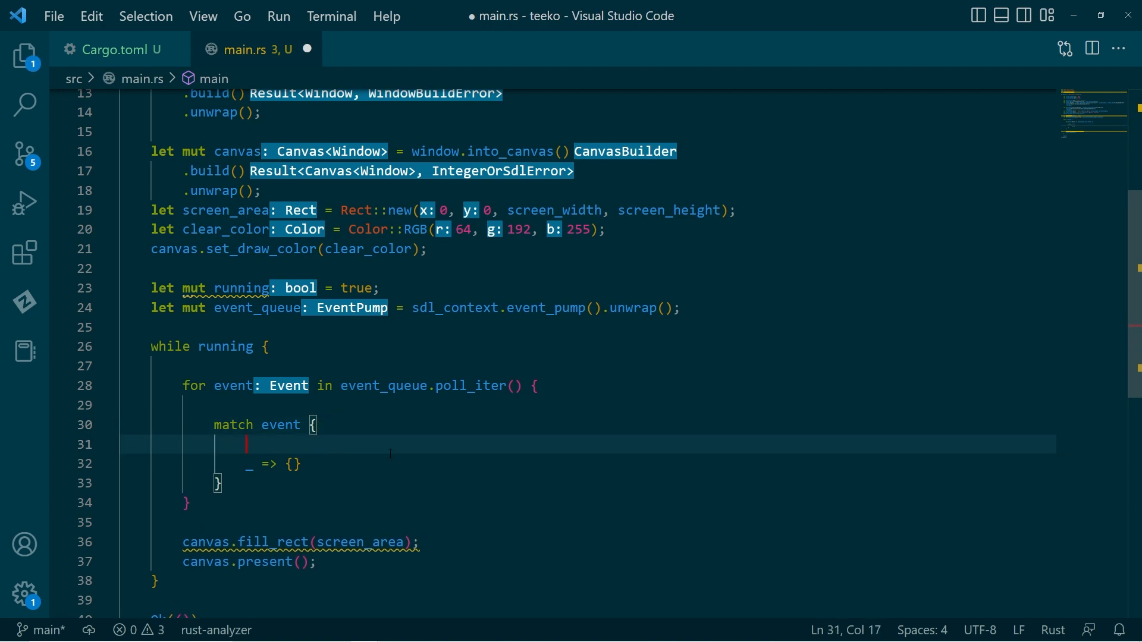
type("Event::quit")
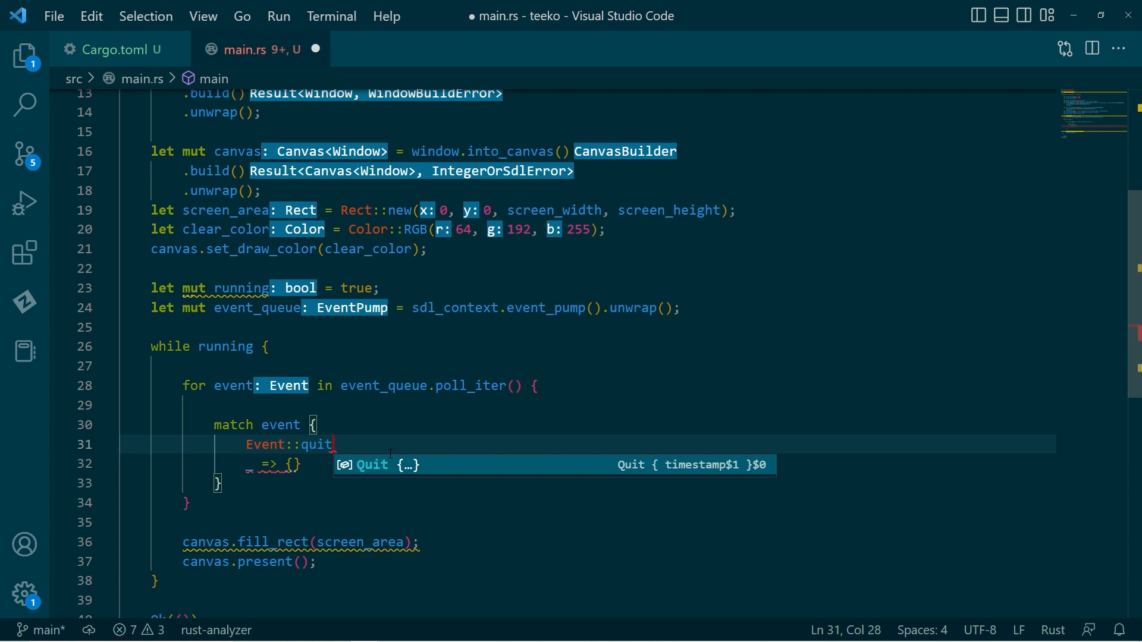
type("{}")
type("running = false;")
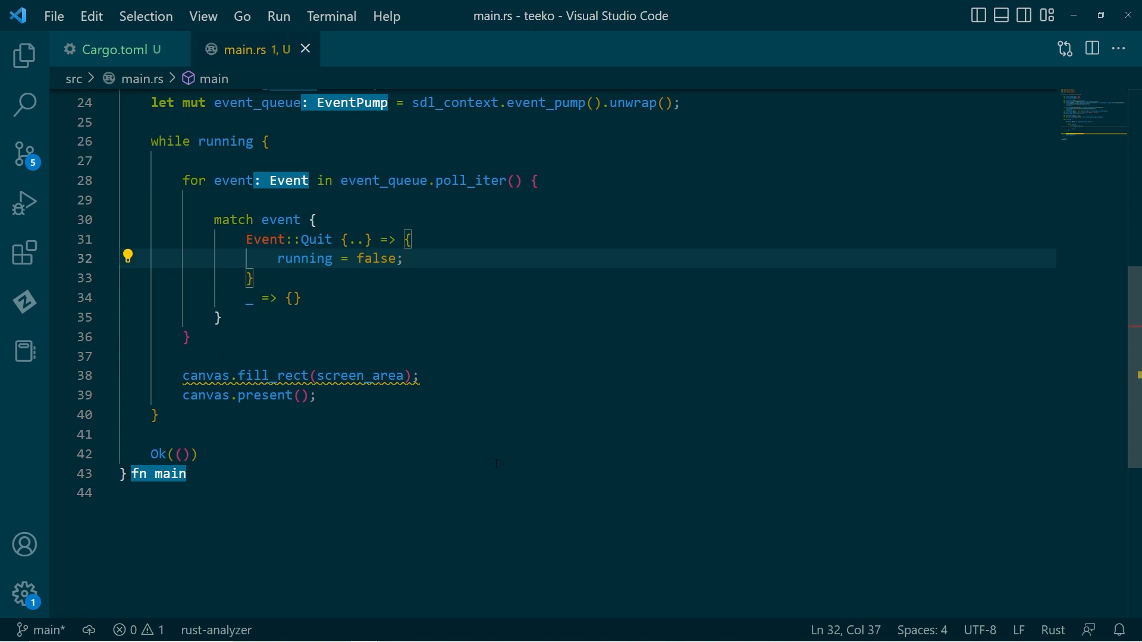
scroll("up", 3)
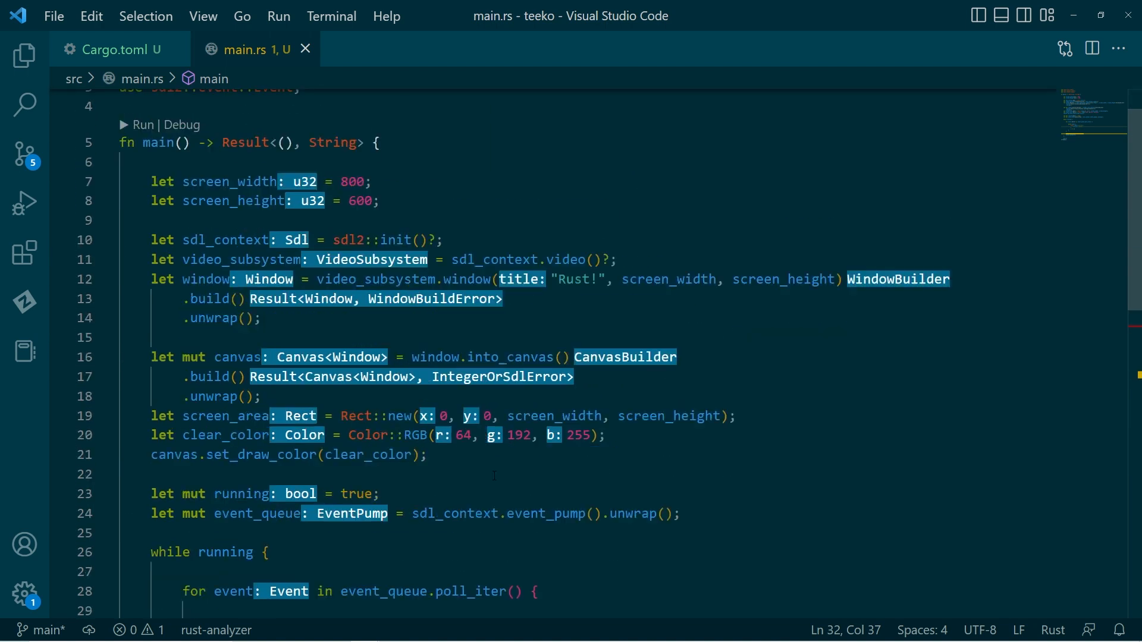
scroll("down", 3)
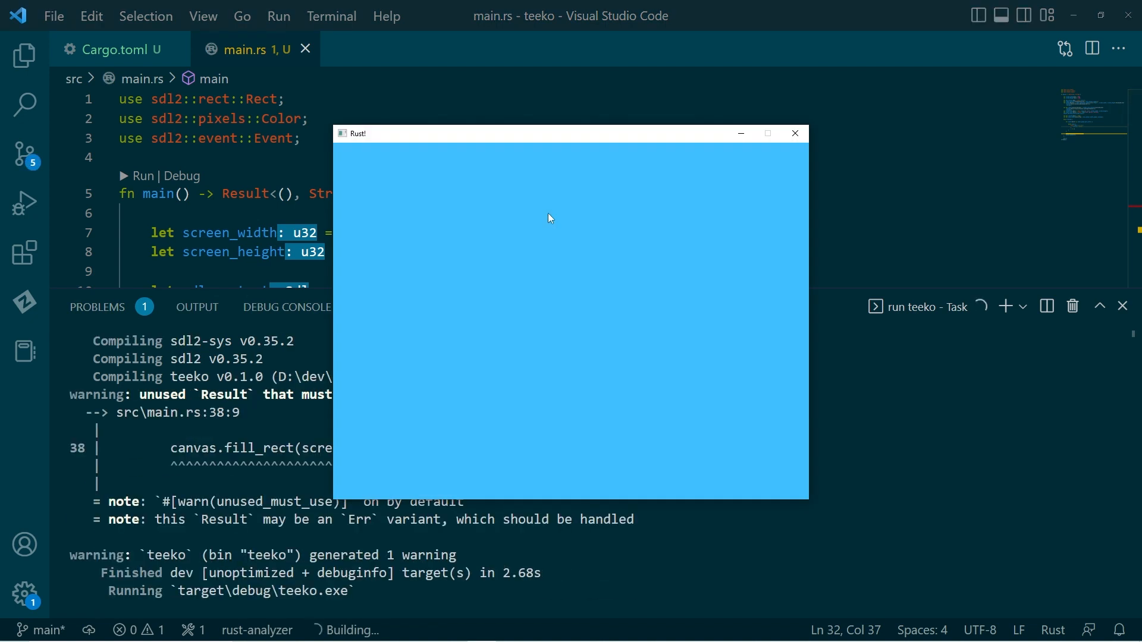
mouse_move(561, 335)
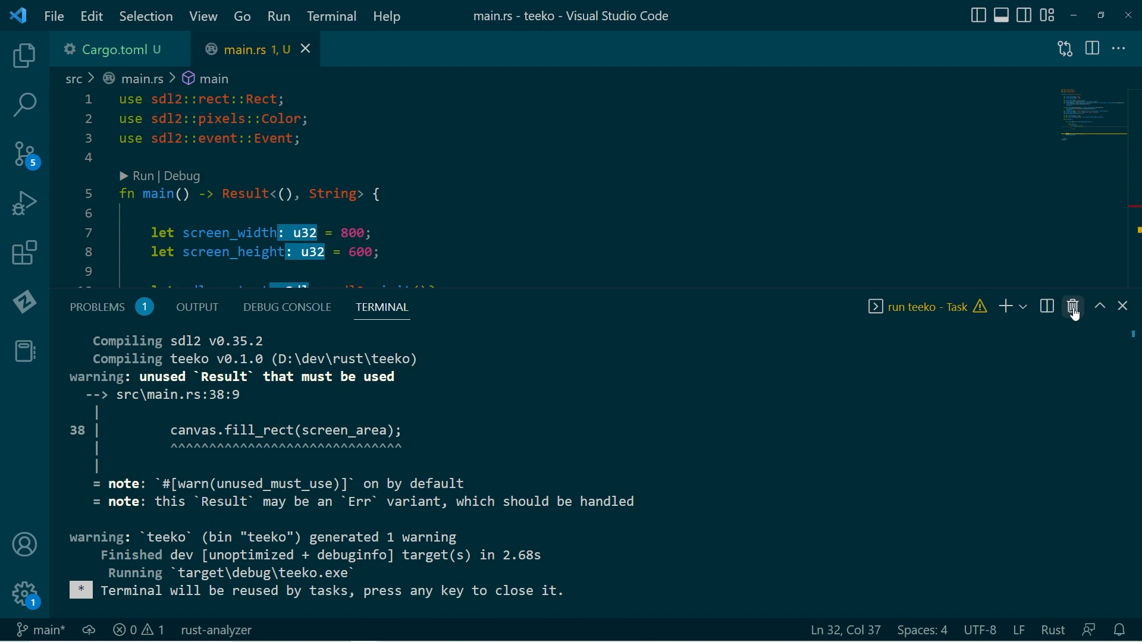
mouse_move(1073, 307)
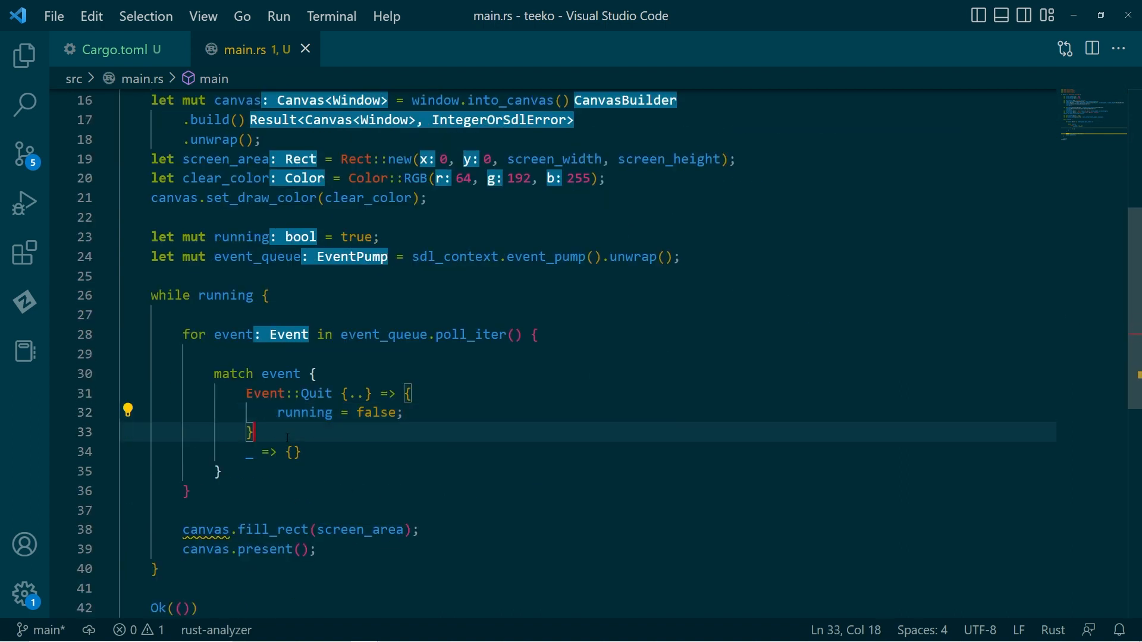
Step: Start a new `Event::MouseMotion` arm destructuring all its fields after the Quit arm
key("Enter")
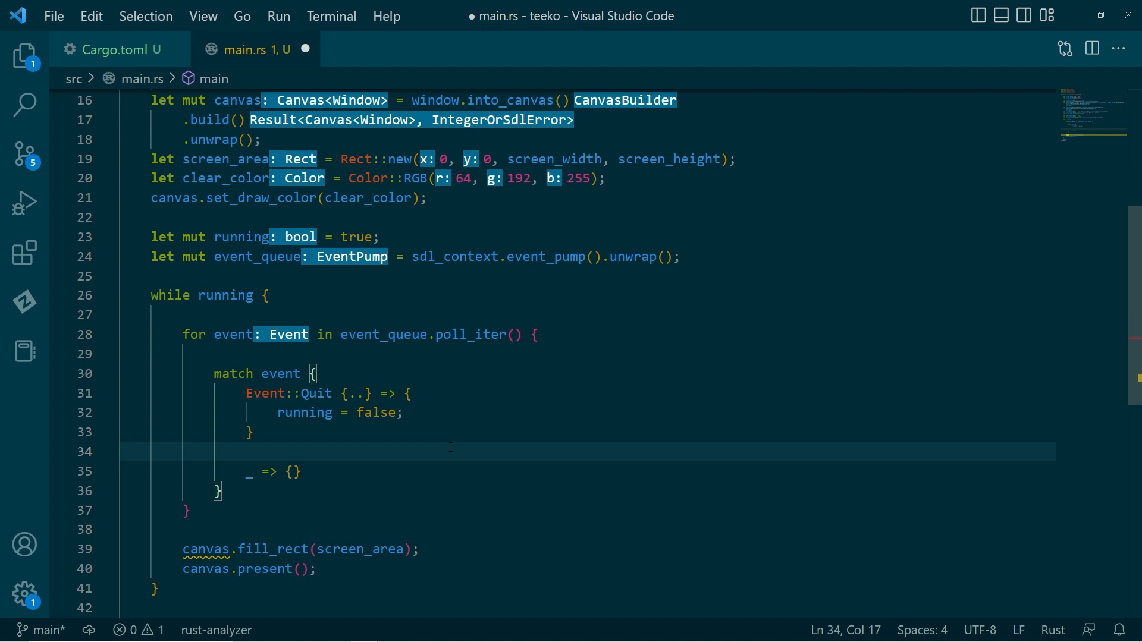
key("enter")
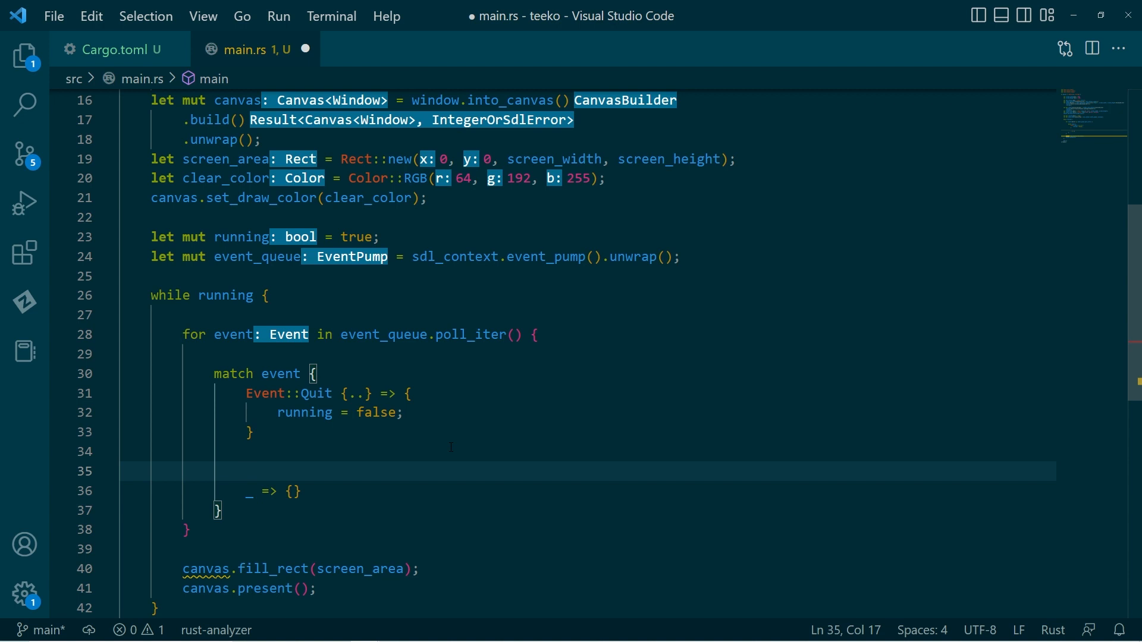
type("Event::")
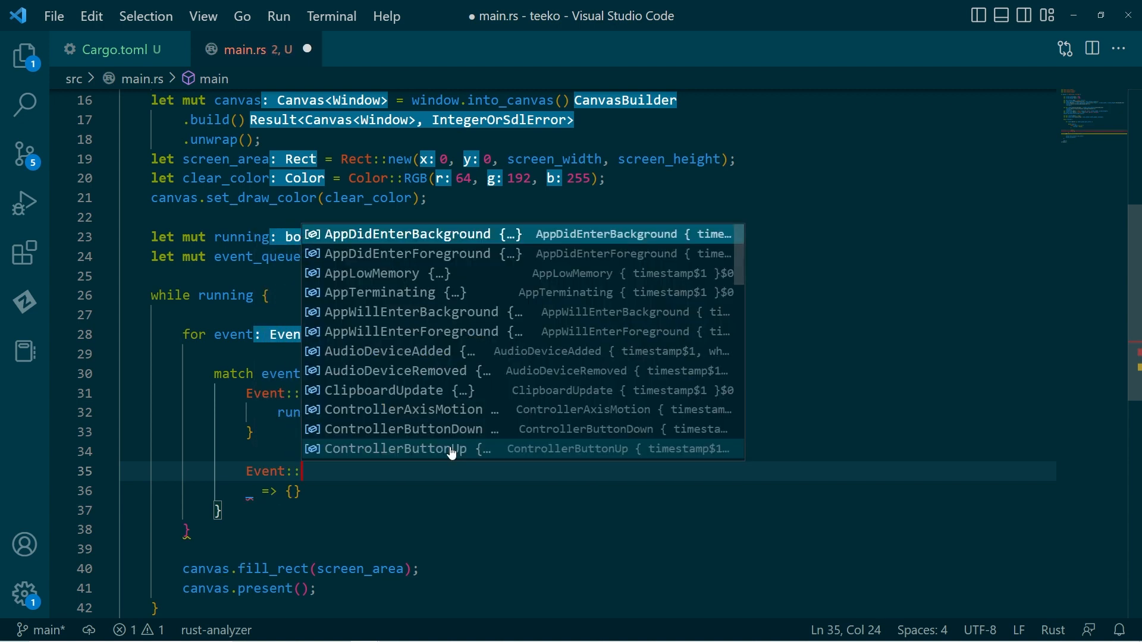
type("Mouse")
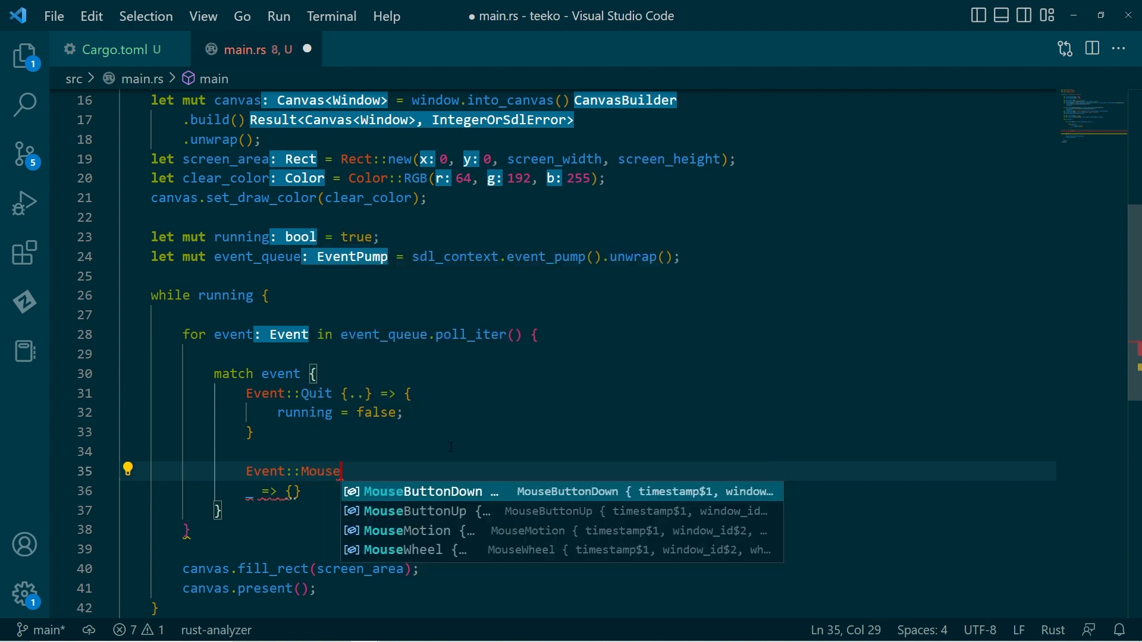
left_click(408, 531)
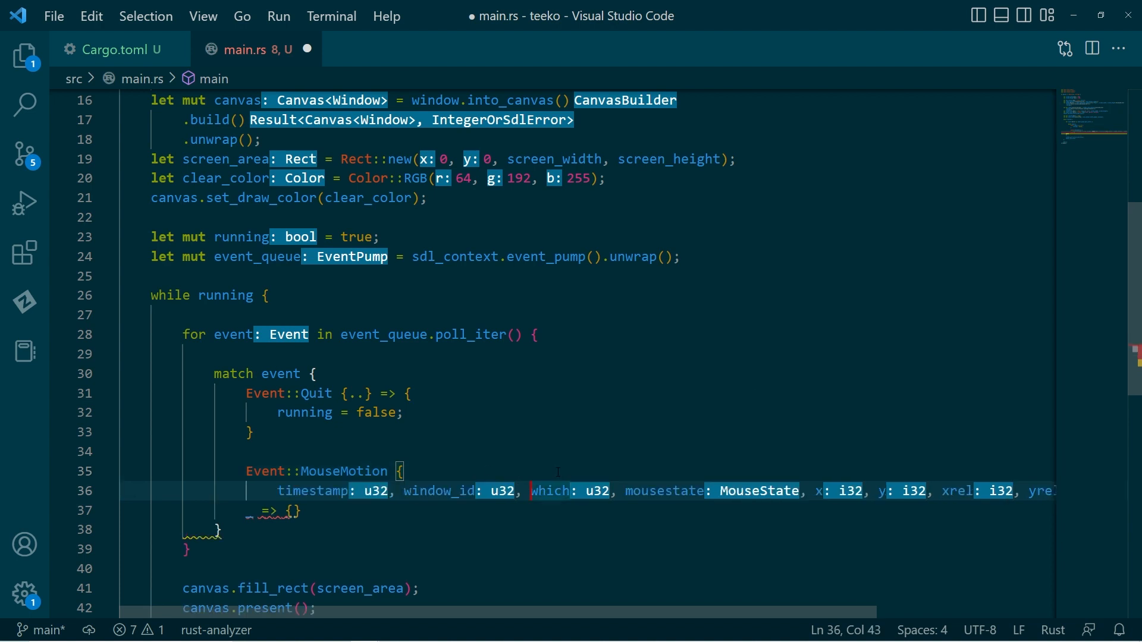
Step: Wrap the MouseMotion field list across lines, give it an empty `=> { }` body and comma-terminate the arms
key("Enter")
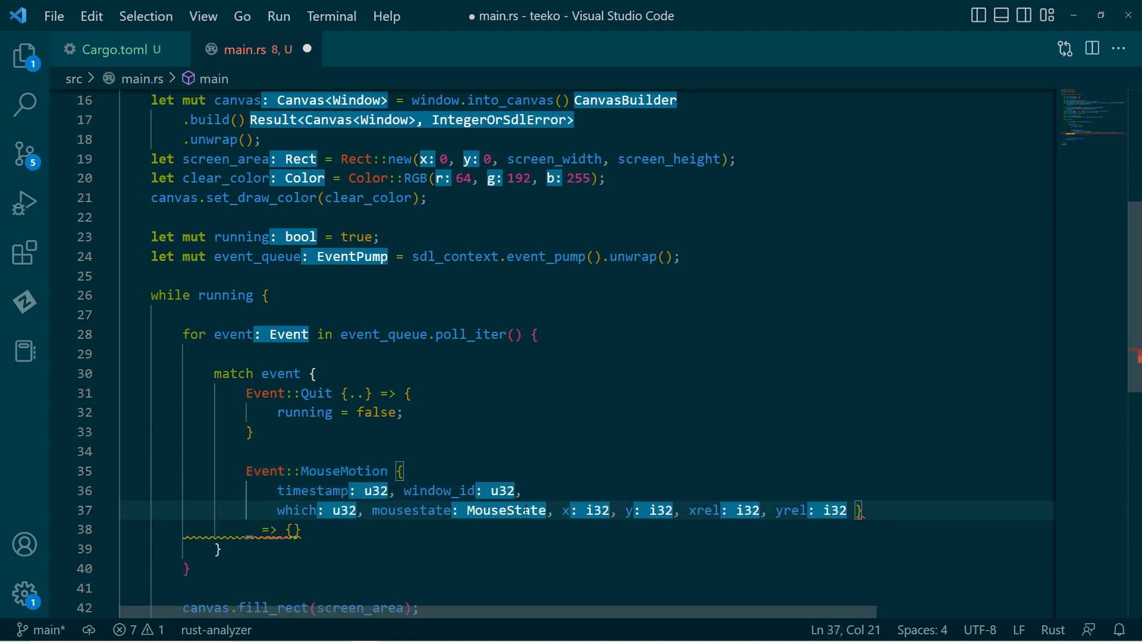
key("Enter")
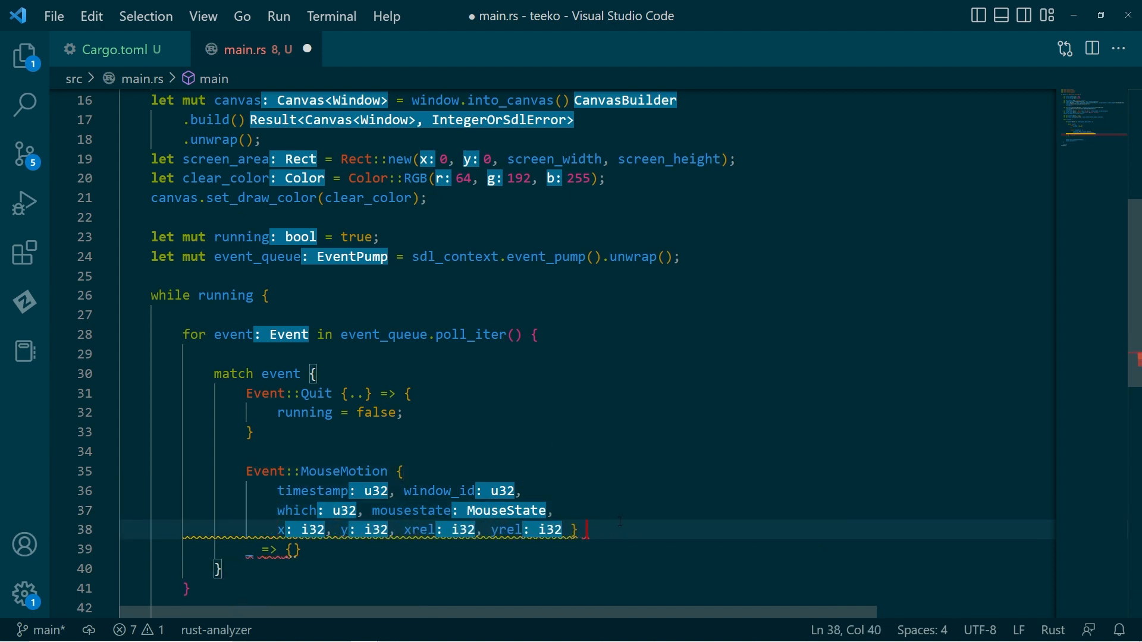
type("=> {")
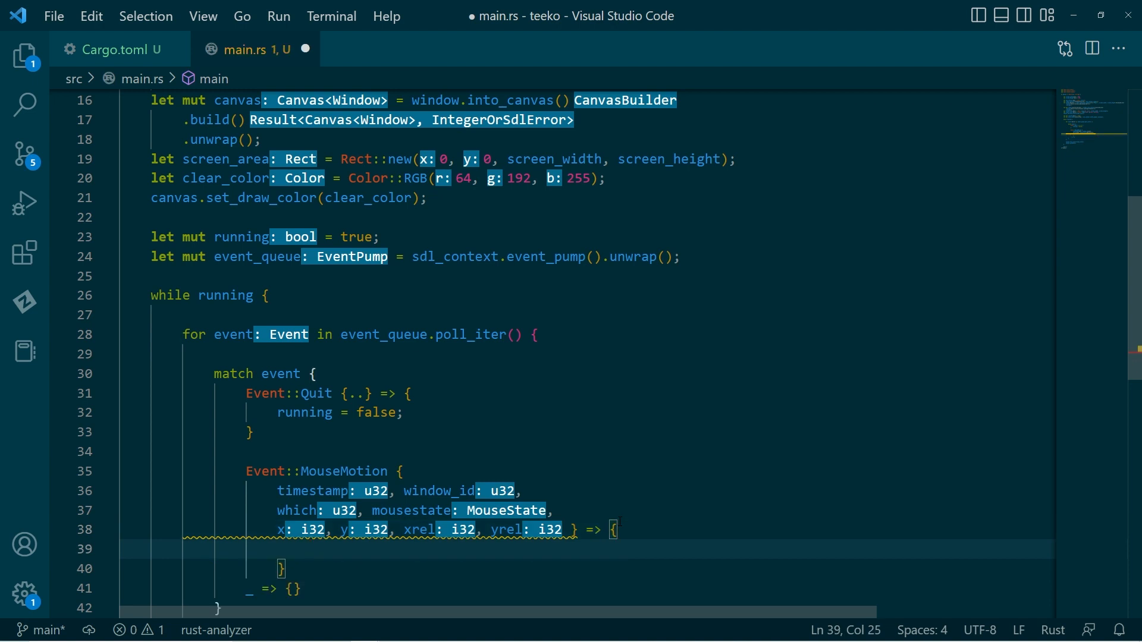
scroll("down", 3)
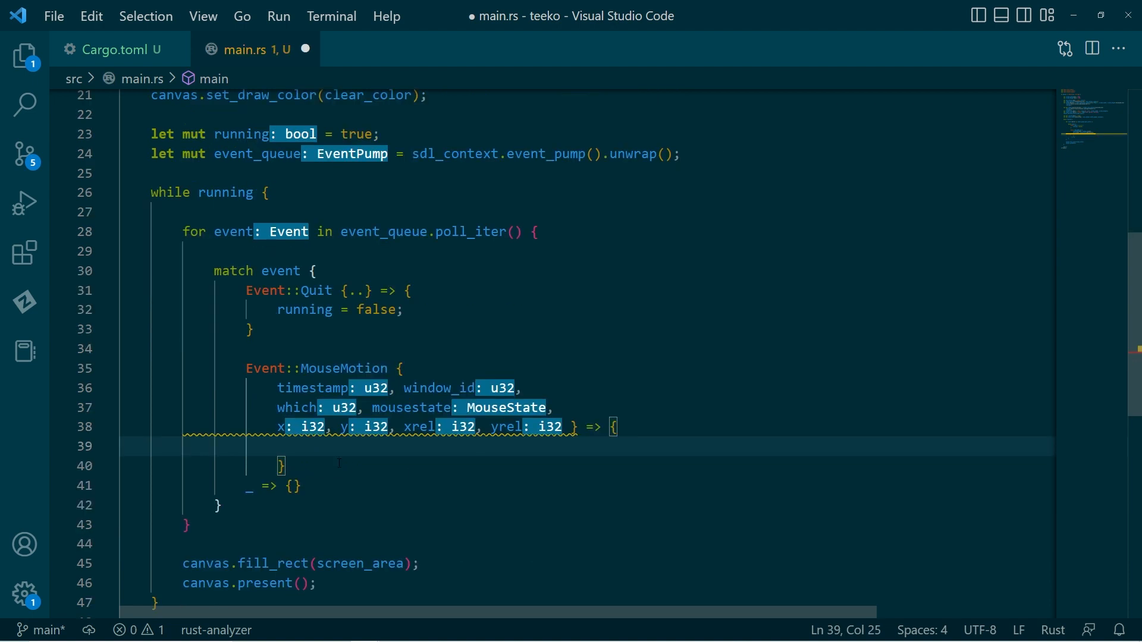
type(",")
left_click(601, 328)
type(",")
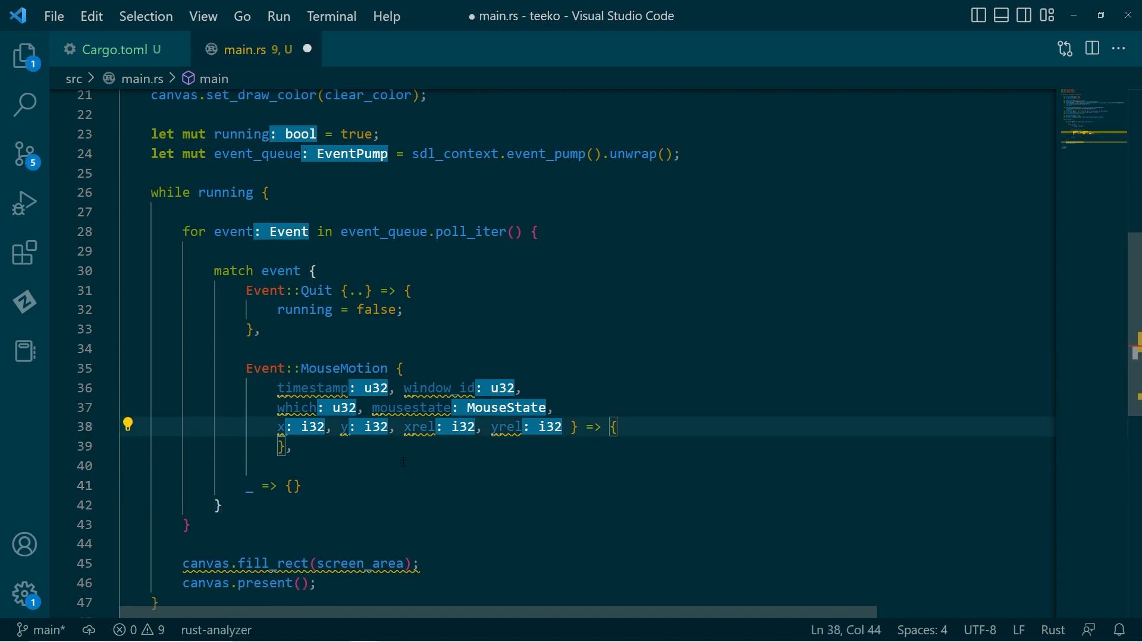
Step: Add println! lines printing mouse x, y and 'Relative x: {}, y: {}' with xrel, yrel, then save
type("println!(\"Mouse x:")
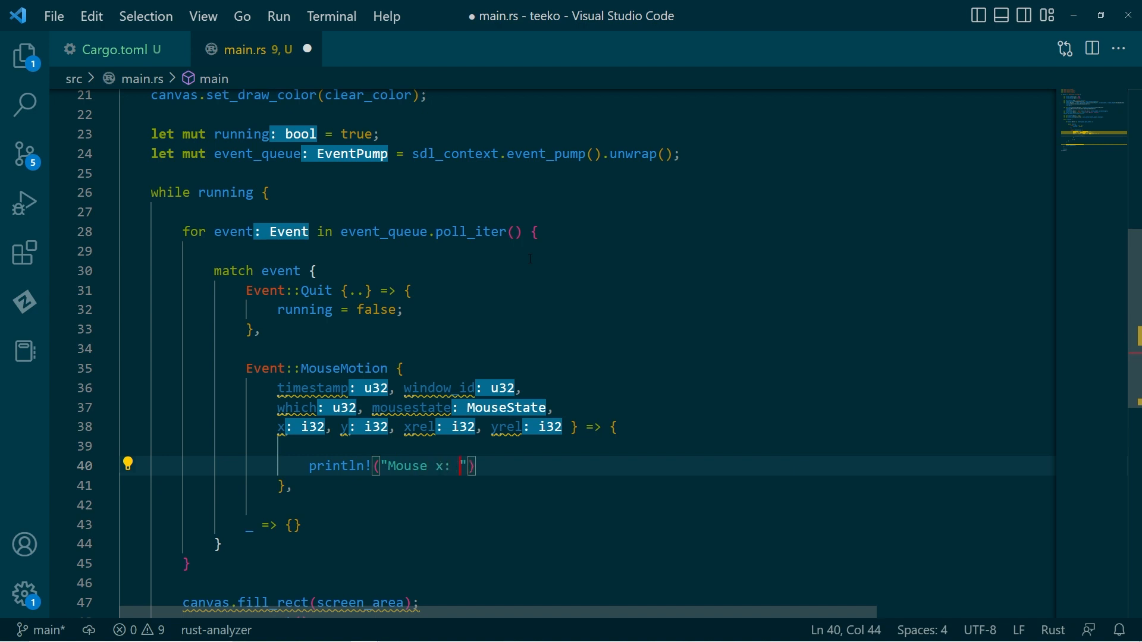
type("{}, y: {}\", x, y")
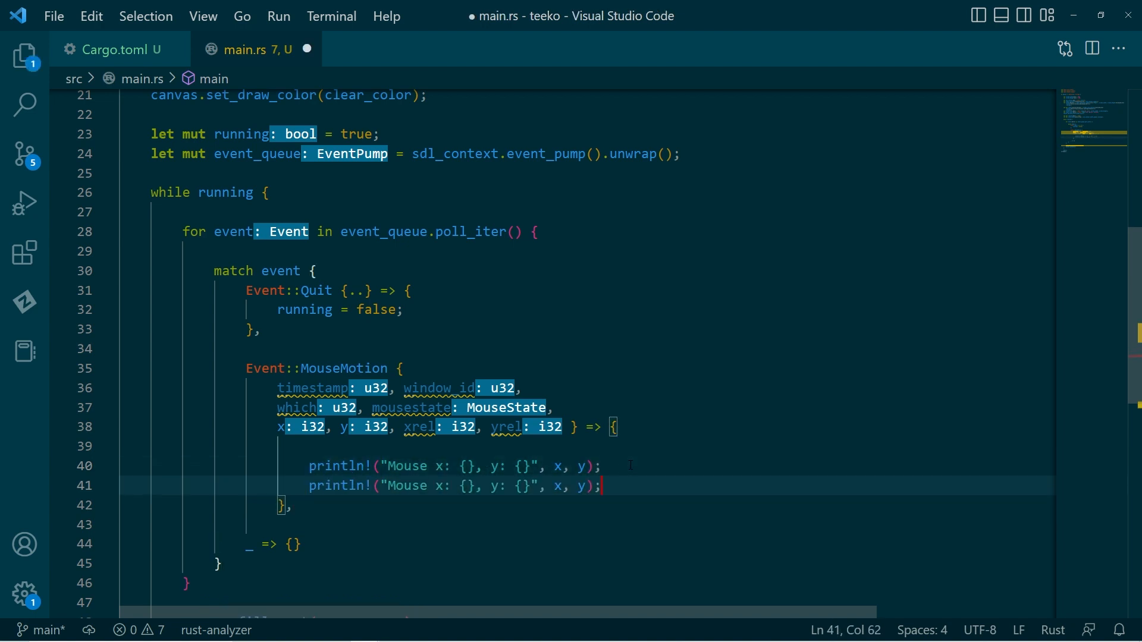
double_click(404, 485)
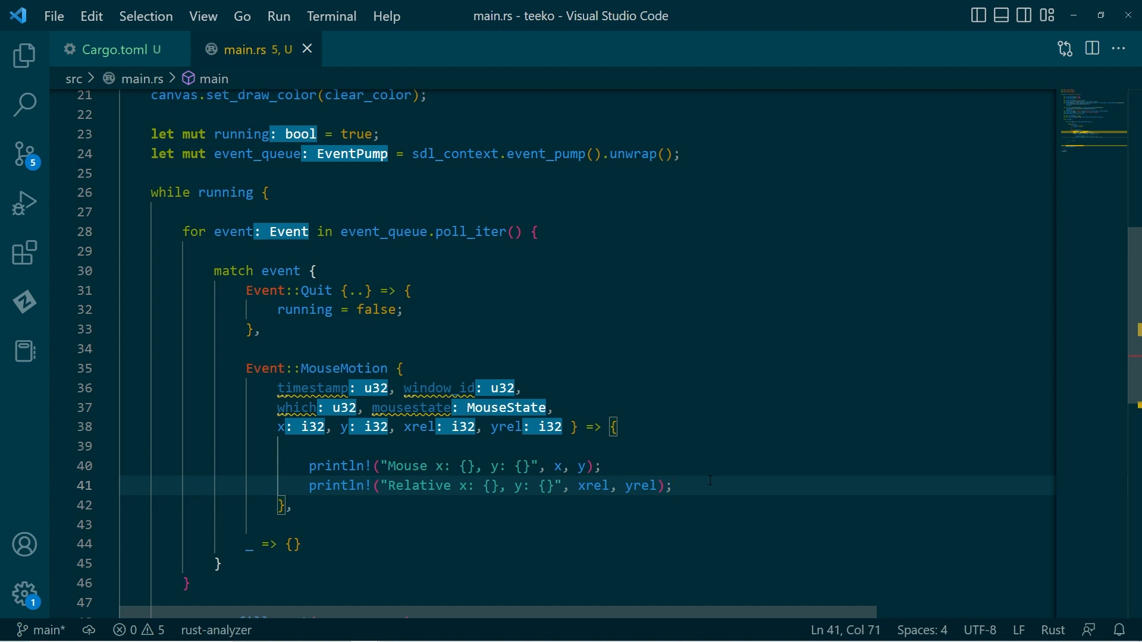
mouse_move(641, 485)
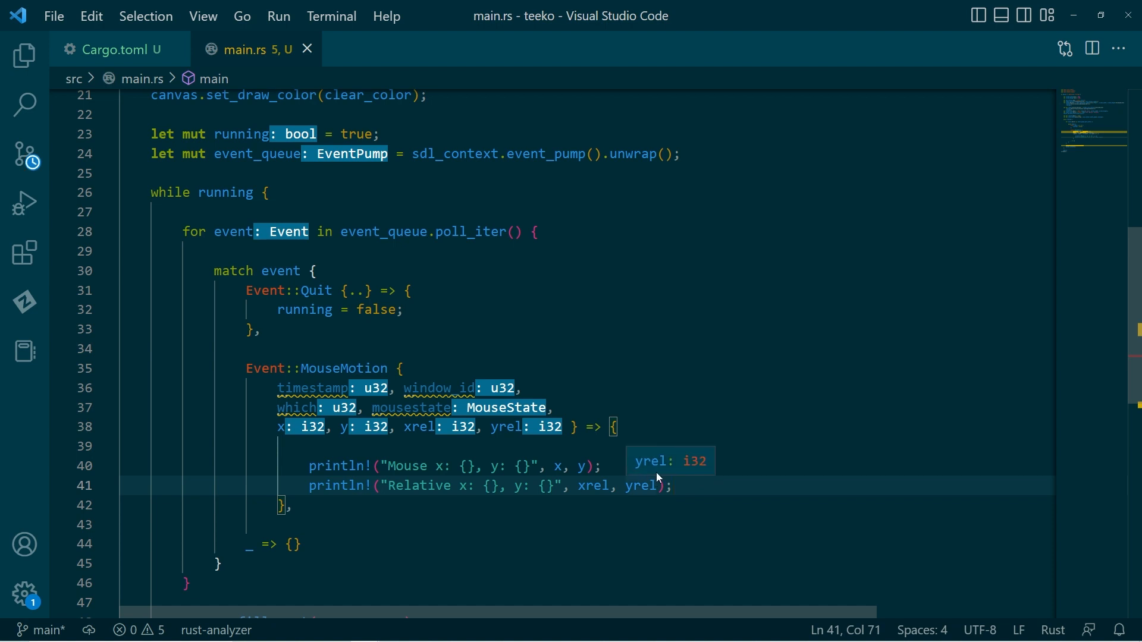
scroll("down", 3)
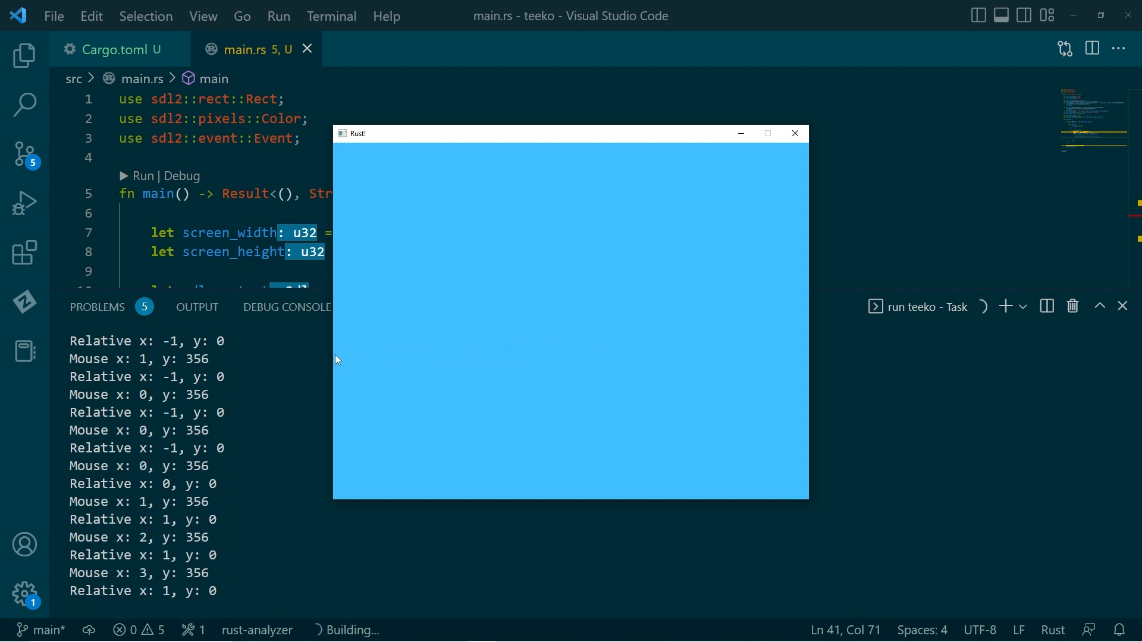
mouse_move(781, 357)
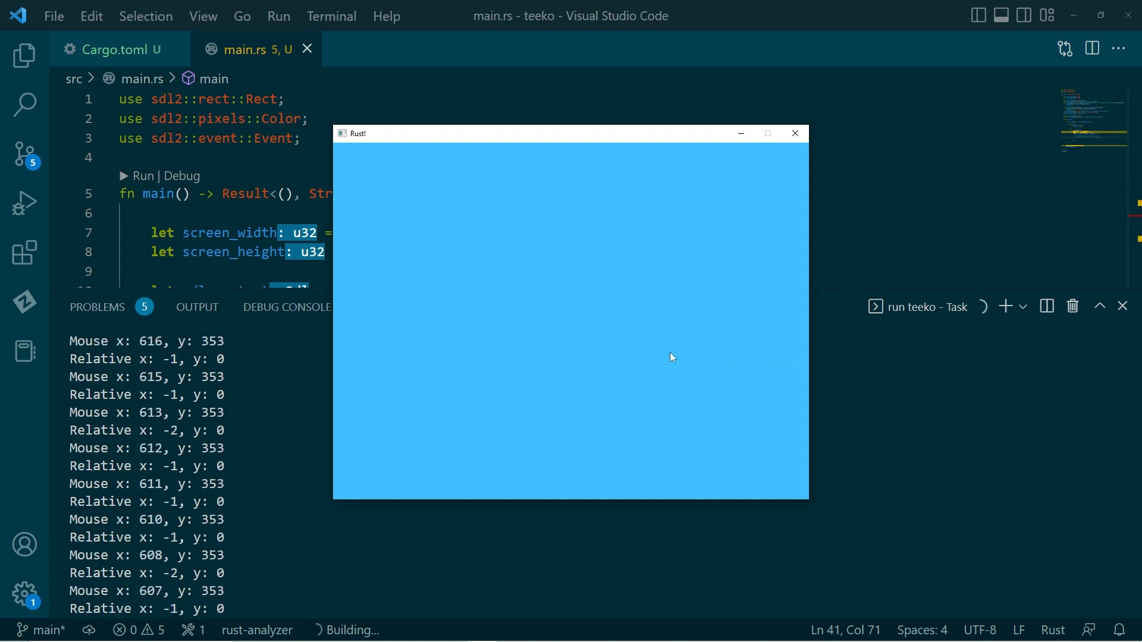
mouse_move(559, 150)
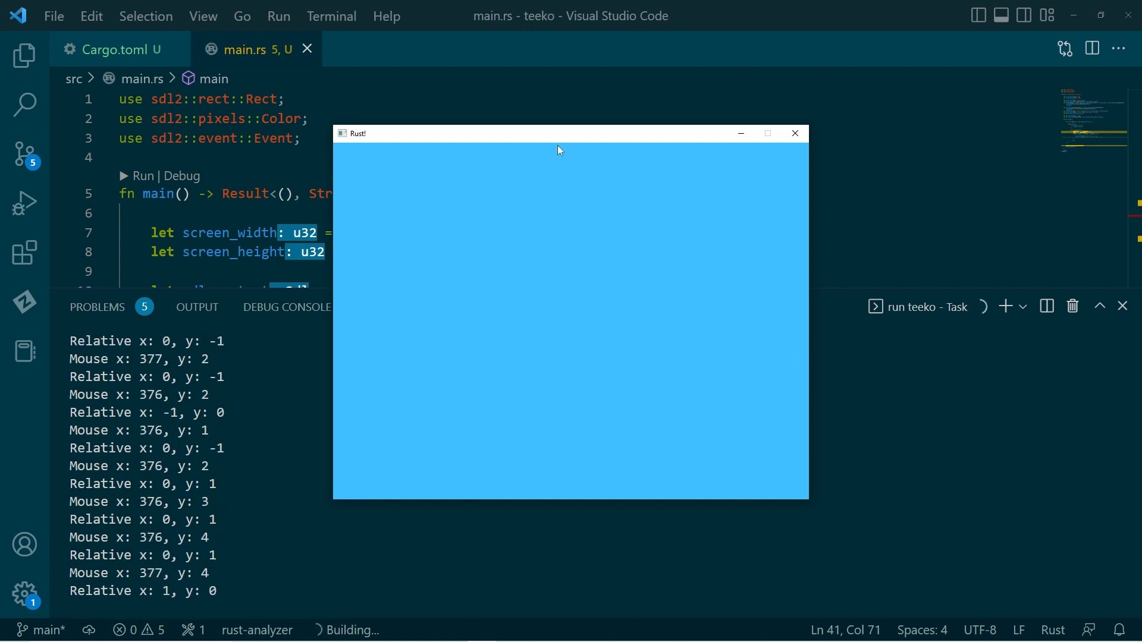
mouse_move(571, 421)
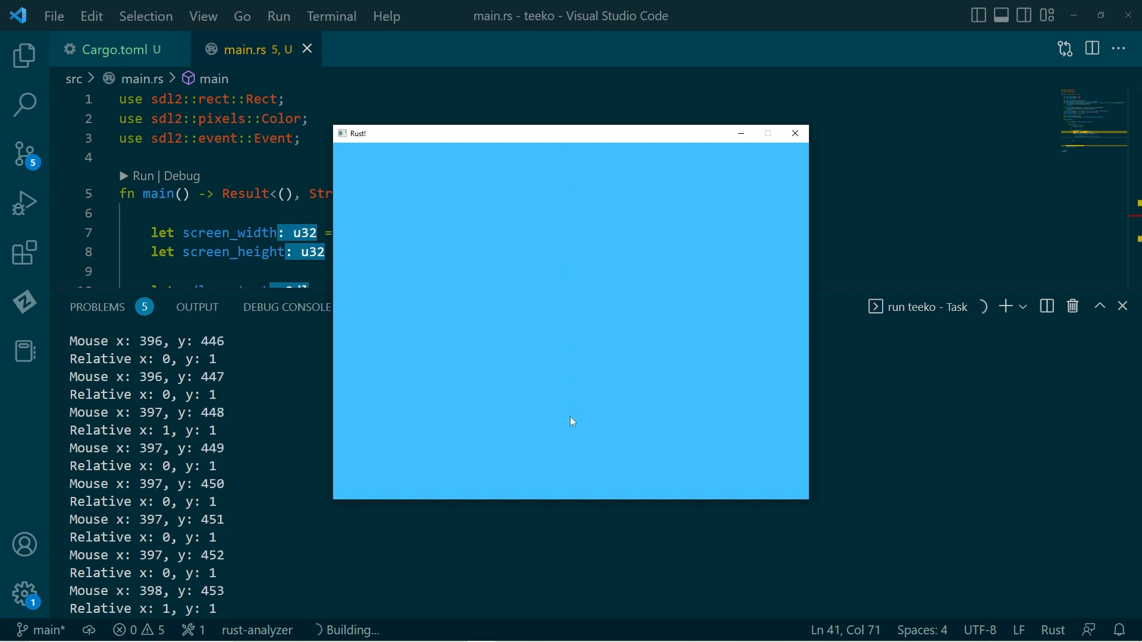
mouse_move(568, 485)
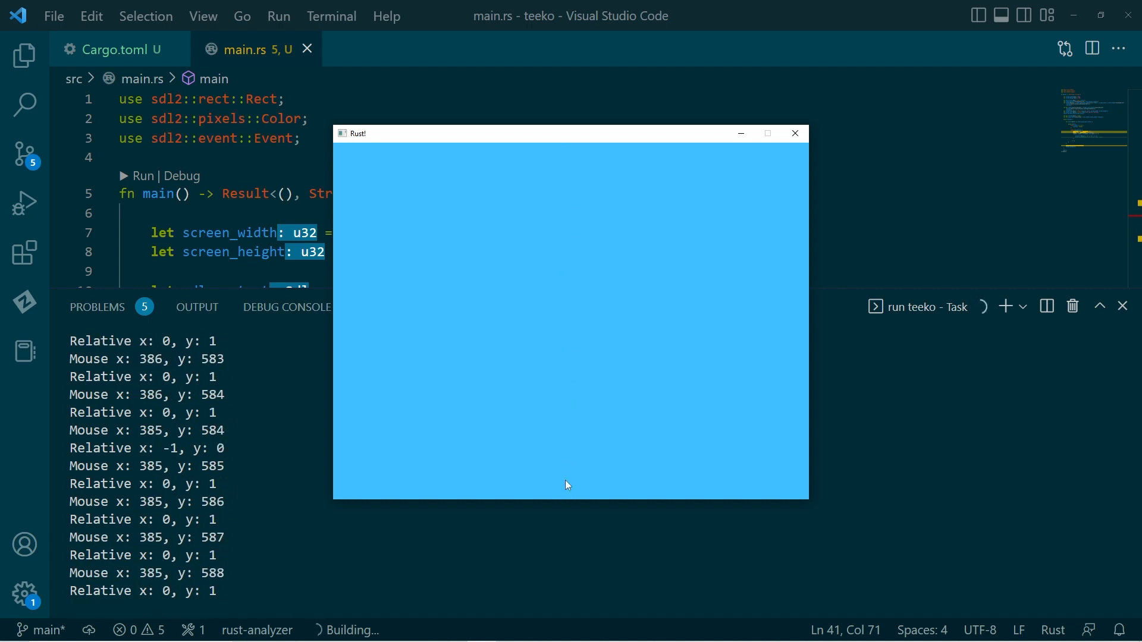
mouse_move(598, 266)
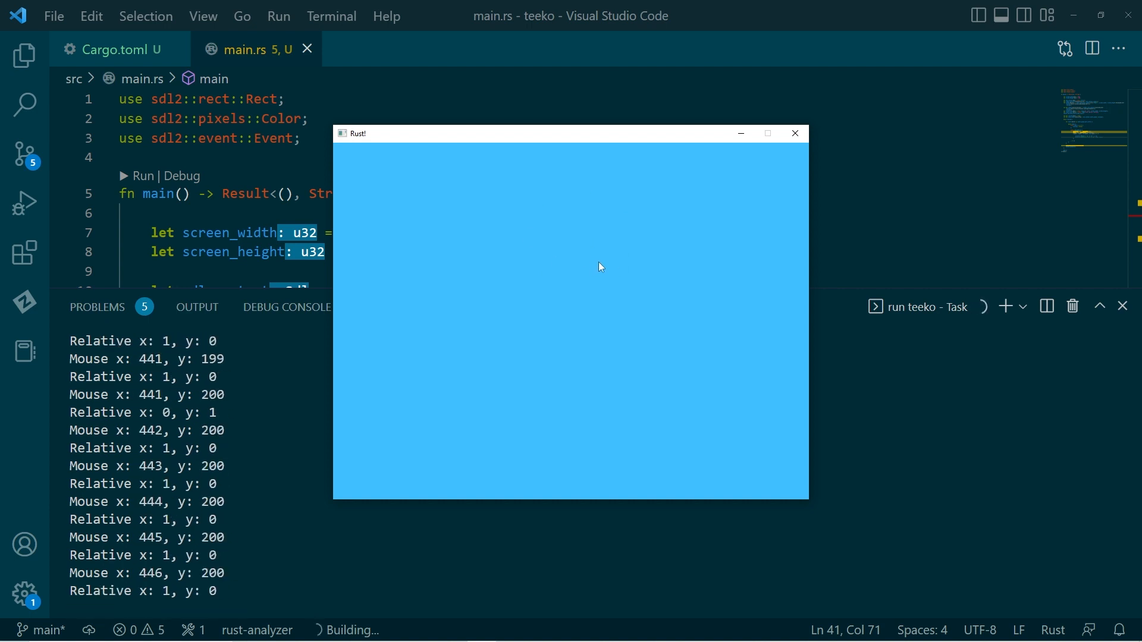
Step: Close the running light-blue Rust! window after watching motion coordinates in the terminal
left_click(794, 133)
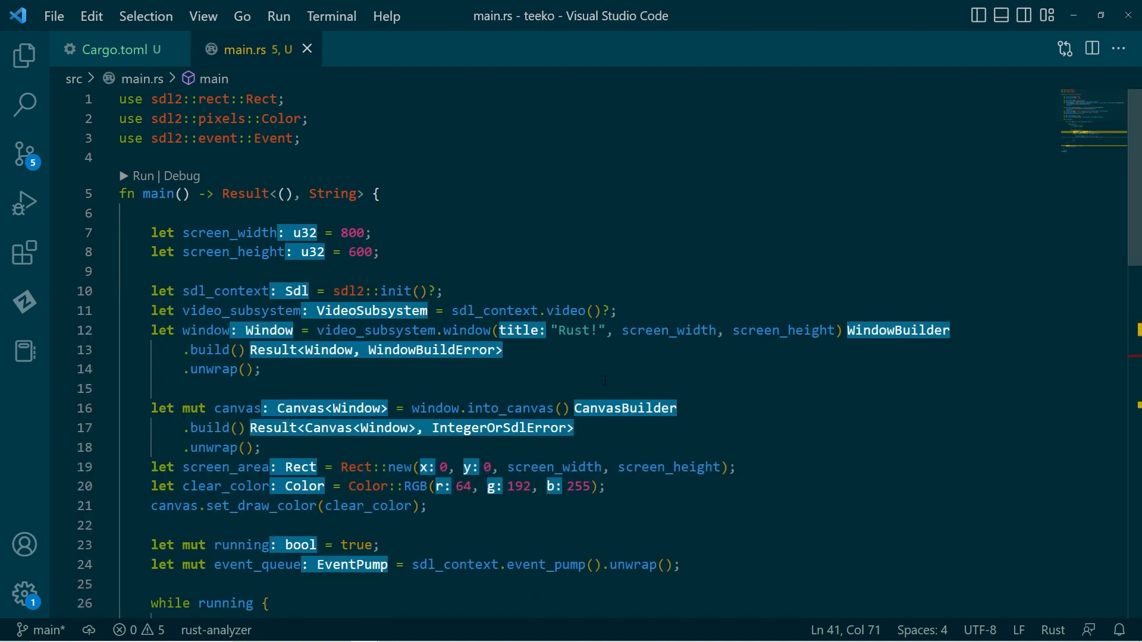
Step: Delete the timestamp, window_id, which and mousestate fields, leaving x, y, xrel, yrel and `..`, then save
scroll("down", 3)
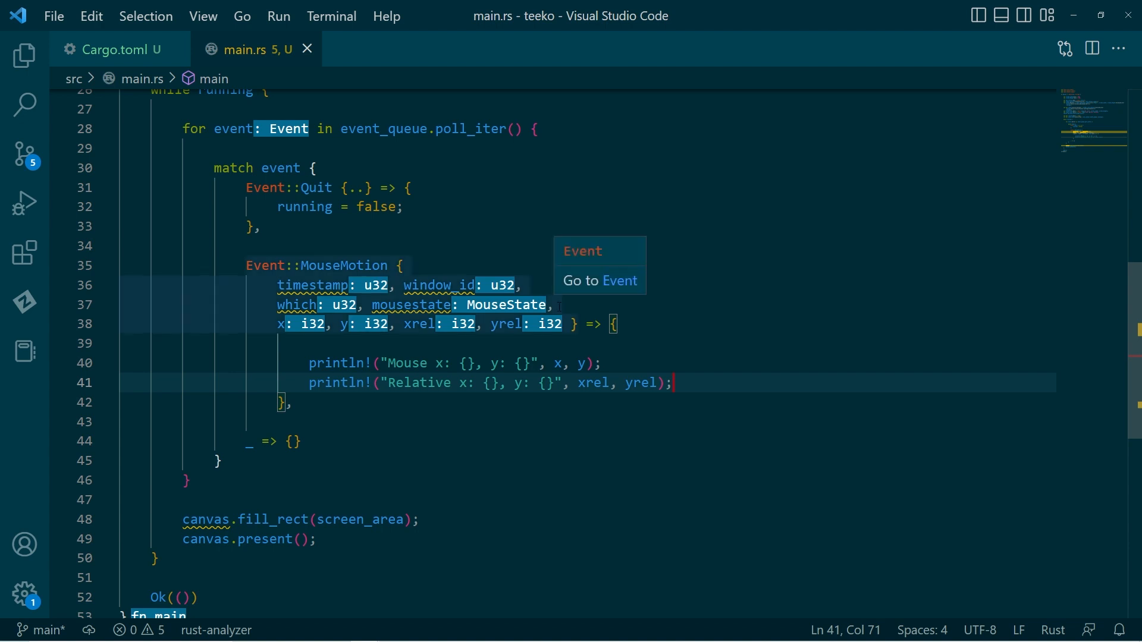
double_click(312, 284)
type("_")
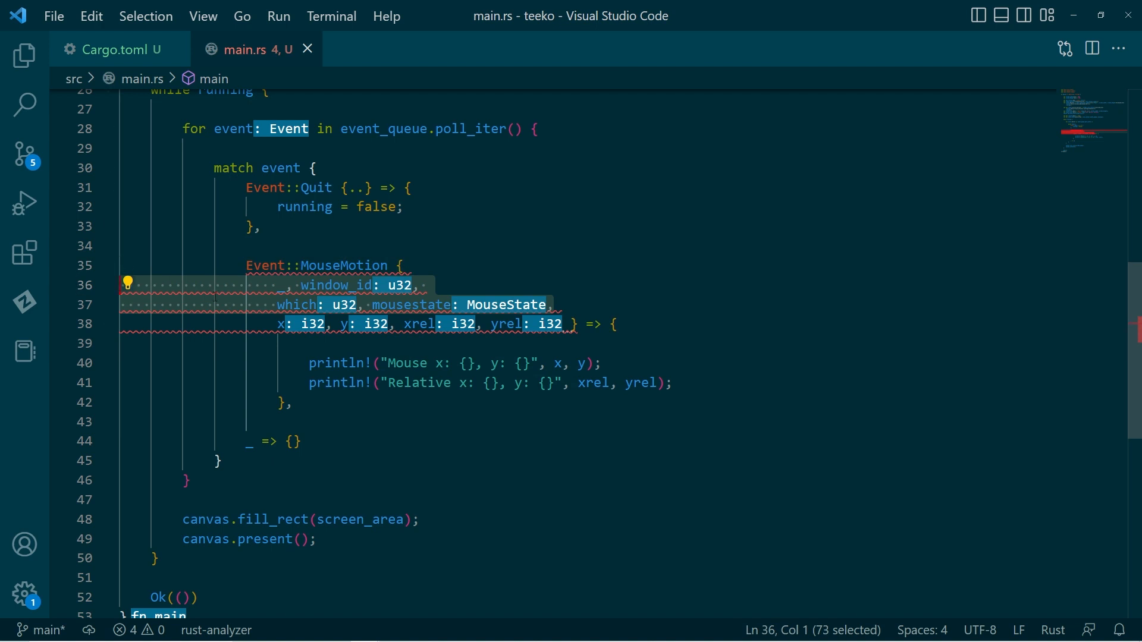
left_click(278, 284)
type("..,")
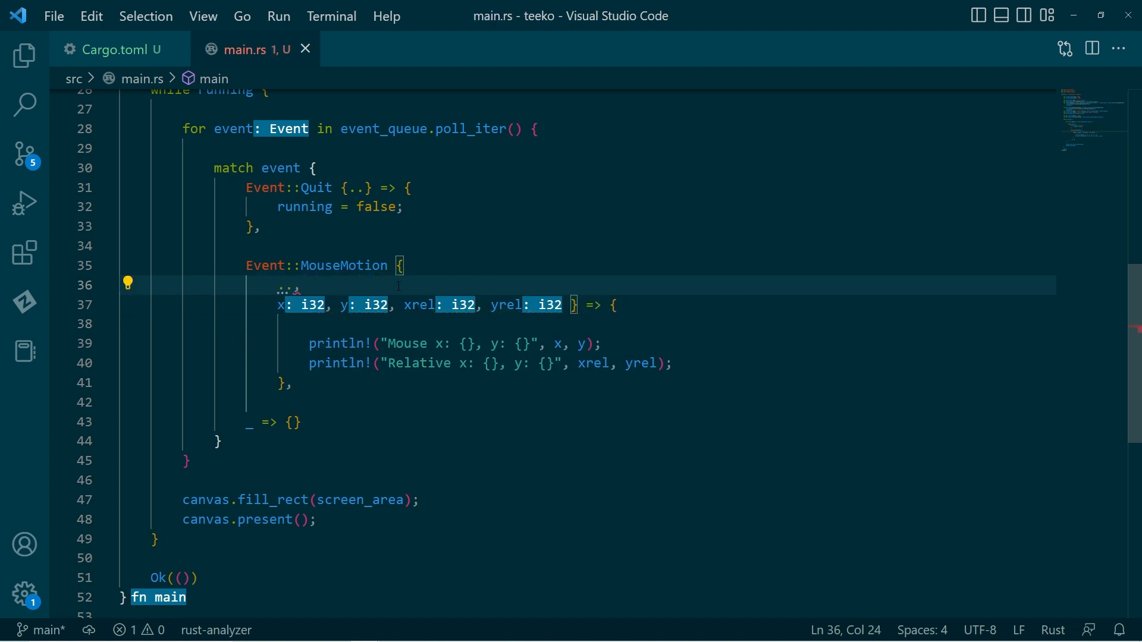
mouse_move(292, 288)
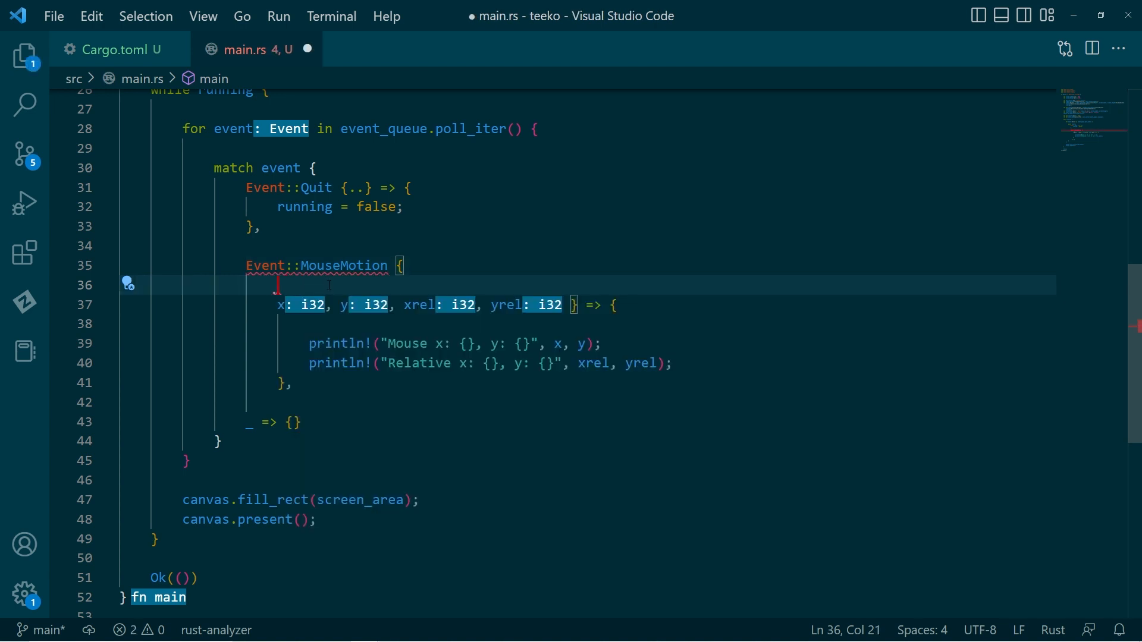
key("Backspace")
type(", ..")
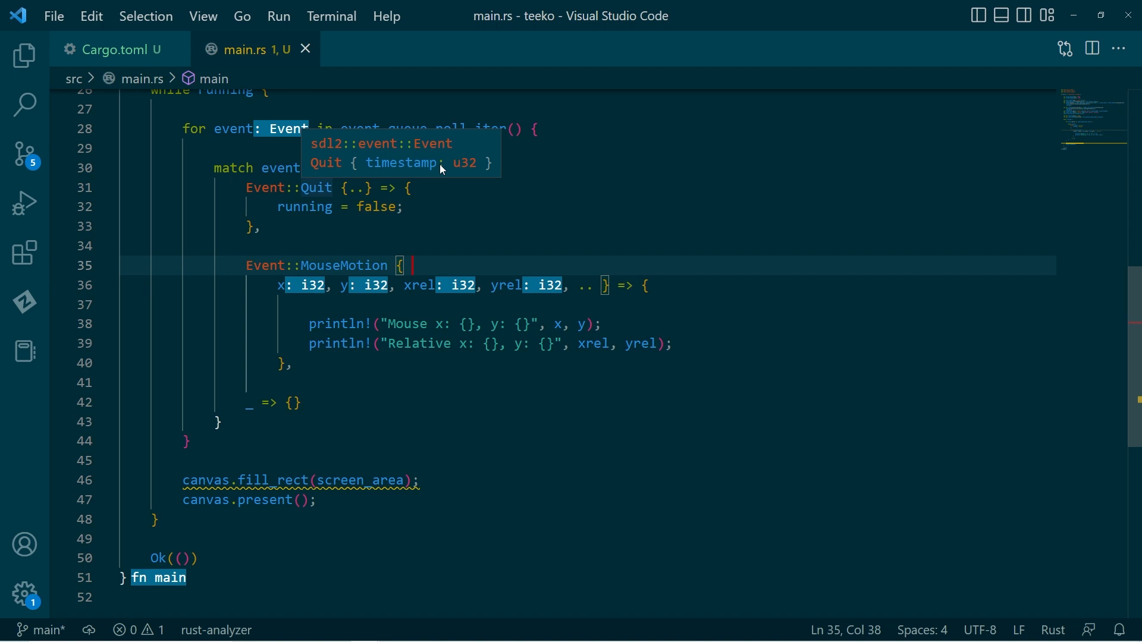
mouse_move(468, 168)
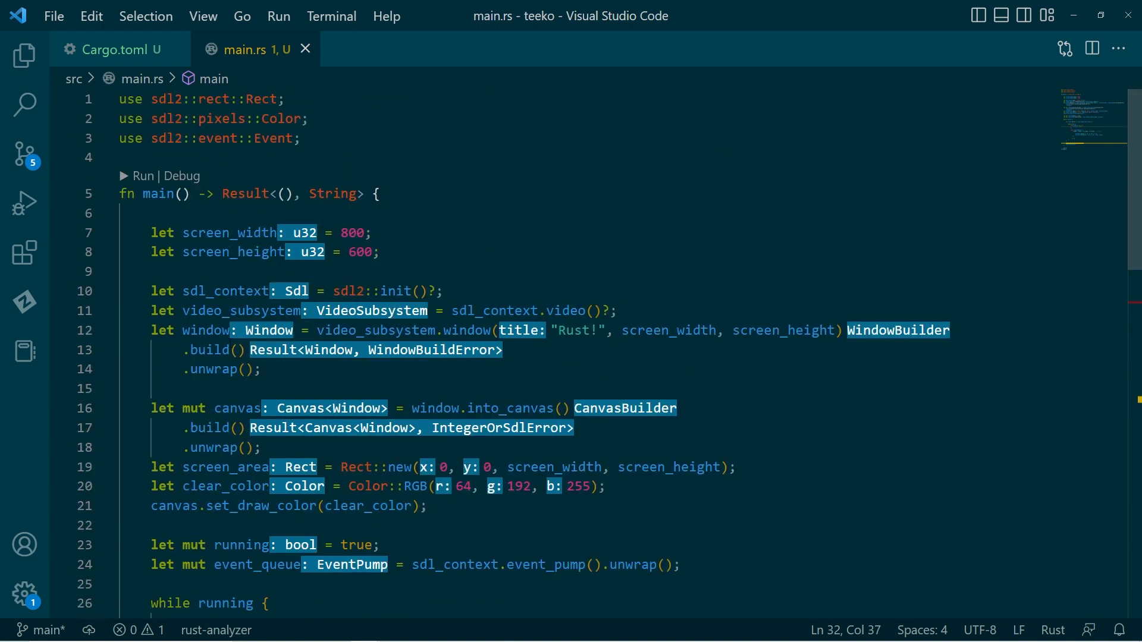
scroll("down", 3)
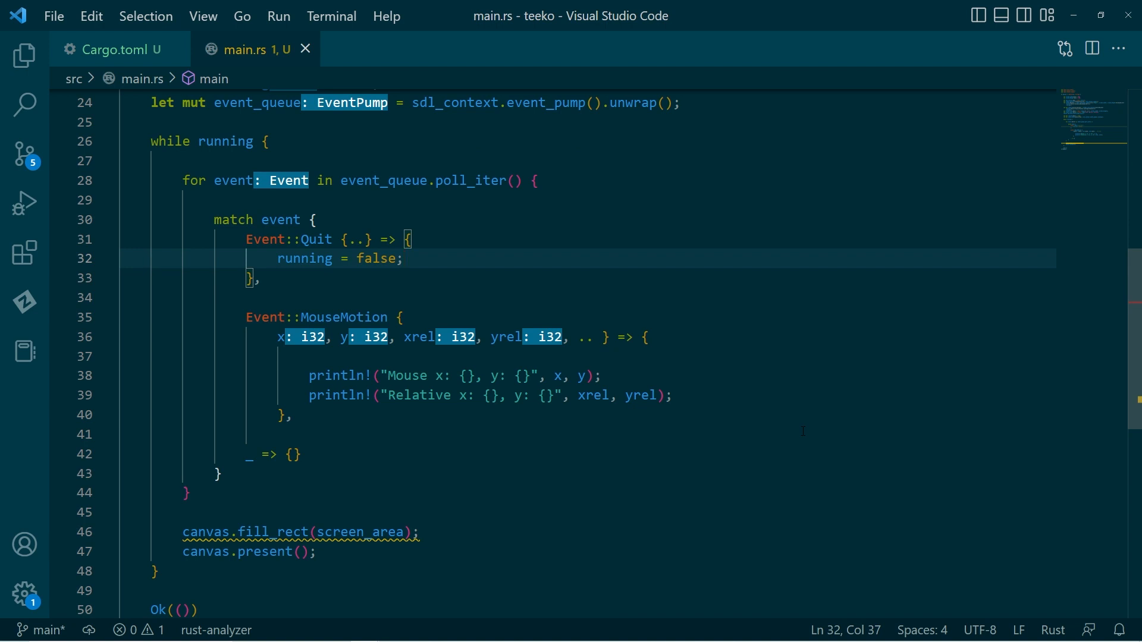